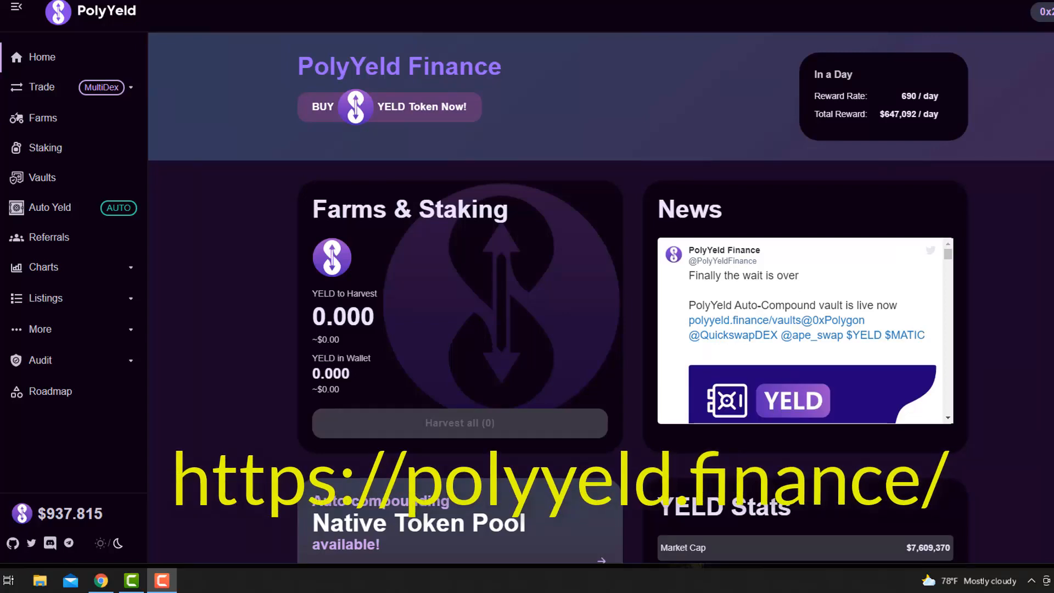
Scroll up and down the PolyYeld home page to review its contents.
scroll("down", 3)
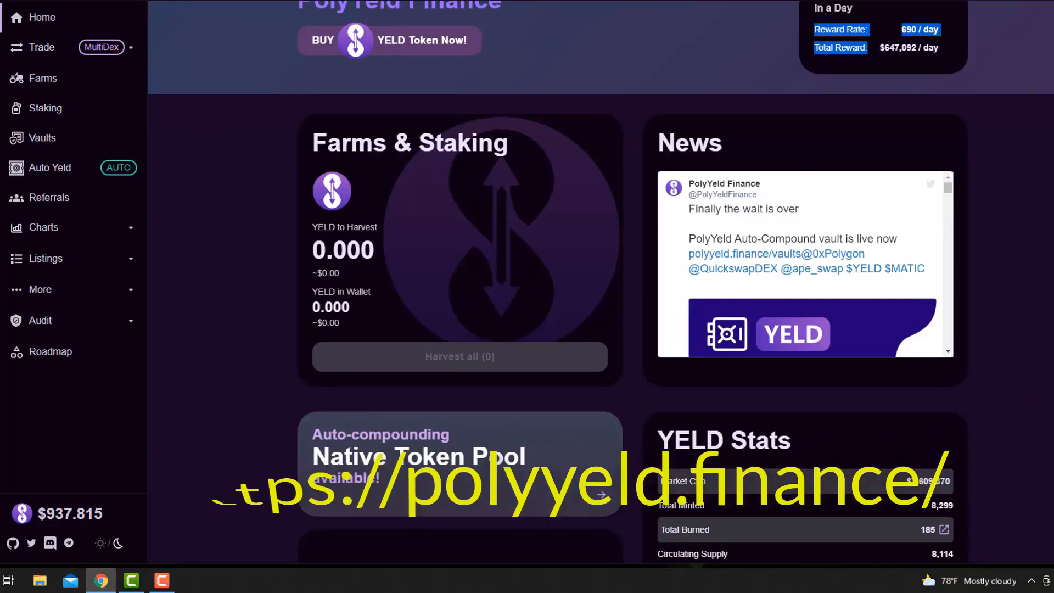
scroll("down", 3)
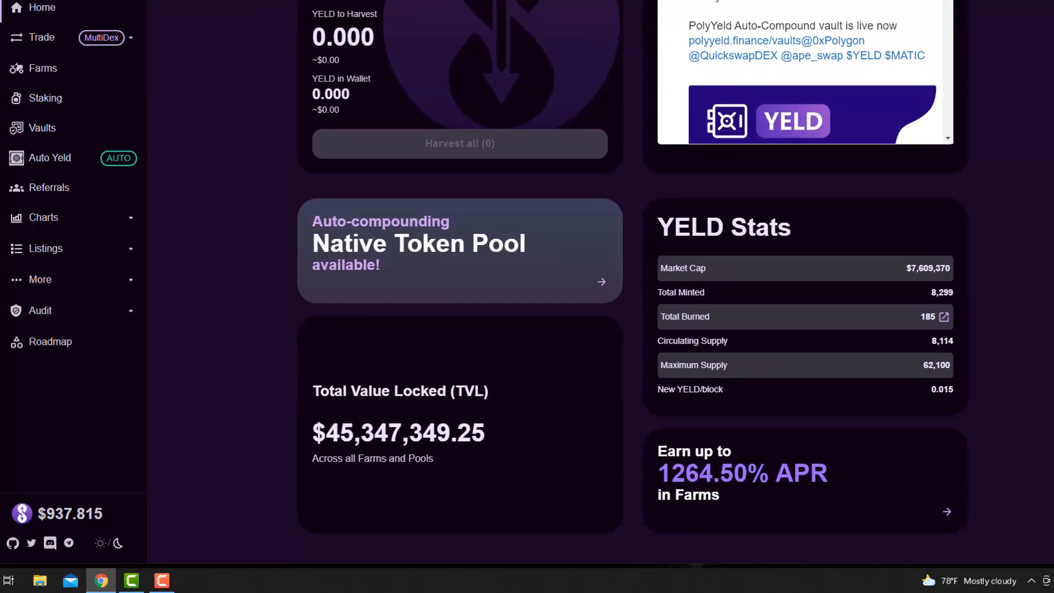
scroll("up", 3)
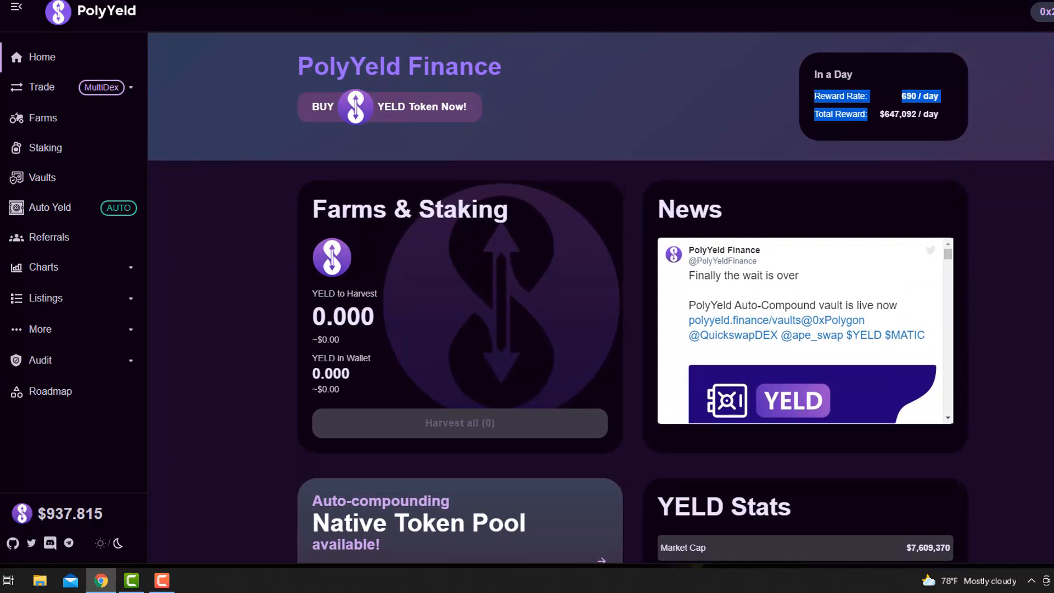
scroll("down", 3)
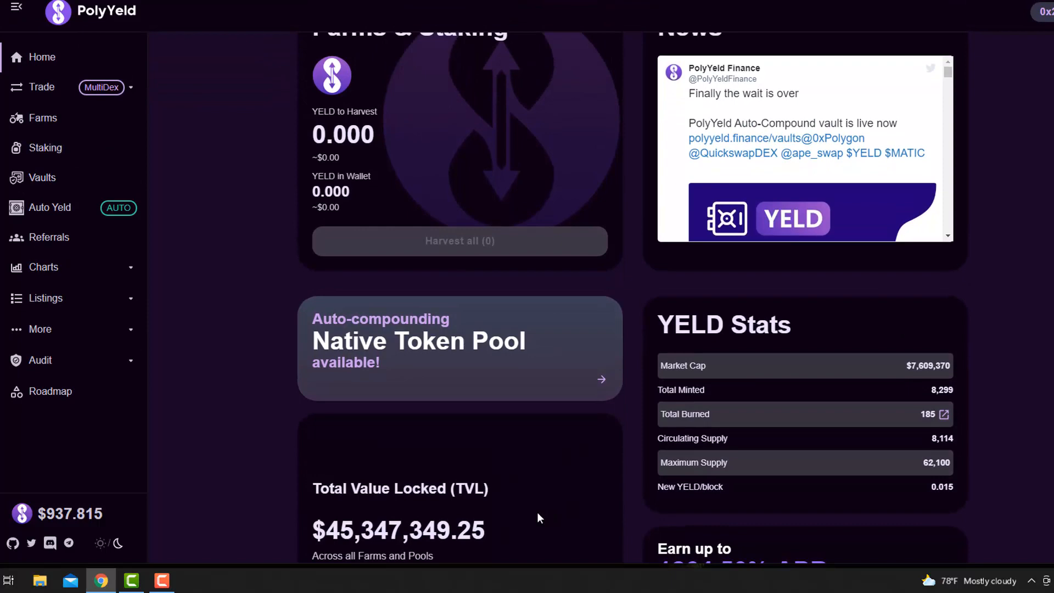
scroll("up", 3)
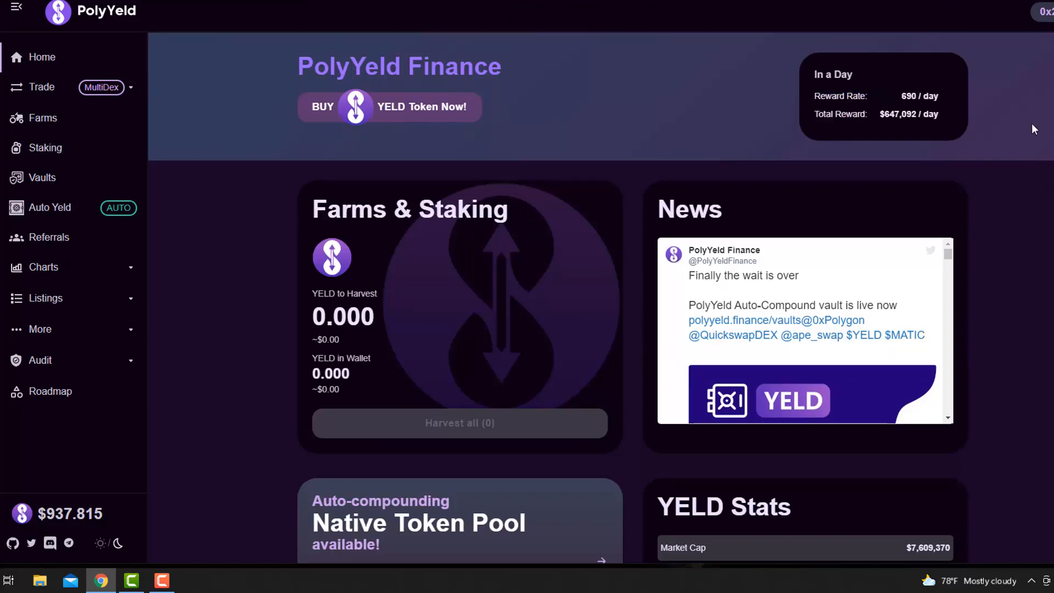
scroll("down", 3)
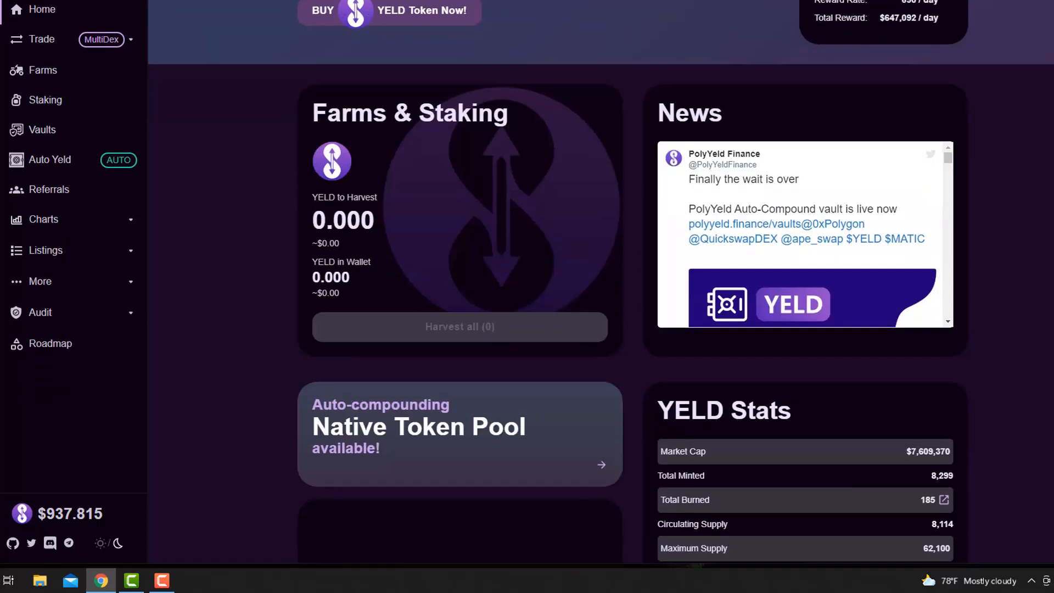
scroll("down", 3)
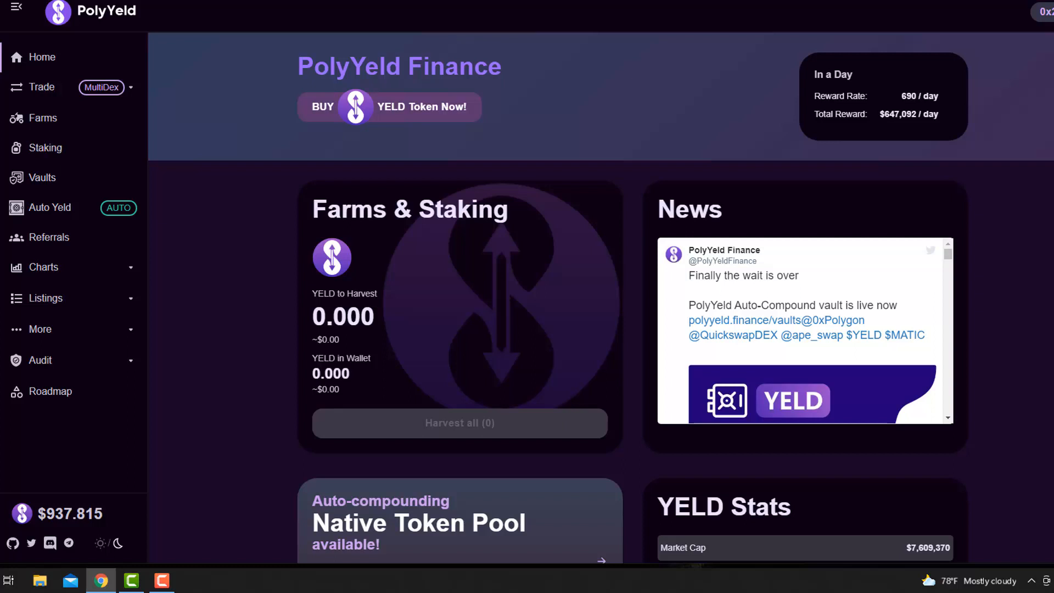
mouse_move(482, 265)
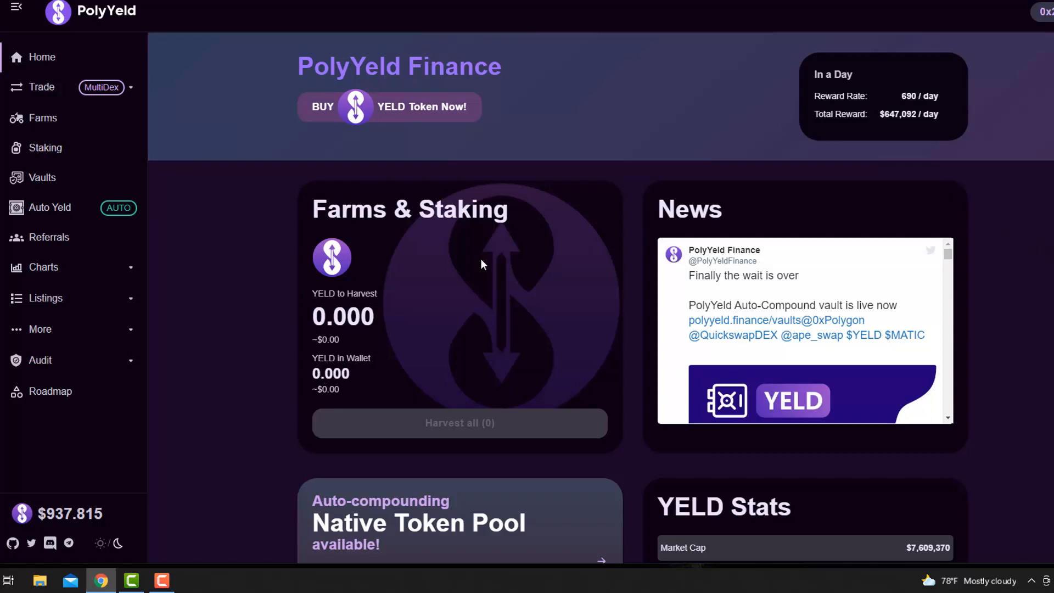
mouse_move(625, 103)
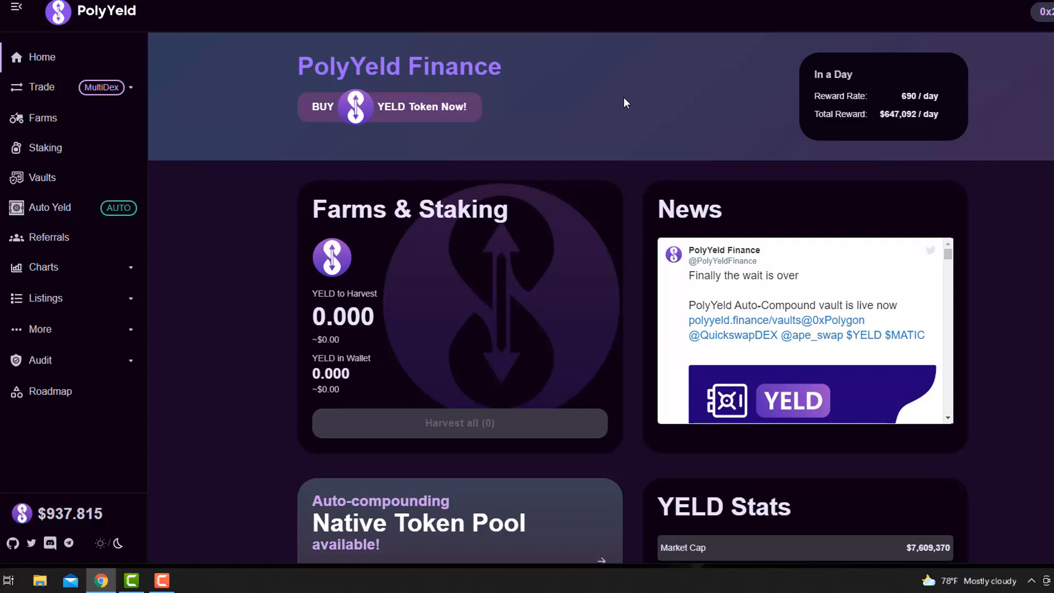
mouse_move(713, 68)
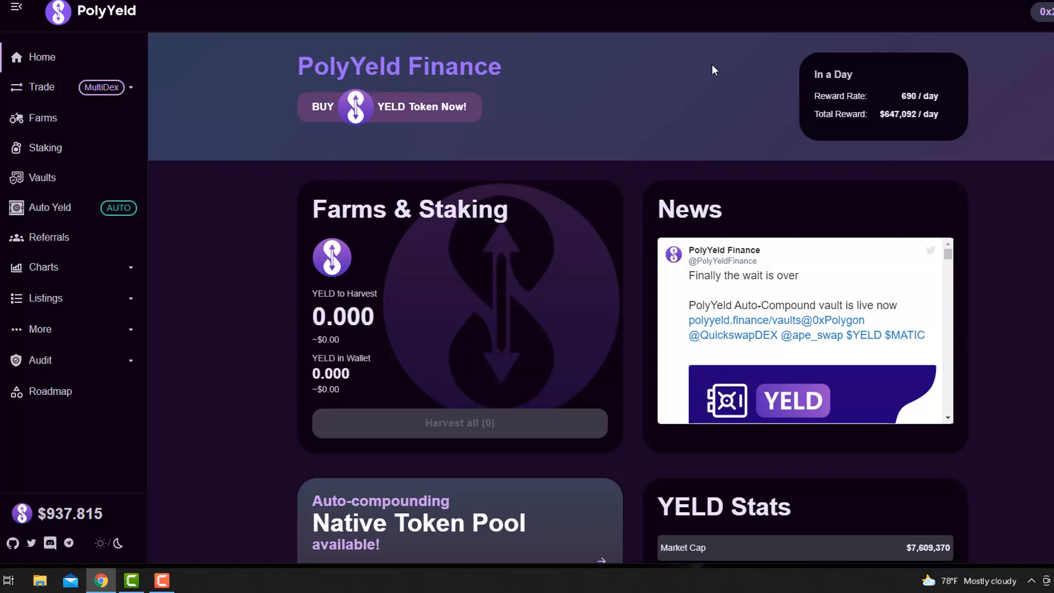
scroll("down", 3)
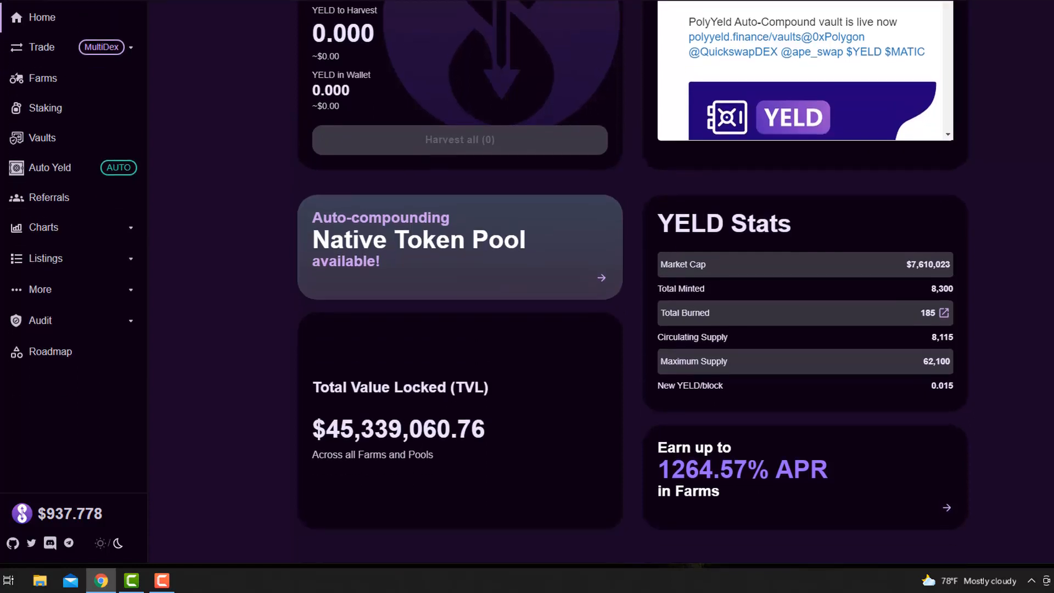
scroll("up", 3)
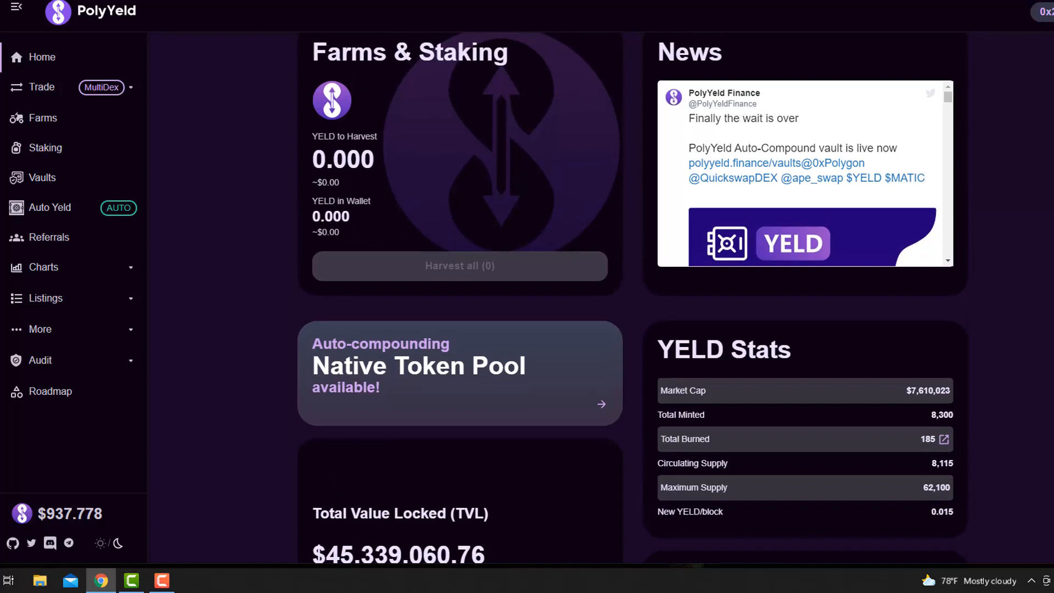
scroll("up", 3)
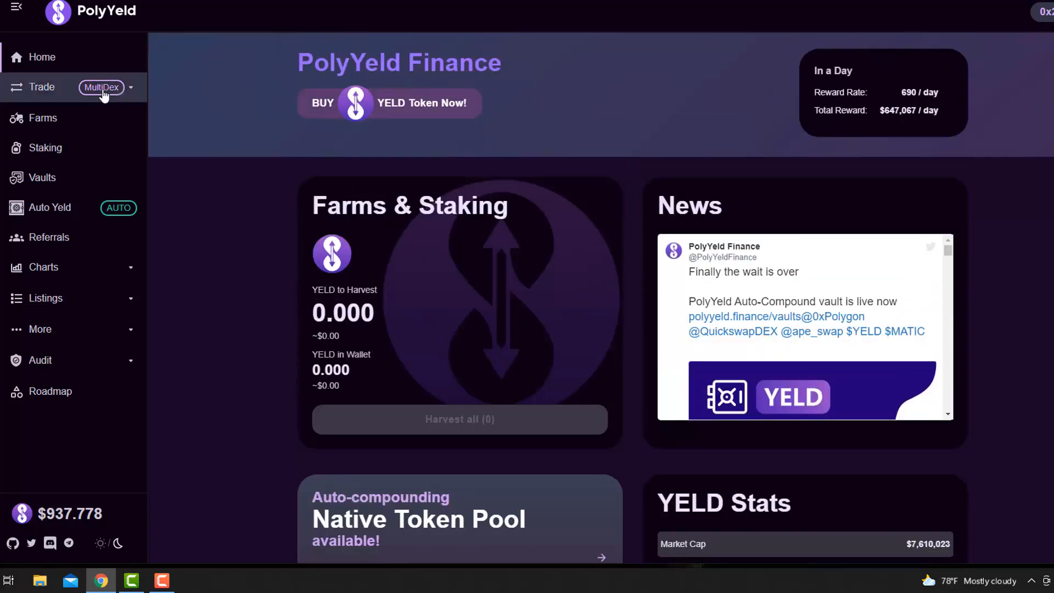
mouse_move(68, 98)
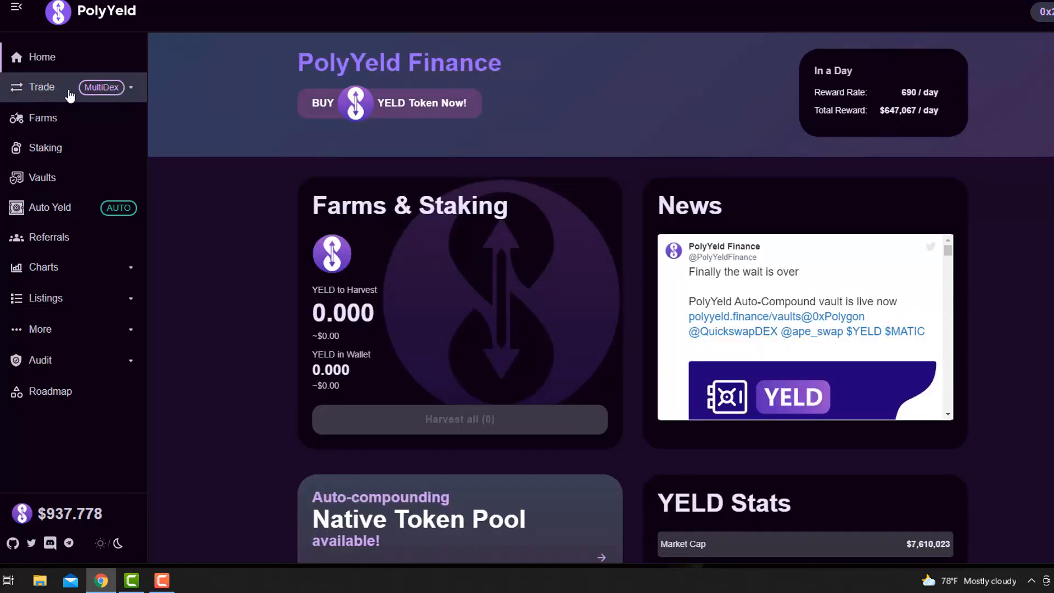
Go to Trade > Exchange and accept the imported token risk warning to reach the swap form.
left_click(42, 87)
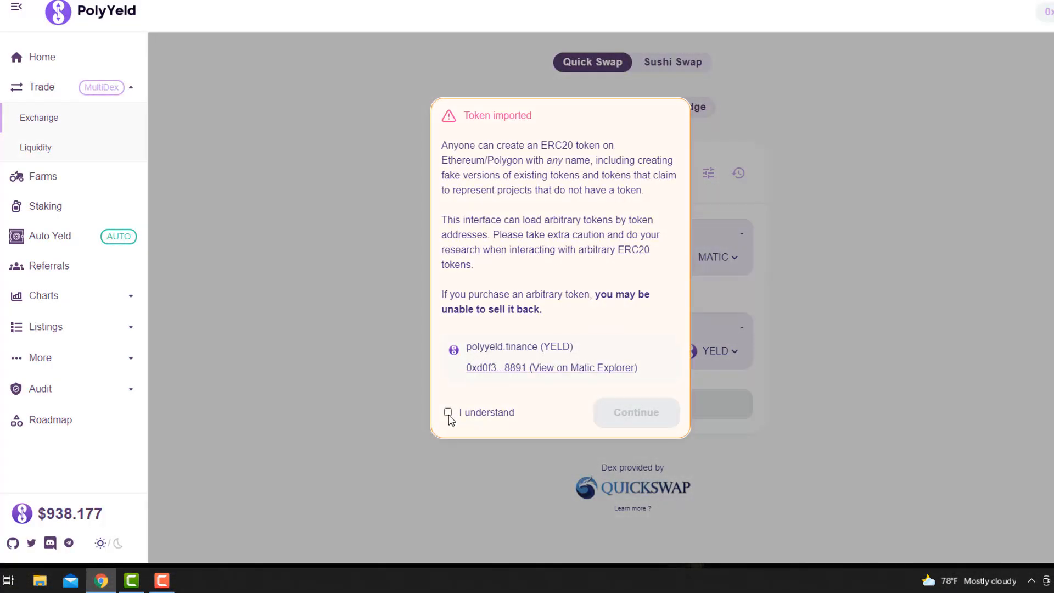
left_click(448, 412)
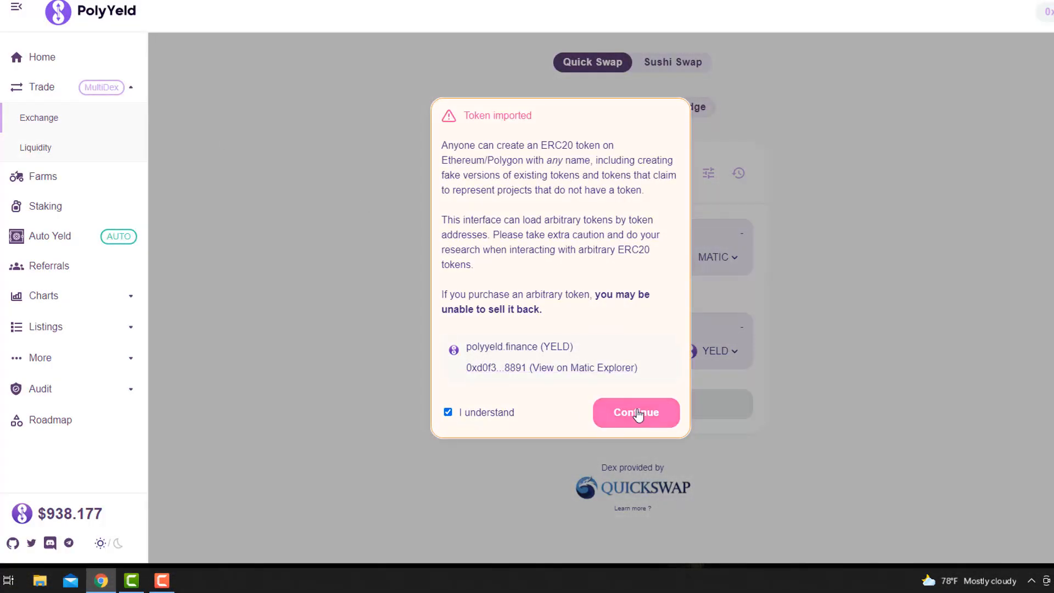
left_click(636, 412)
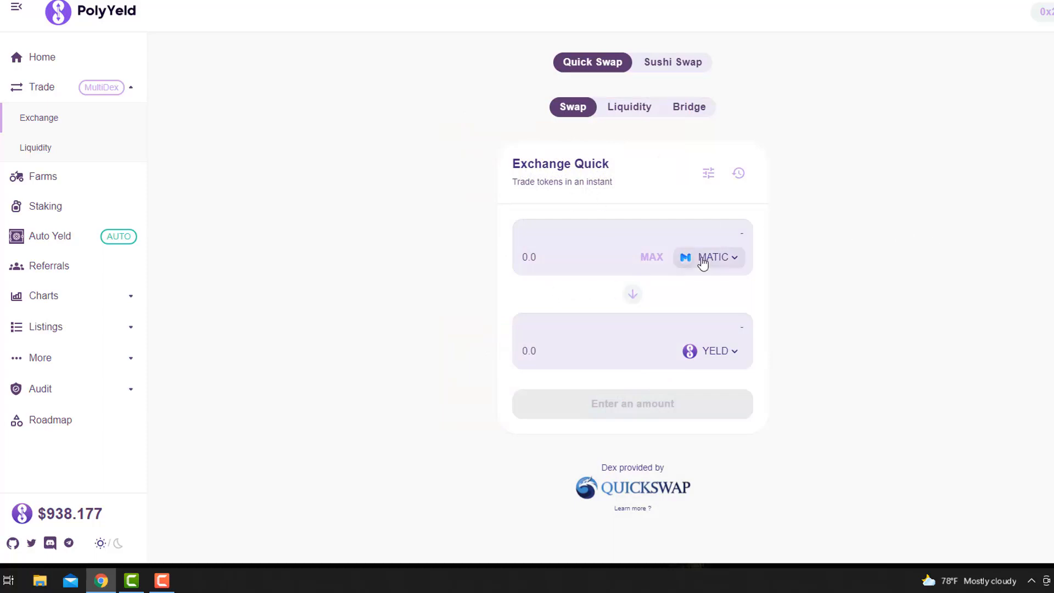
mouse_move(672, 287)
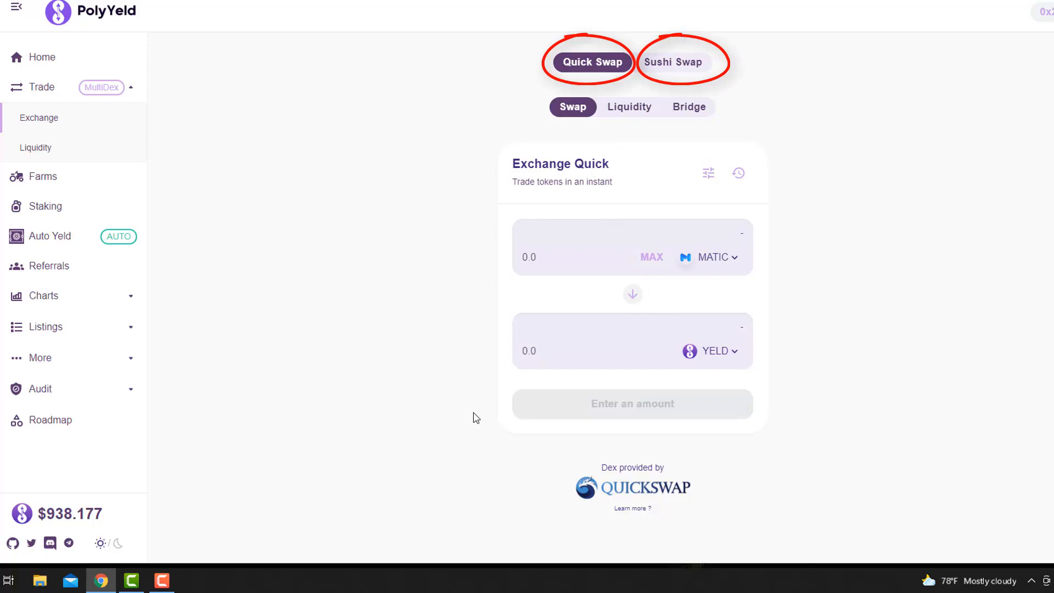
mouse_move(613, 495)
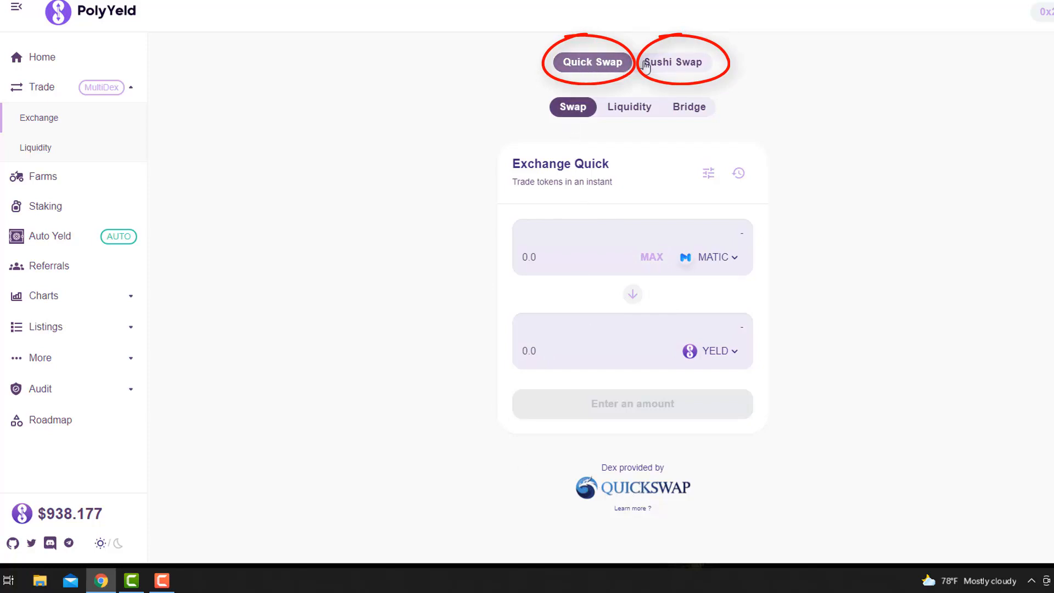
Toggle the MATIC-to-YELD swap between QuickSwap and SushiSwap, leaving it on SushiSwap.
left_click(674, 62)
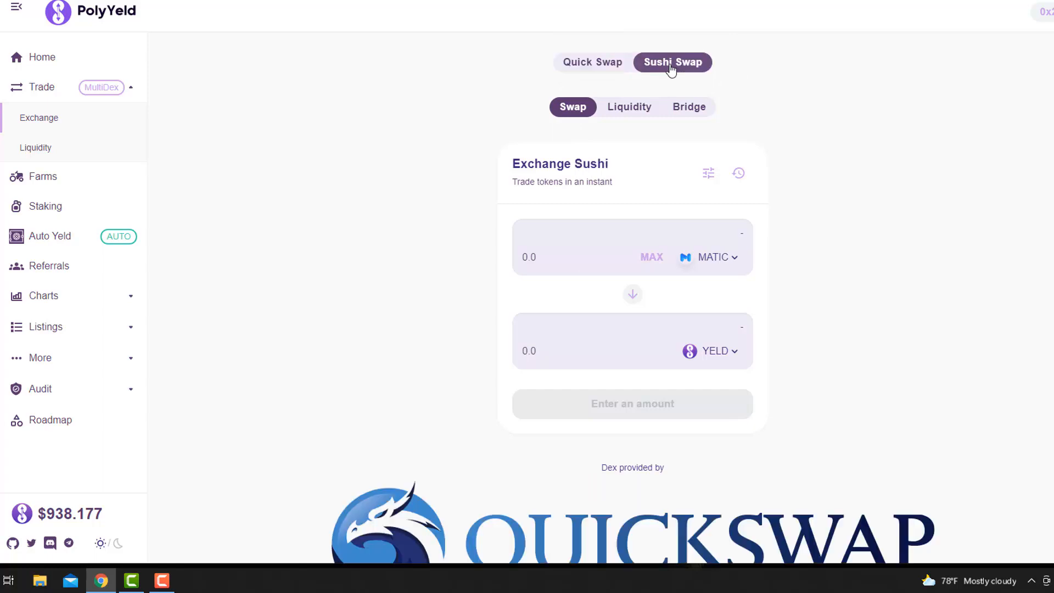
left_click(671, 62)
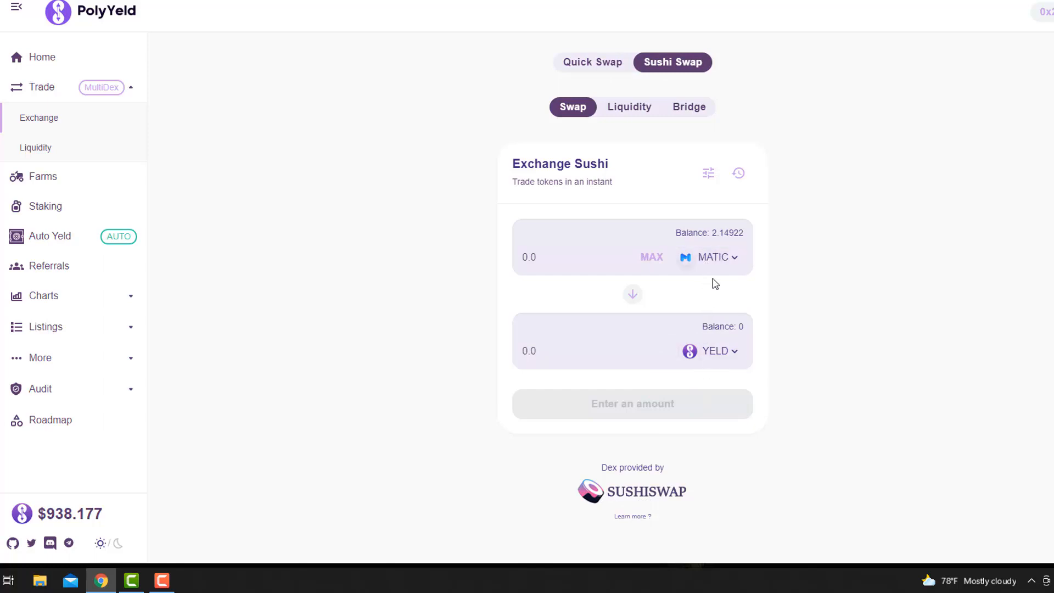
mouse_move(717, 263)
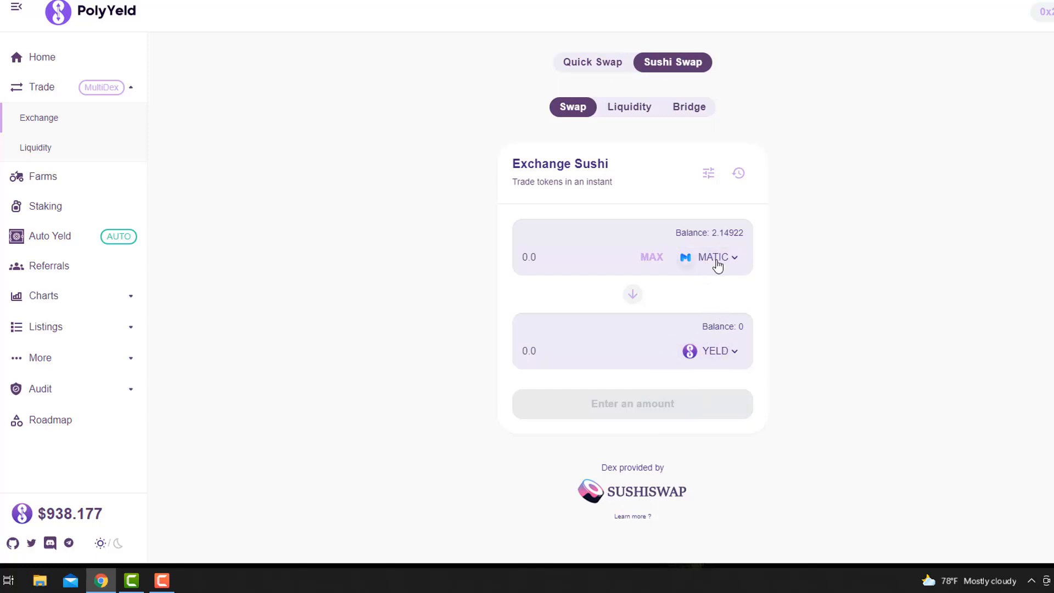
mouse_move(643, 178)
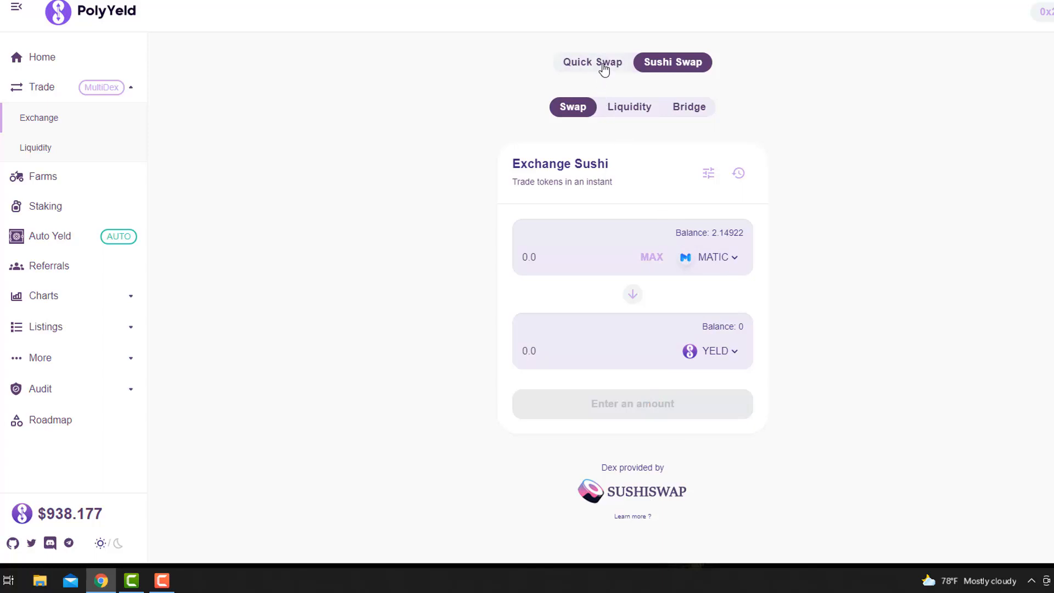
left_click(591, 62)
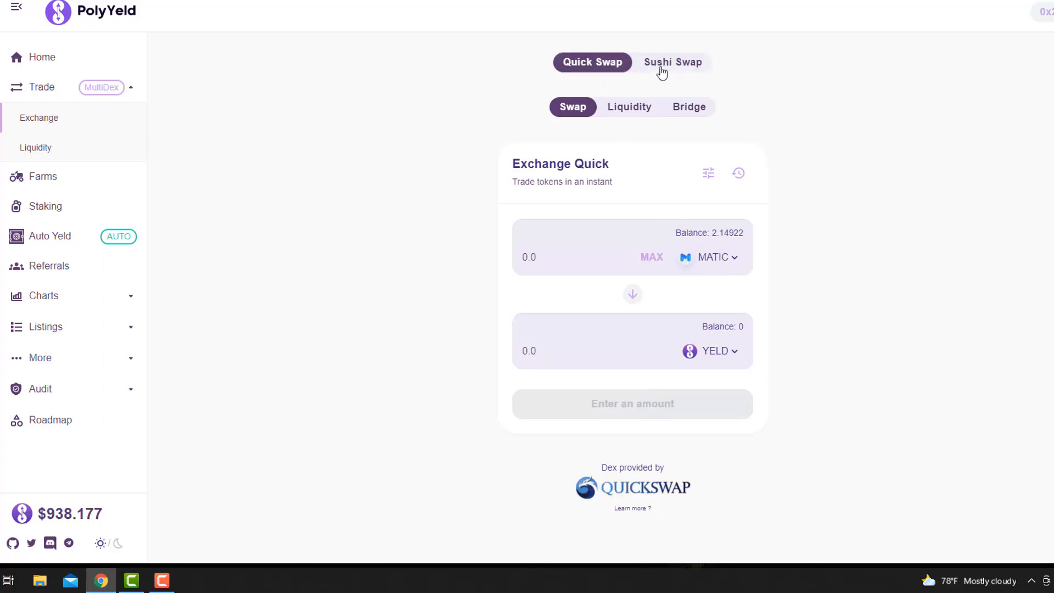
mouse_move(384, 101)
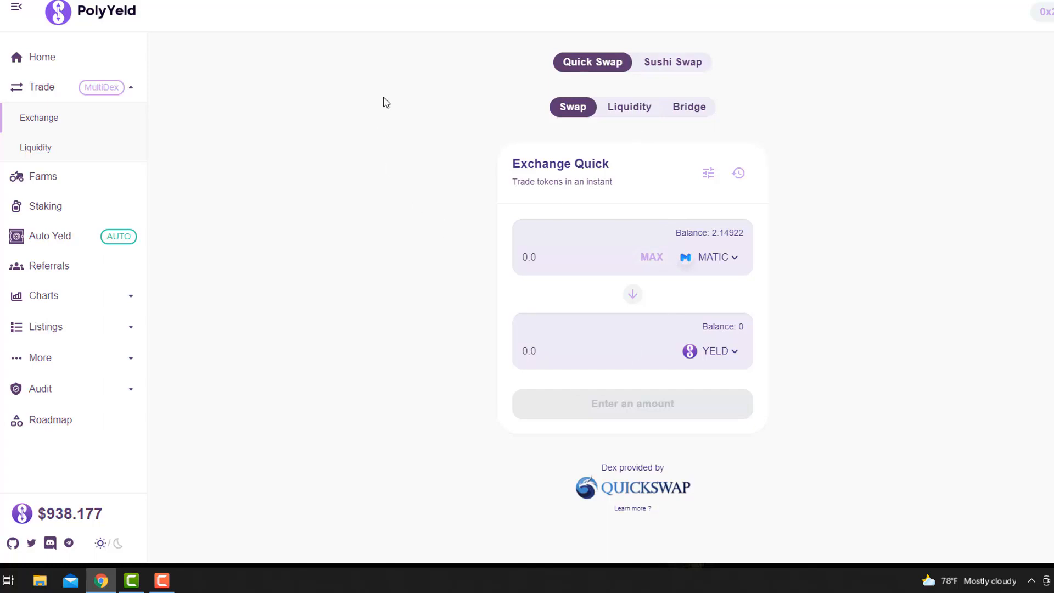
mouse_move(338, 272)
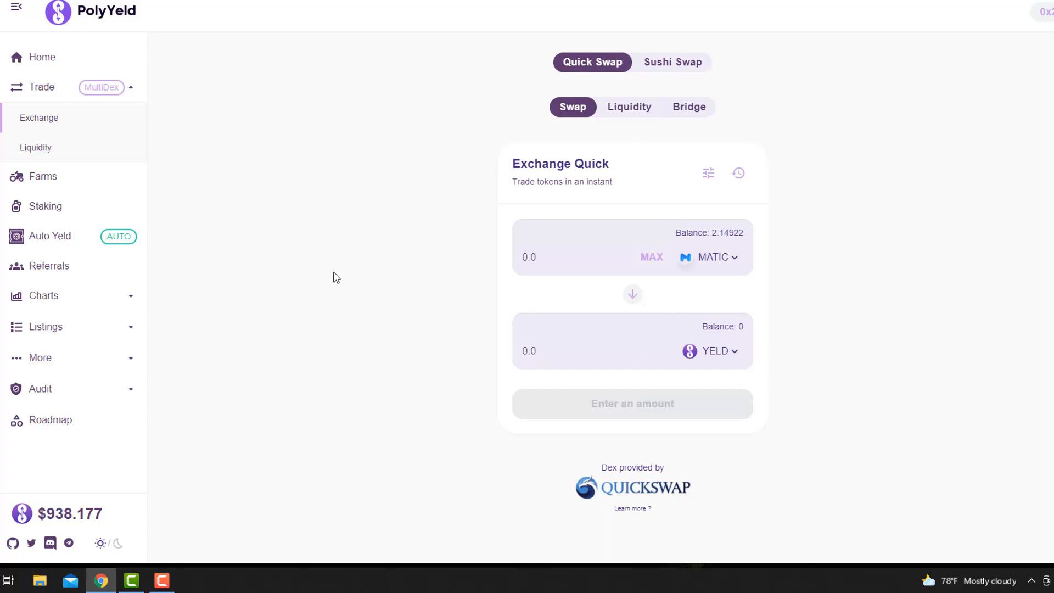
mouse_move(360, 259)
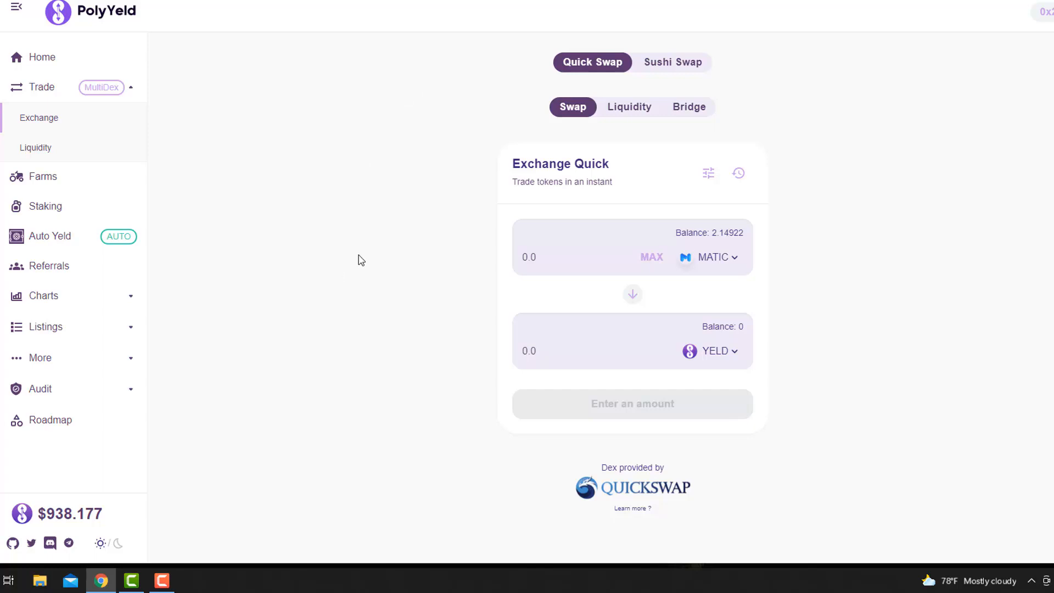
mouse_move(384, 173)
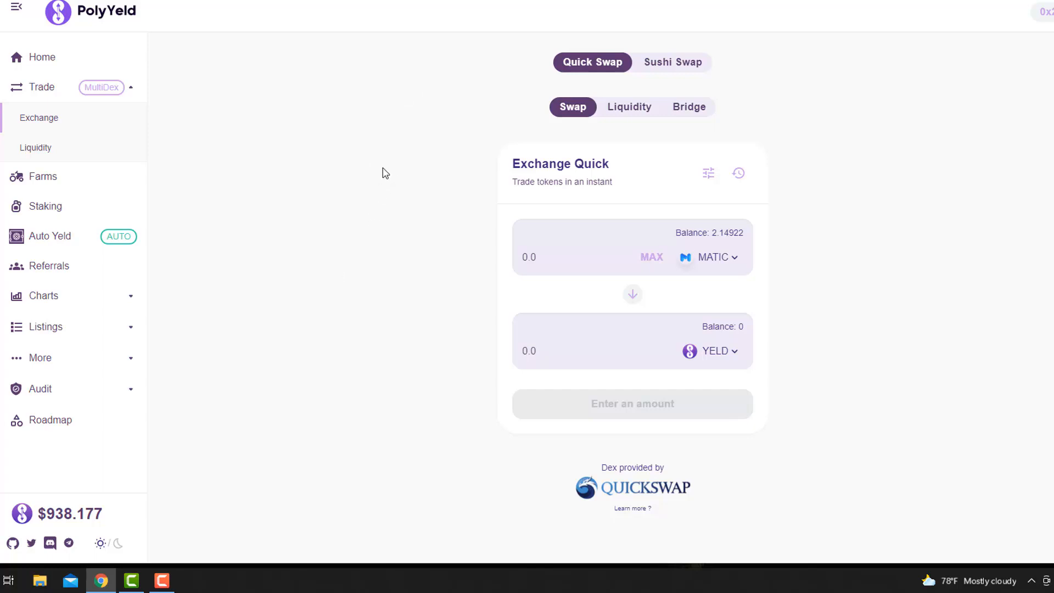
mouse_move(709, 312)
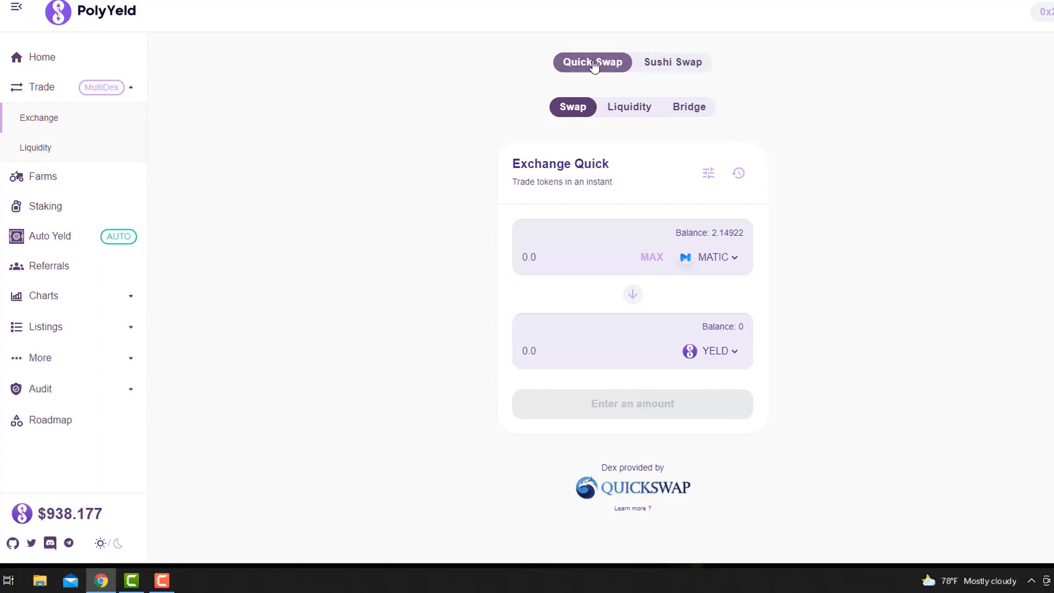
left_click(672, 62)
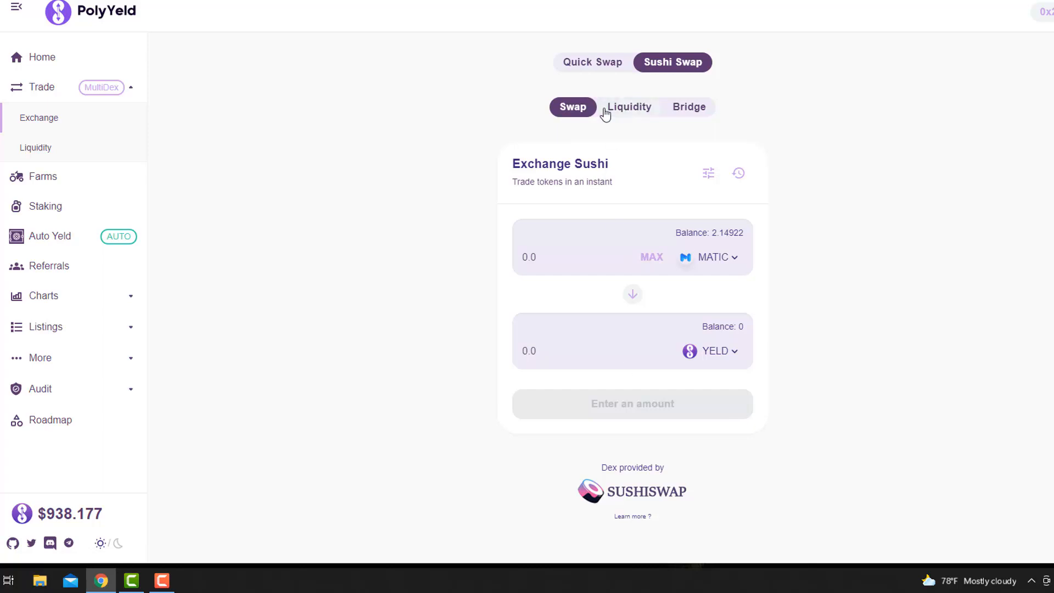
Show the Liquidity page and switch it from SushiSwap to QuickSwap.
left_click(632, 106)
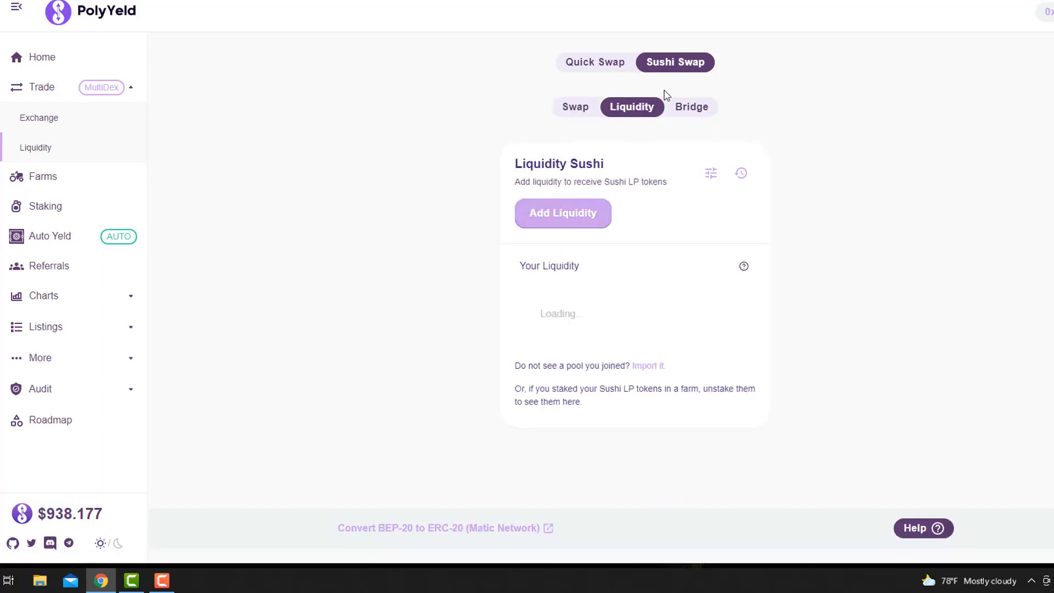
mouse_move(606, 67)
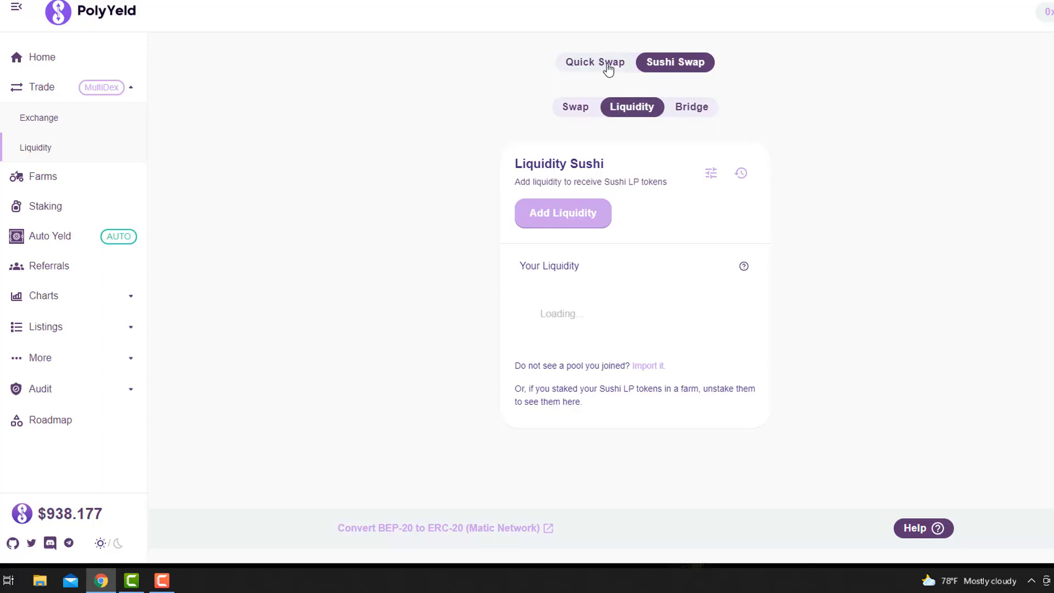
left_click(594, 61)
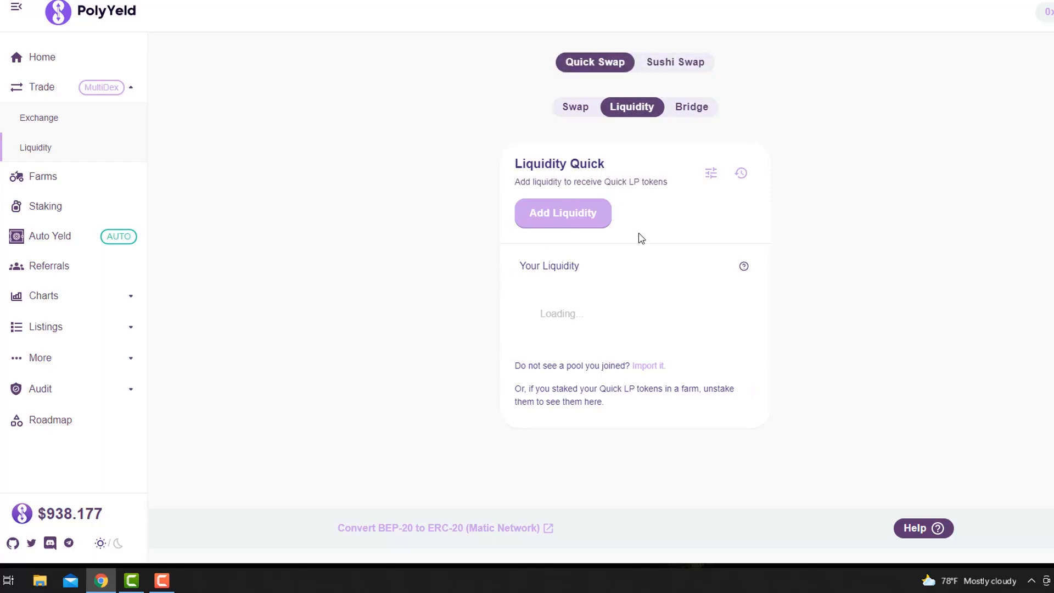
mouse_move(134, 125)
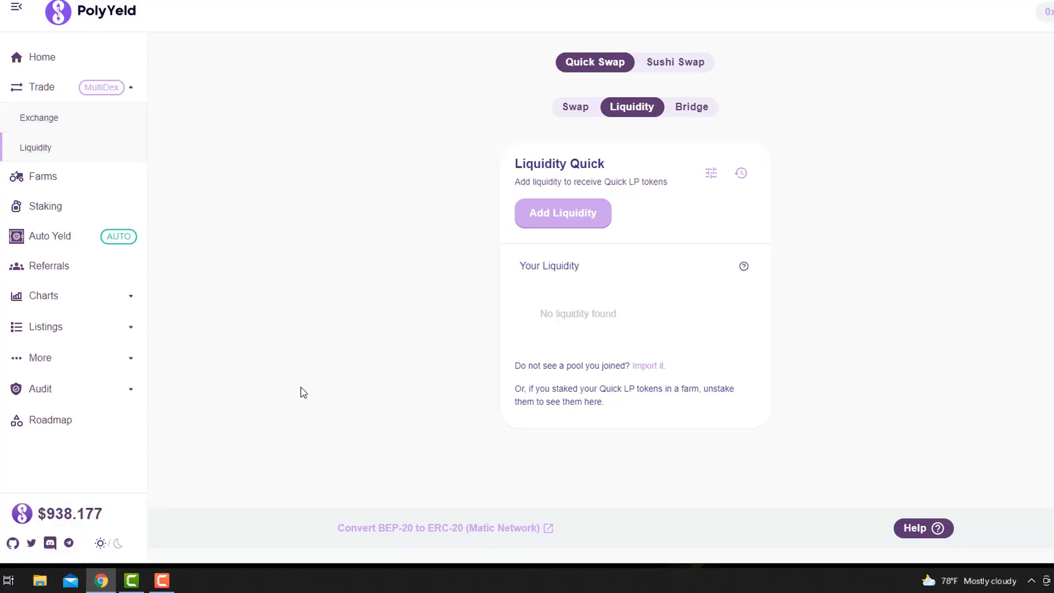
mouse_move(278, 422)
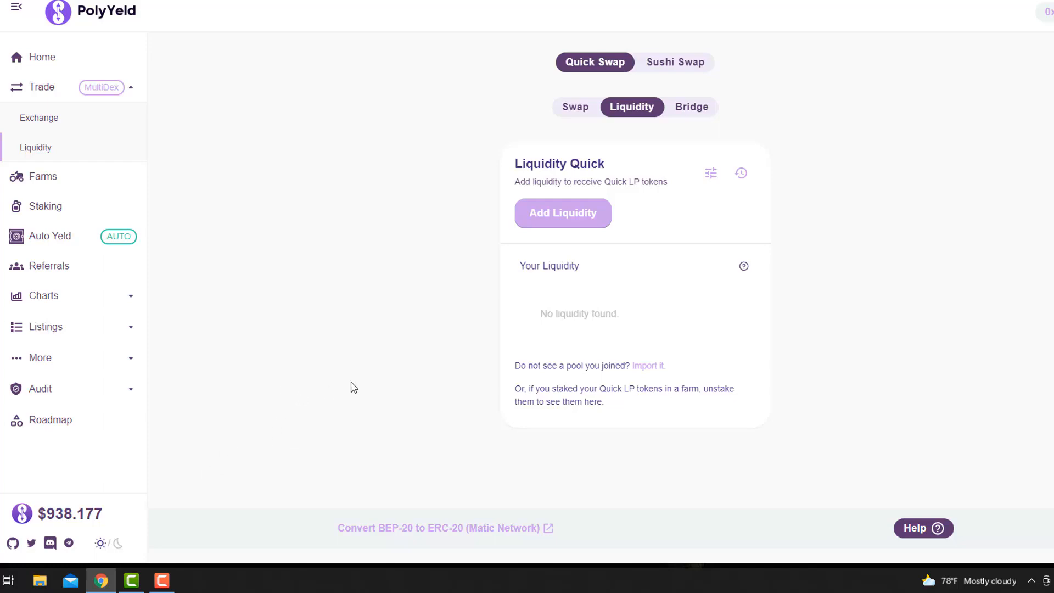
mouse_move(298, 344)
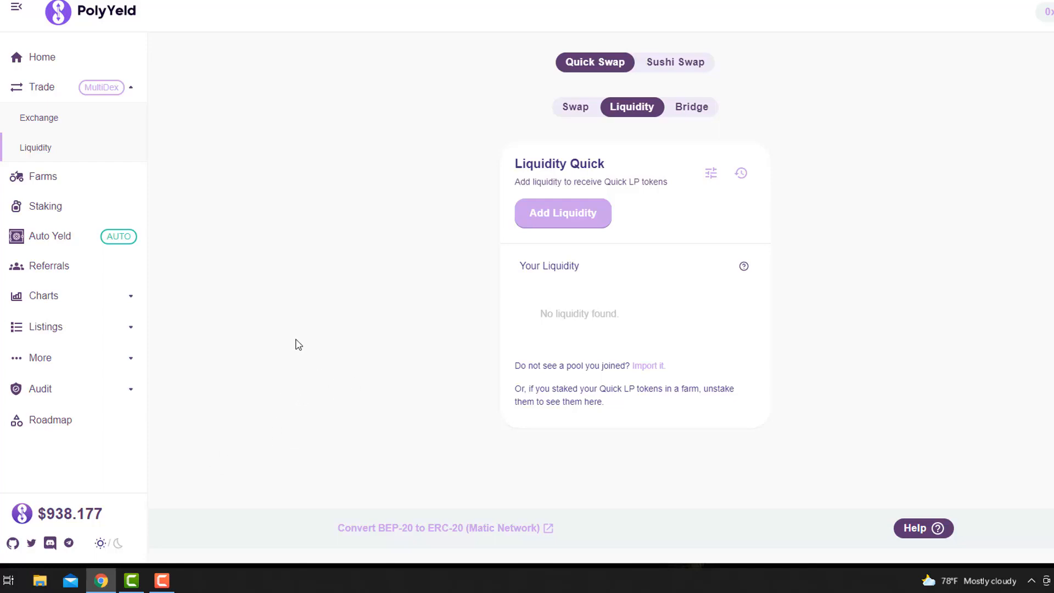
mouse_move(296, 336)
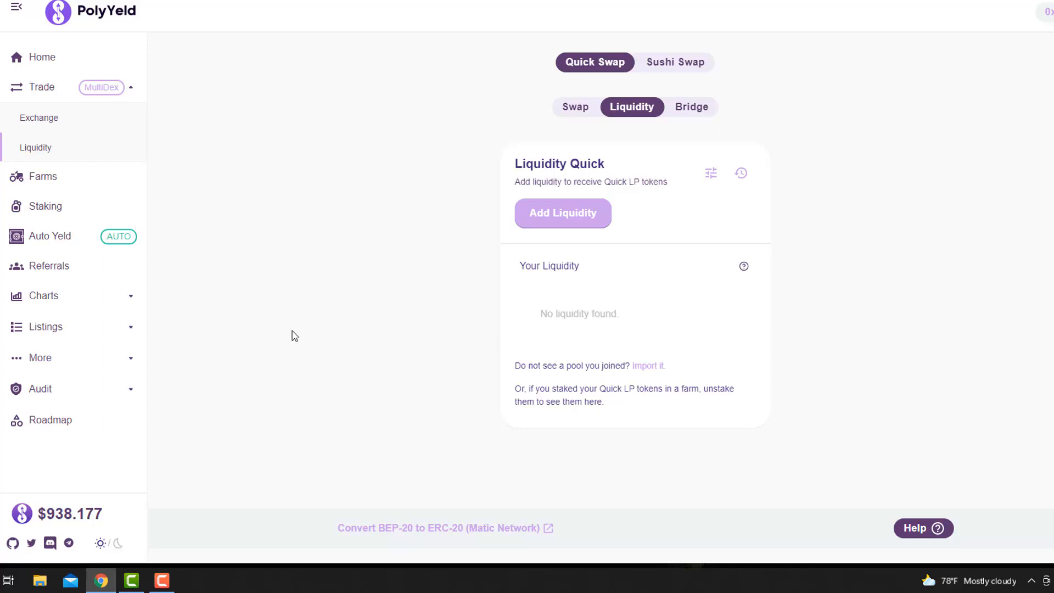
mouse_move(122, 463)
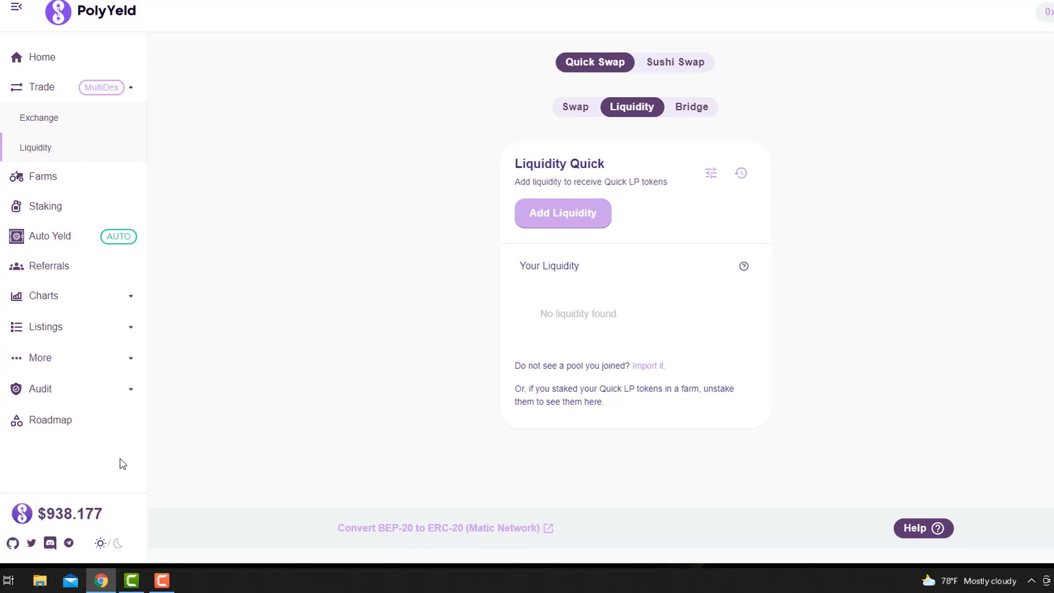
mouse_move(80, 523)
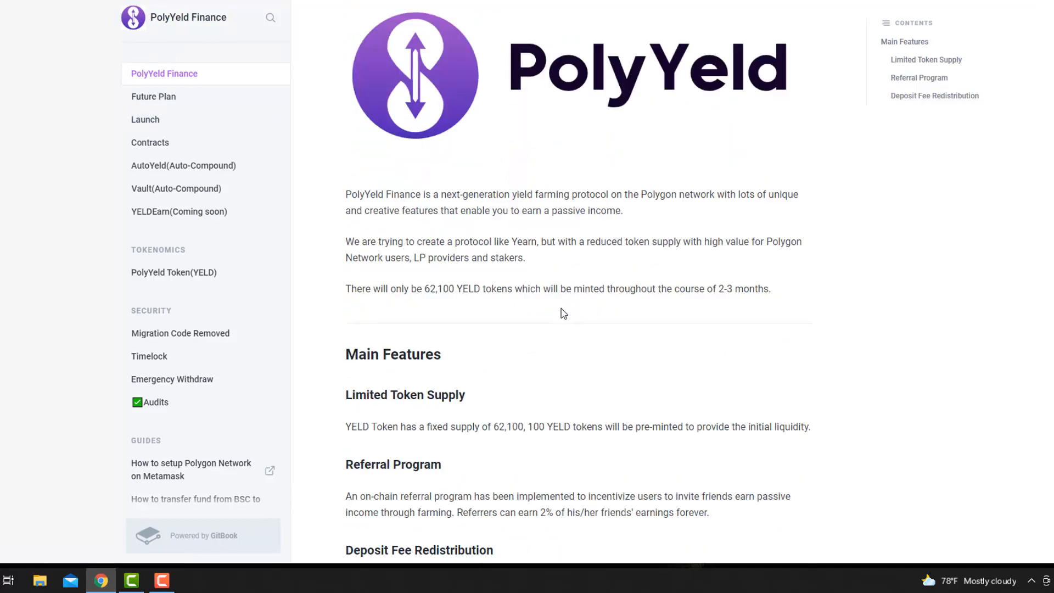
Scroll the GitBook docs to Main Features and select text in the limited token supply section.
scroll("down", 3)
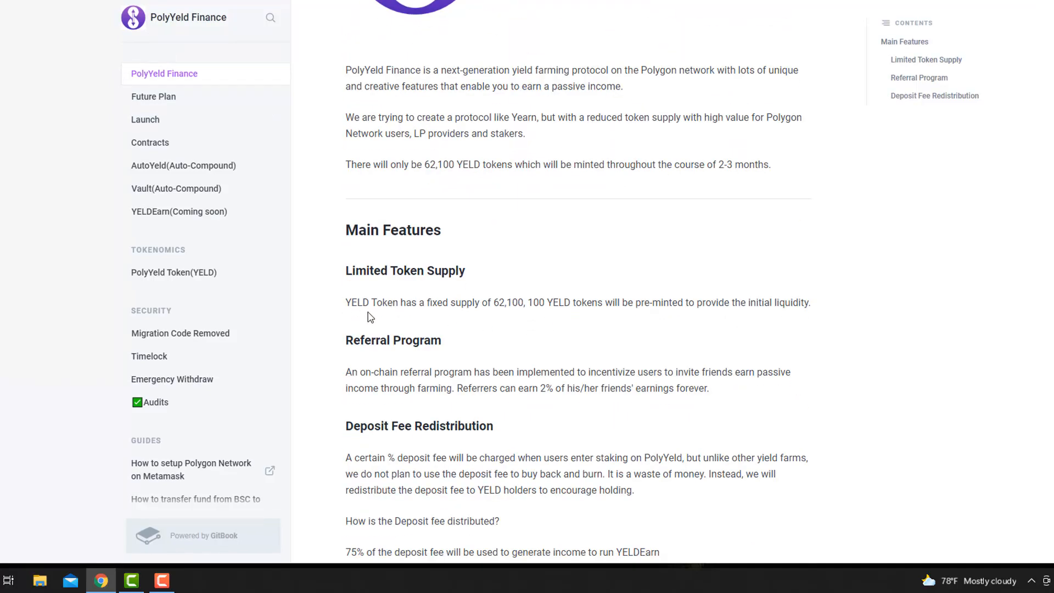
mouse_move(509, 320)
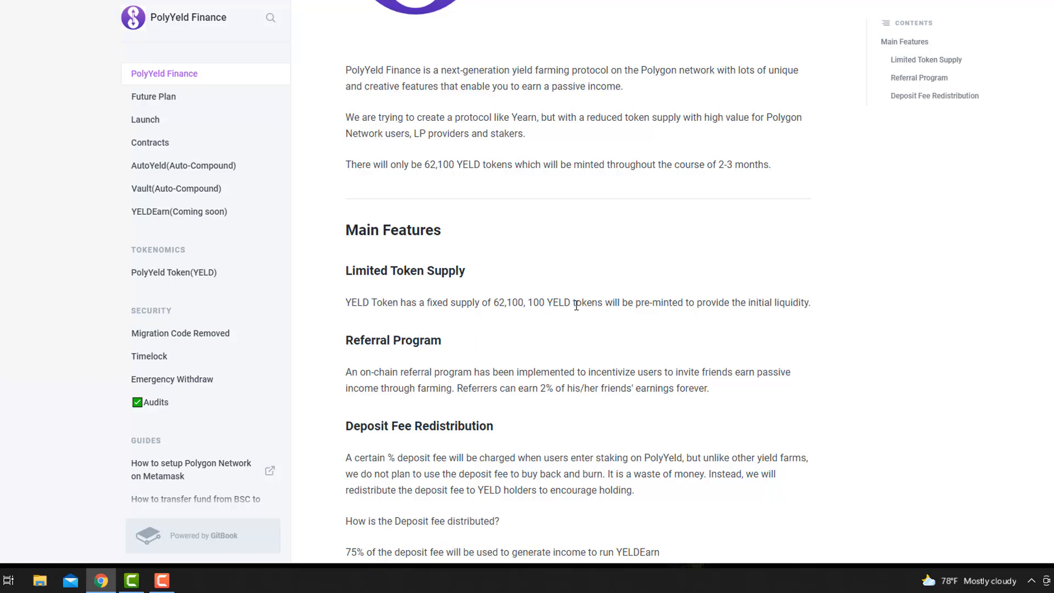
mouse_move(775, 323)
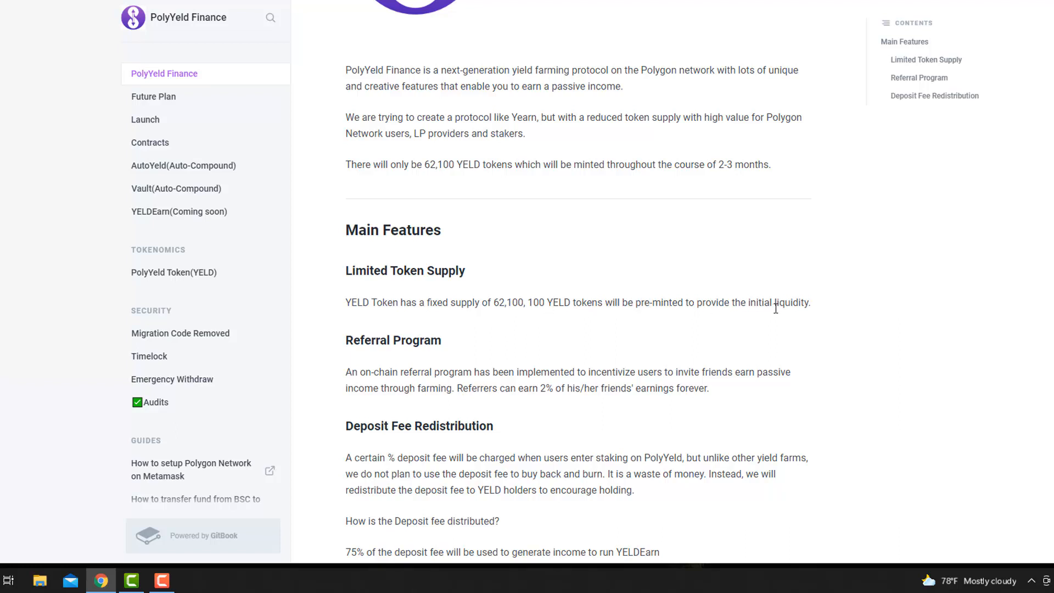
mouse_move(521, 301)
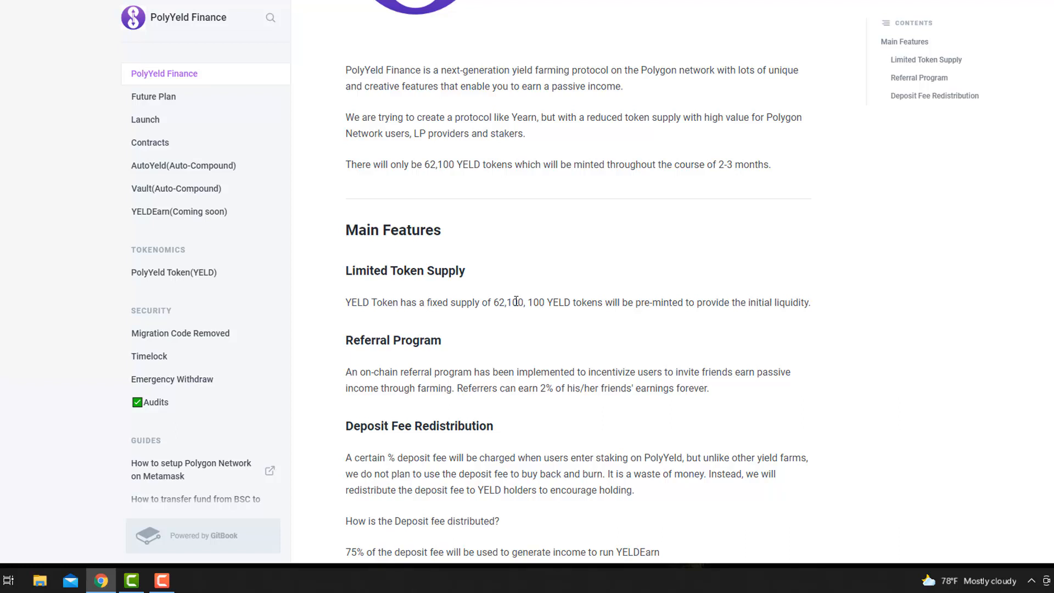
double_click(508, 303)
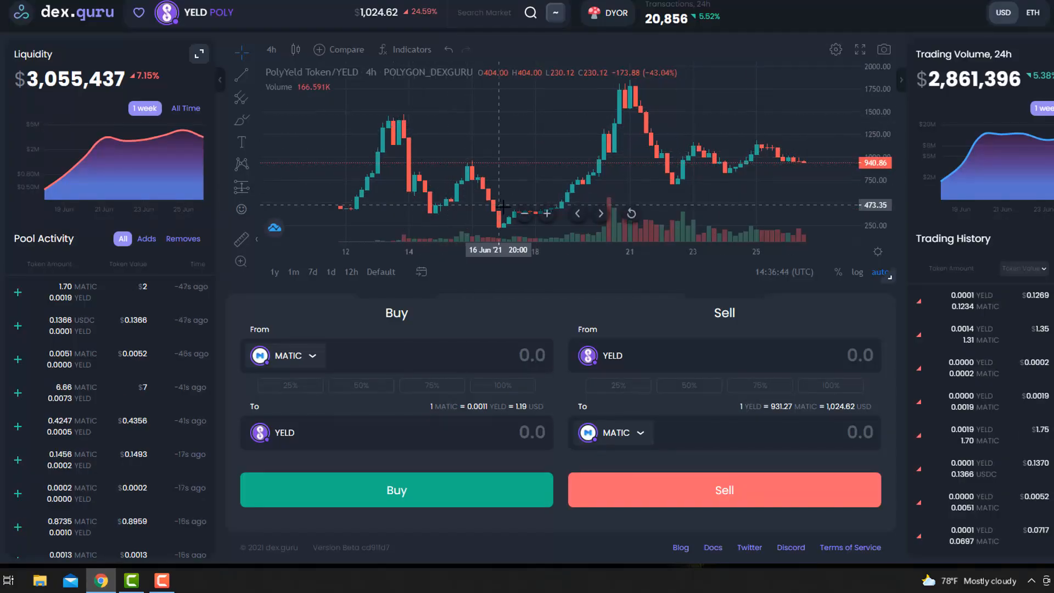
mouse_move(685, 286)
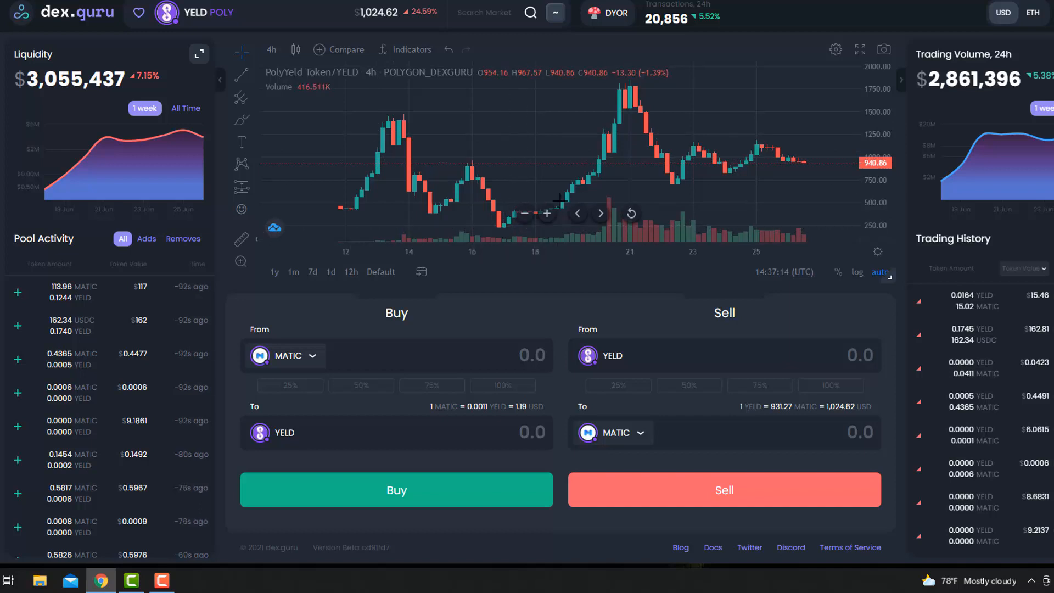
mouse_move(620, 90)
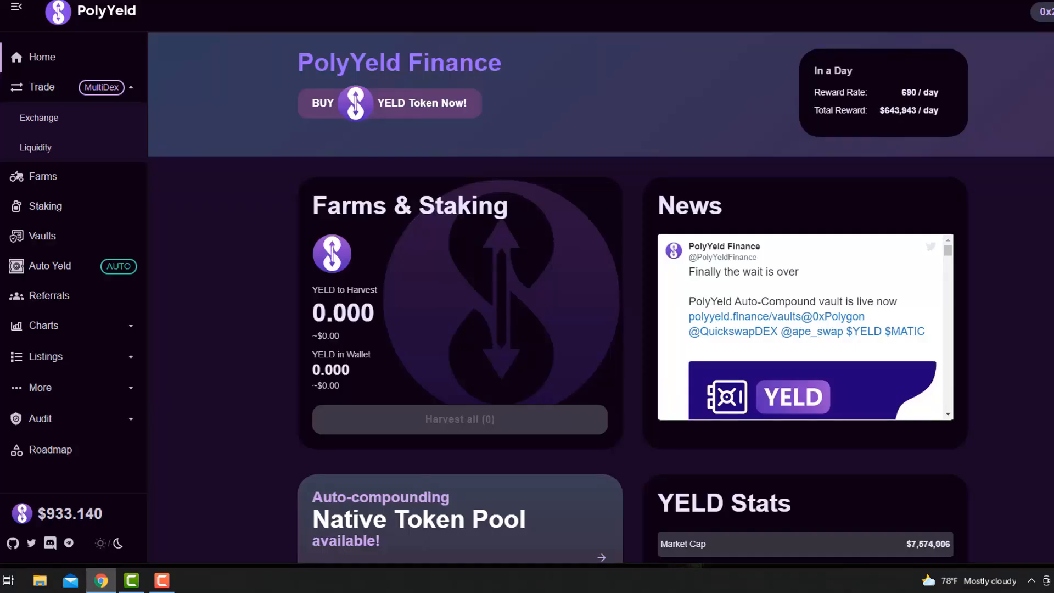
Scroll down the home page and go to Farms to list the active YELD LP farms.
scroll("down", 3)
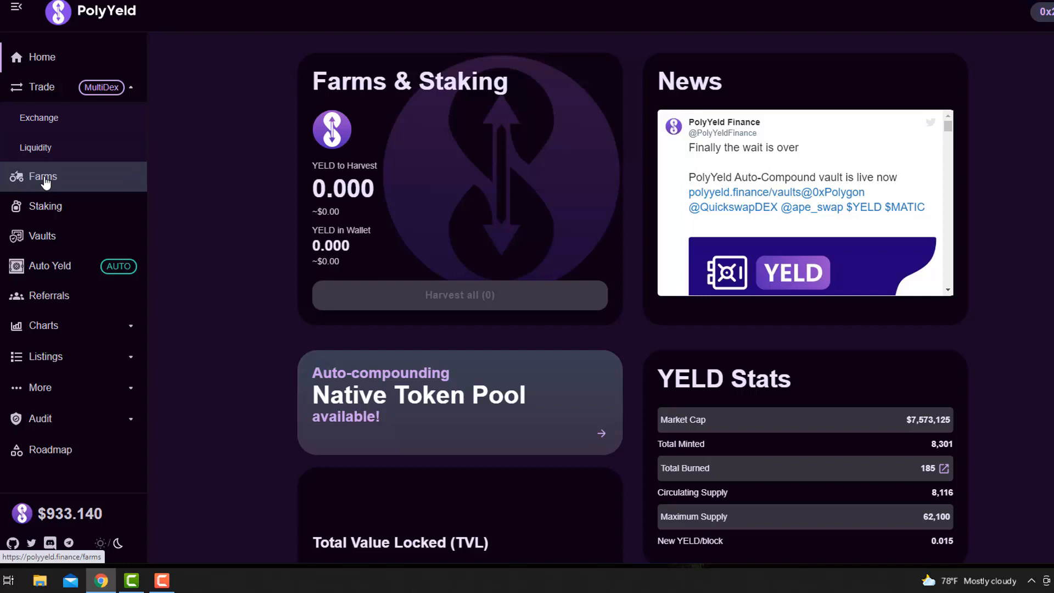
left_click(39, 176)
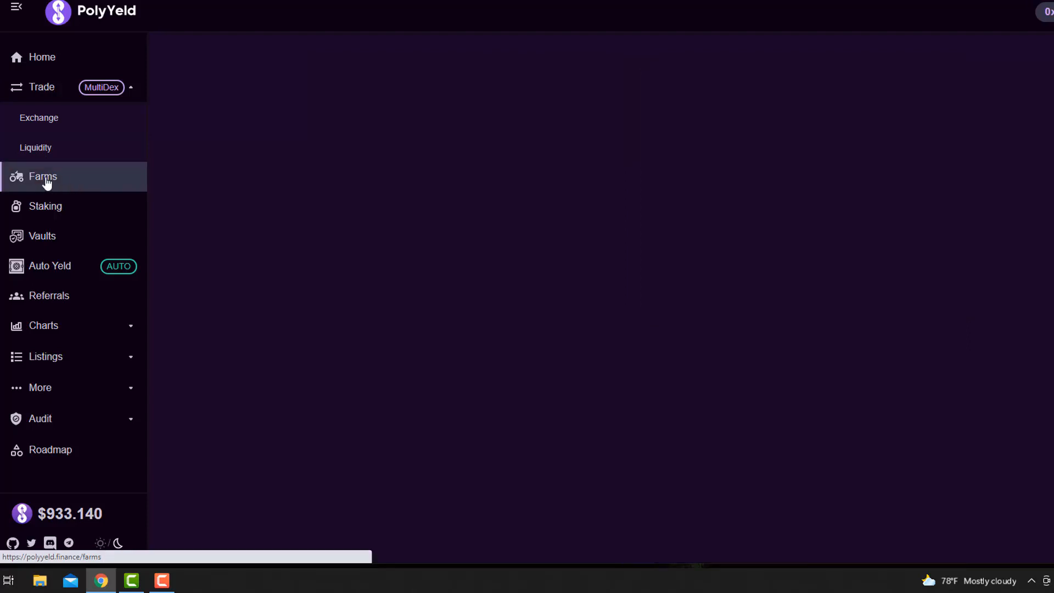
left_click(40, 175)
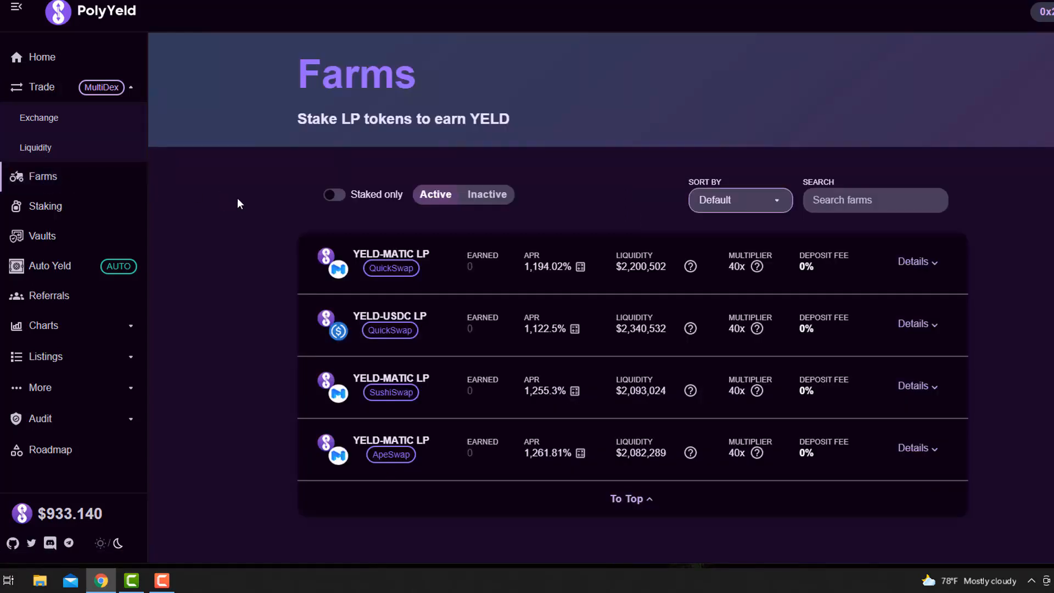
mouse_move(713, 388)
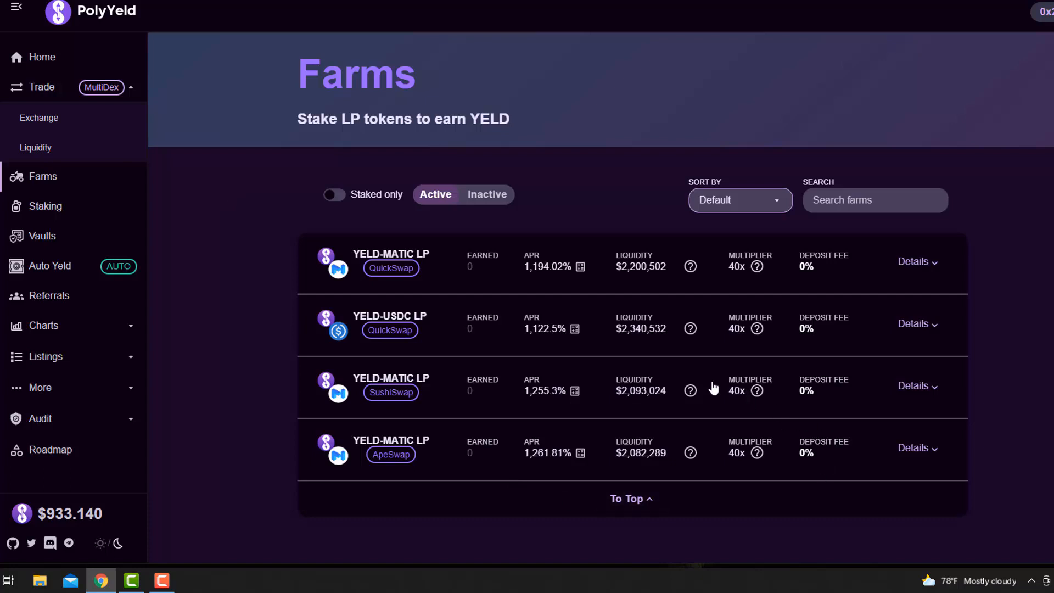
mouse_move(390, 268)
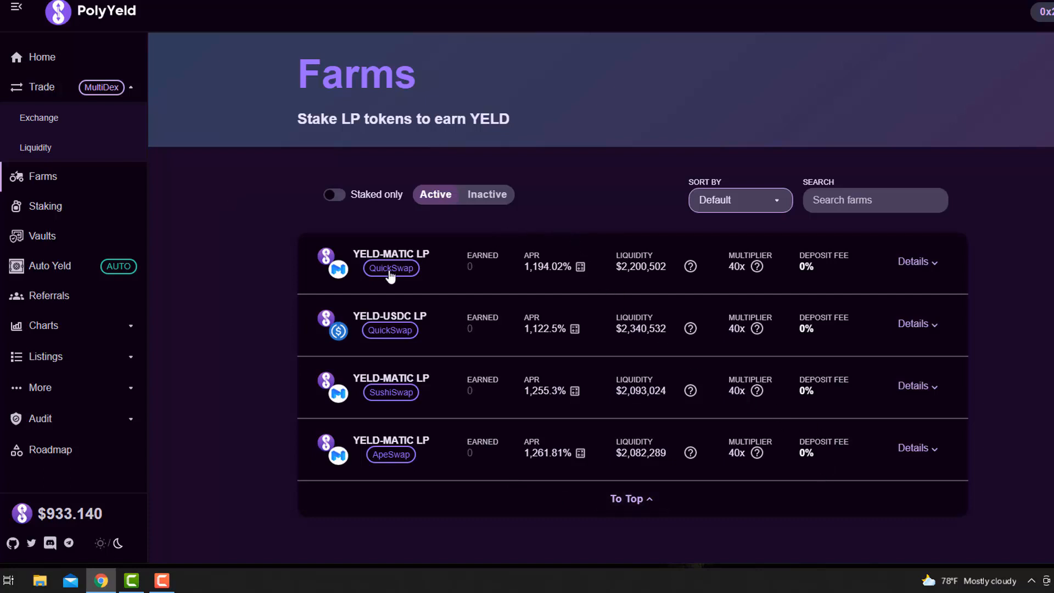
mouse_move(372, 270)
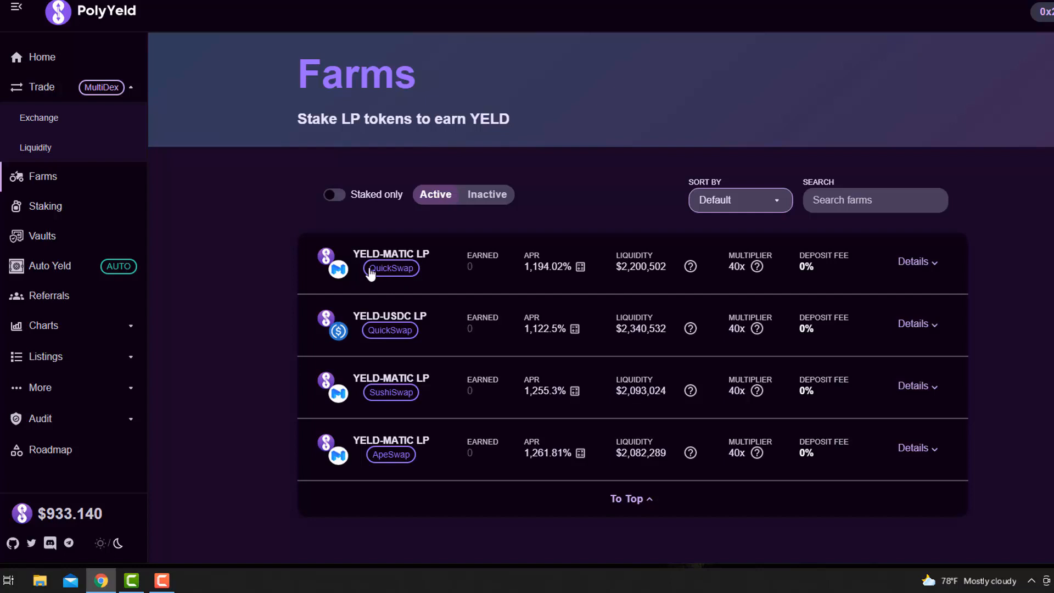
mouse_move(386, 273)
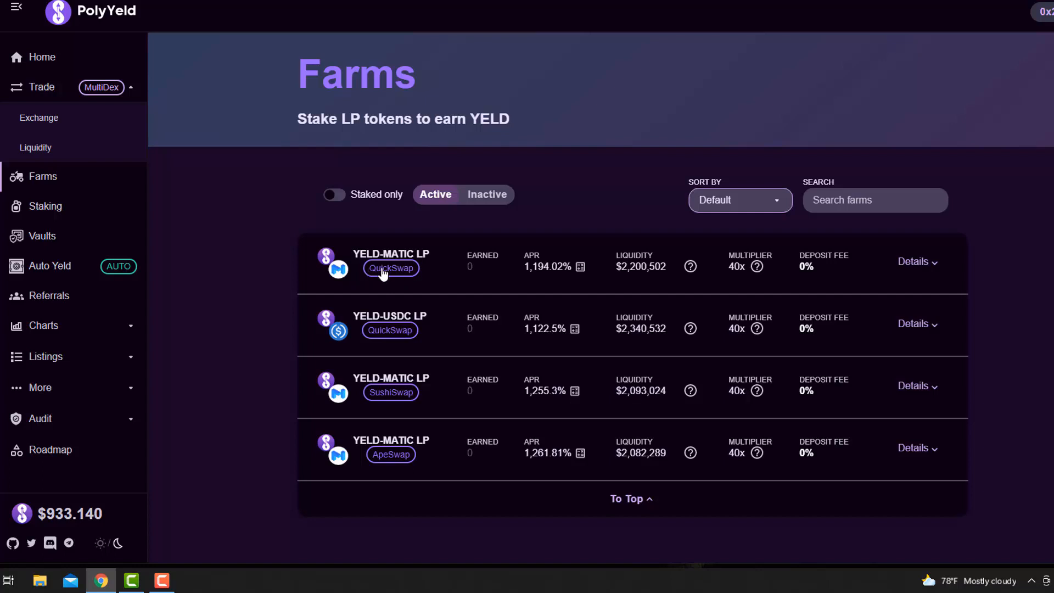
mouse_move(393, 279)
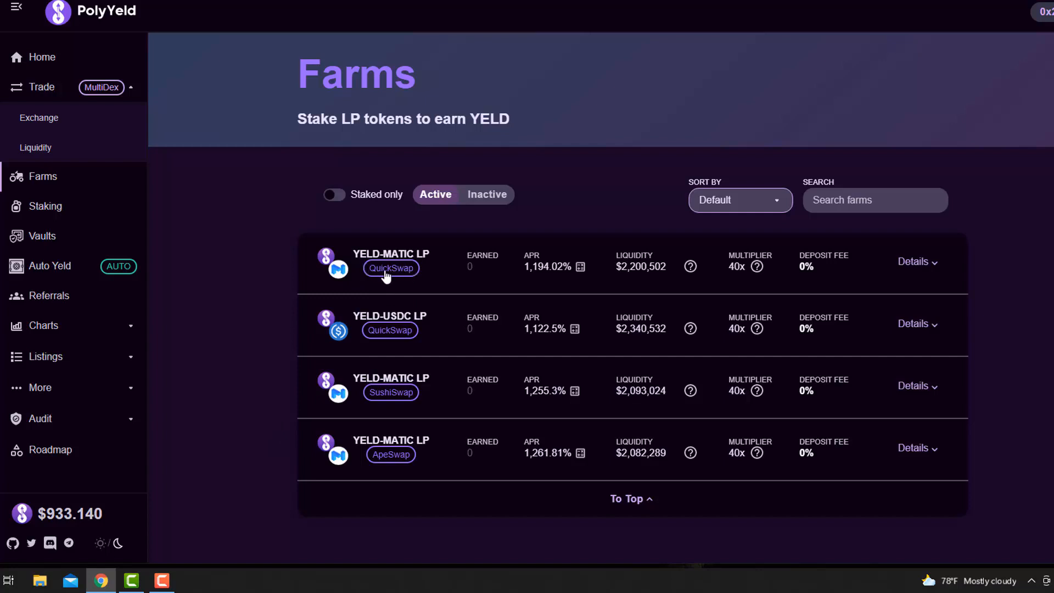
mouse_move(580, 267)
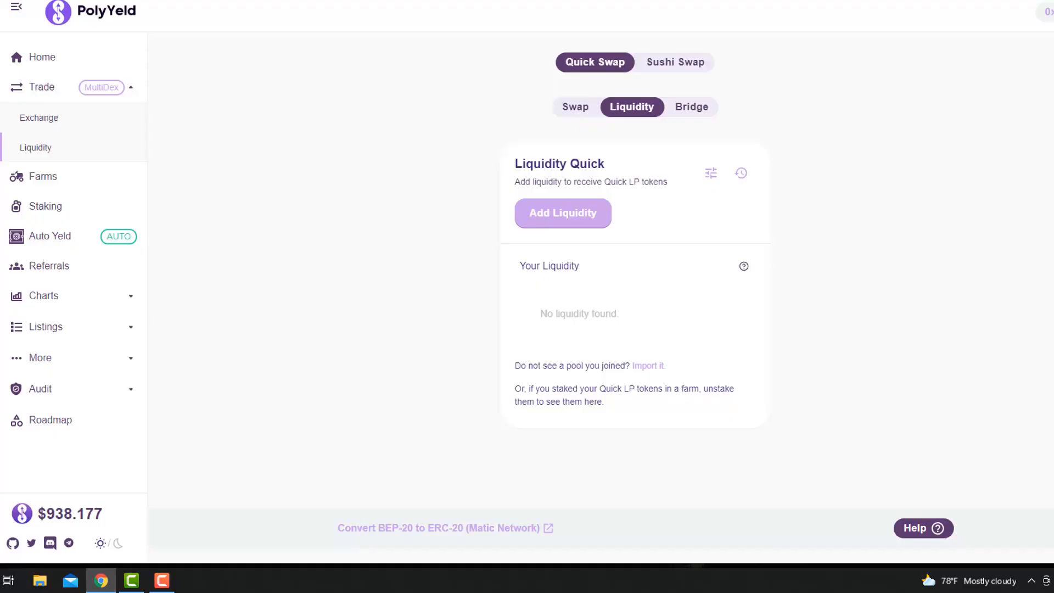
Return to the Farms page from the sidebar.
left_click(43, 176)
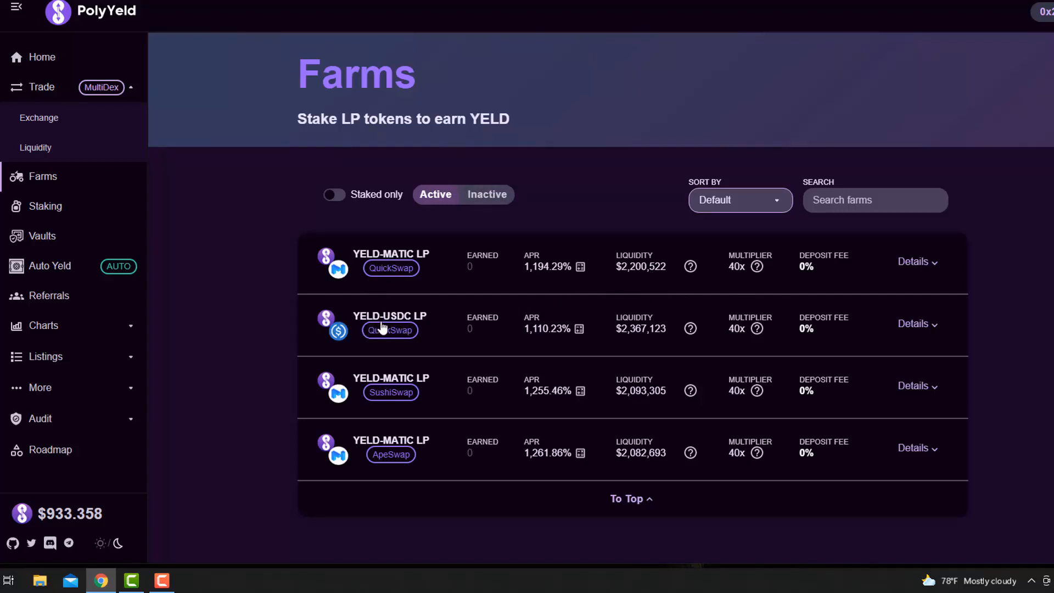
mouse_move(399, 333)
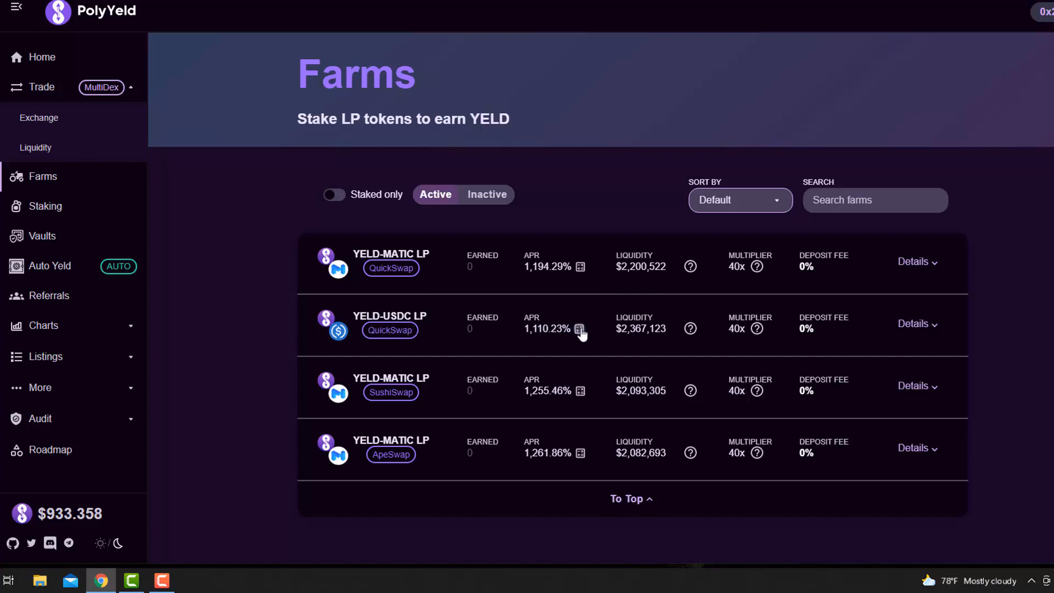
View the ROI estimates for the ApeSwap YELD-MATIC farm and dismiss them.
left_click(580, 329)
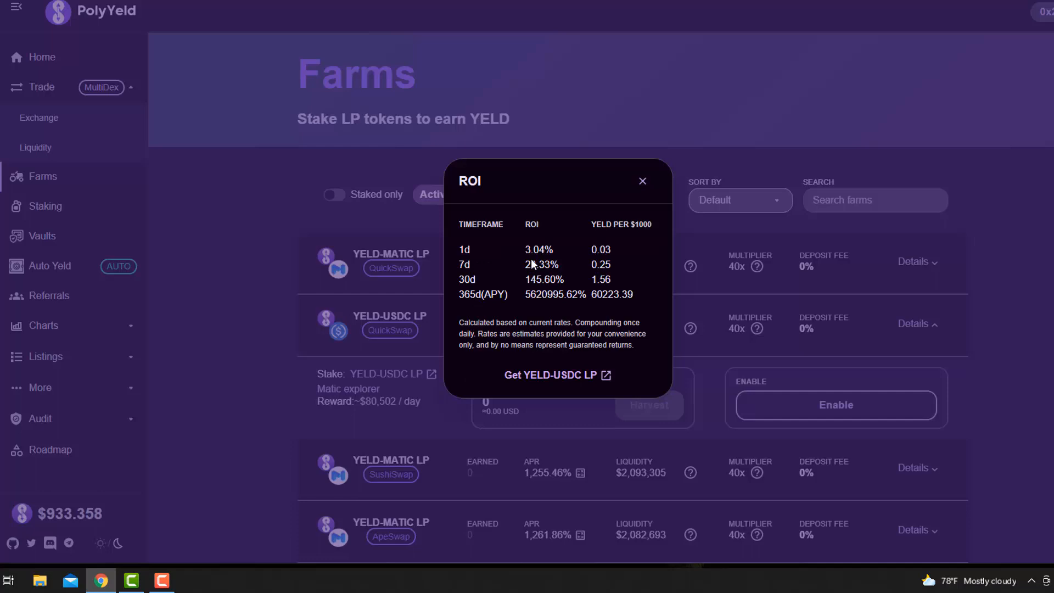
mouse_move(596, 259)
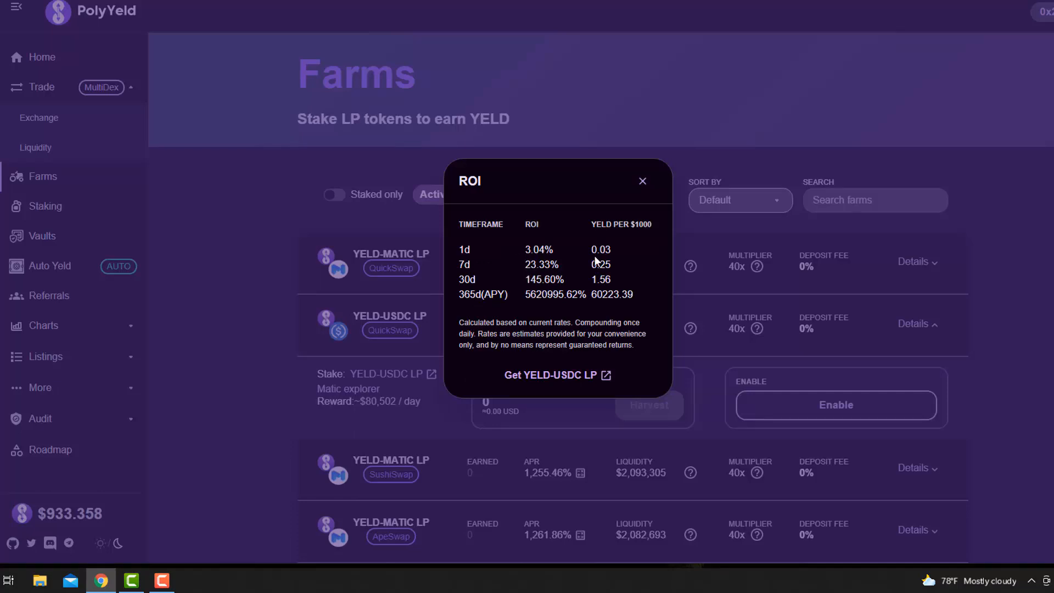
left_click(642, 180)
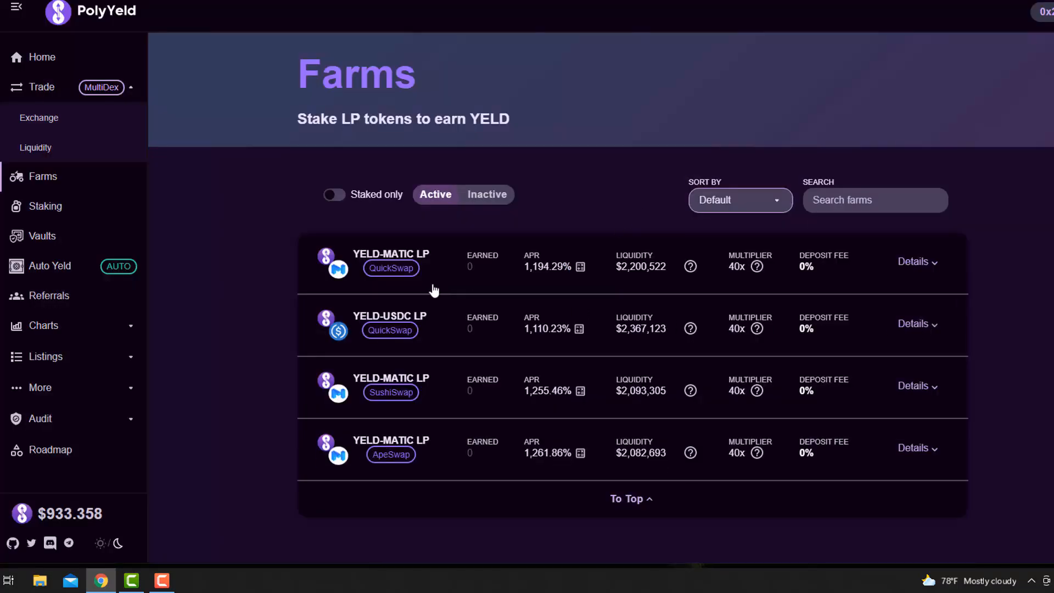
mouse_move(400, 445)
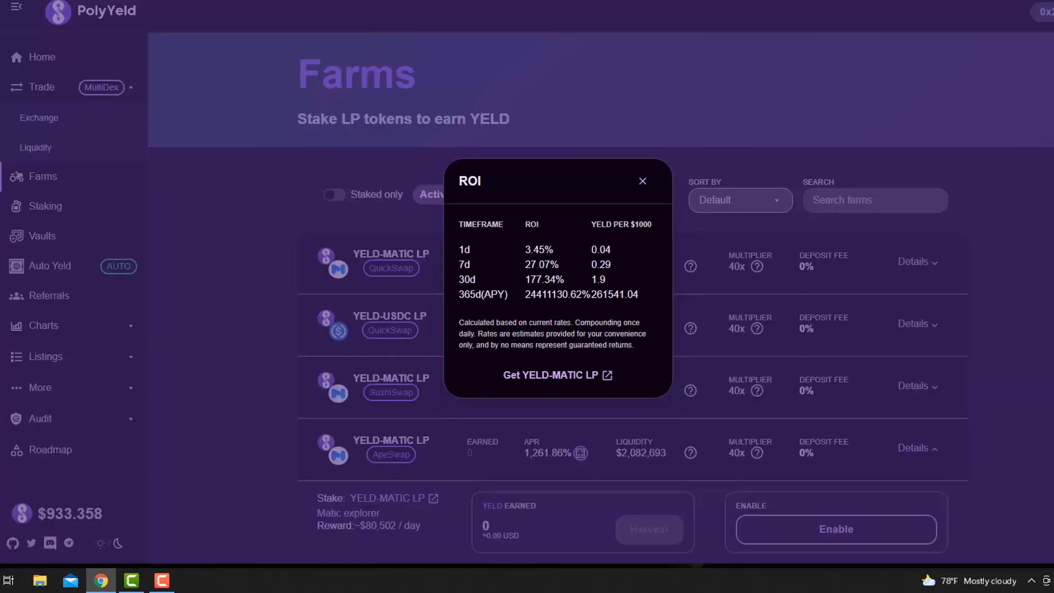
mouse_move(554, 266)
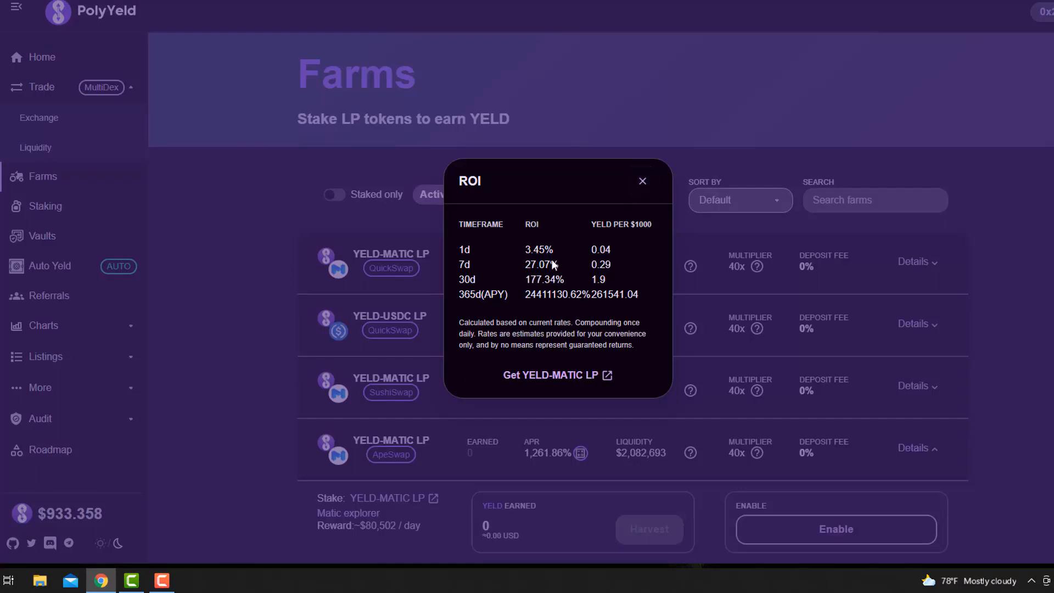
left_click(642, 181)
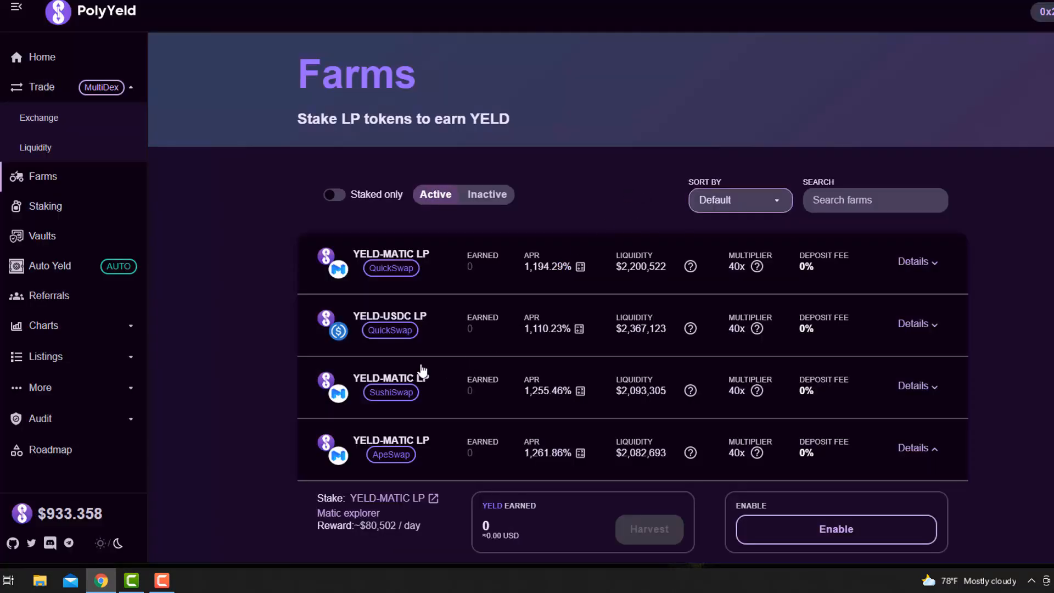
mouse_move(391, 358)
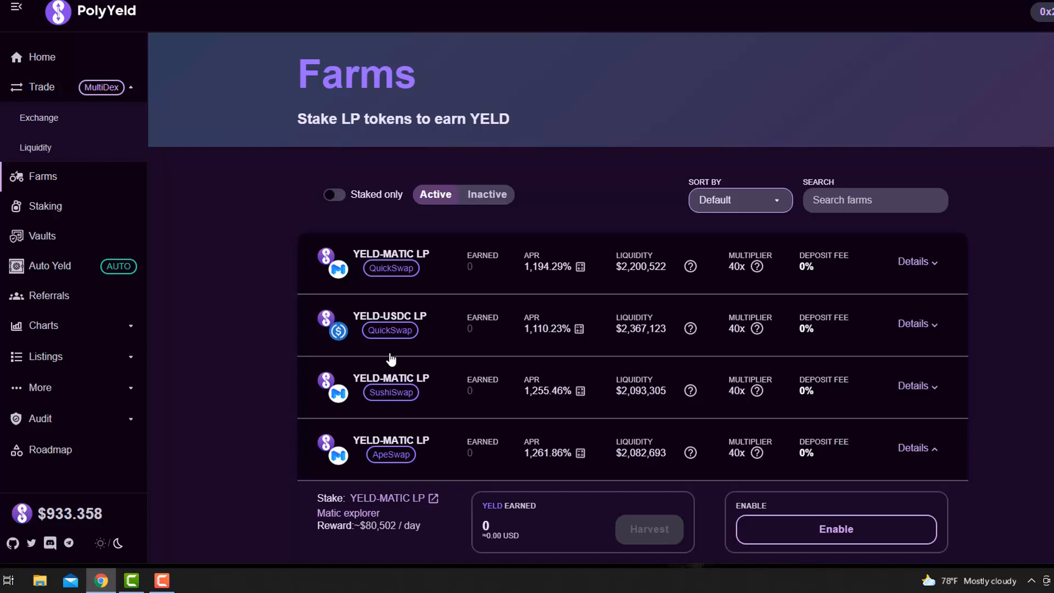
mouse_move(393, 354)
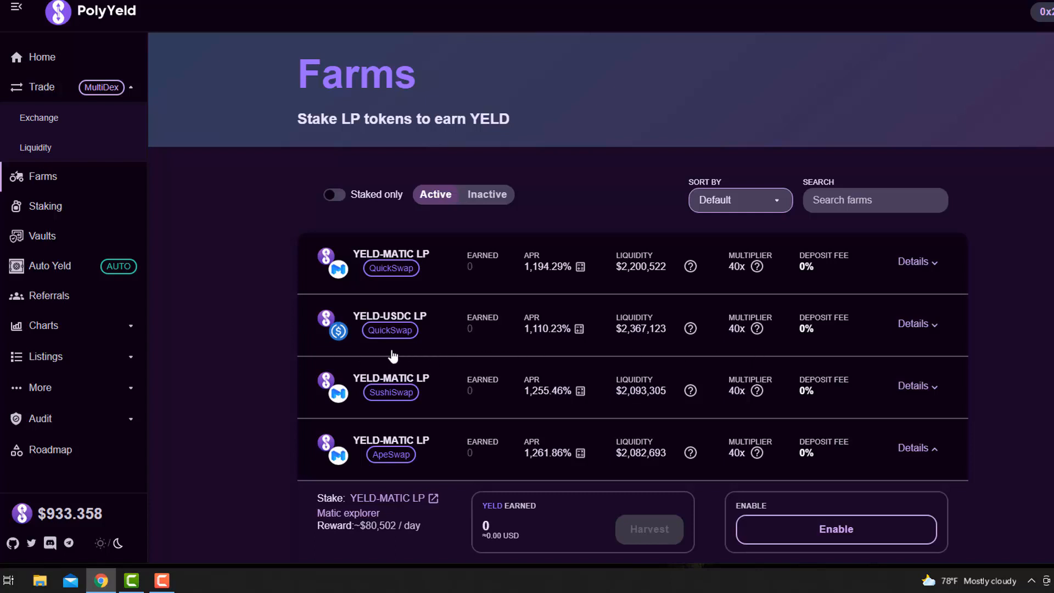
mouse_move(402, 354)
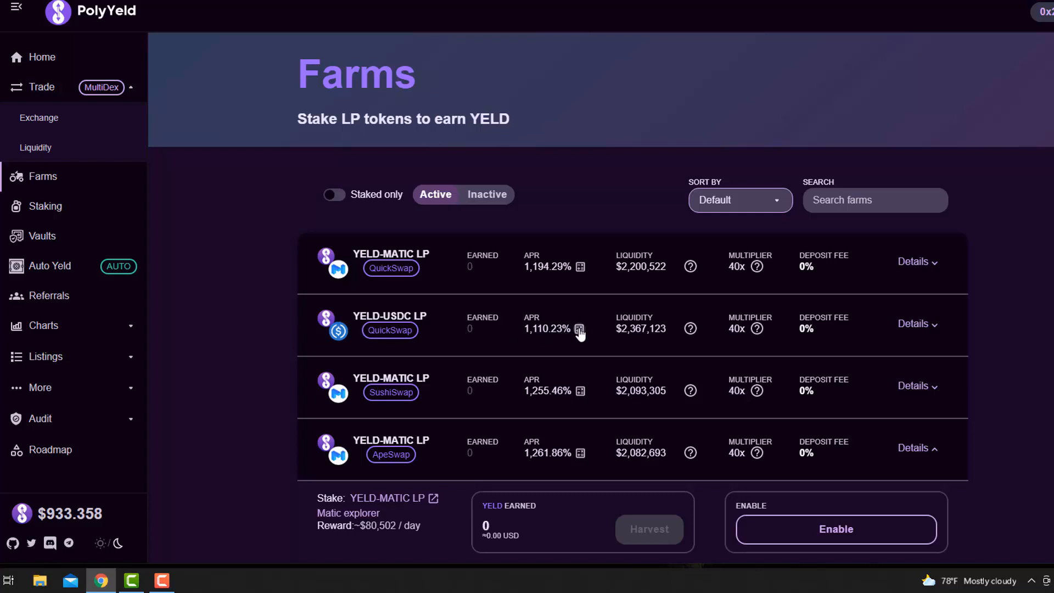
View and dismiss the YELD-USDC farm's ROI estimates, then collapse its details.
left_click(580, 330)
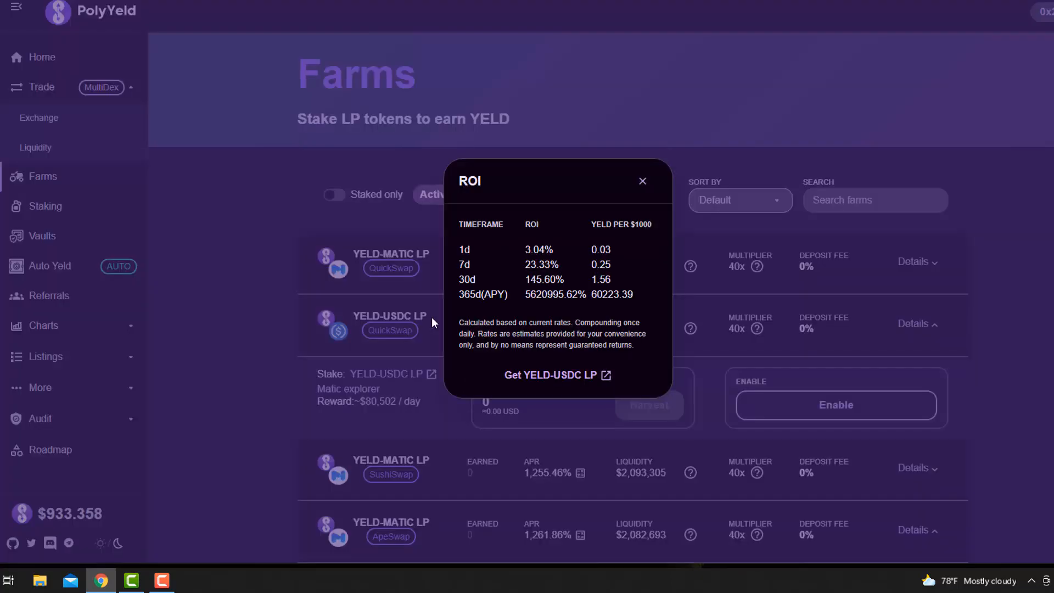
mouse_move(432, 322)
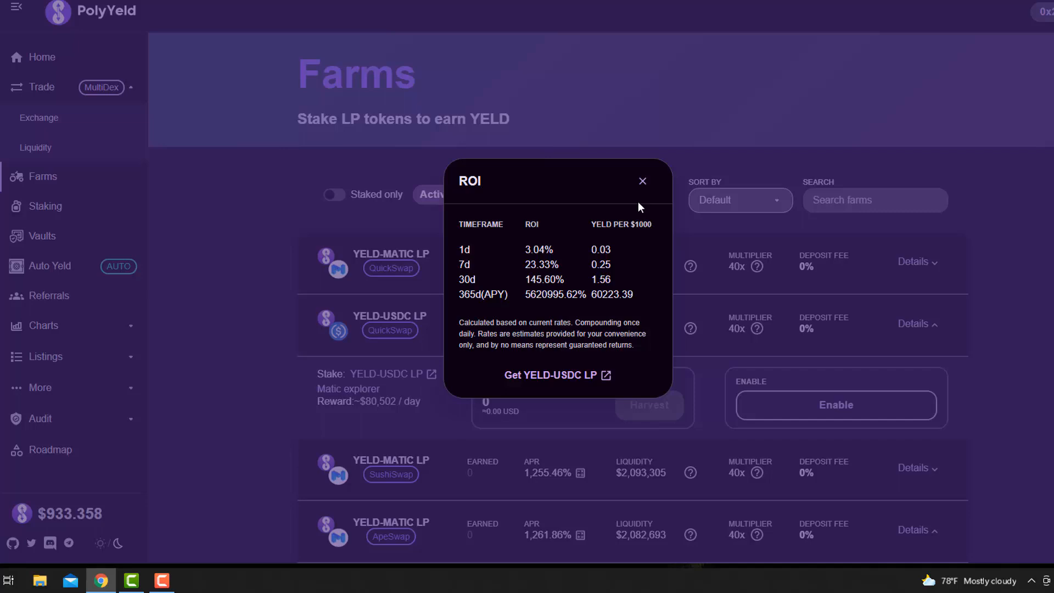
left_click(642, 180)
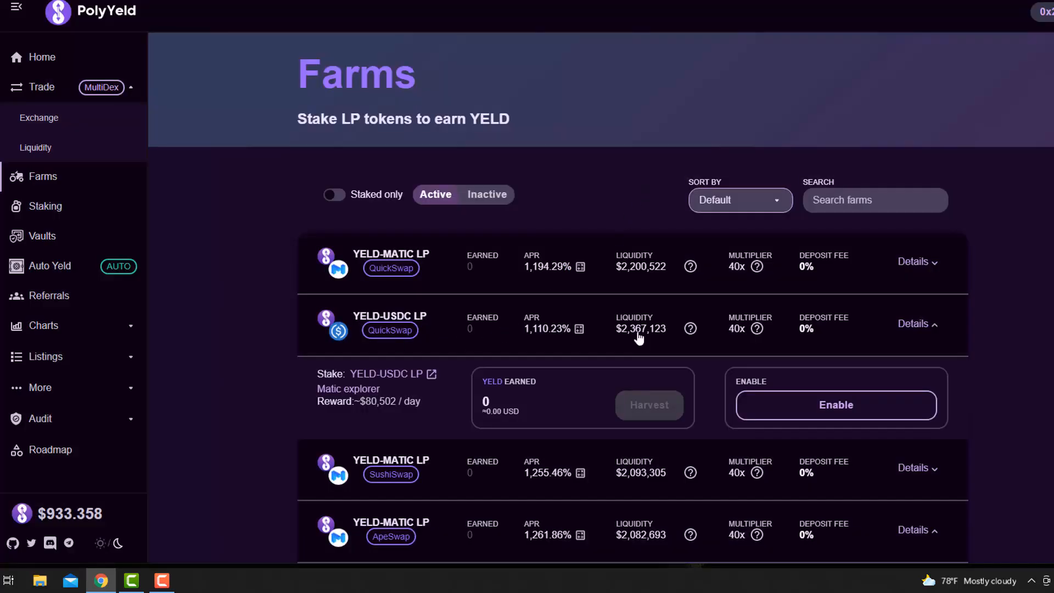
left_click(914, 323)
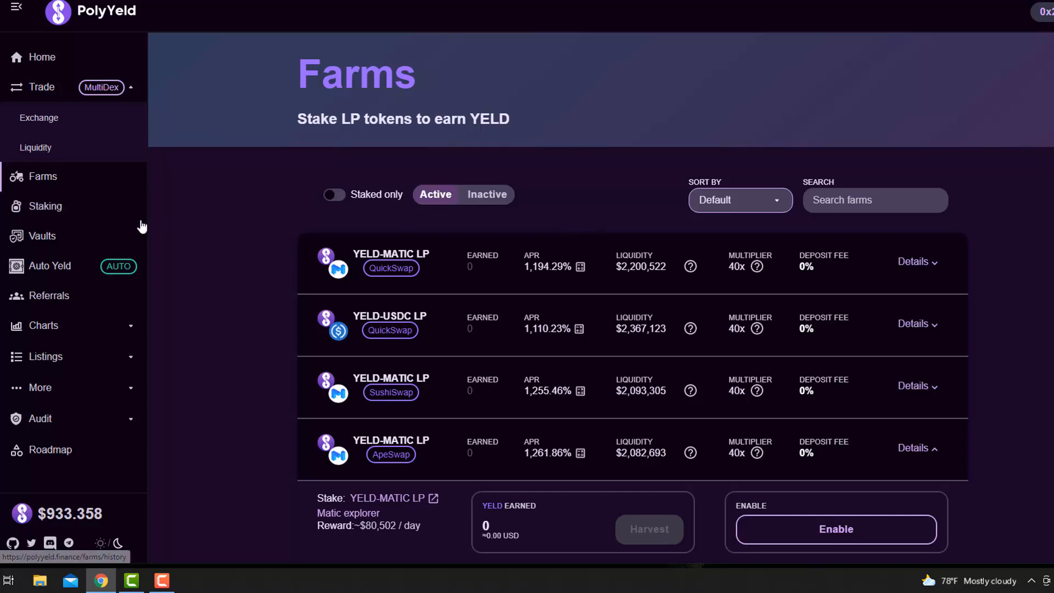
Collapse the BANANA pool's details and scroll through the single-token staking pools.
scroll("down", 3)
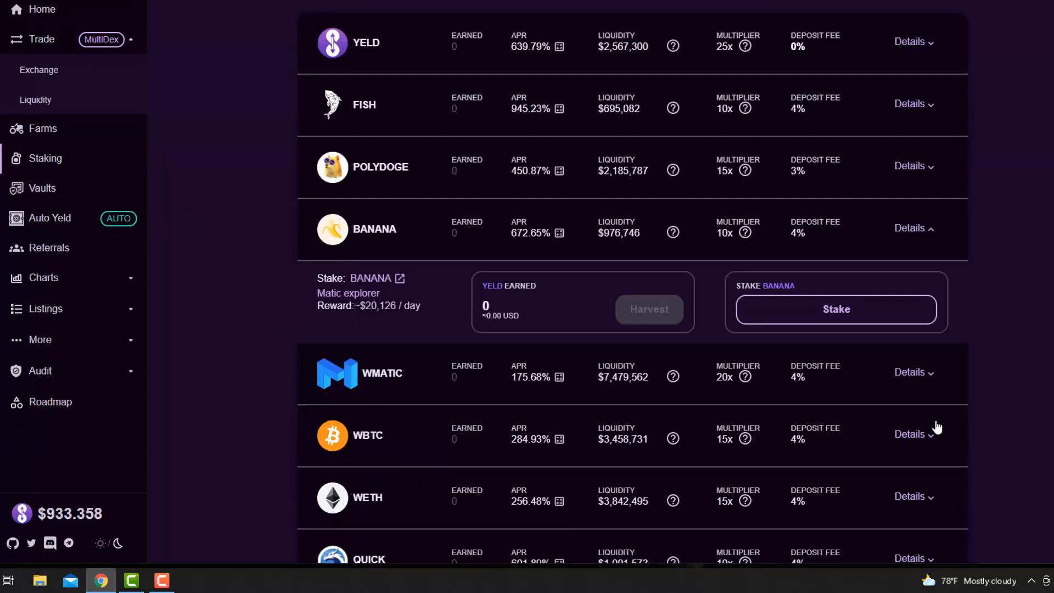
left_click(914, 228)
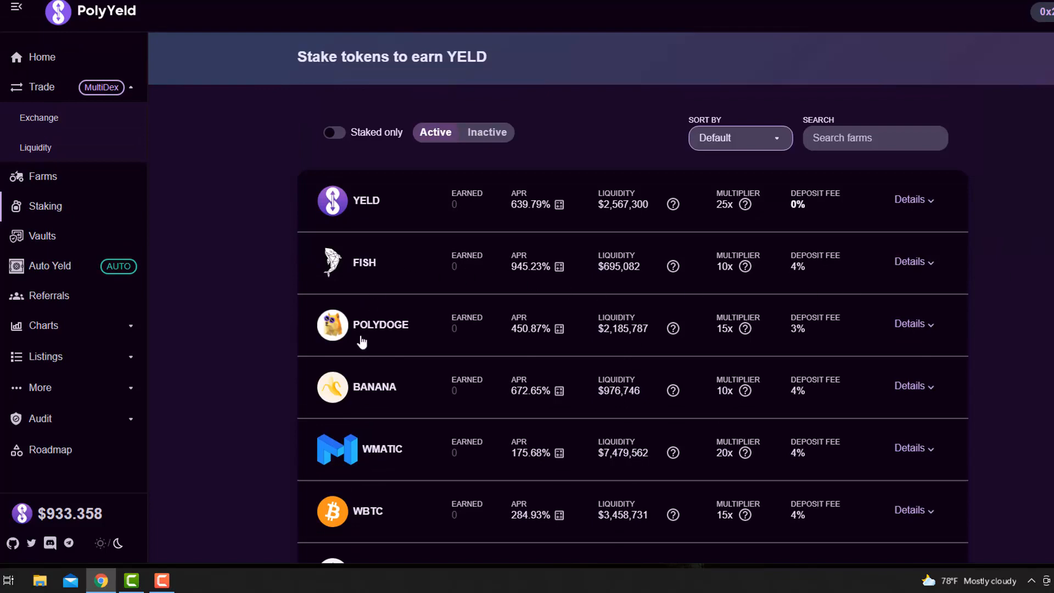
scroll("down", 3)
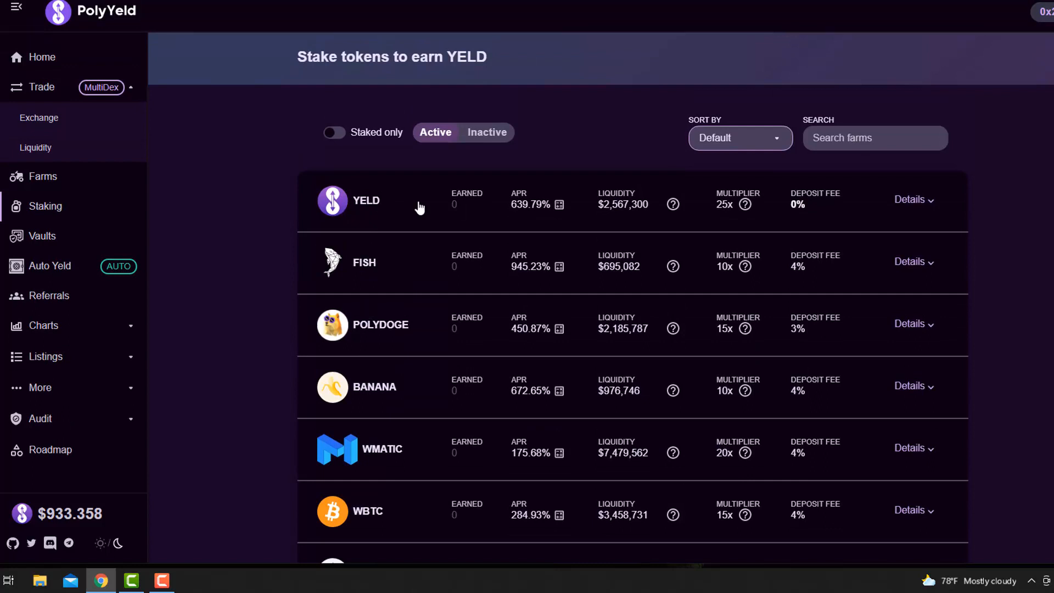
mouse_move(386, 283)
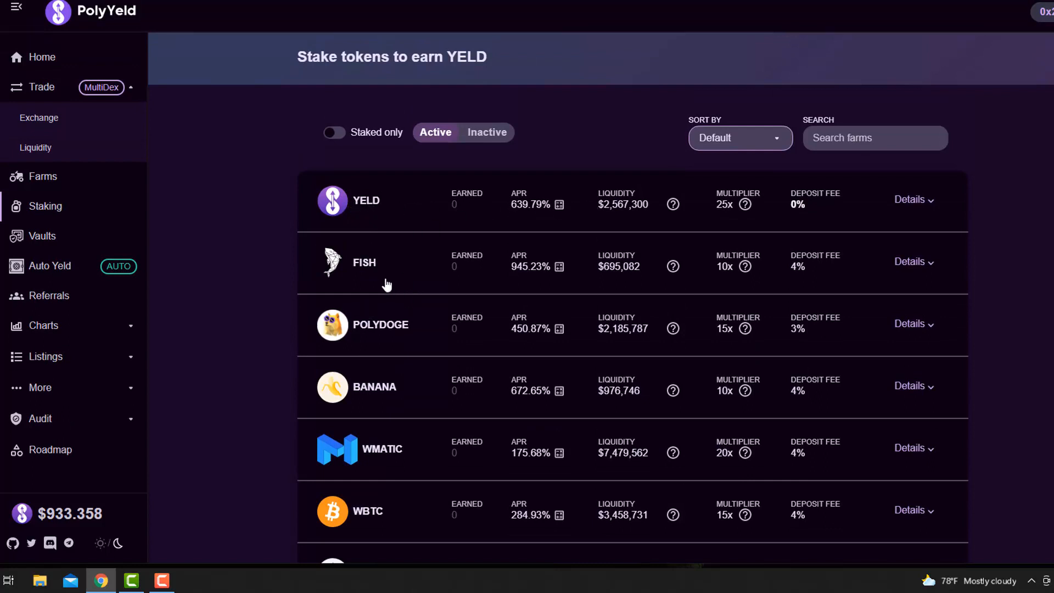
mouse_move(402, 277)
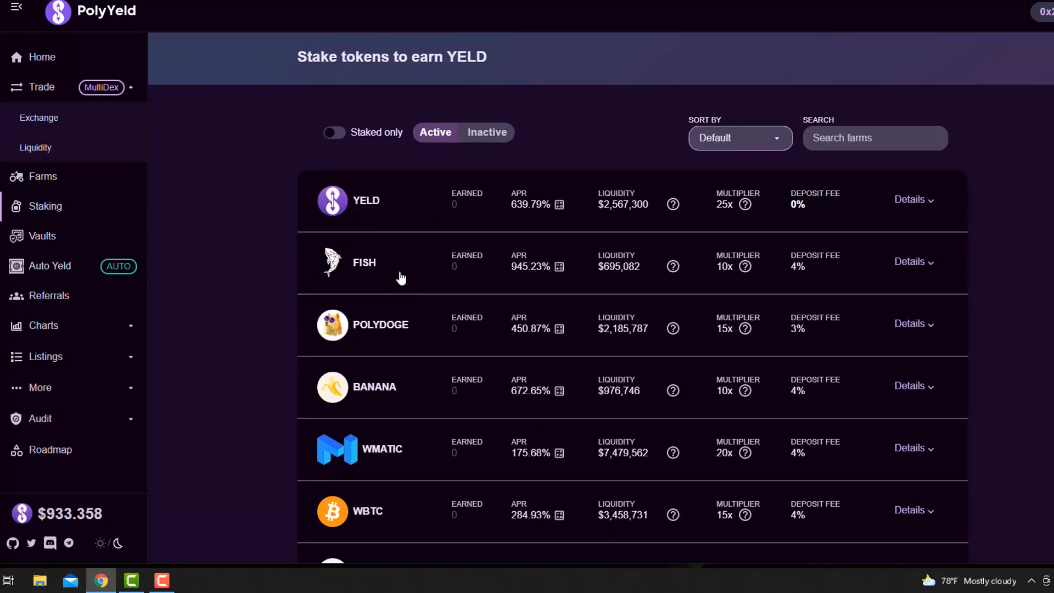
mouse_move(531, 275)
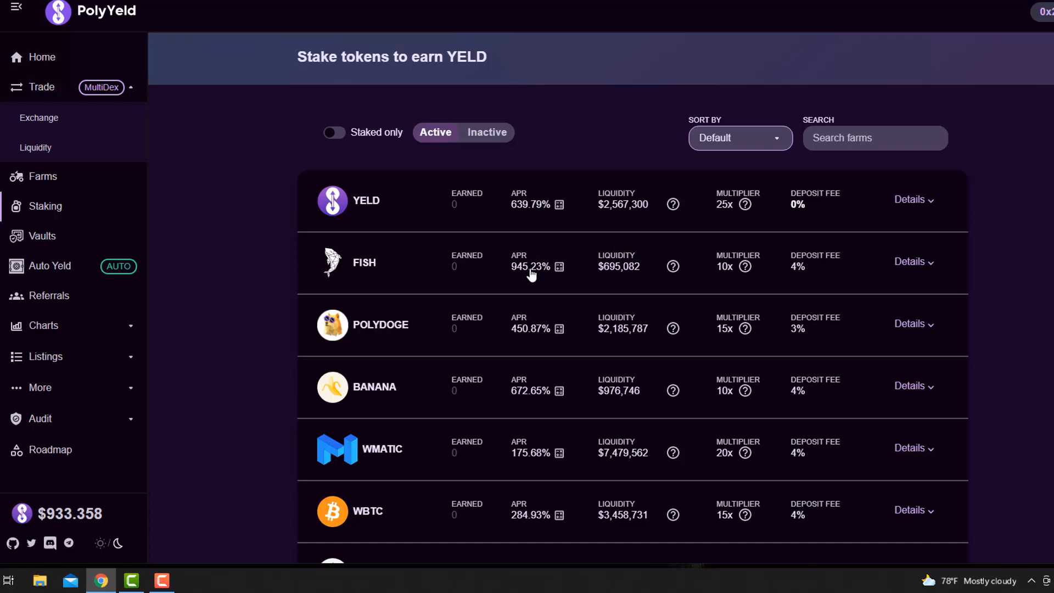
mouse_move(419, 272)
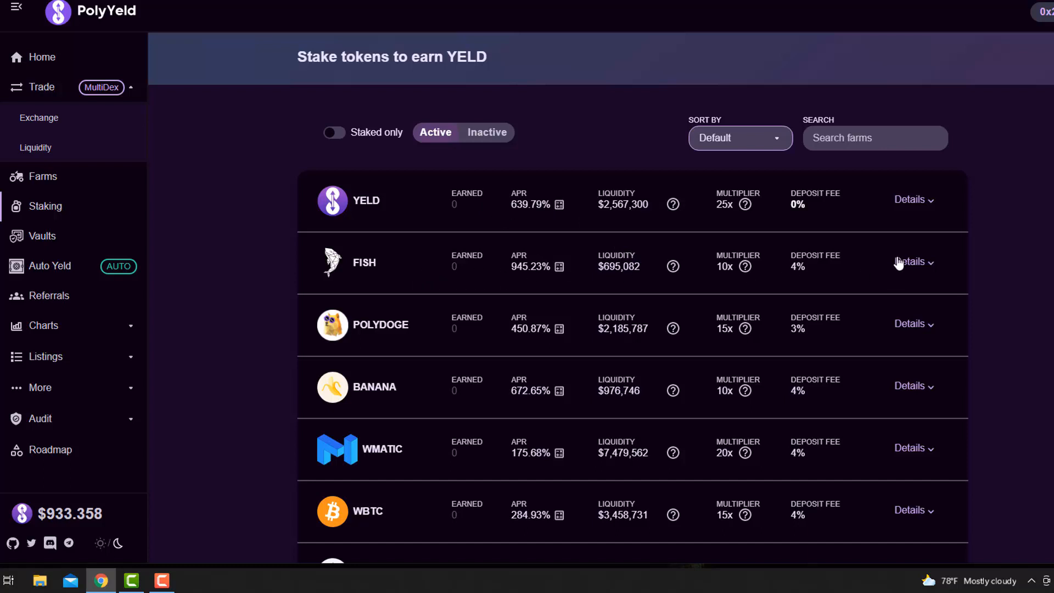
mouse_move(382, 311)
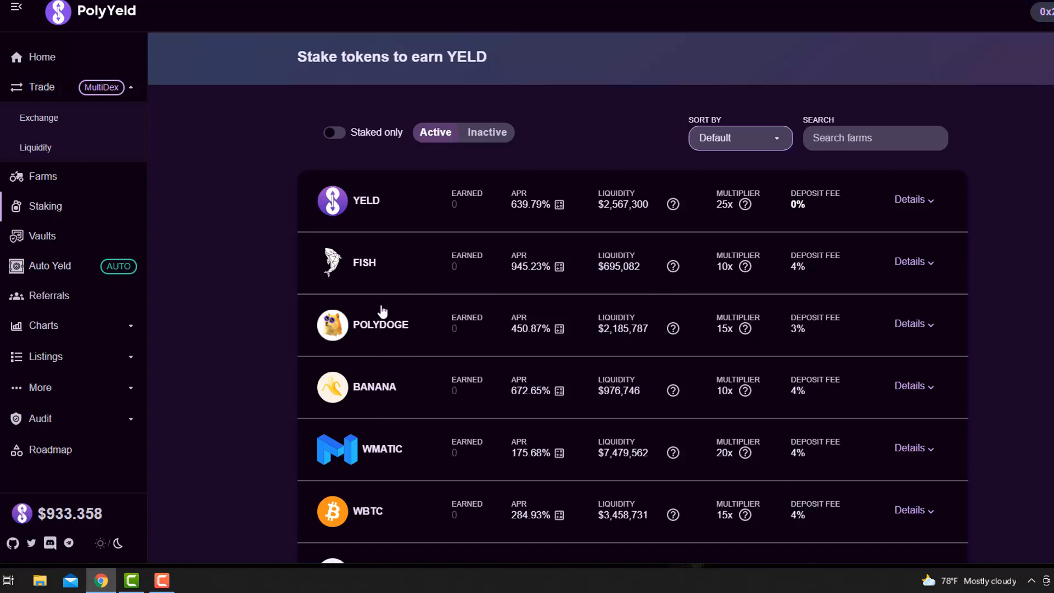
scroll("down", 3)
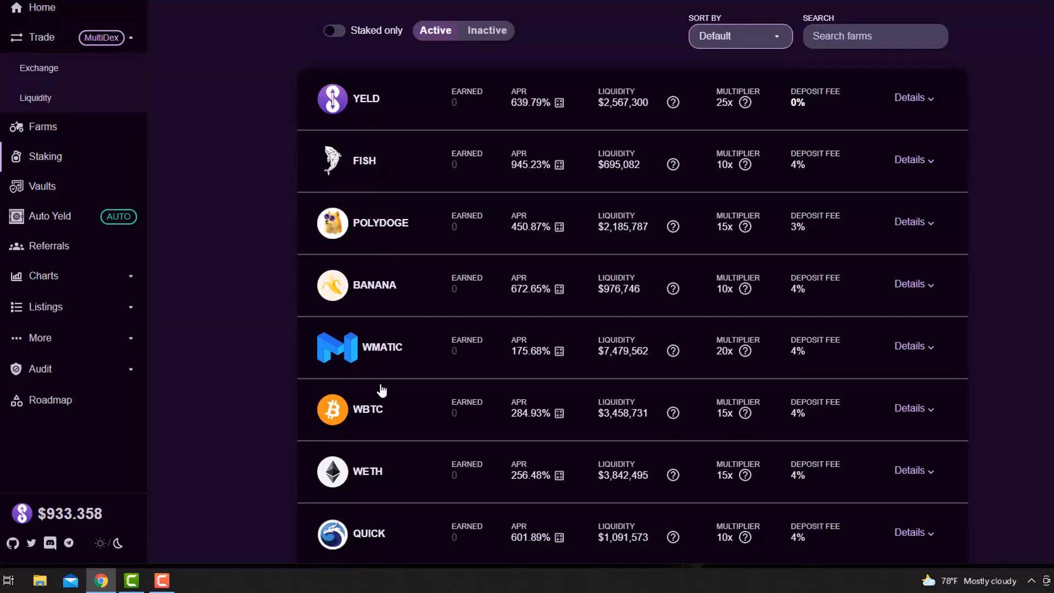
mouse_move(385, 366)
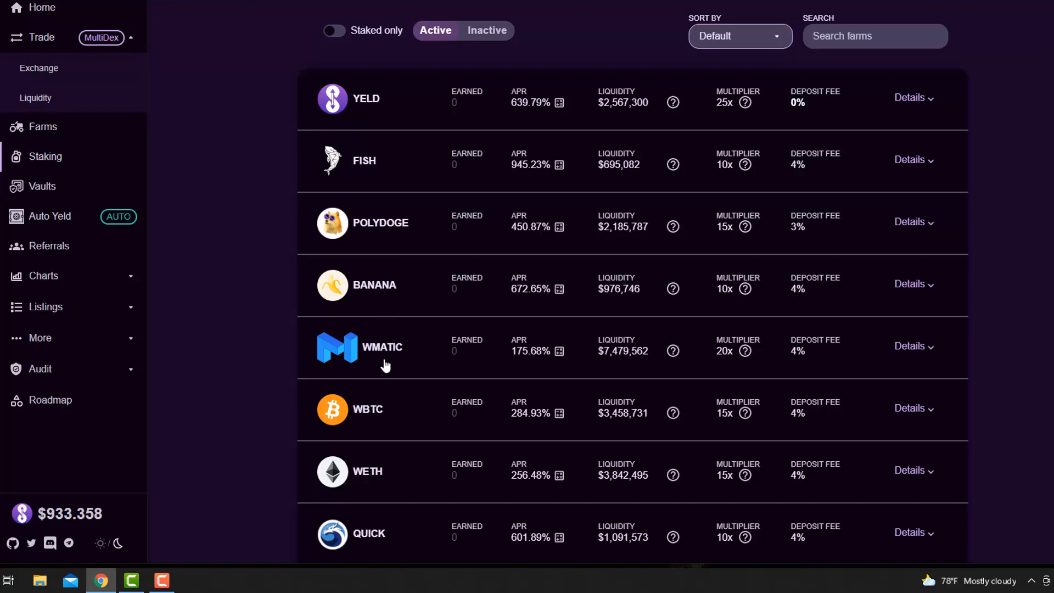
mouse_move(378, 380)
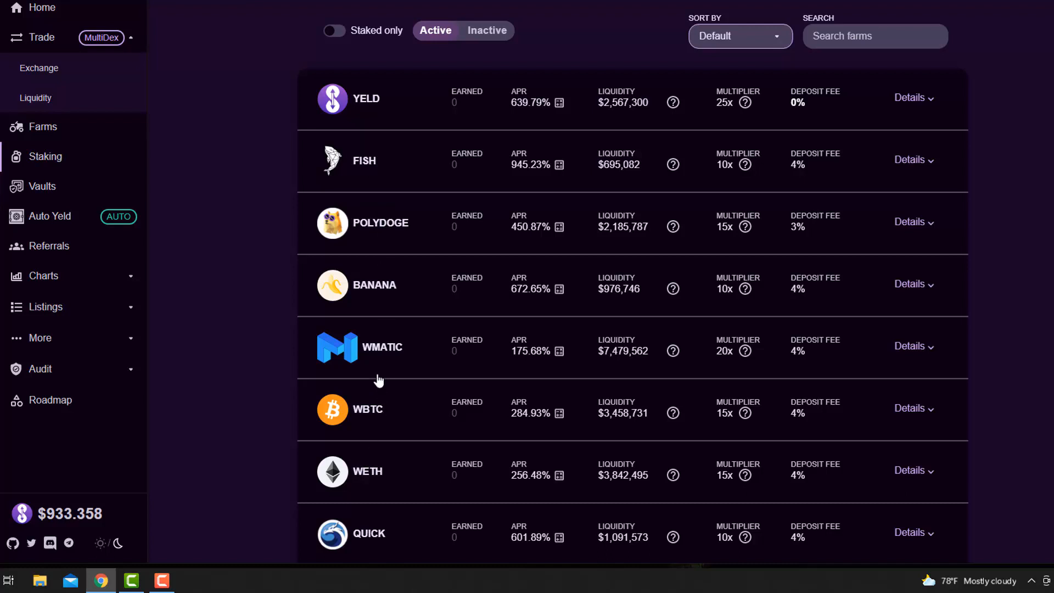
mouse_move(384, 325)
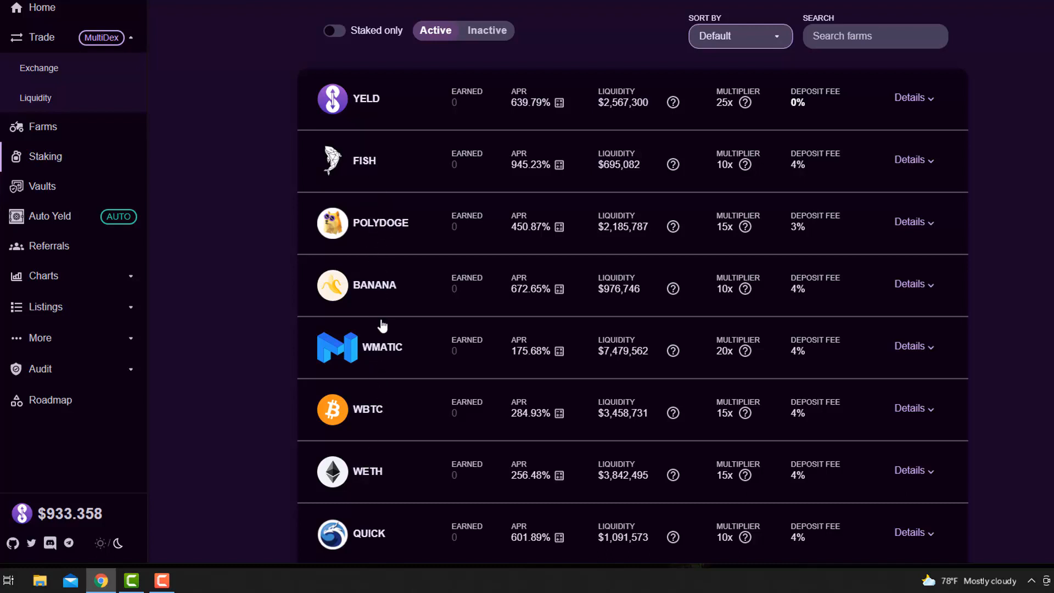
mouse_move(931, 294)
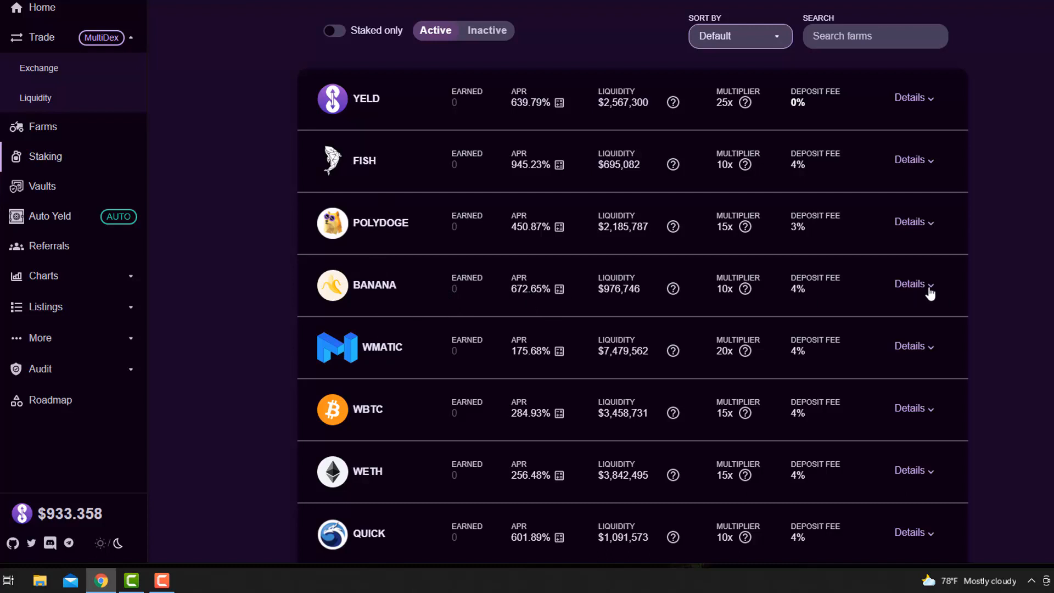
Expand the BANANA pool and view its ROI estimates twice, closing the popup each time.
left_click(911, 283)
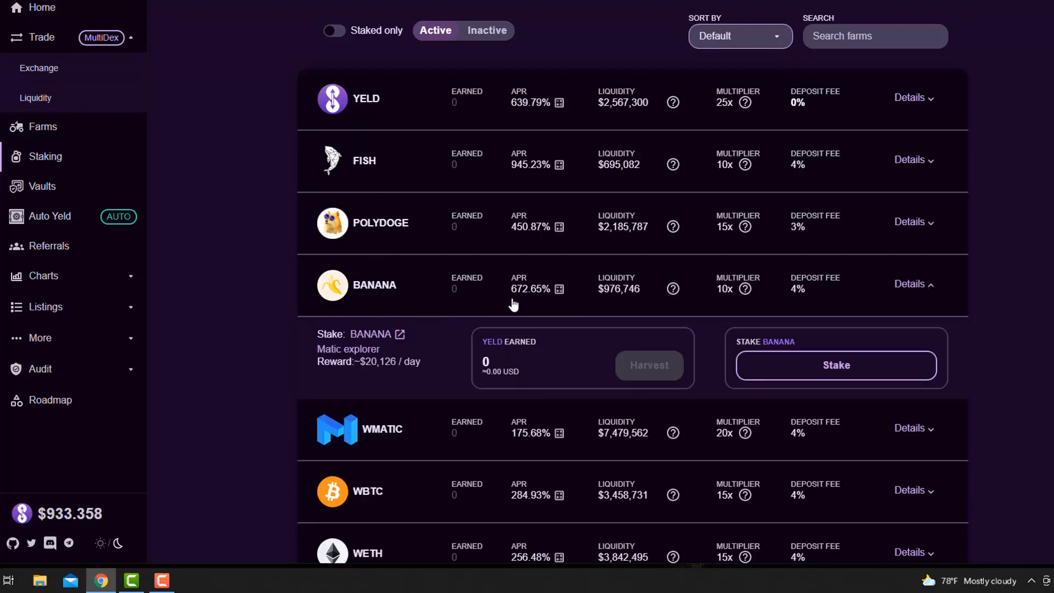
left_click(559, 288)
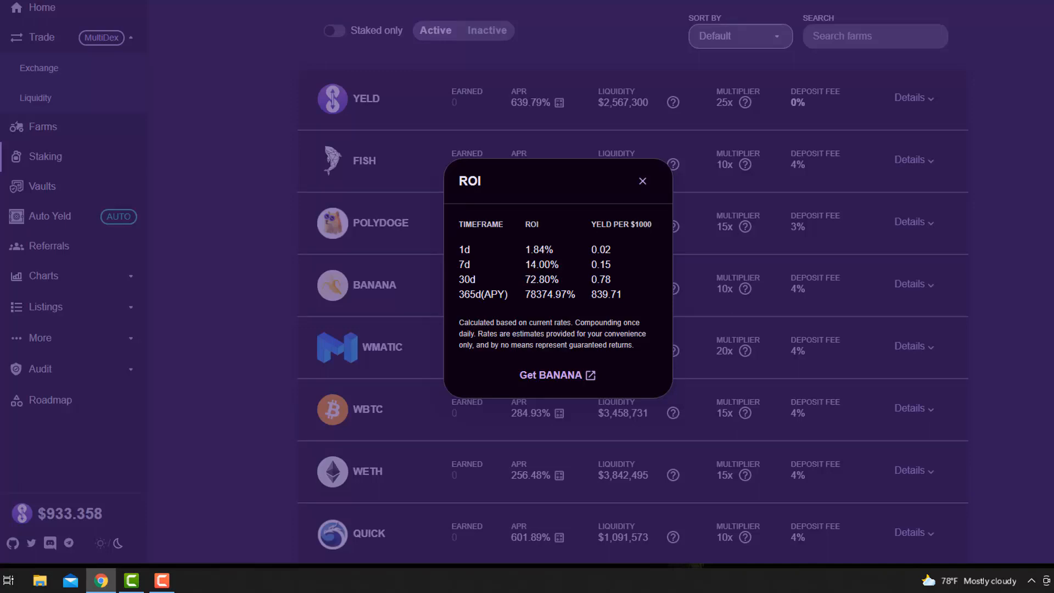
left_click(642, 180)
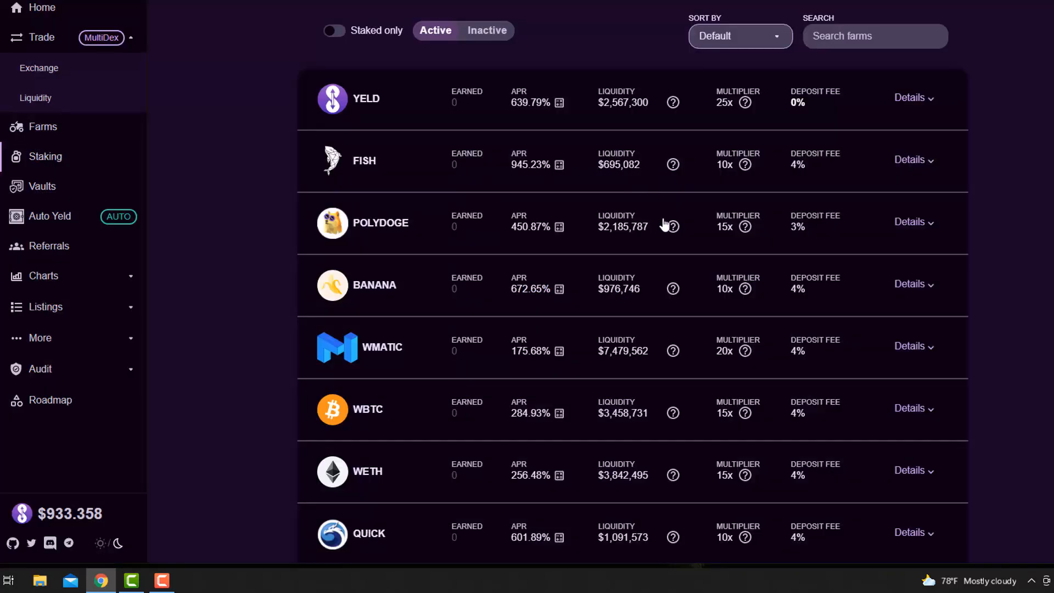
mouse_move(821, 398)
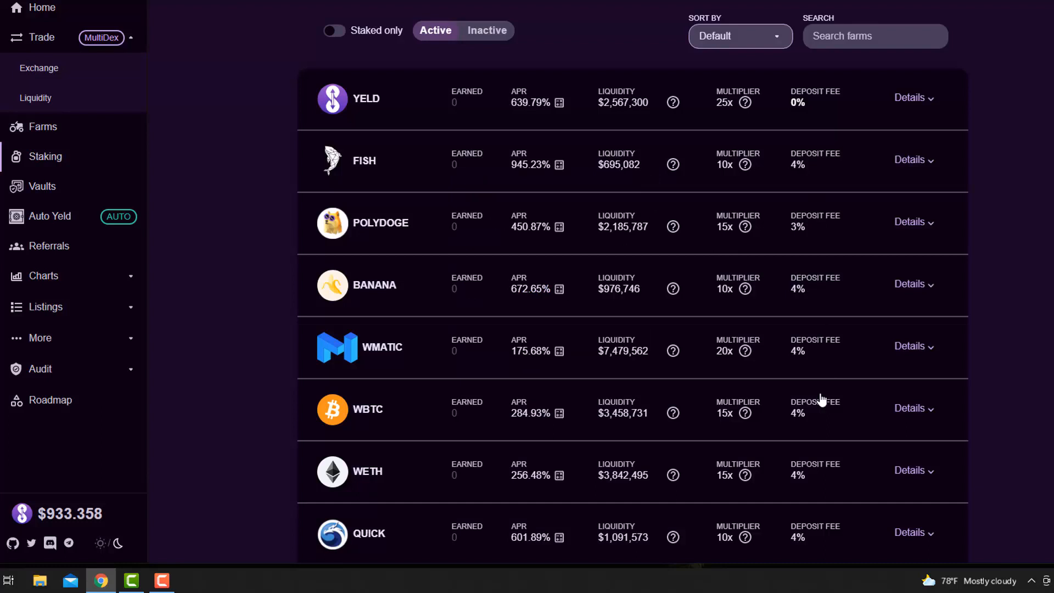
mouse_move(673, 289)
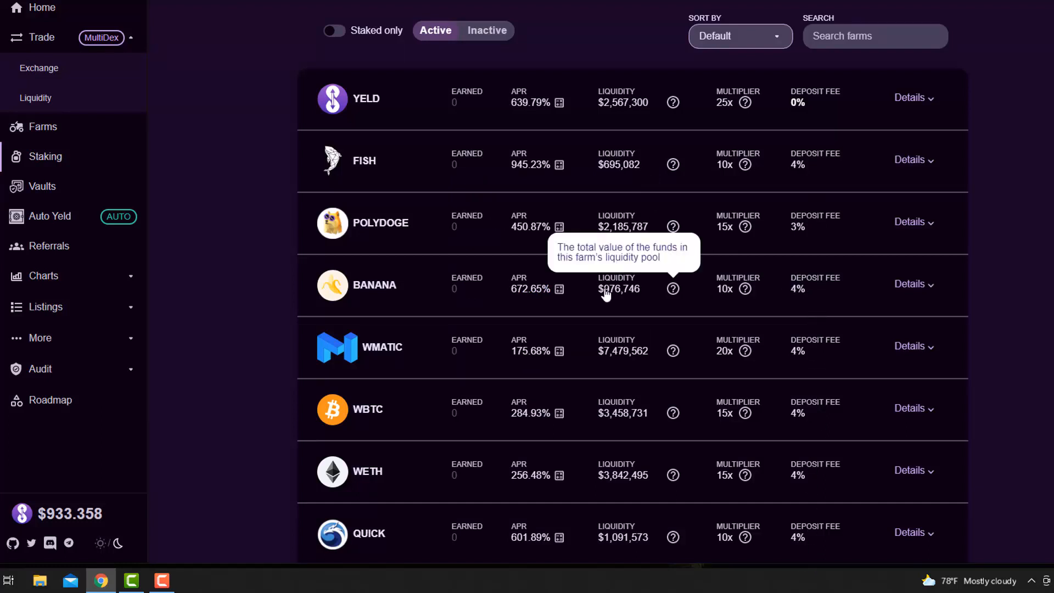
mouse_move(559, 290)
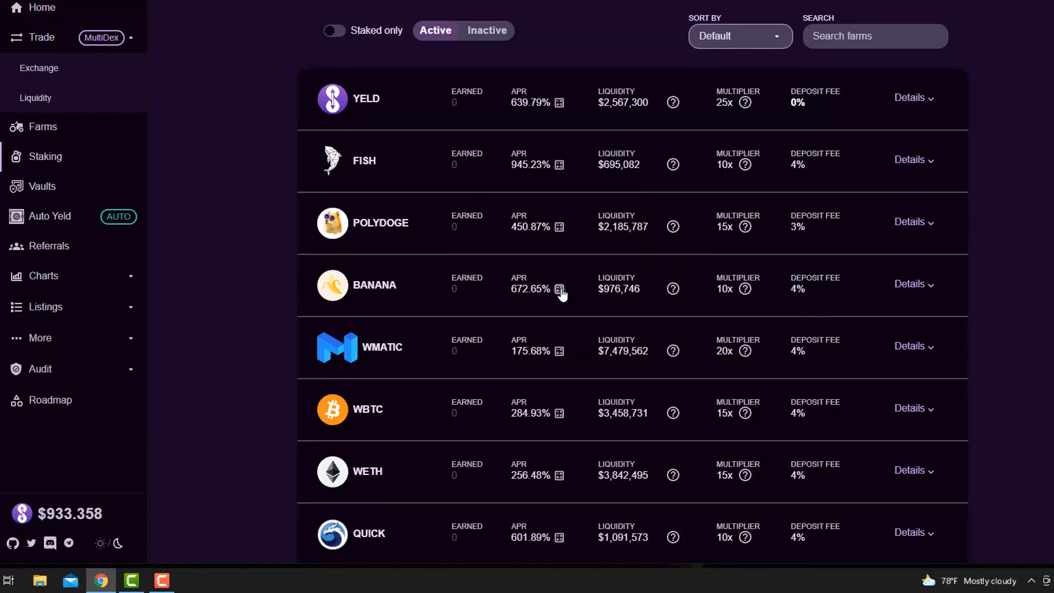
left_click(558, 288)
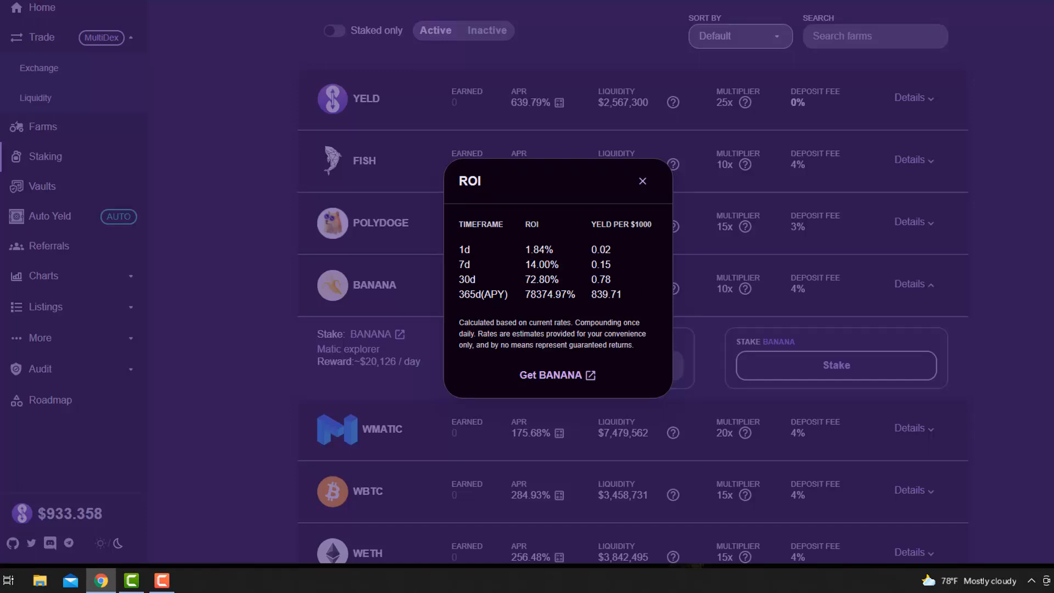
mouse_move(545, 264)
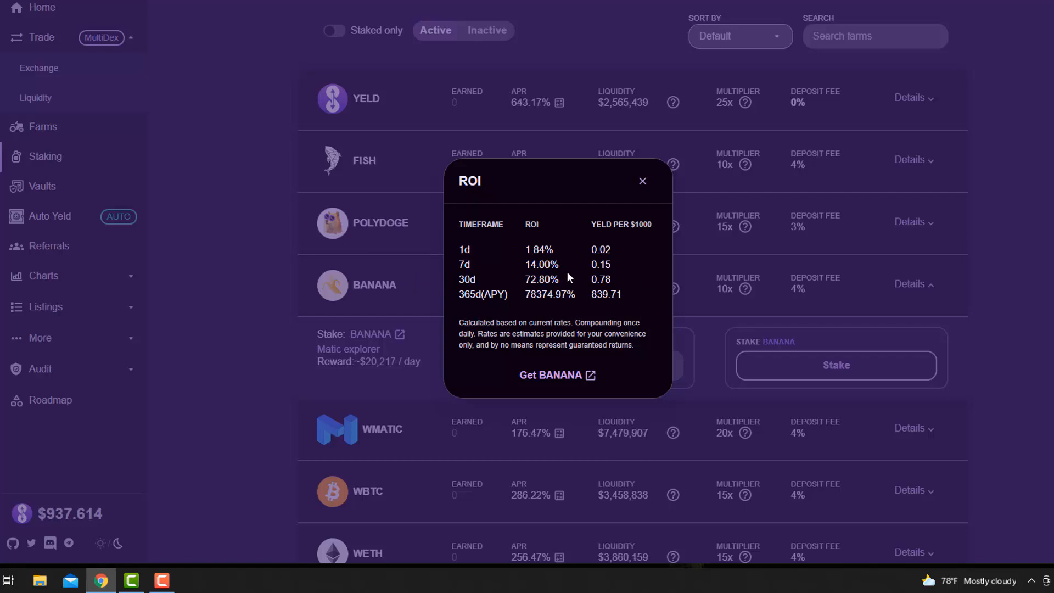
mouse_move(644, 181)
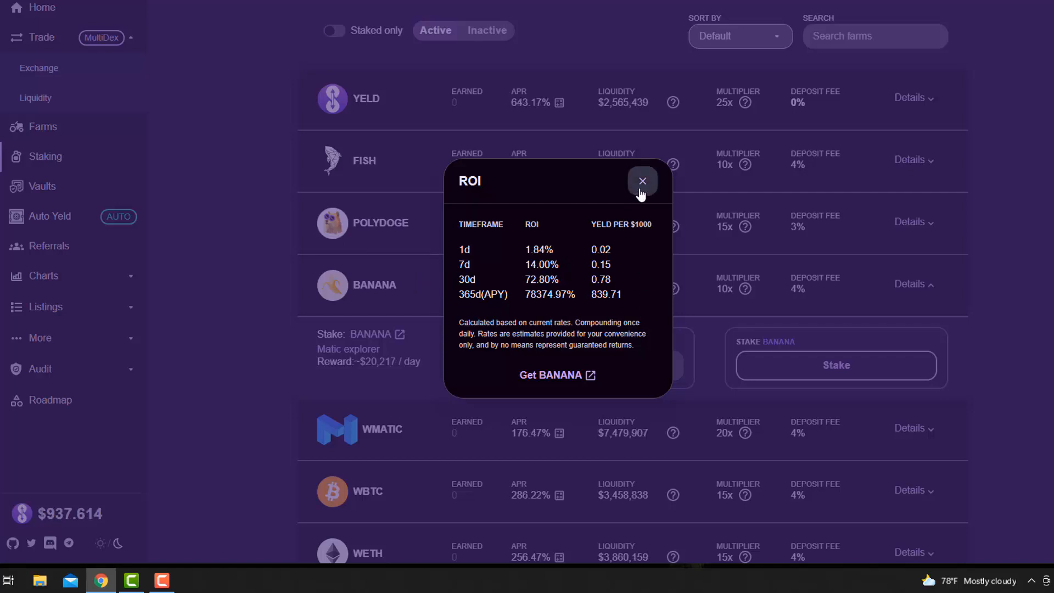
left_click(642, 182)
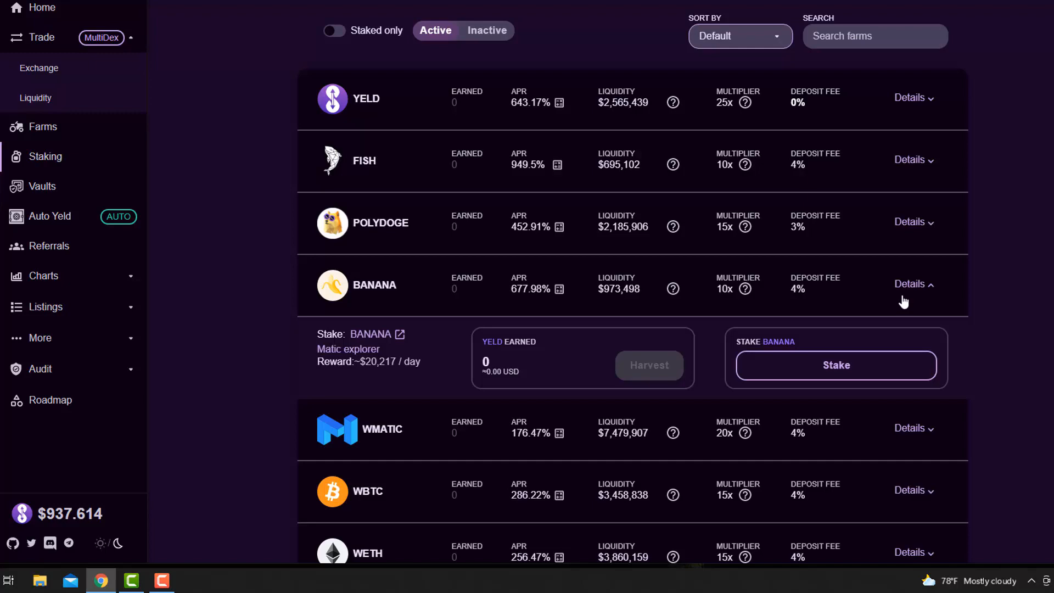
View the USDT farm's ROI estimates (1d ROI 0.43%), close them and collapse its details.
scroll("down", 3)
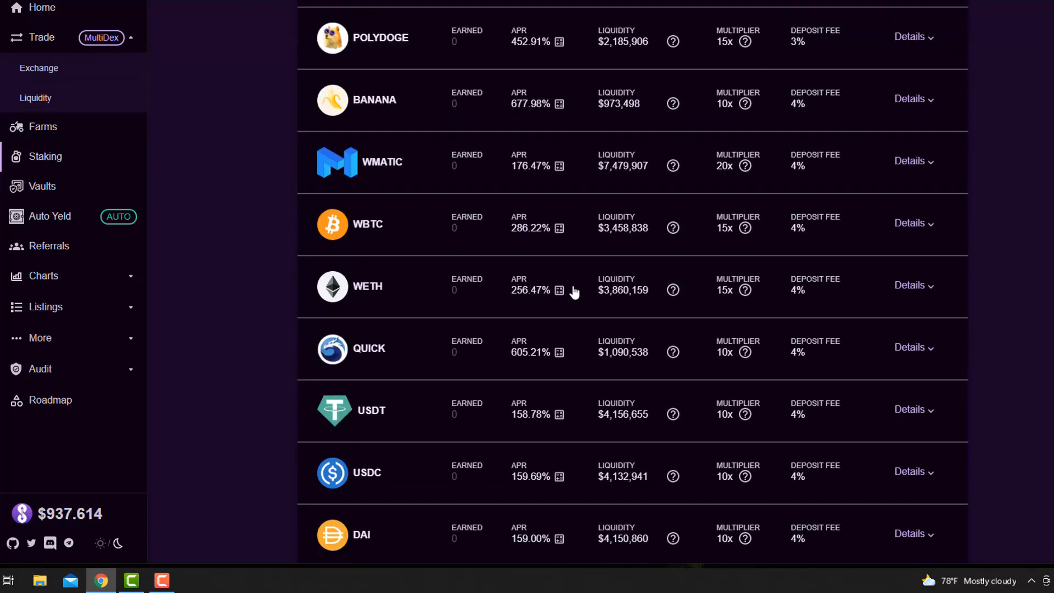
scroll("down", 3)
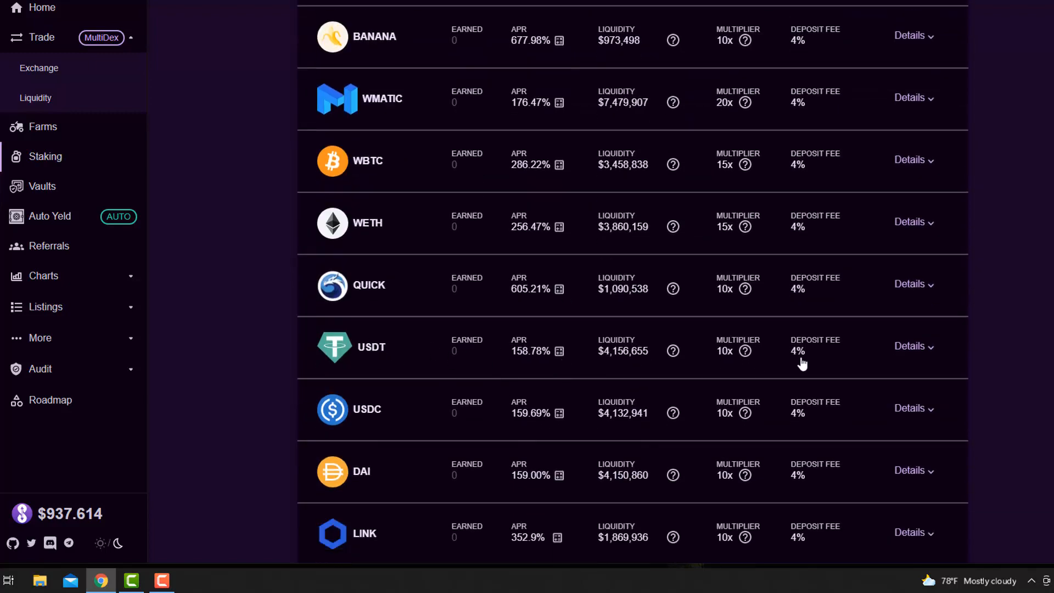
mouse_move(907, 354)
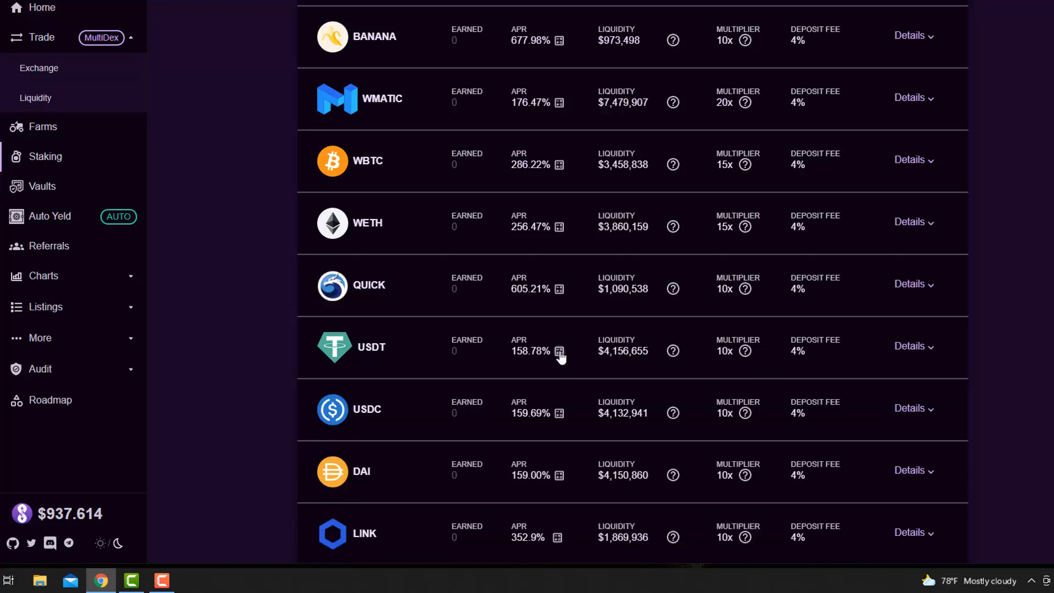
left_click(557, 351)
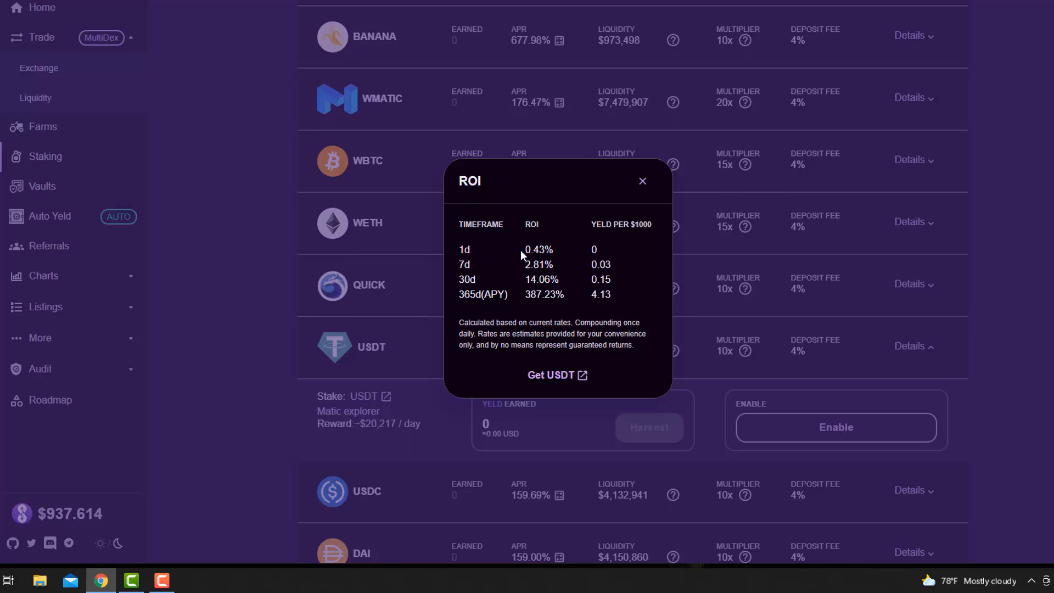
double_click(538, 250)
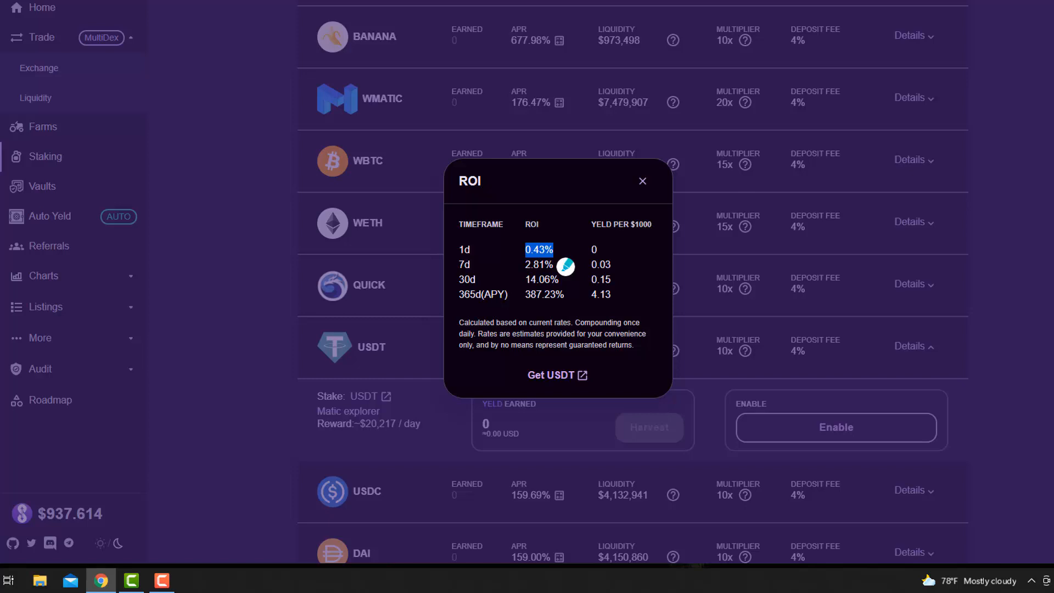
left_click(642, 182)
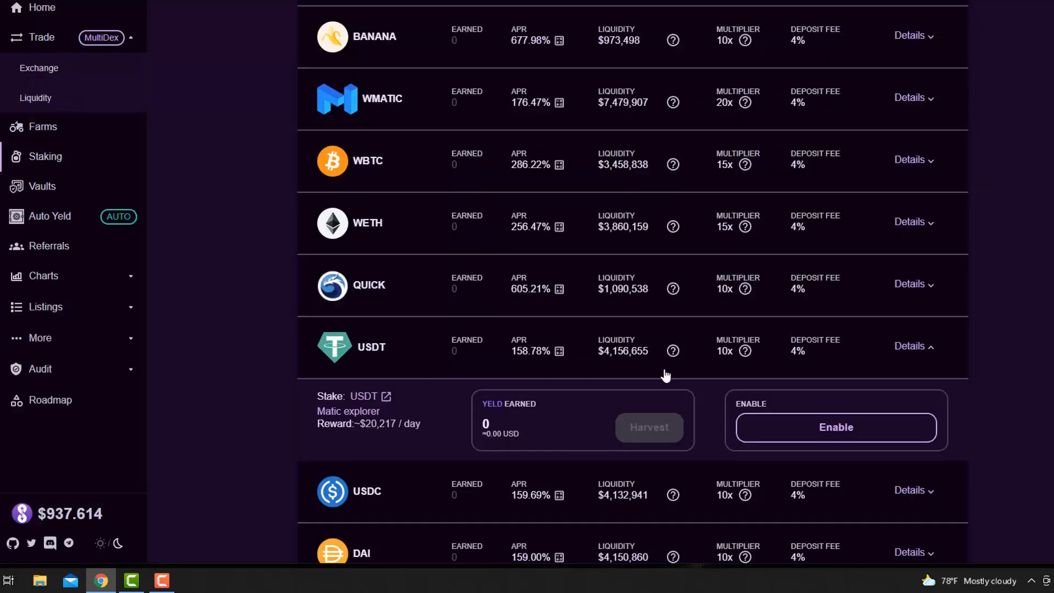
left_click(909, 346)
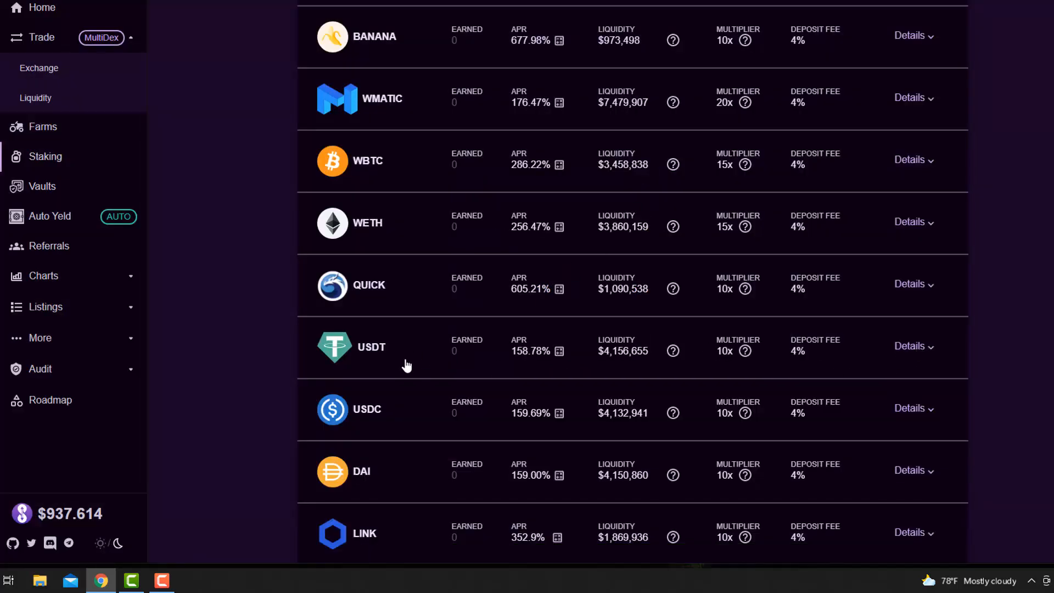
mouse_move(393, 456)
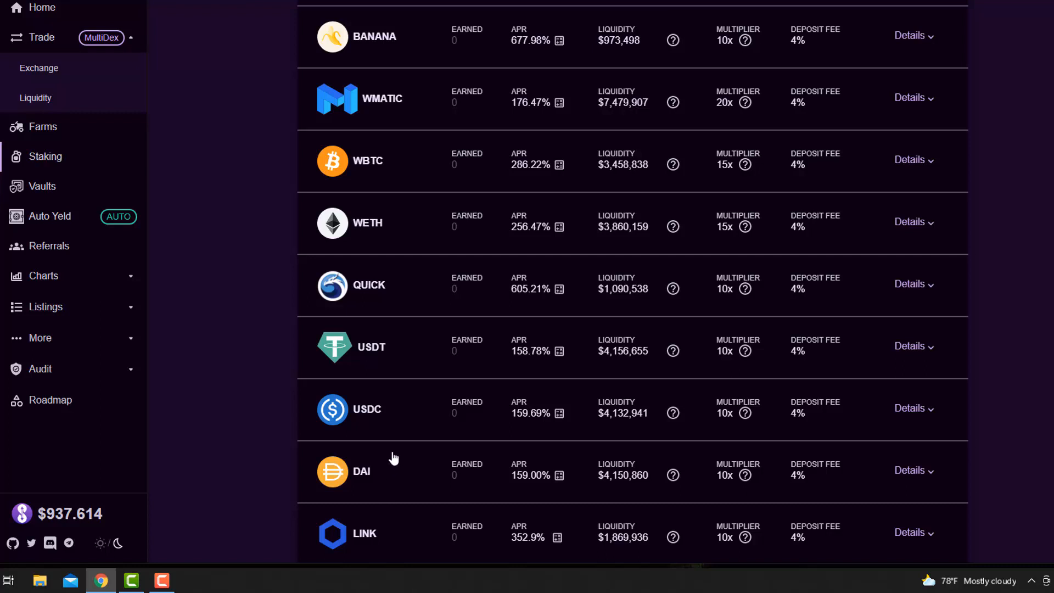
mouse_move(423, 369)
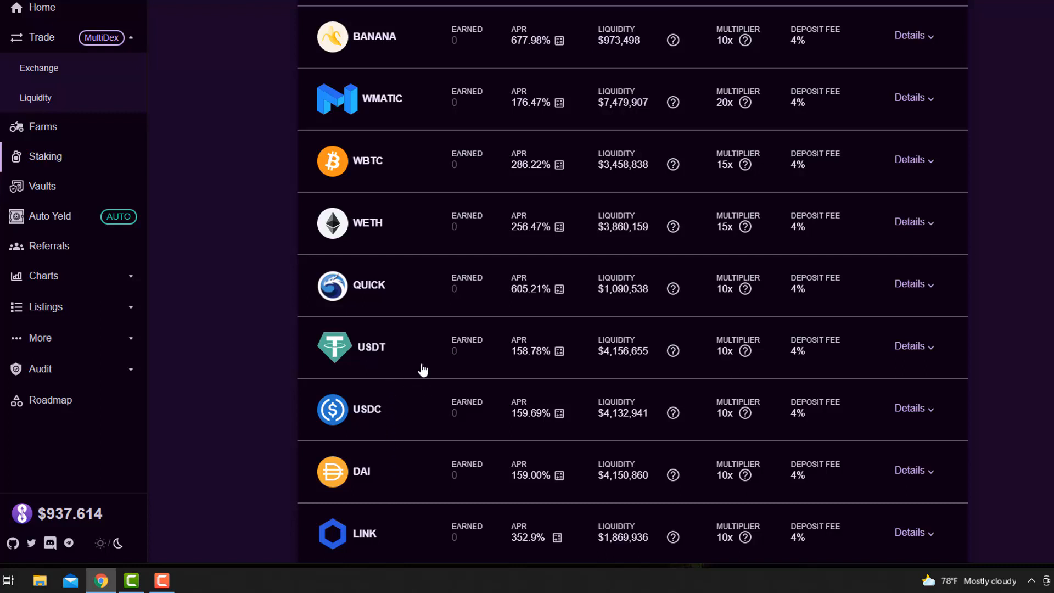
mouse_move(398, 495)
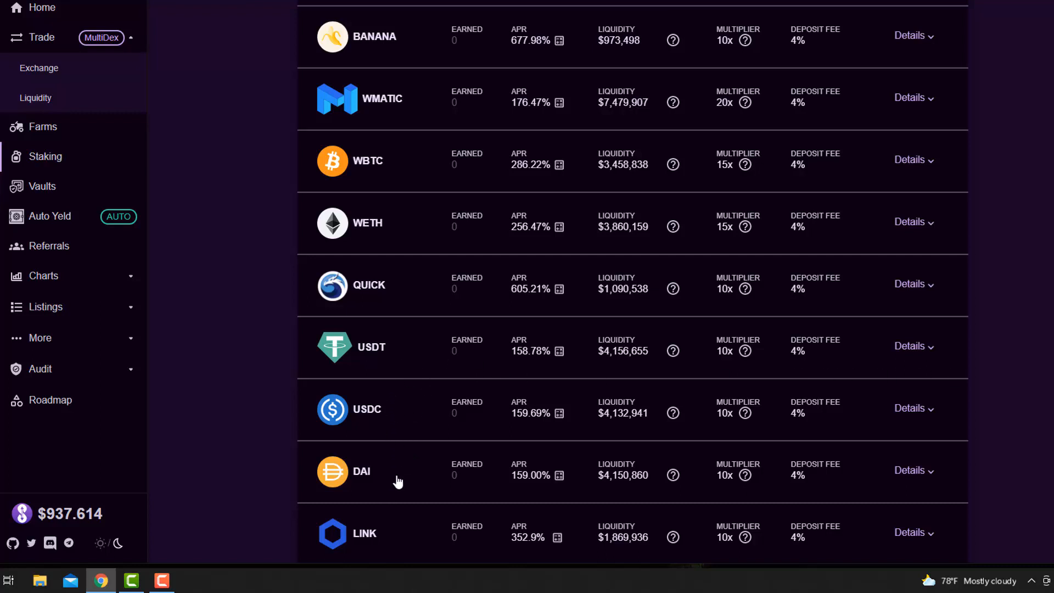
mouse_move(402, 359)
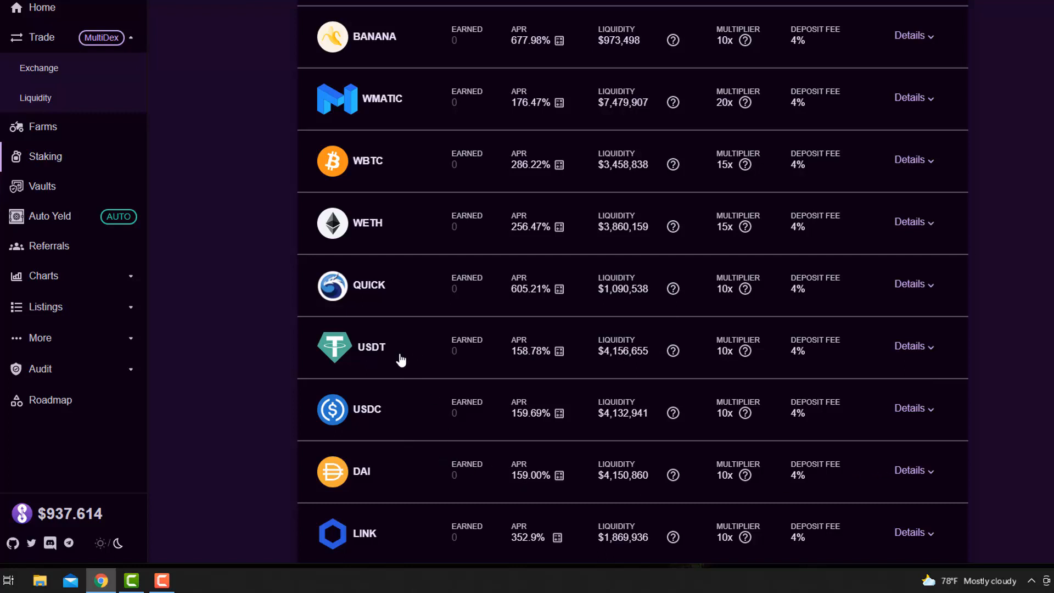
Scroll to the bottom of the staking list and go to the Auto Yeld vault page.
scroll("down", 3)
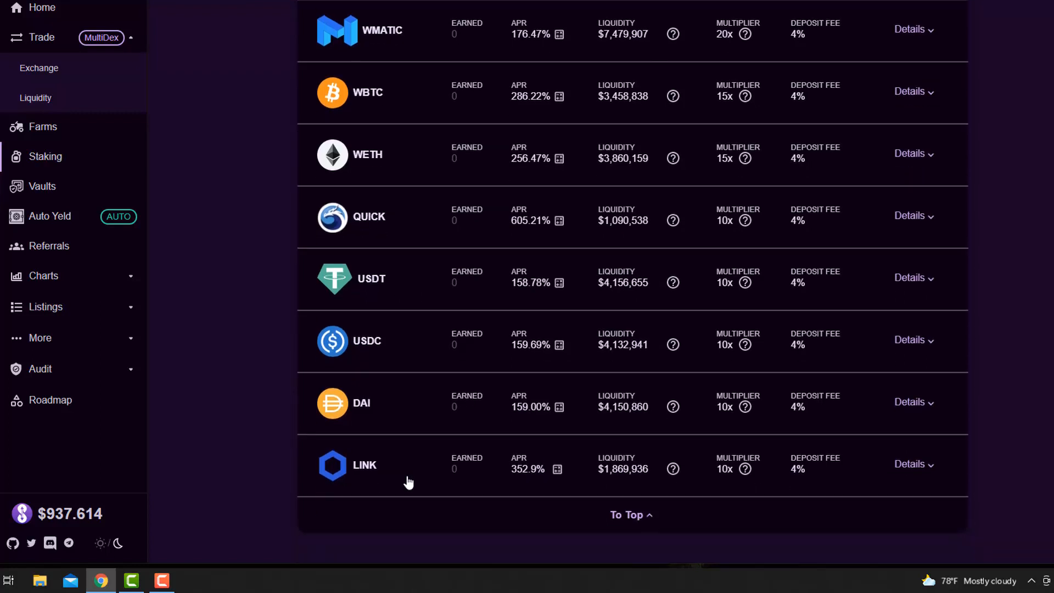
mouse_move(389, 403)
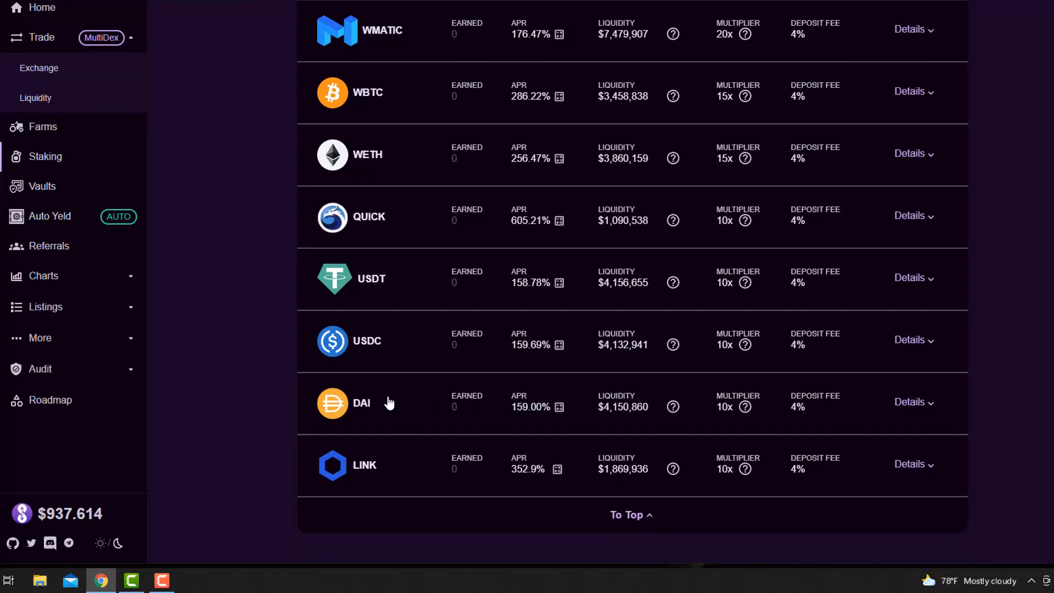
mouse_move(516, 412)
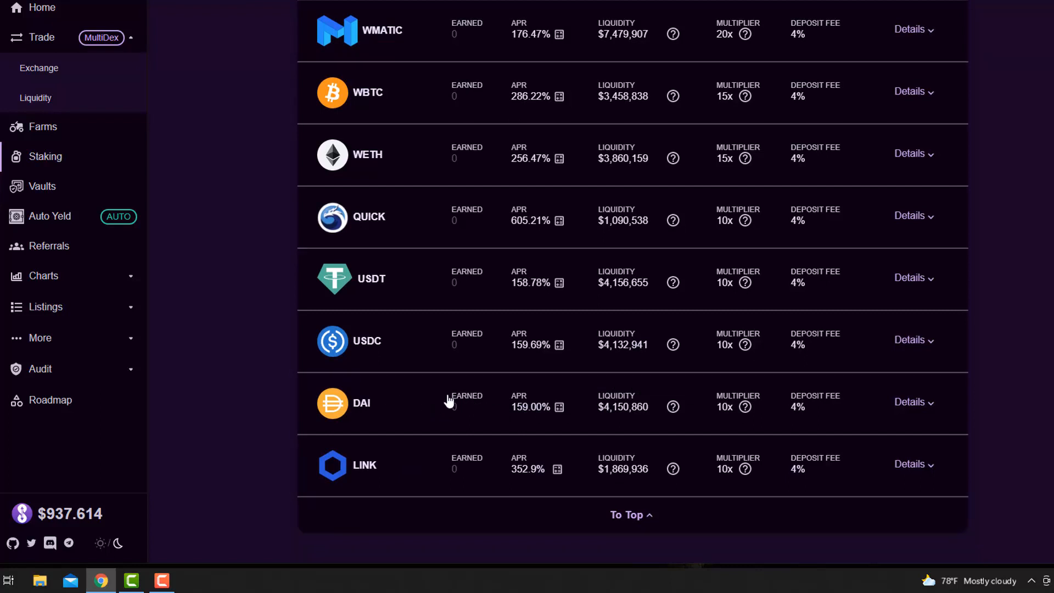
mouse_move(275, 434)
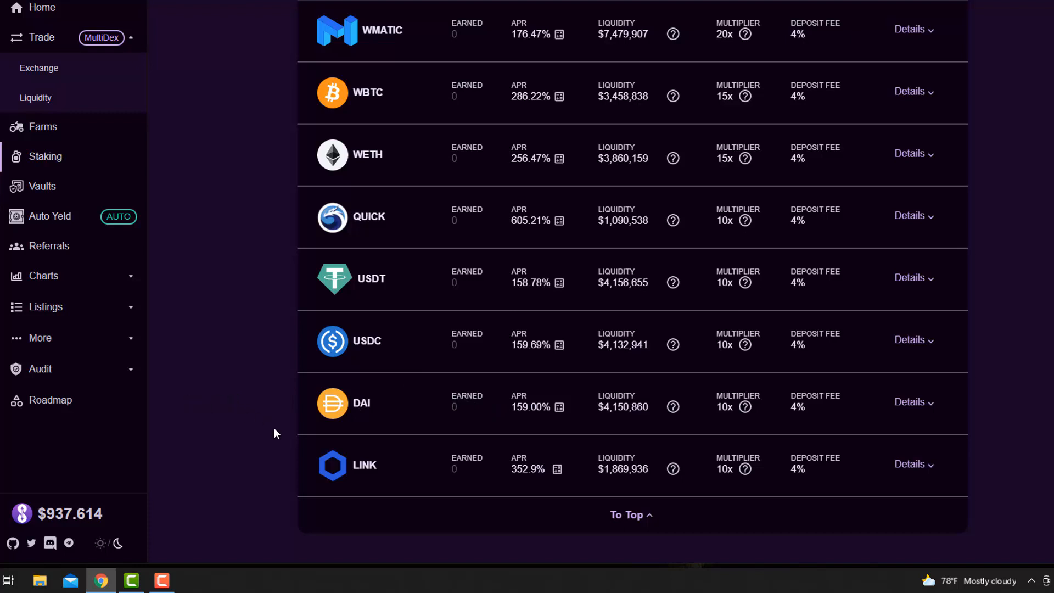
mouse_move(206, 419)
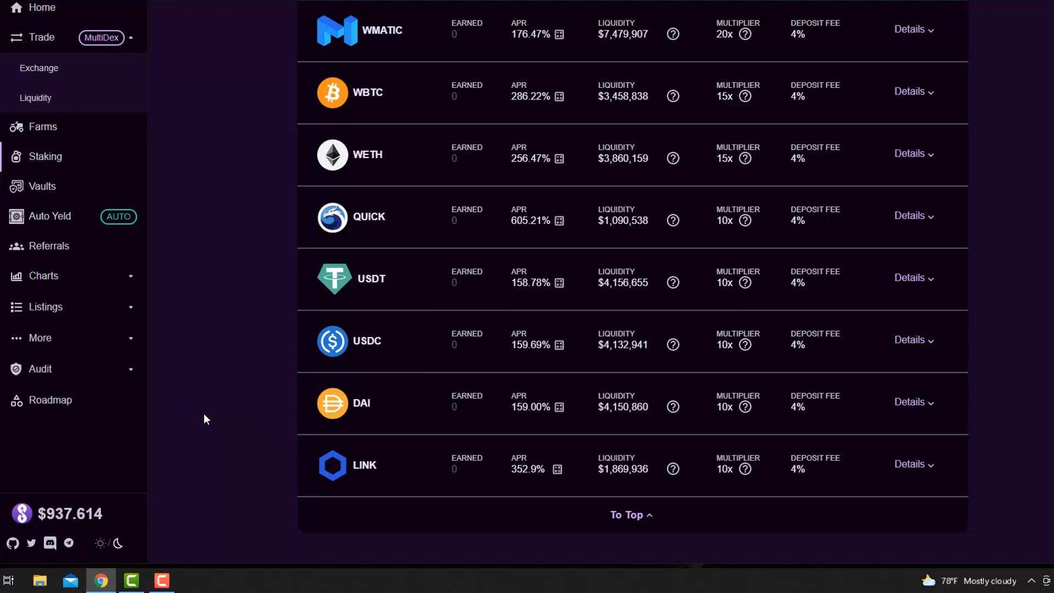
left_click(49, 217)
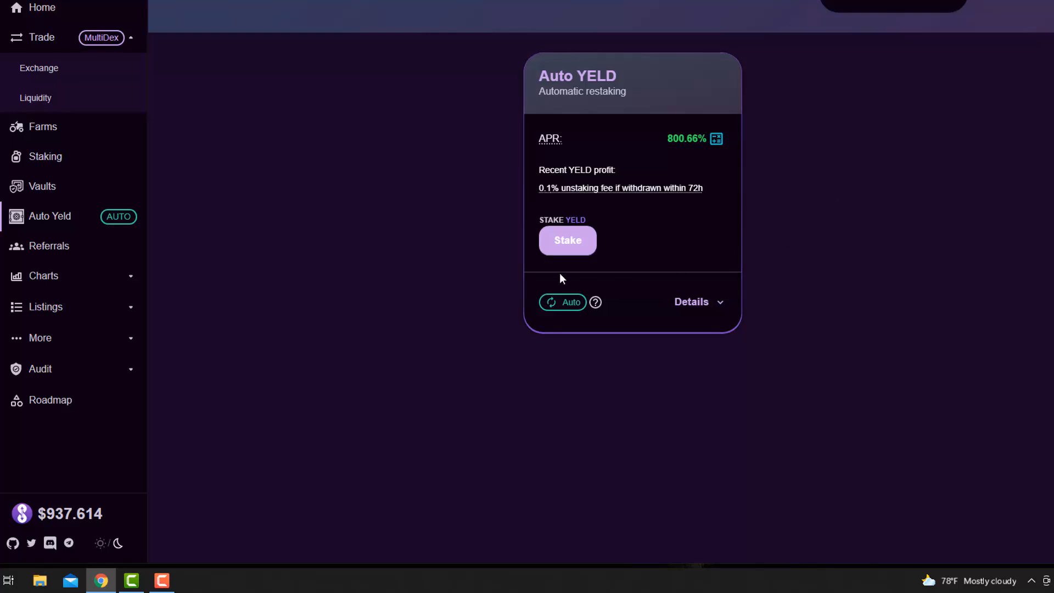
mouse_move(685, 168)
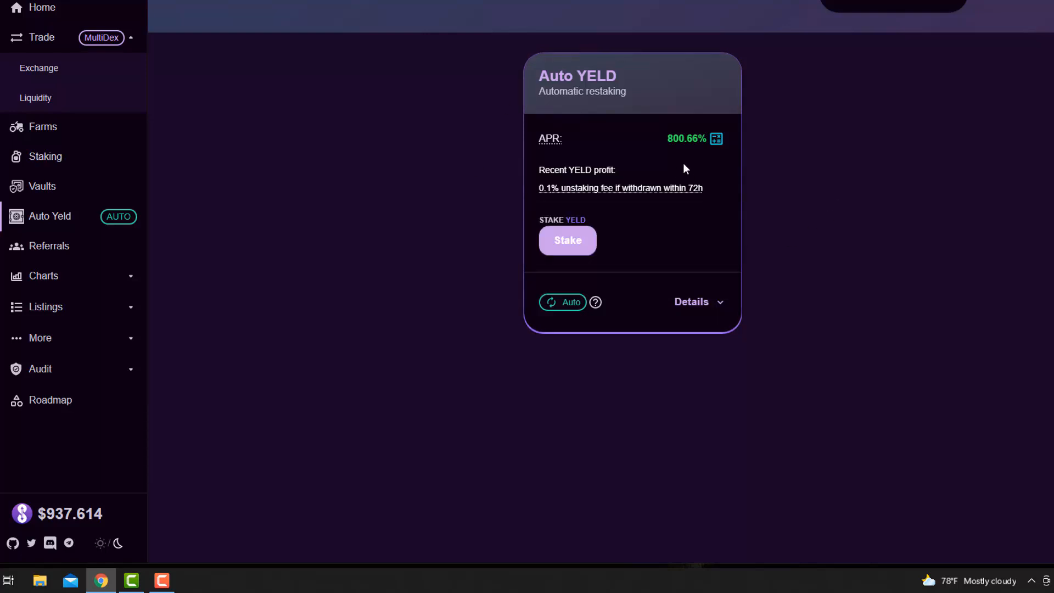
View and close the Auto YELD vault's ROI estimates twice, then go to the Referrals page.
left_click(716, 138)
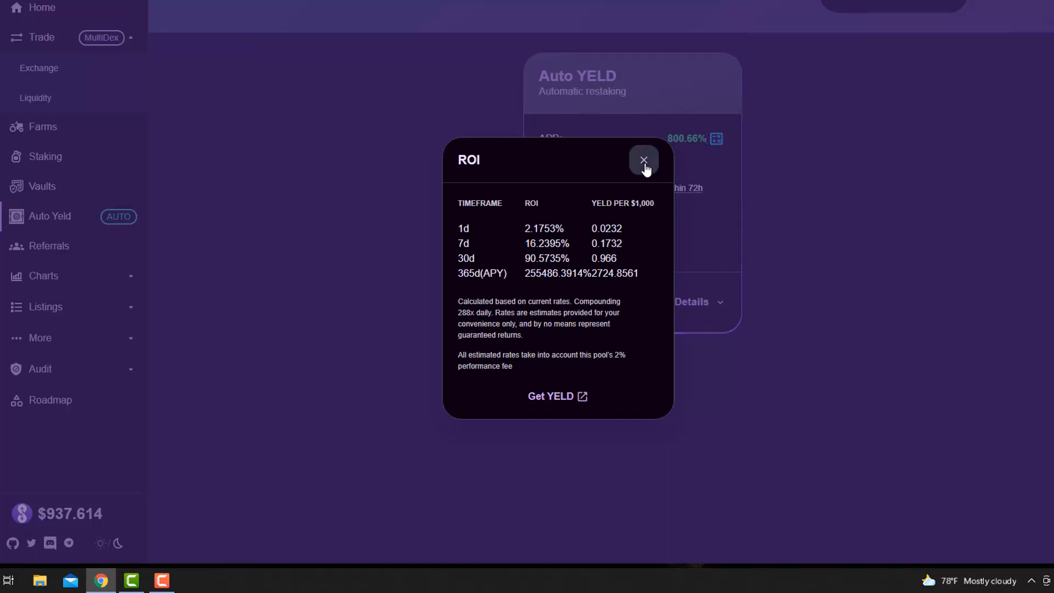
left_click(643, 160)
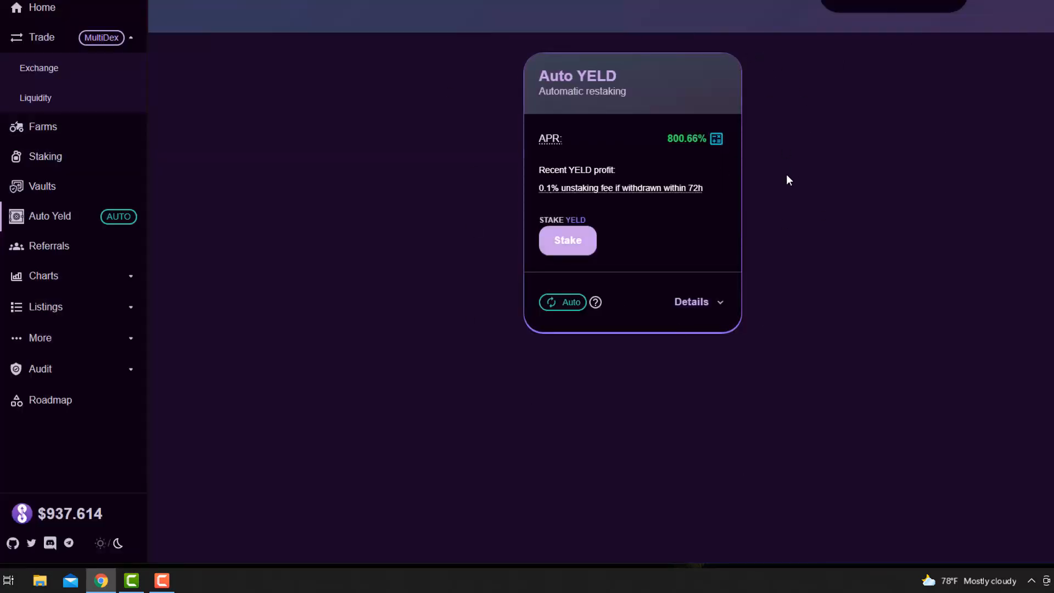
mouse_move(584, 402)
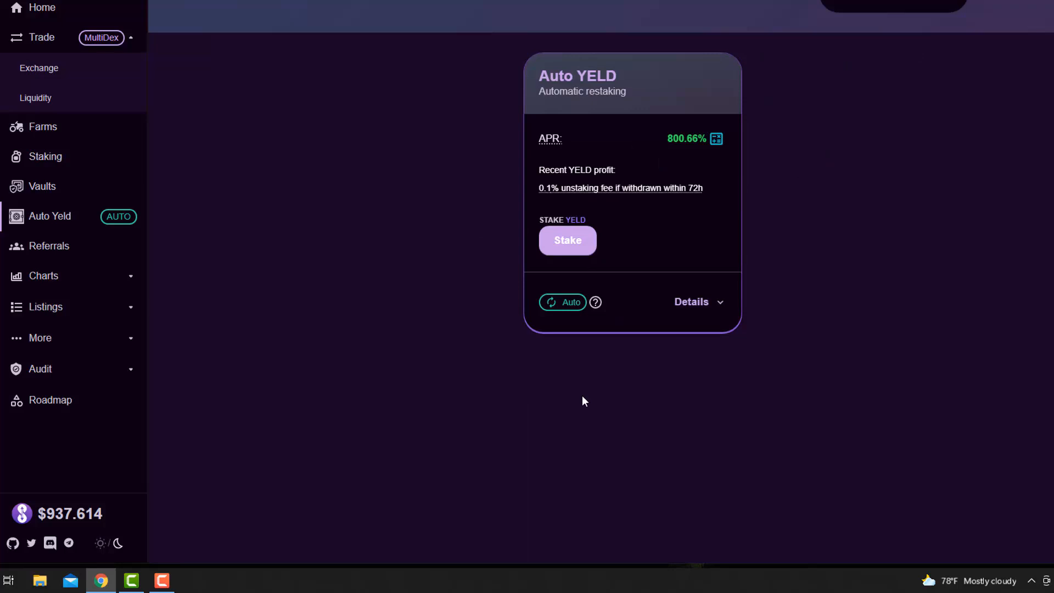
mouse_move(568, 440)
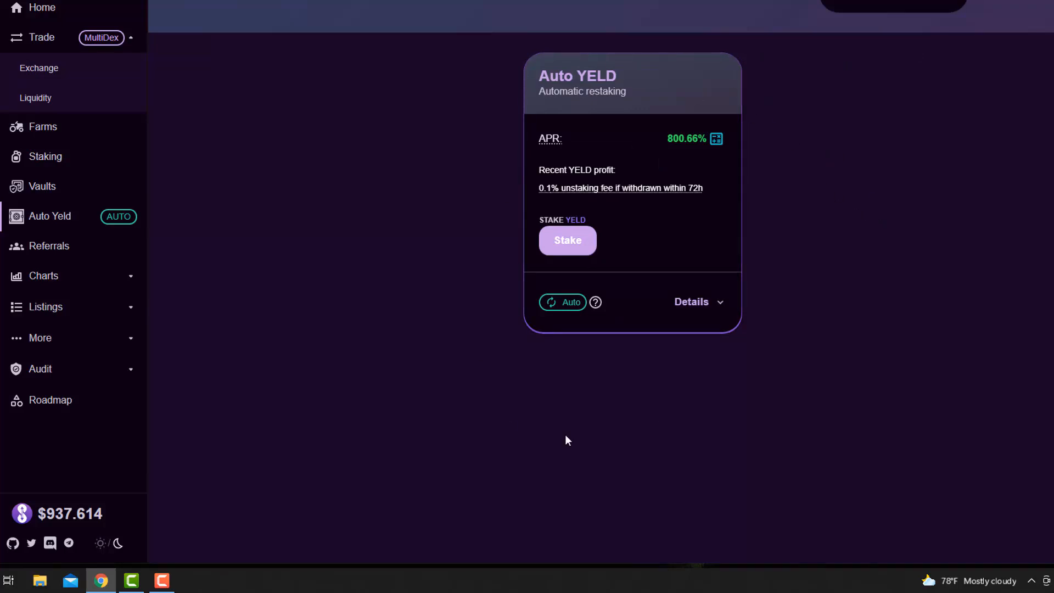
mouse_move(802, 217)
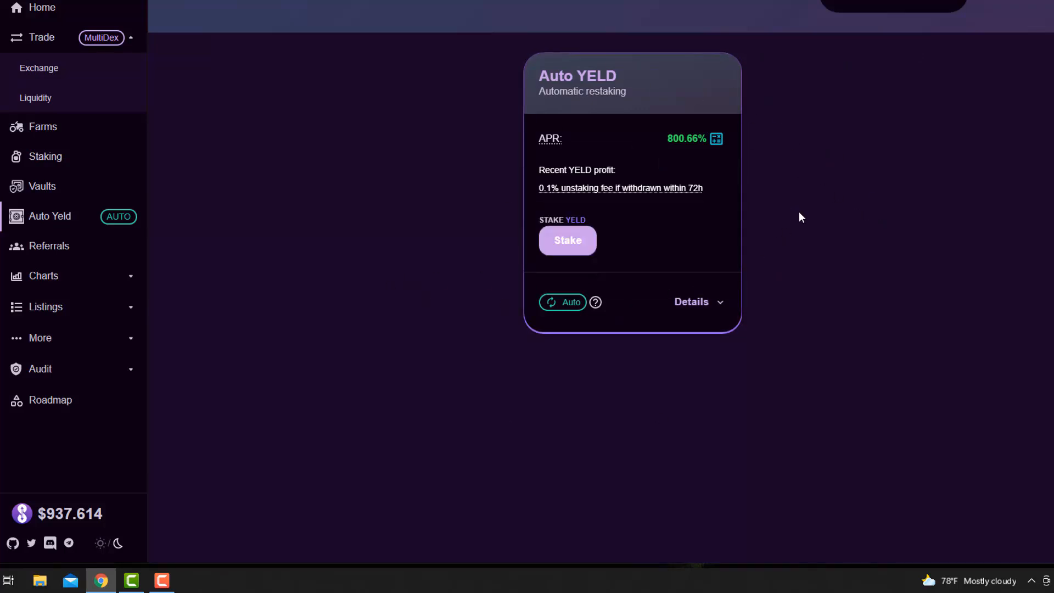
mouse_move(747, 129)
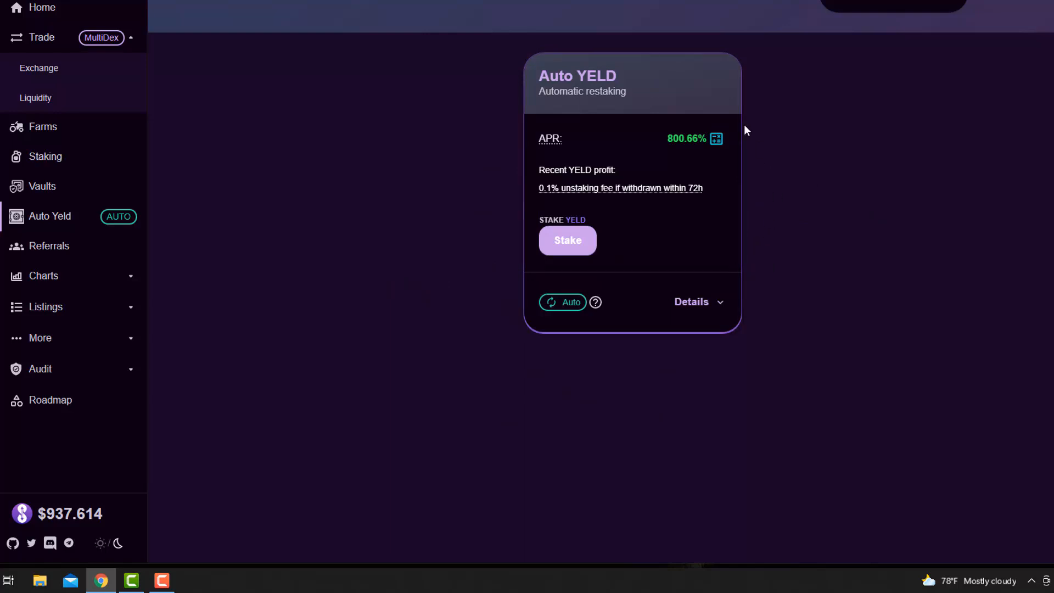
mouse_move(716, 140)
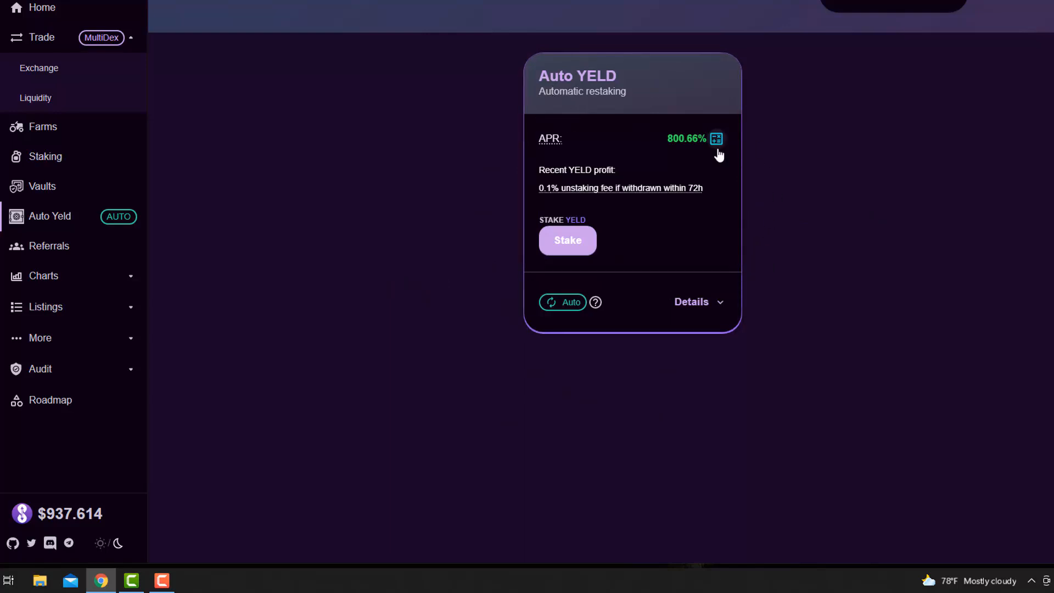
left_click(716, 138)
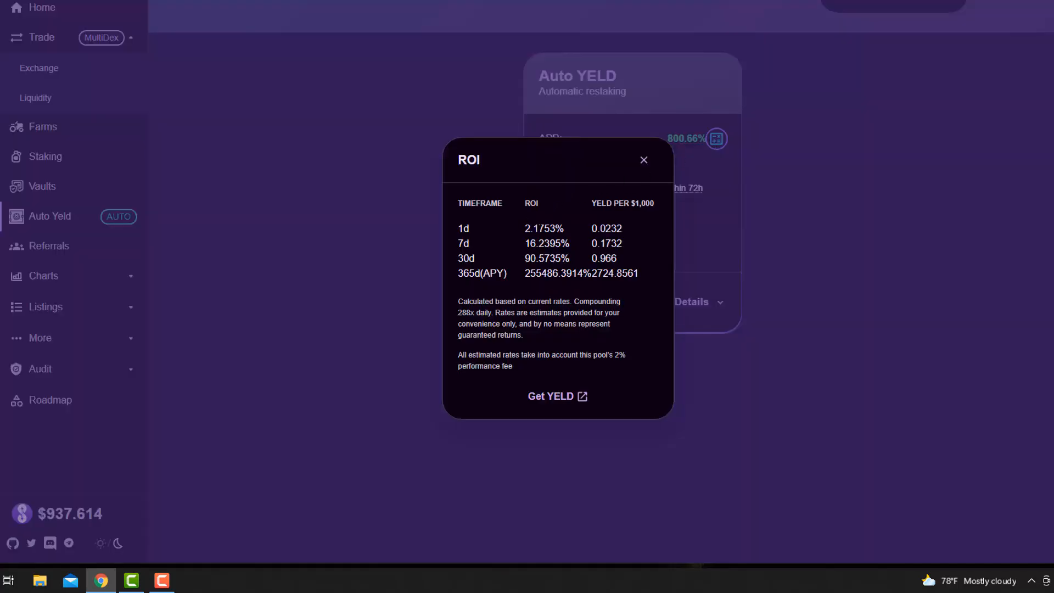
mouse_move(652, 307)
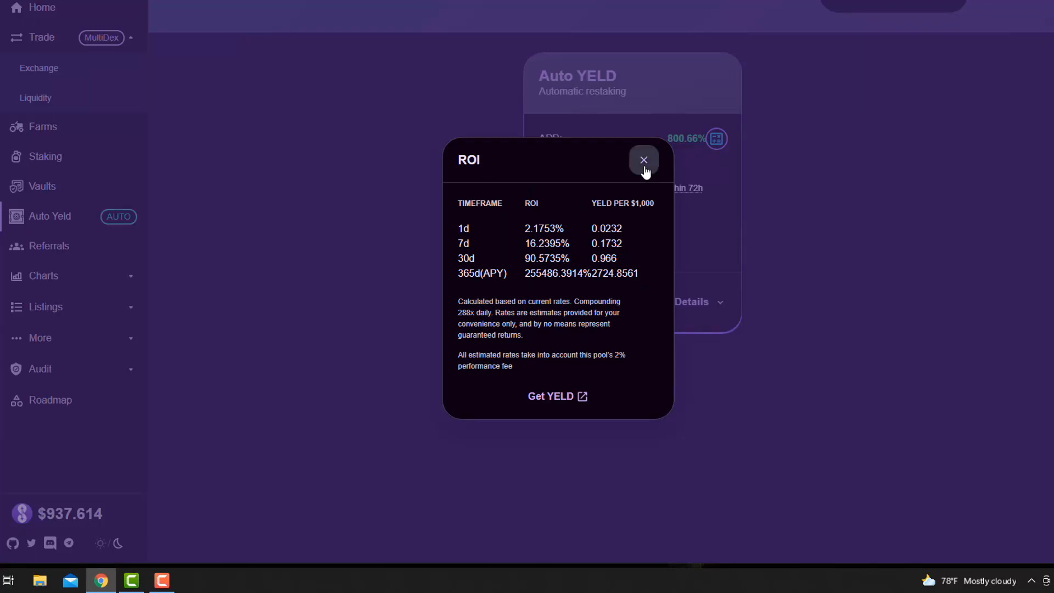
left_click(643, 161)
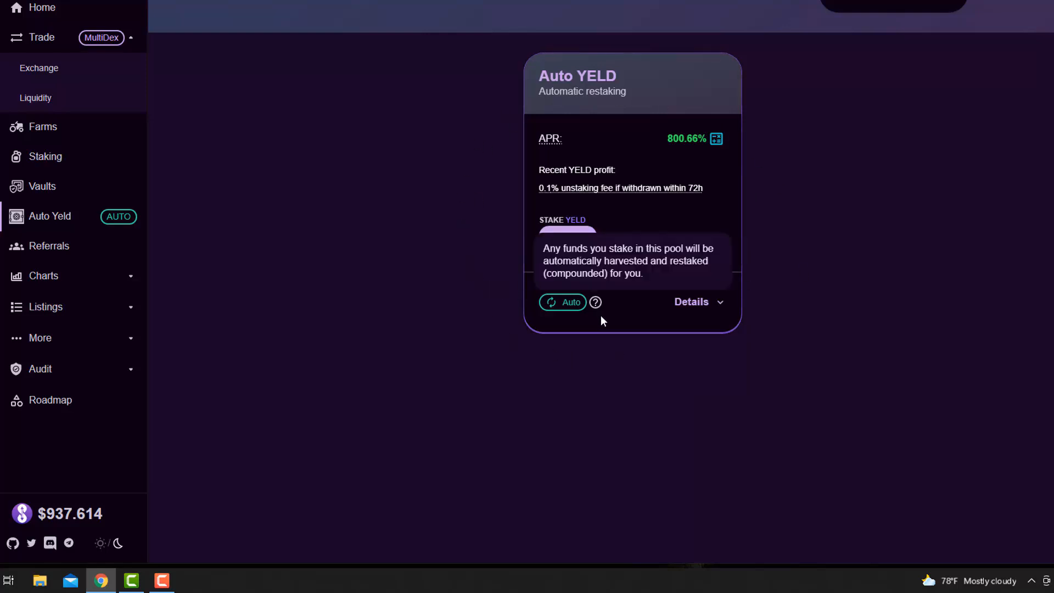
left_click(48, 246)
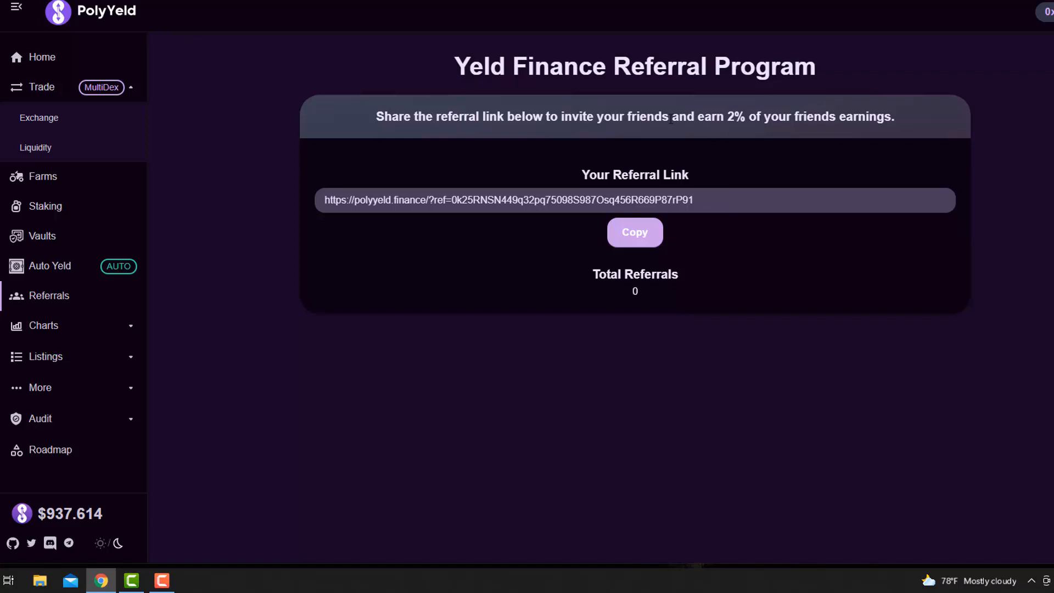
Review the Referral Program page and its 2% of friends' earnings statement.
left_click_drag(640, 116, 830, 116)
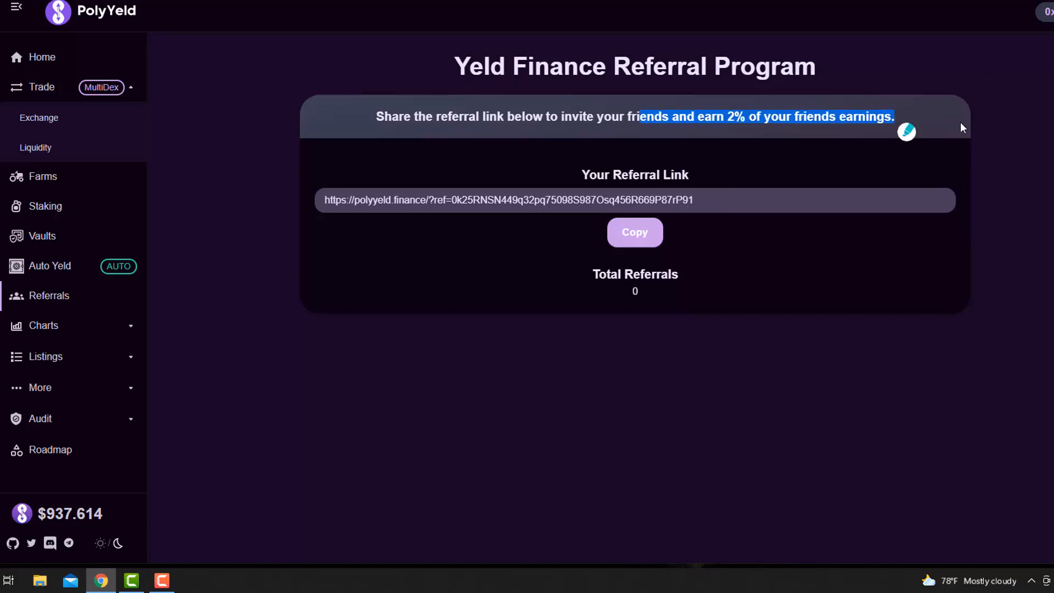
left_click(479, 335)
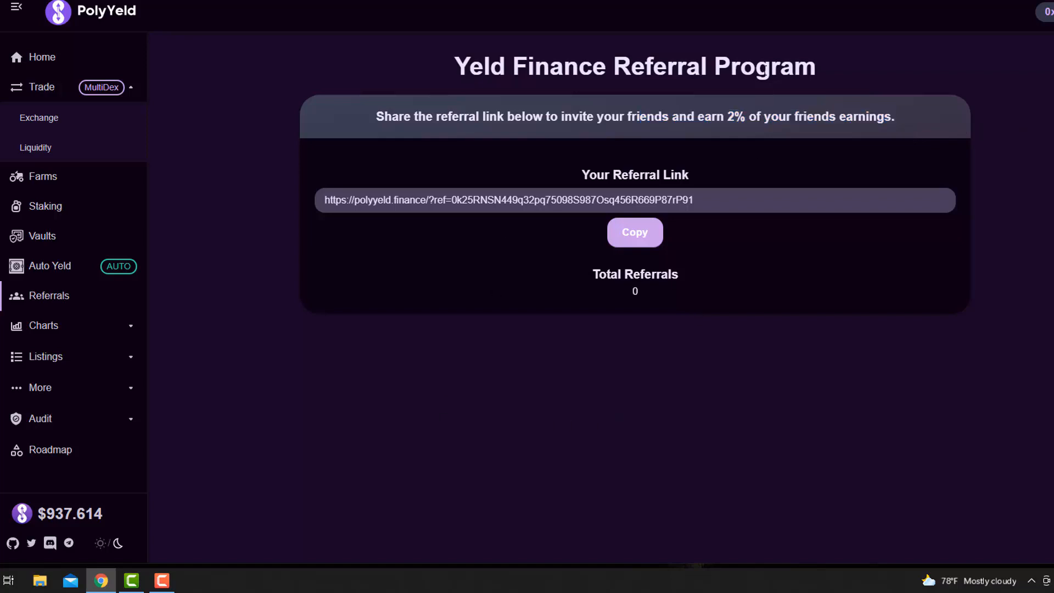
mouse_move(481, 449)
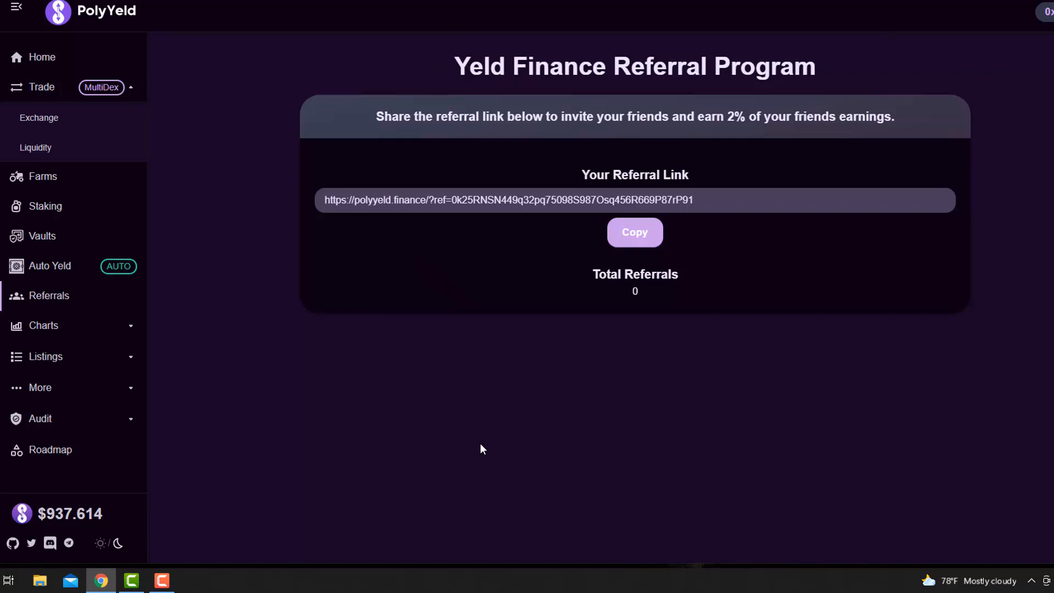
mouse_move(375, 334)
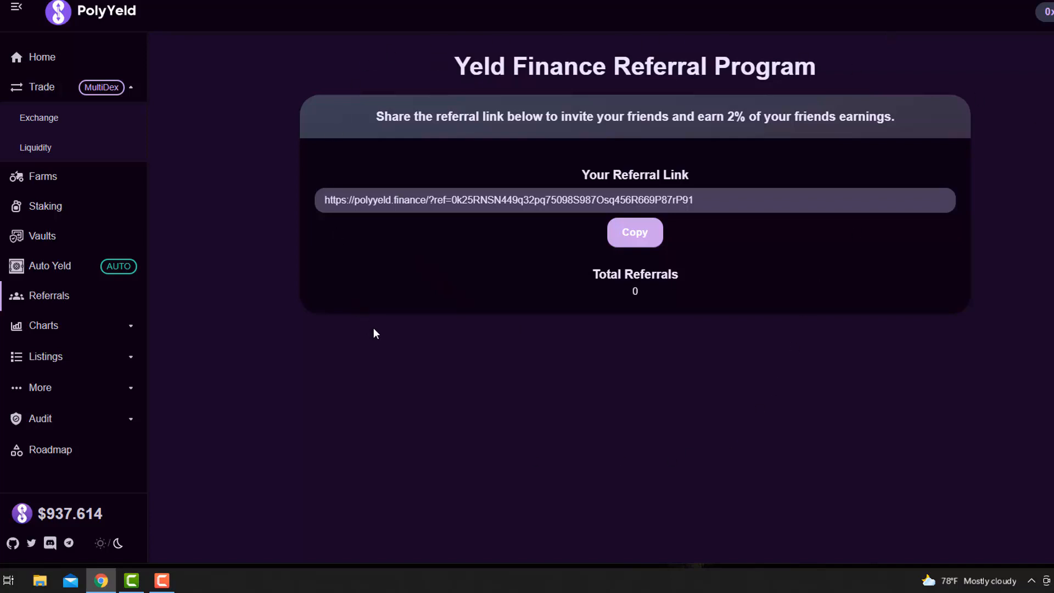
mouse_move(479, 64)
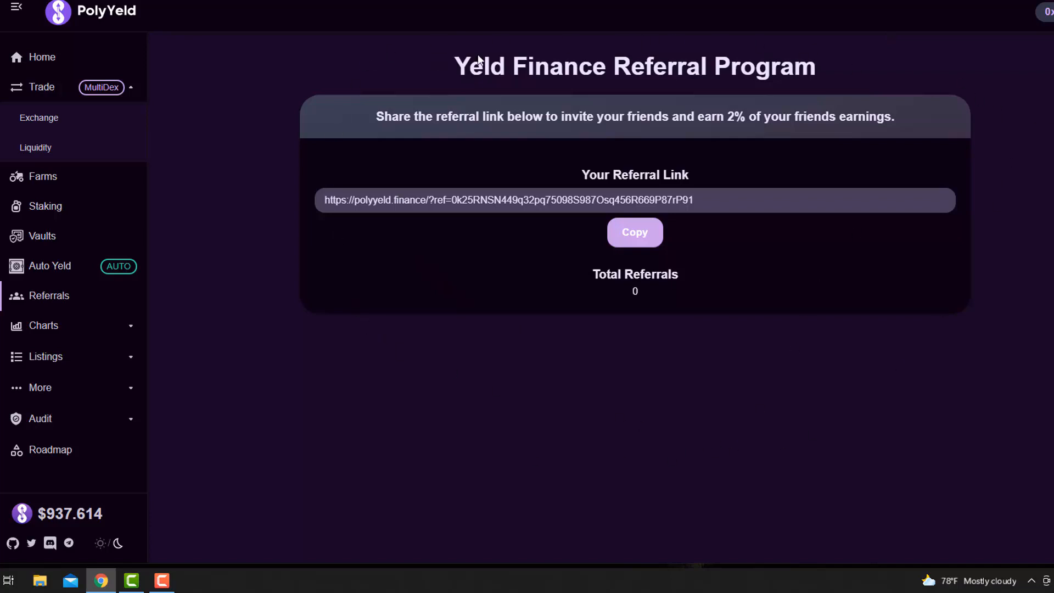
mouse_move(644, 116)
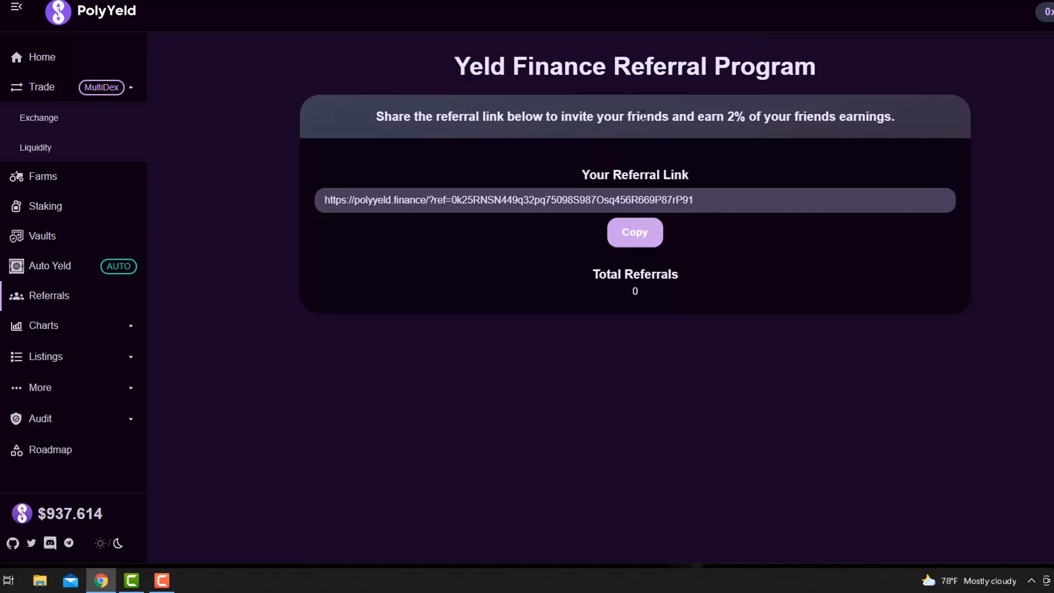
mouse_move(625, 289)
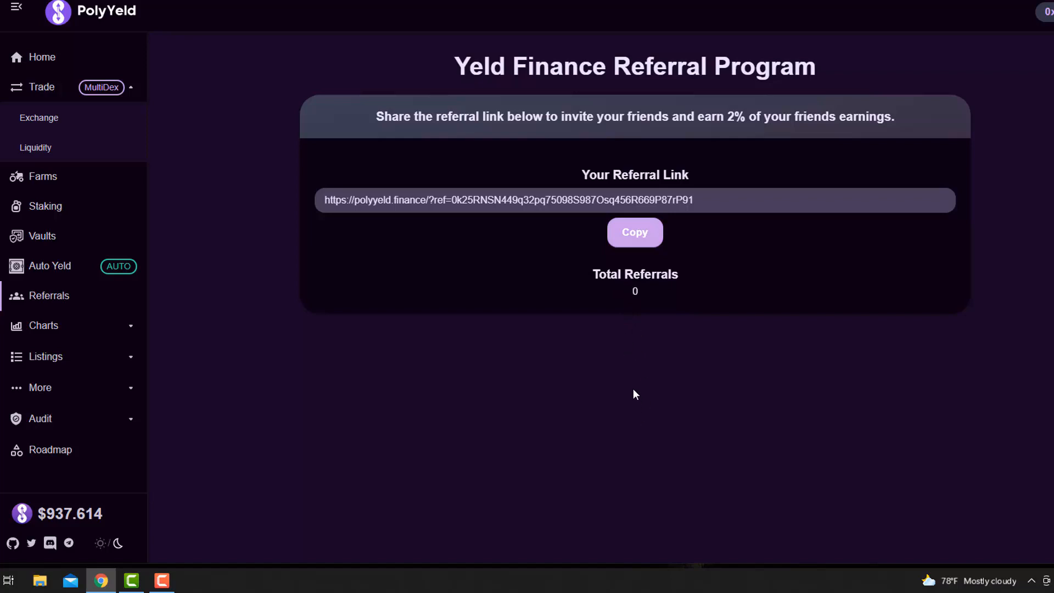
mouse_move(775, 53)
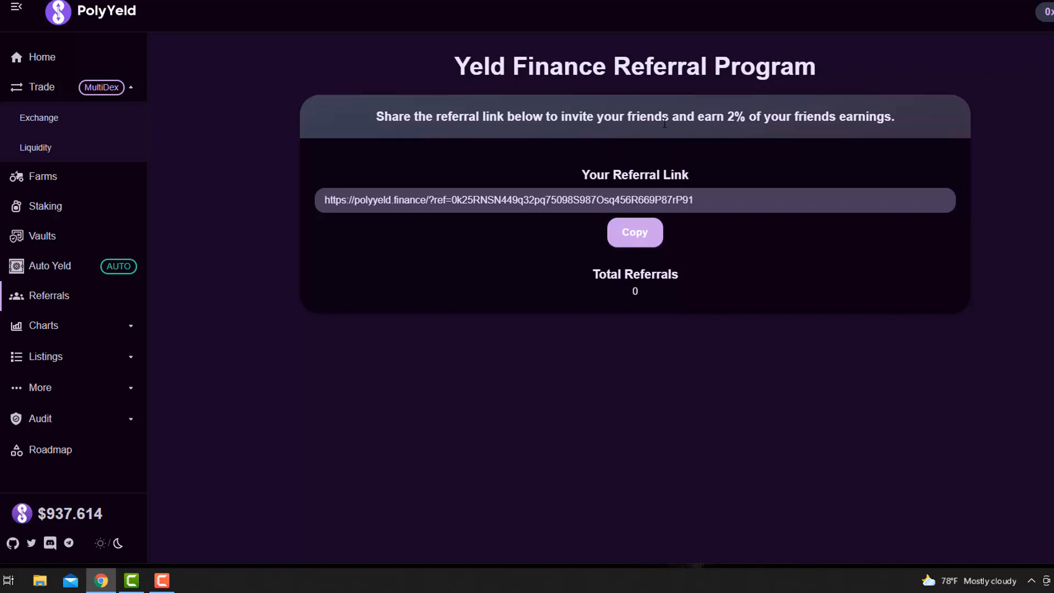
mouse_move(739, 166)
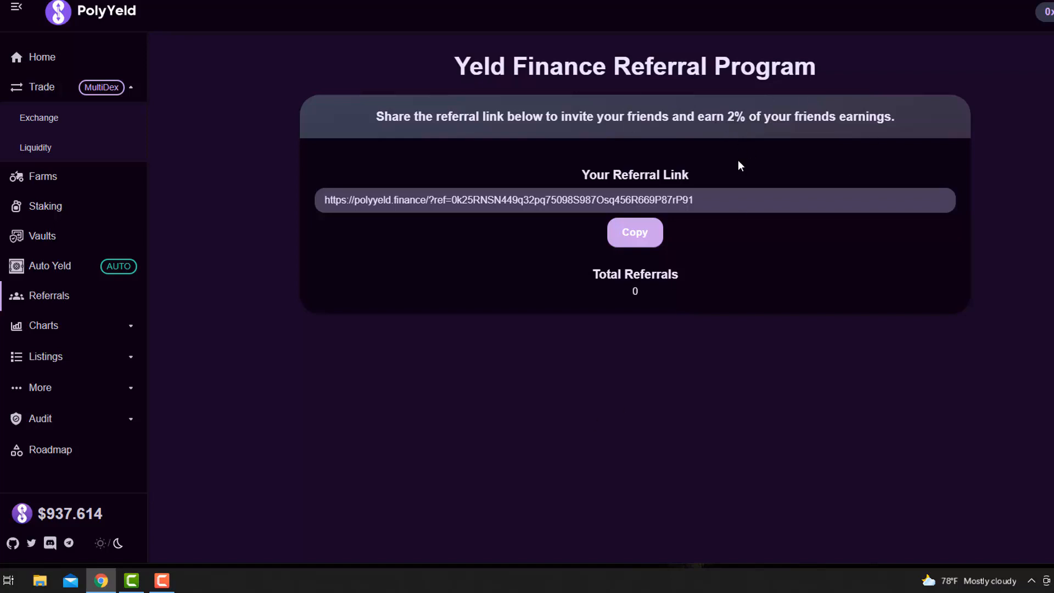
mouse_move(90, 368)
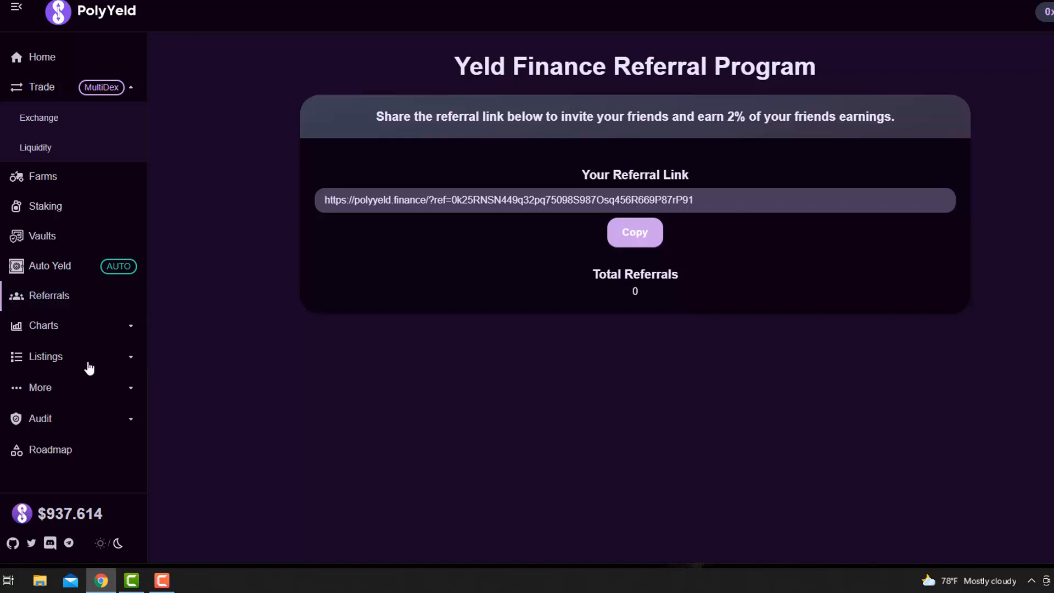
mouse_move(44, 423)
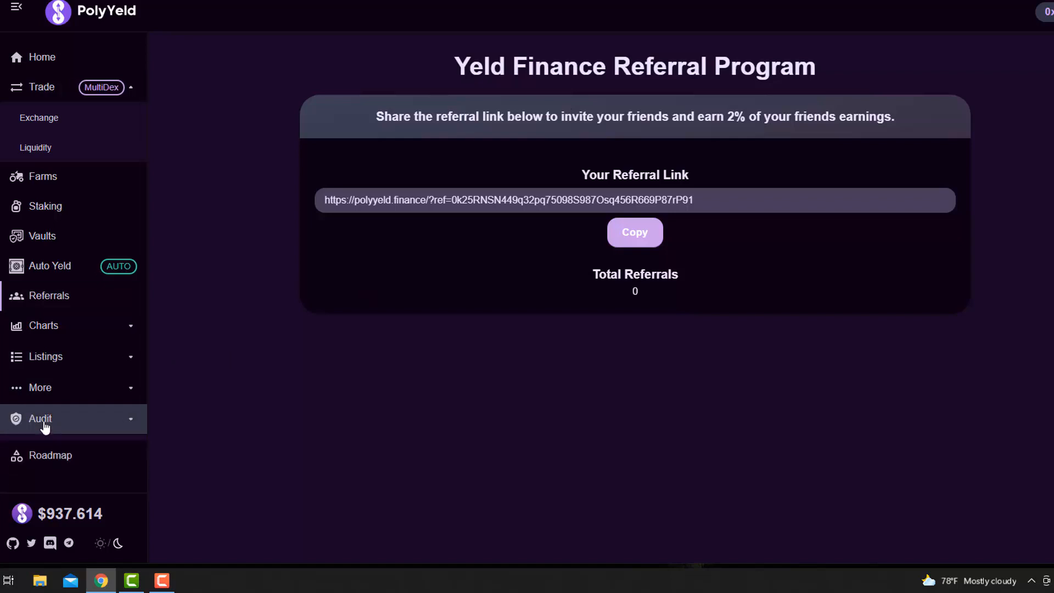
Expand the Audit list and go to the Solidity Finance audit report.
left_click(39, 419)
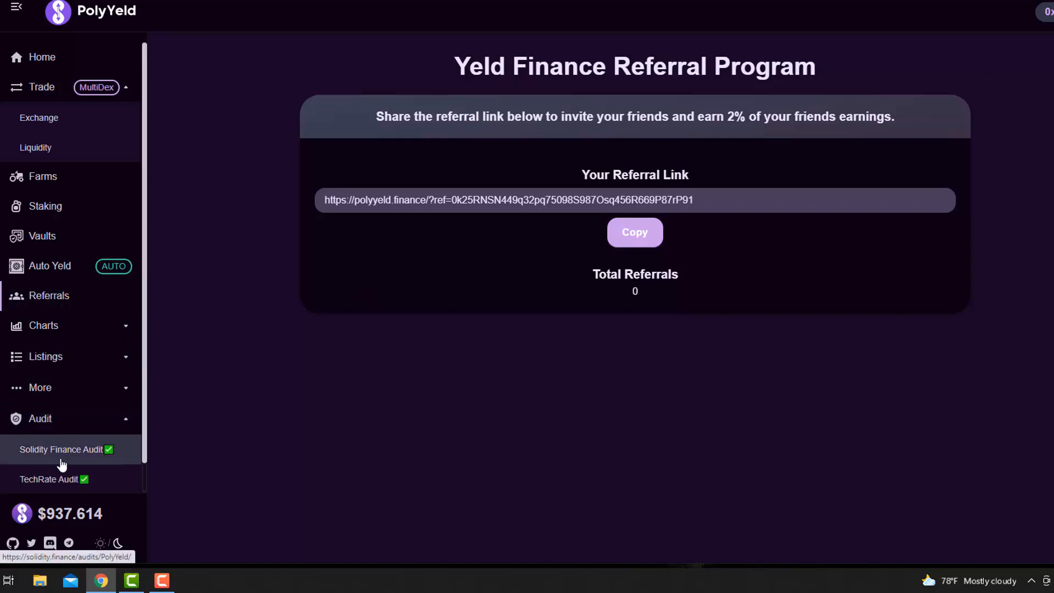
mouse_move(68, 464)
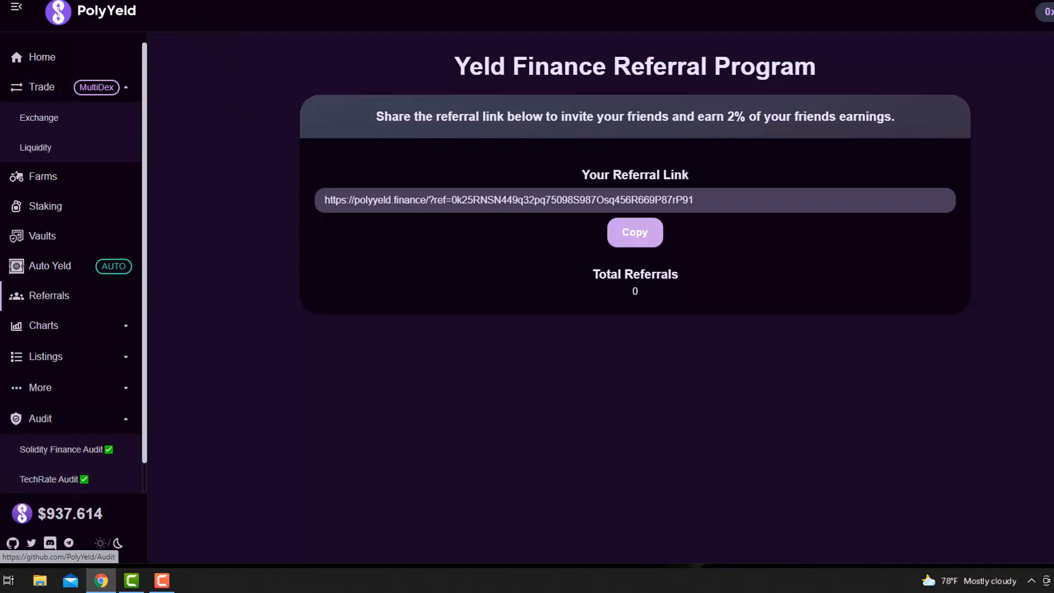
left_click(63, 449)
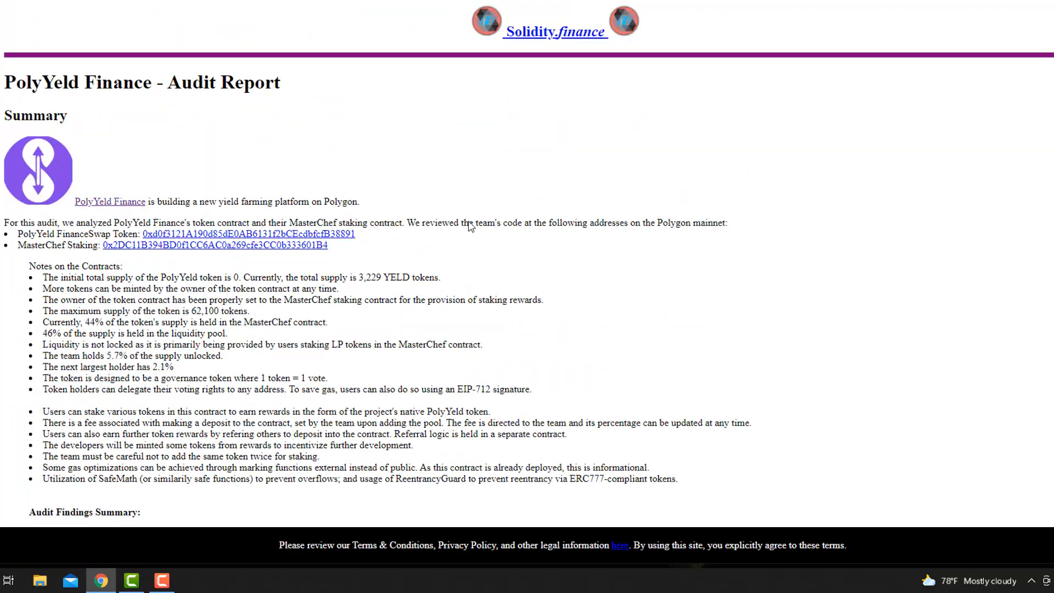
scroll("down", 3)
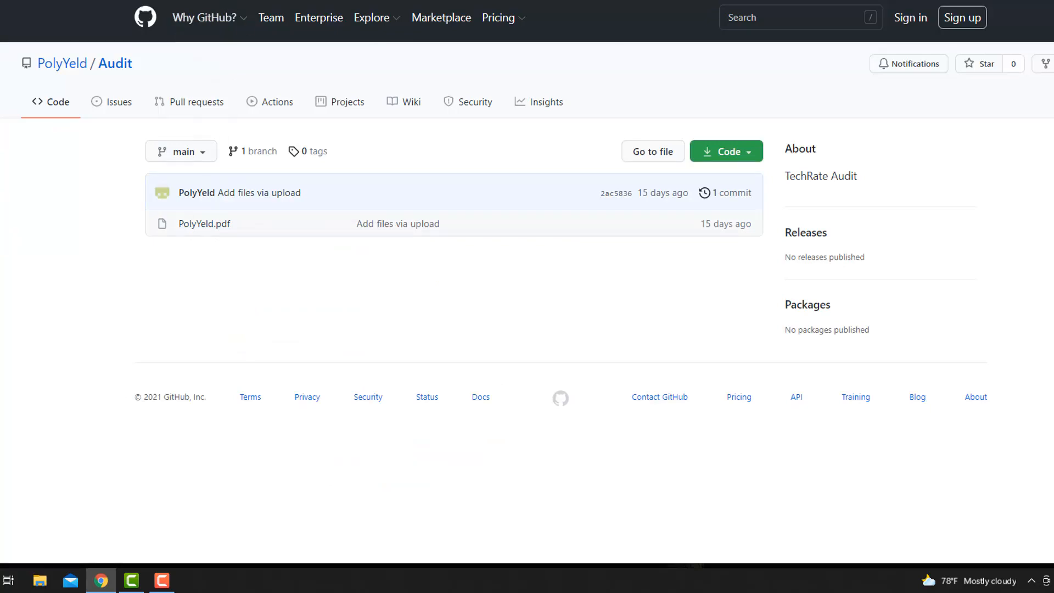
left_click(205, 224)
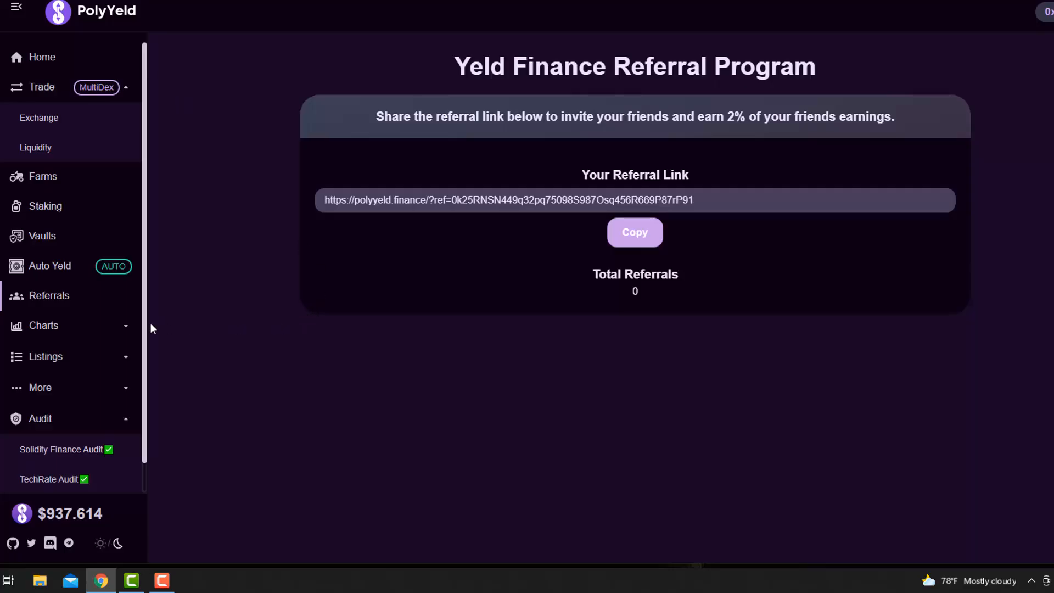
left_click(39, 419)
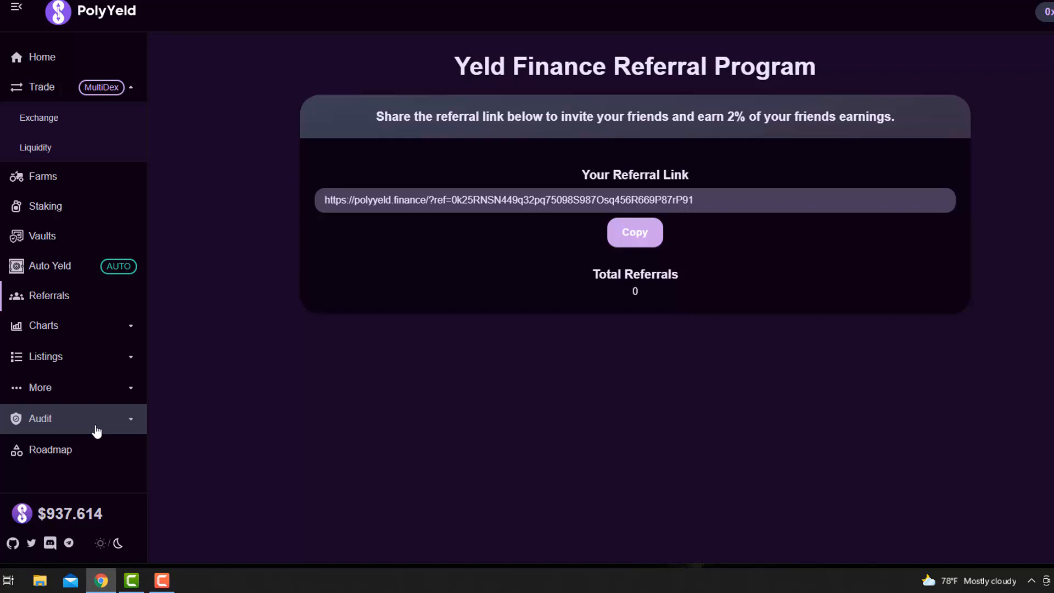
mouse_move(69, 431)
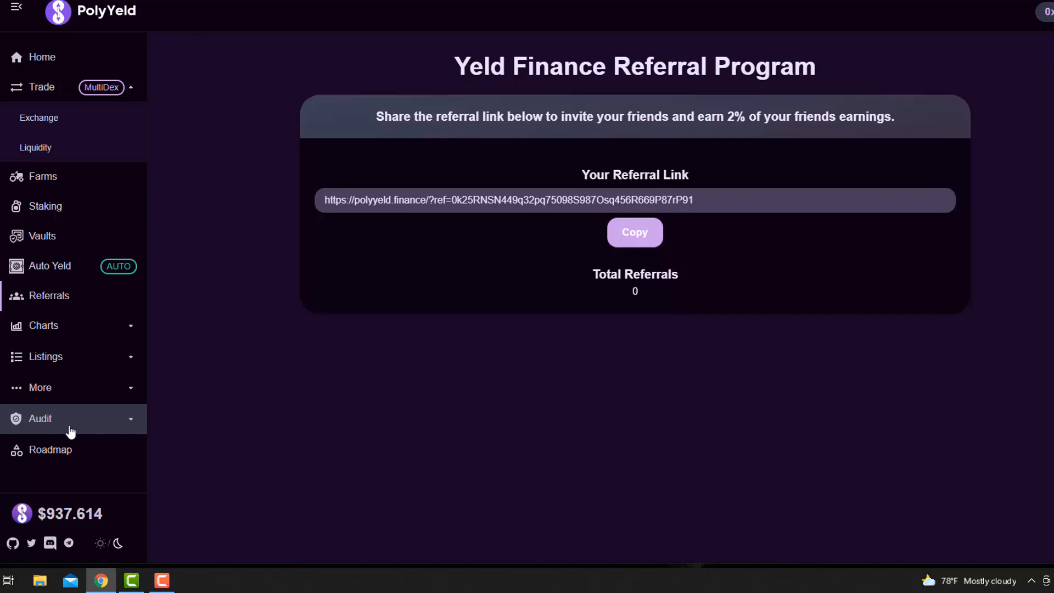
left_click(40, 419)
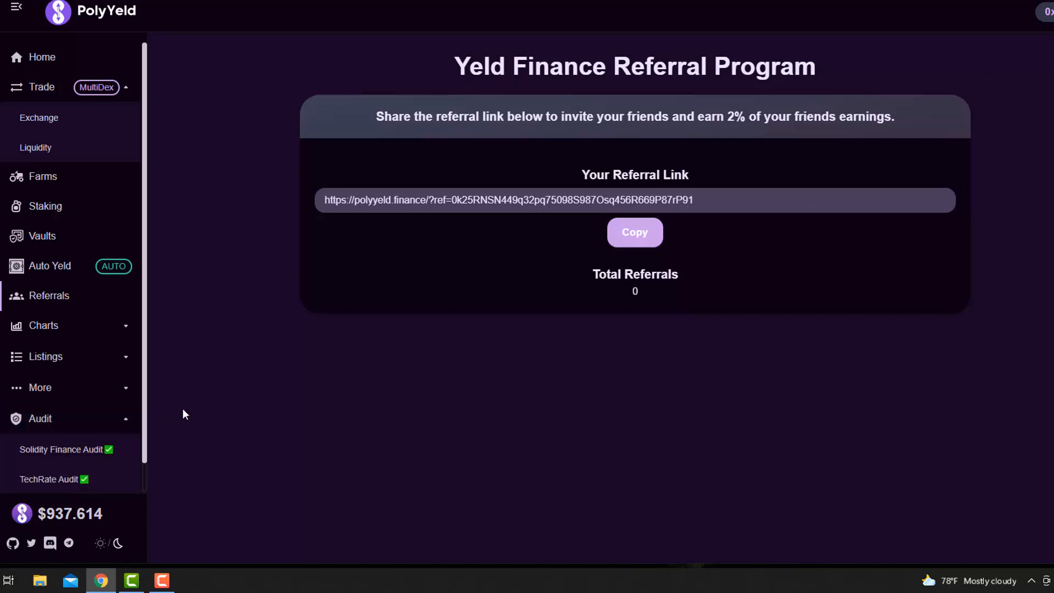
mouse_move(51, 434)
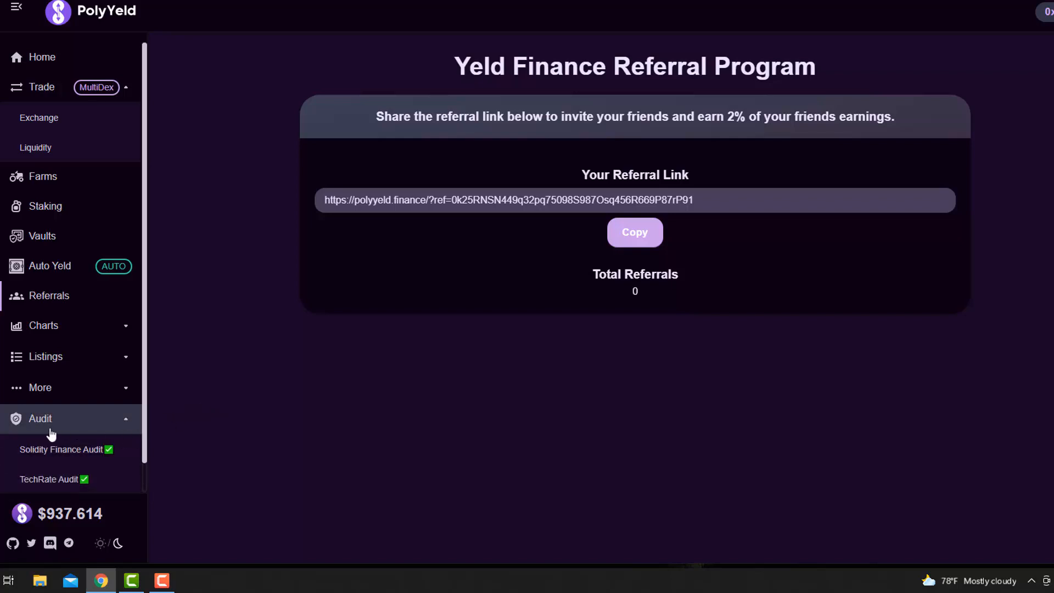
mouse_move(663, 406)
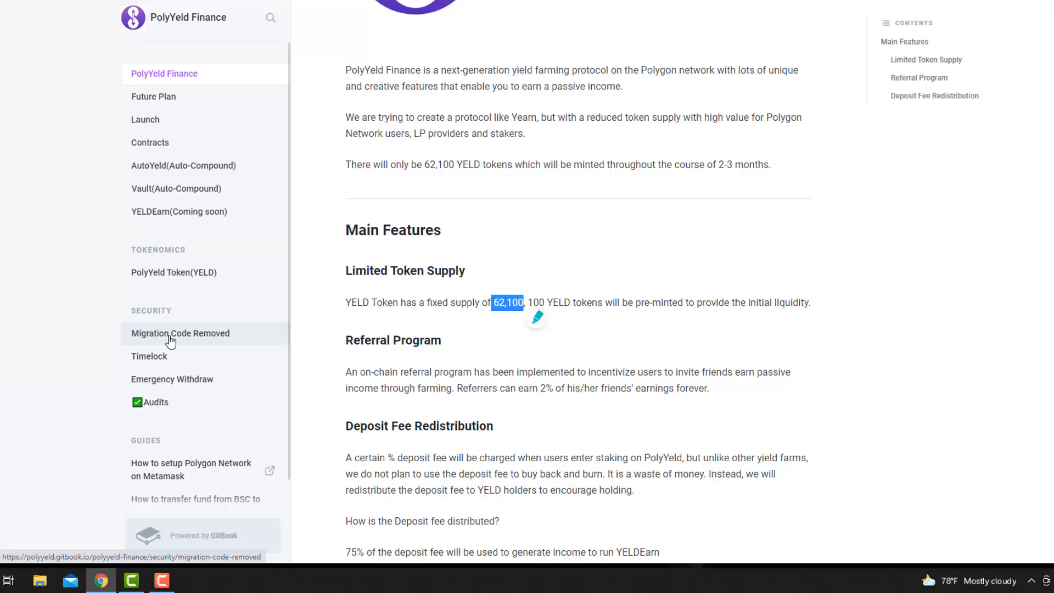
Read the Timelock and Emergency Withdraw guides, then follow the MasterChef contract link to PolygonScan.
left_click(154, 356)
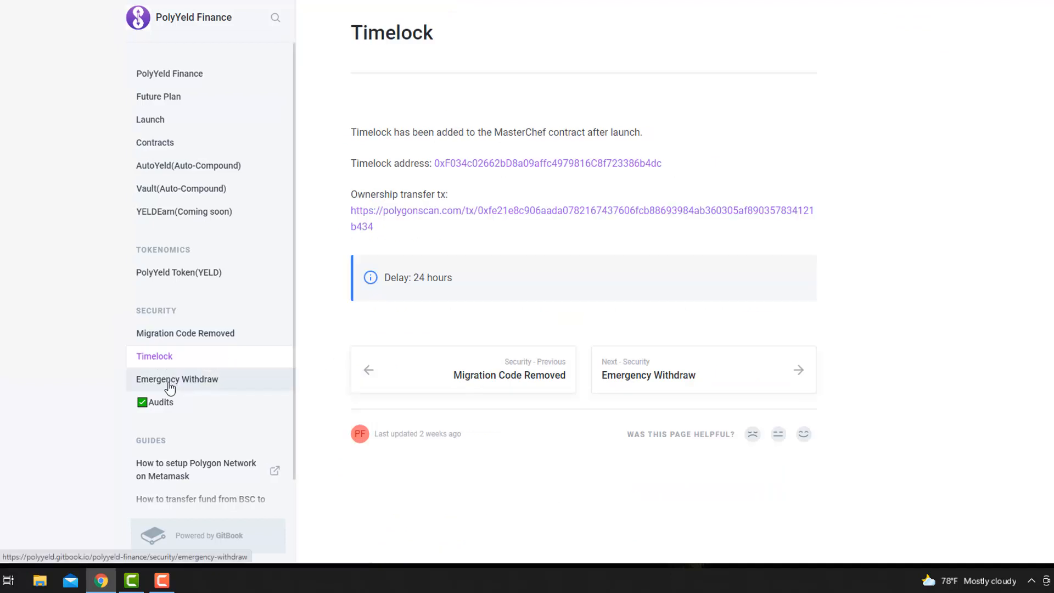
mouse_move(176, 385)
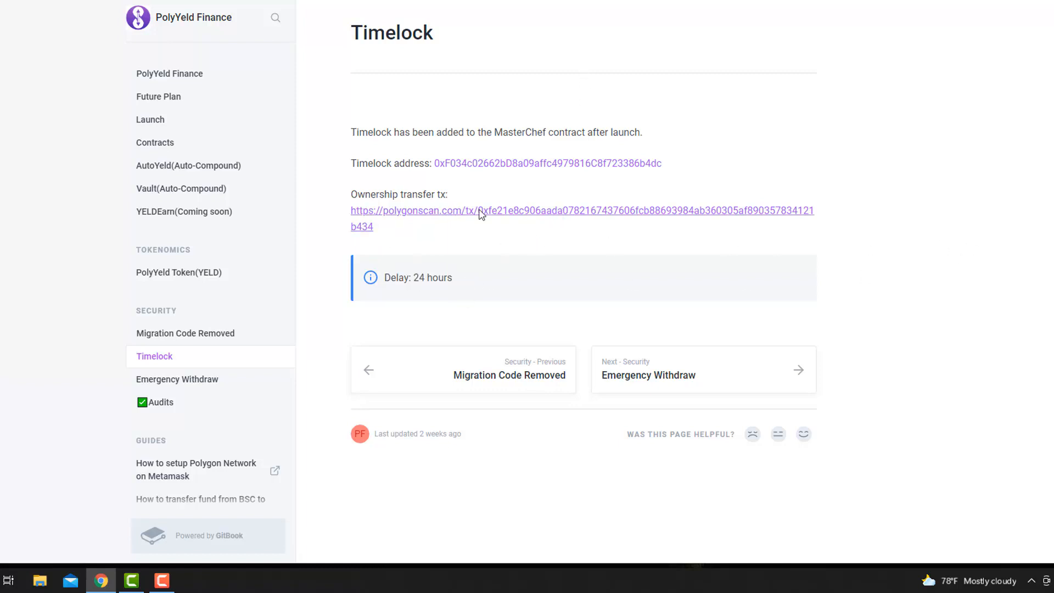
mouse_move(417, 289)
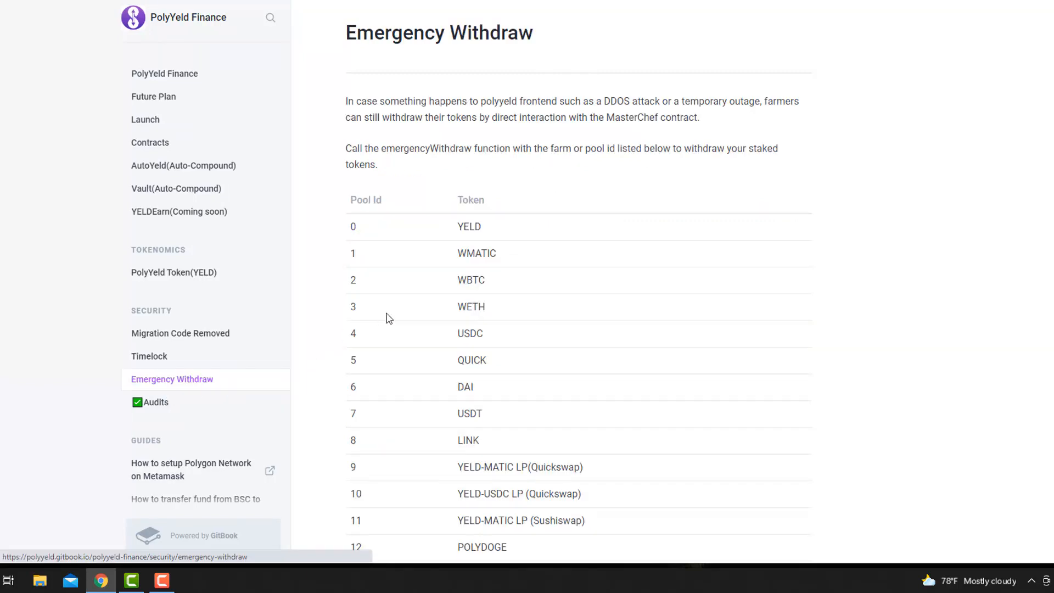
scroll("down", 3)
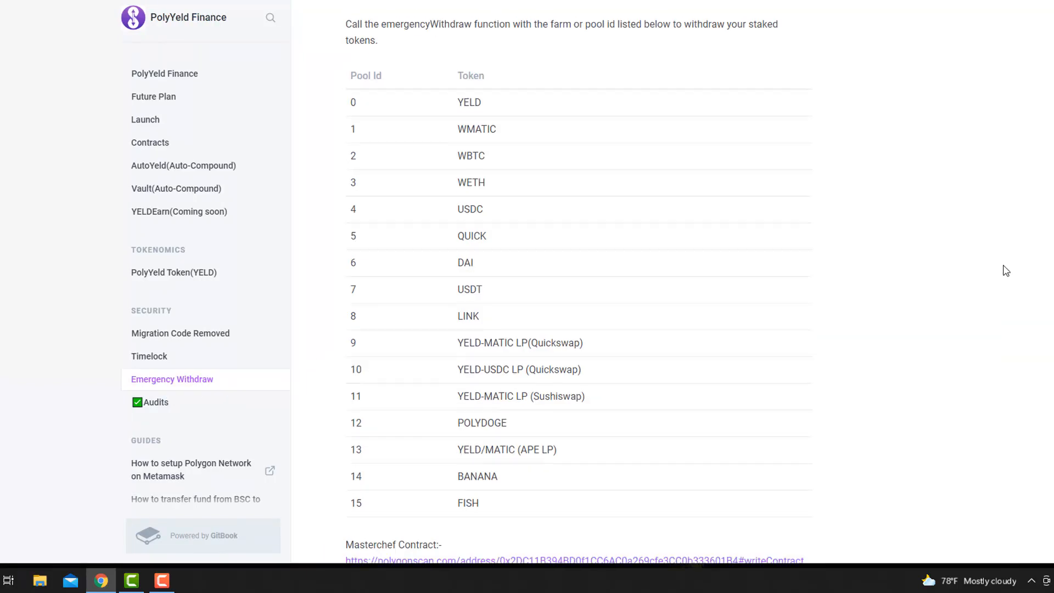
scroll("down", 3)
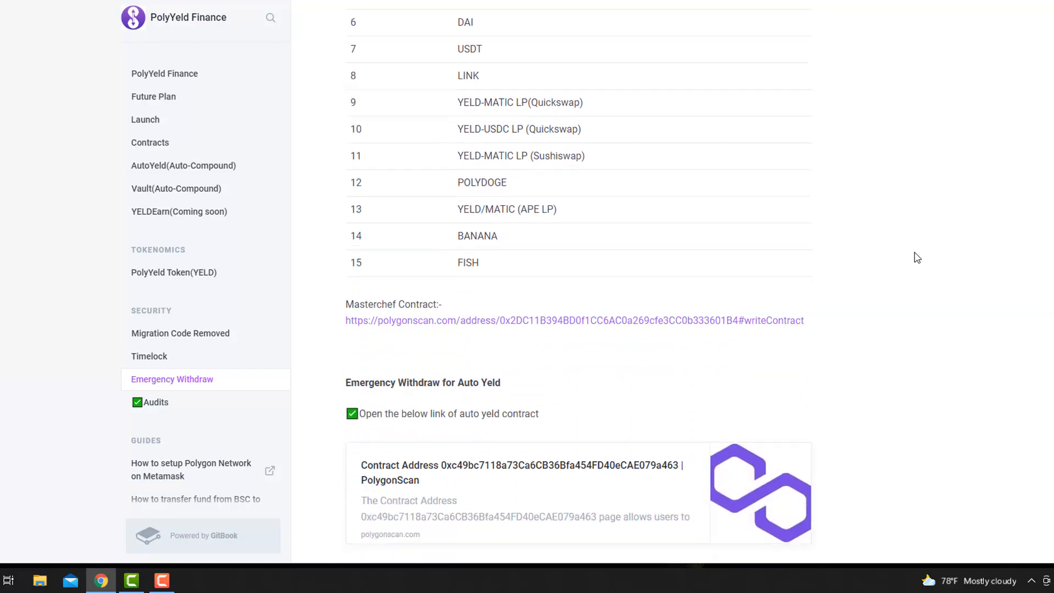
scroll("down", 3)
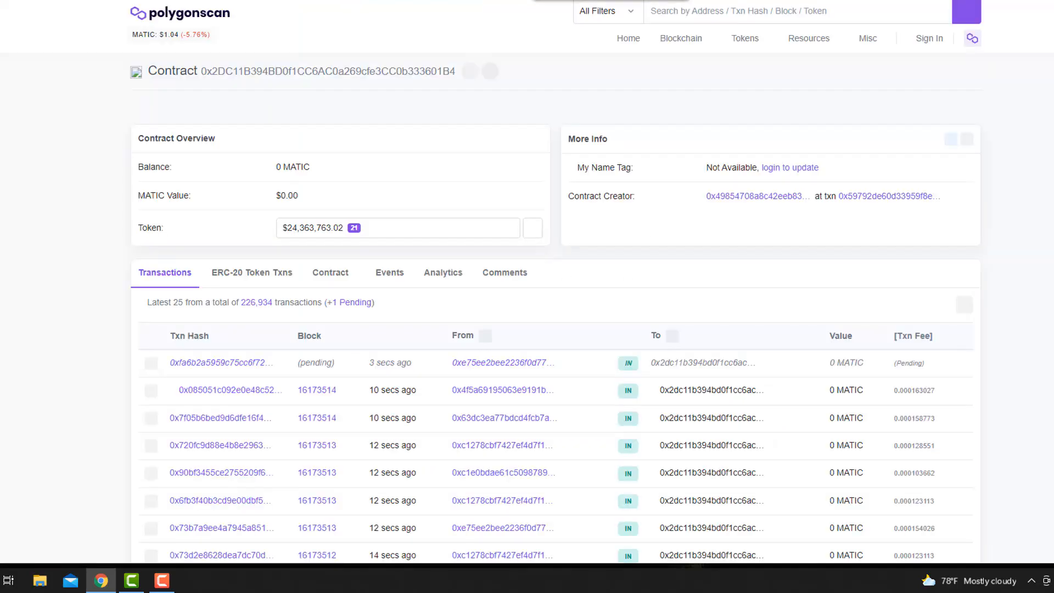
left_click(329, 272)
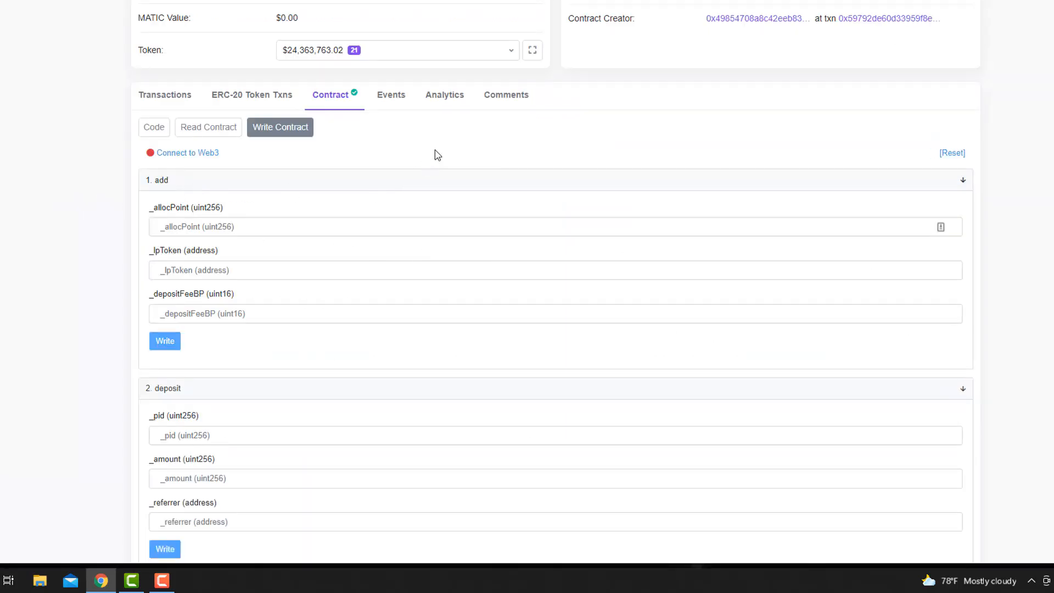
mouse_move(433, 159)
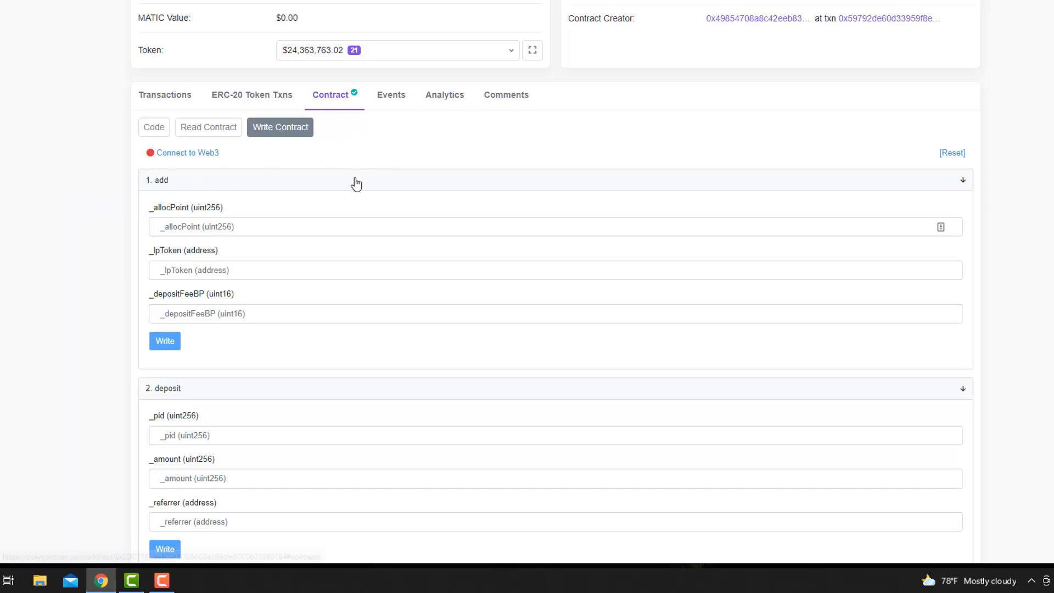
Connect to Web3 on the MasterChef contract, accept the beta notice and reach the emergencyWithdraw function.
left_click(187, 153)
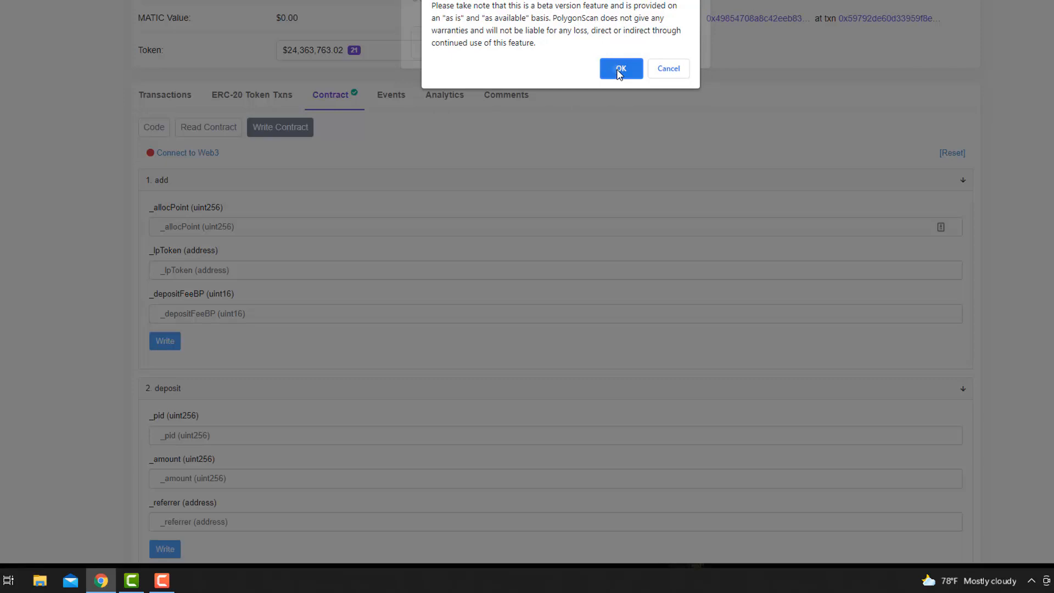
left_click(620, 68)
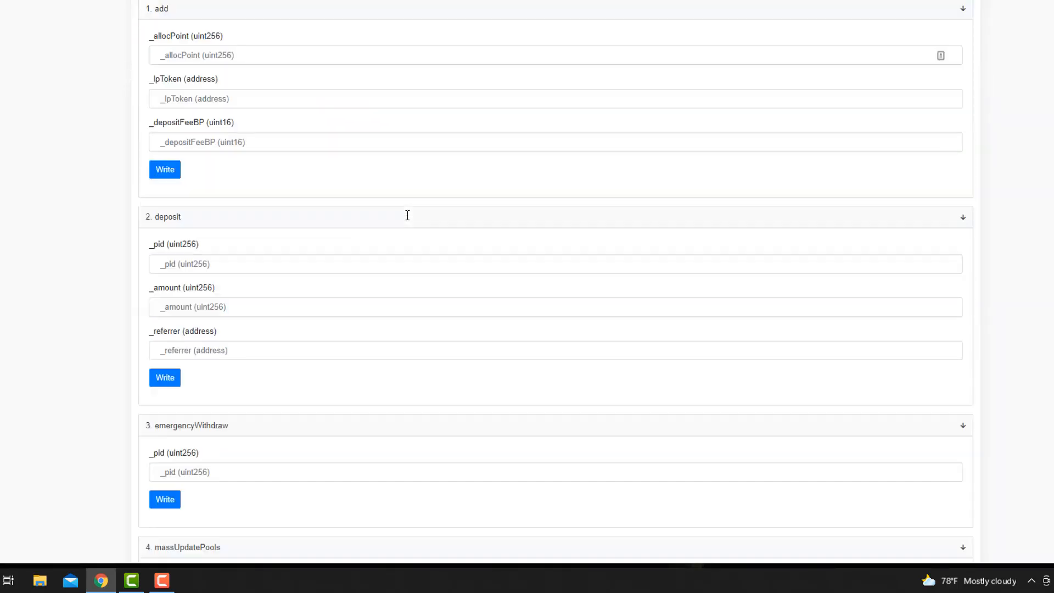
scroll("down", 3)
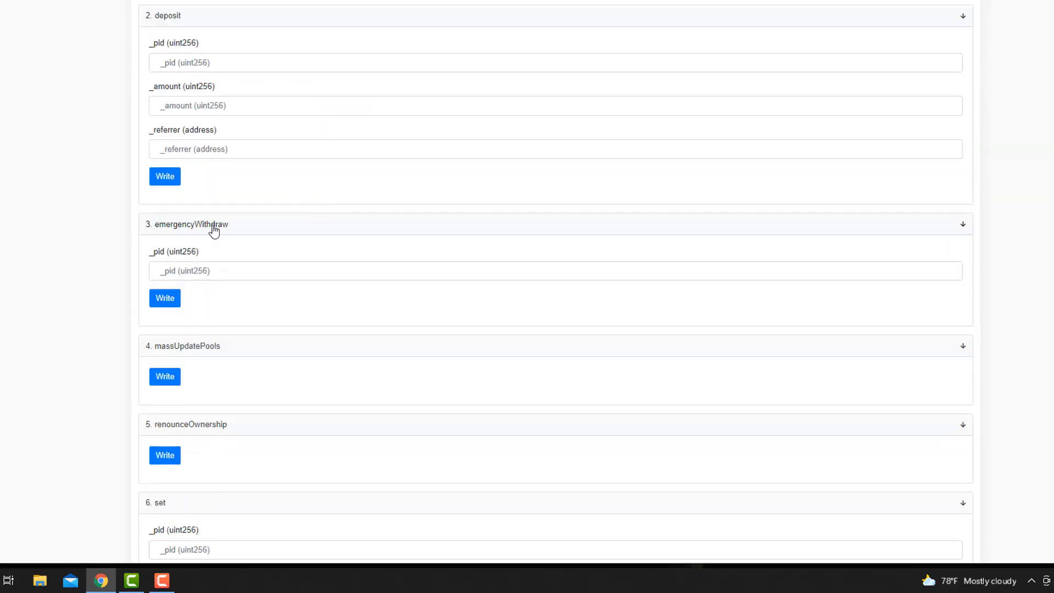
mouse_move(165, 299)
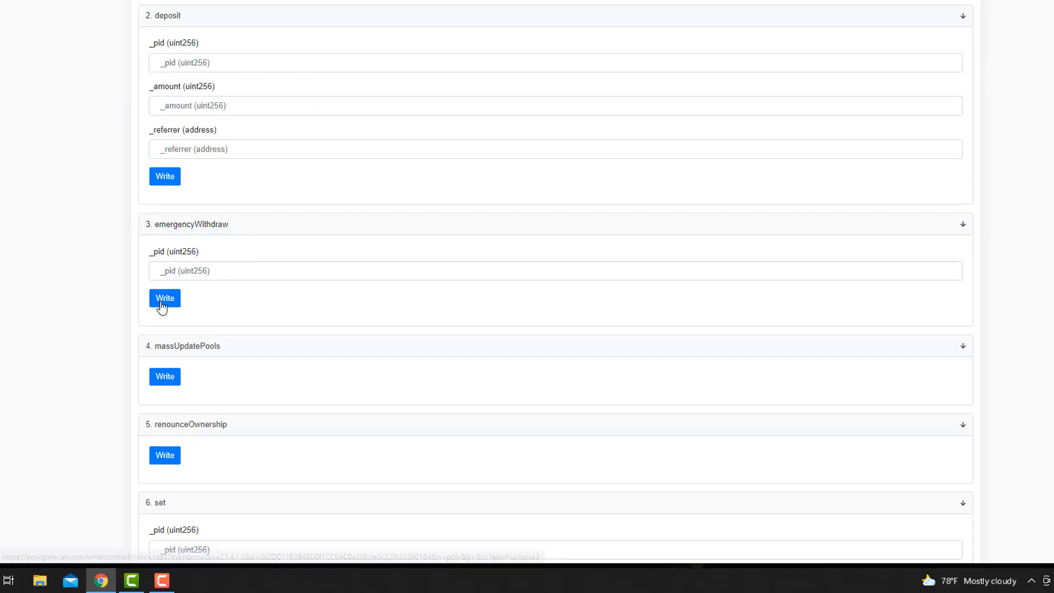
left_click(164, 298)
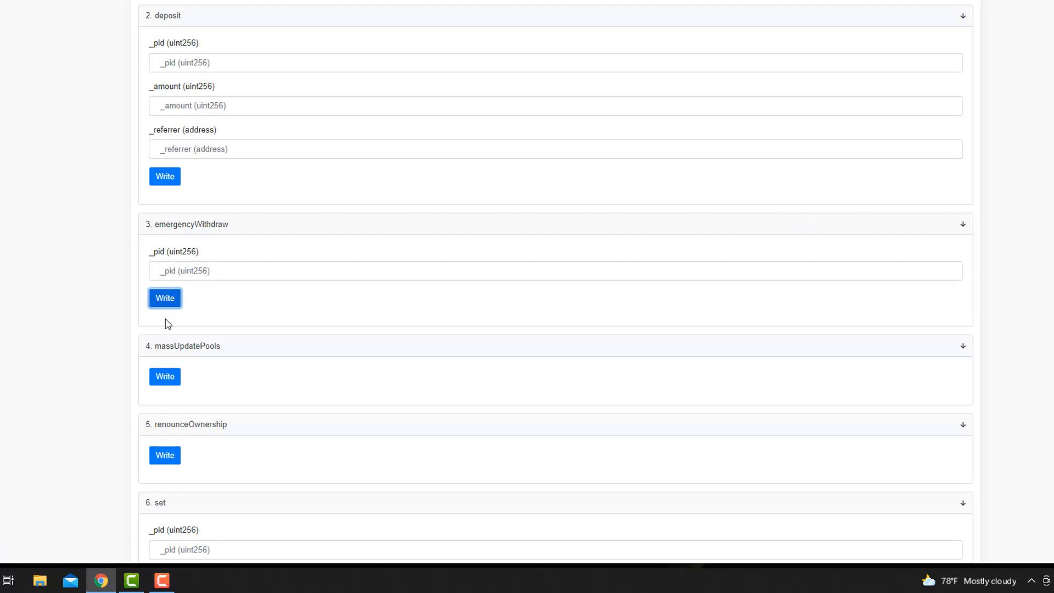
mouse_move(303, 198)
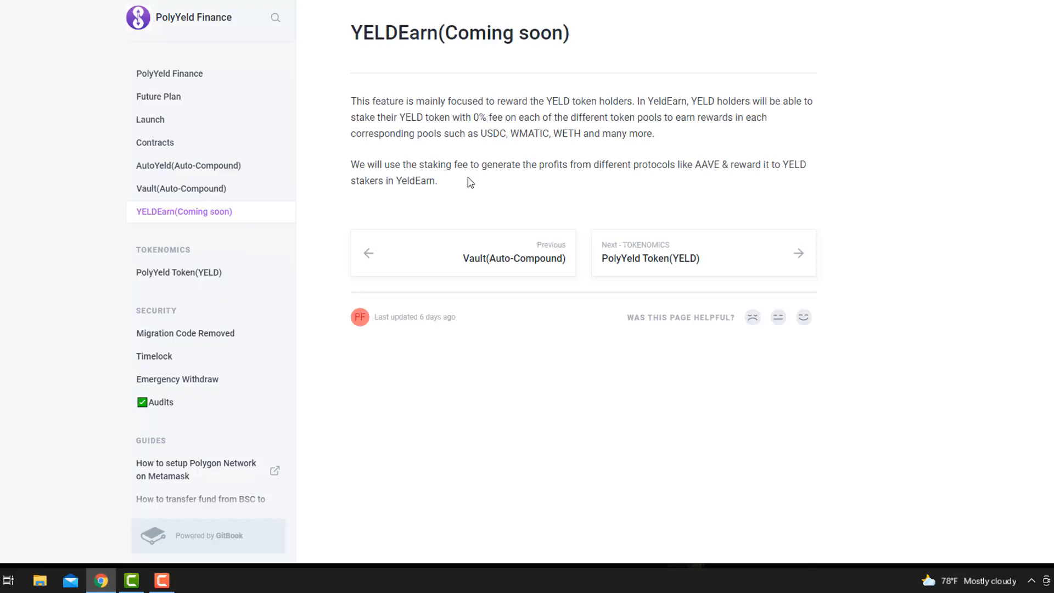
mouse_move(503, 209)
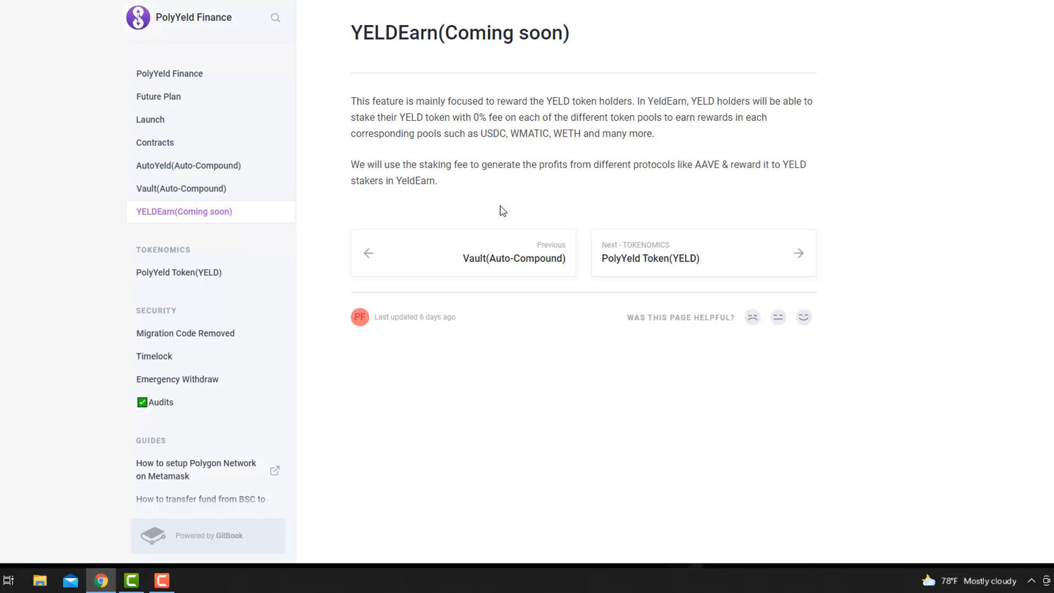
mouse_move(557, 224)
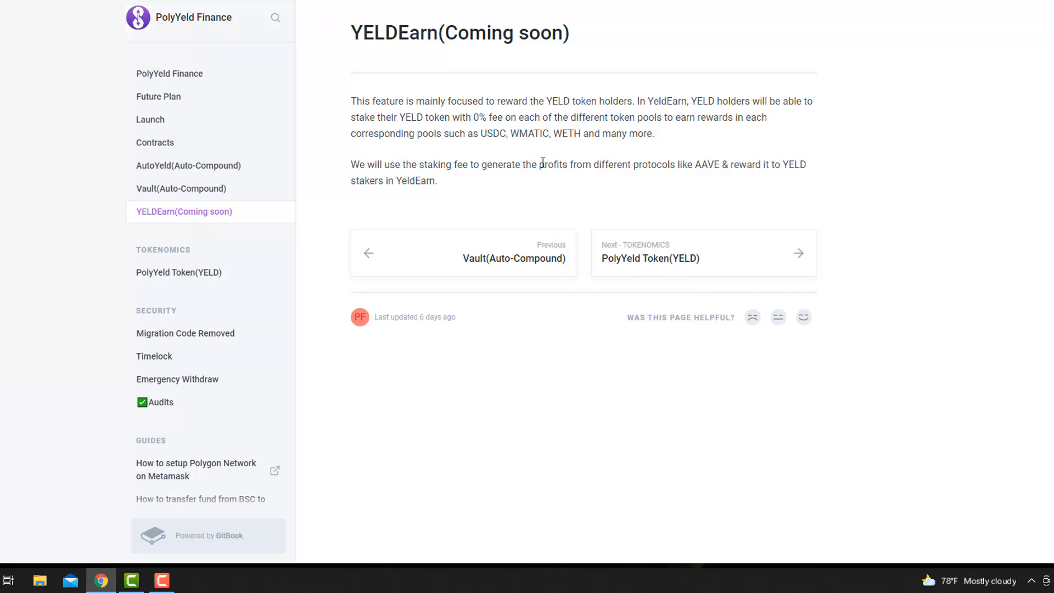
mouse_move(769, 170)
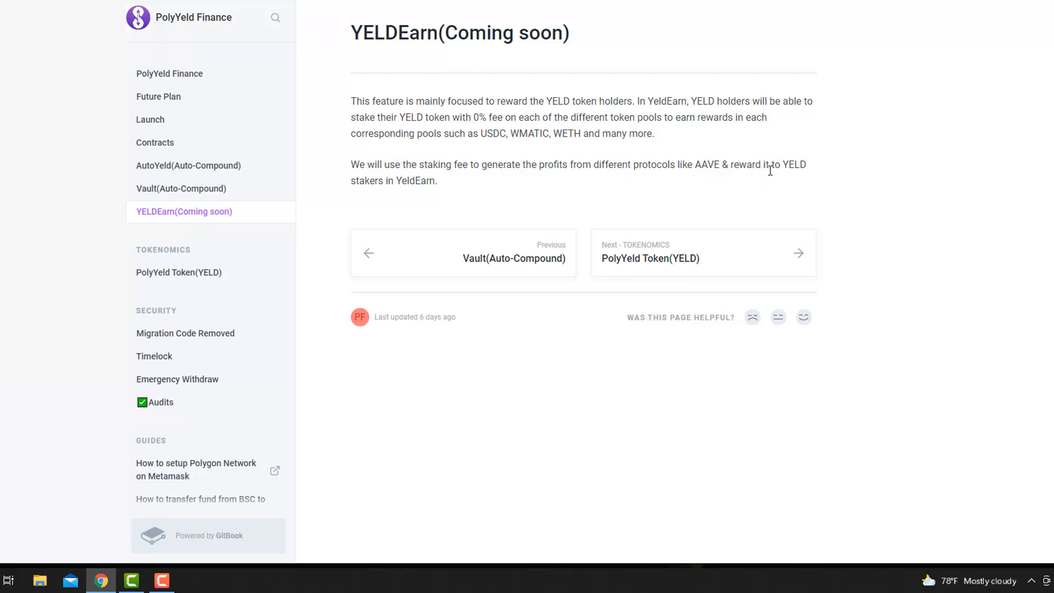
mouse_move(574, 175)
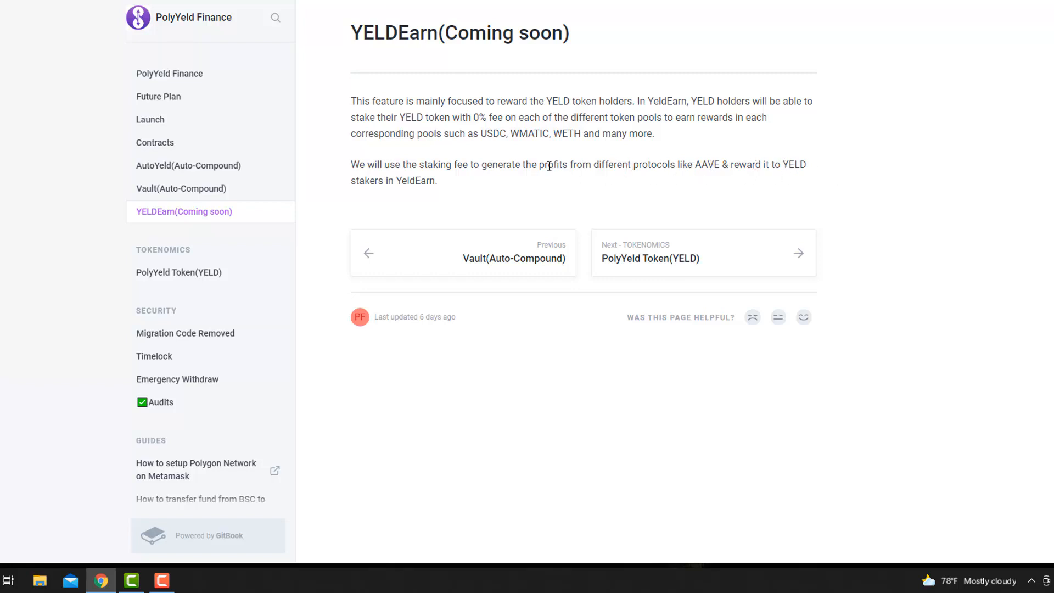
mouse_move(642, 182)
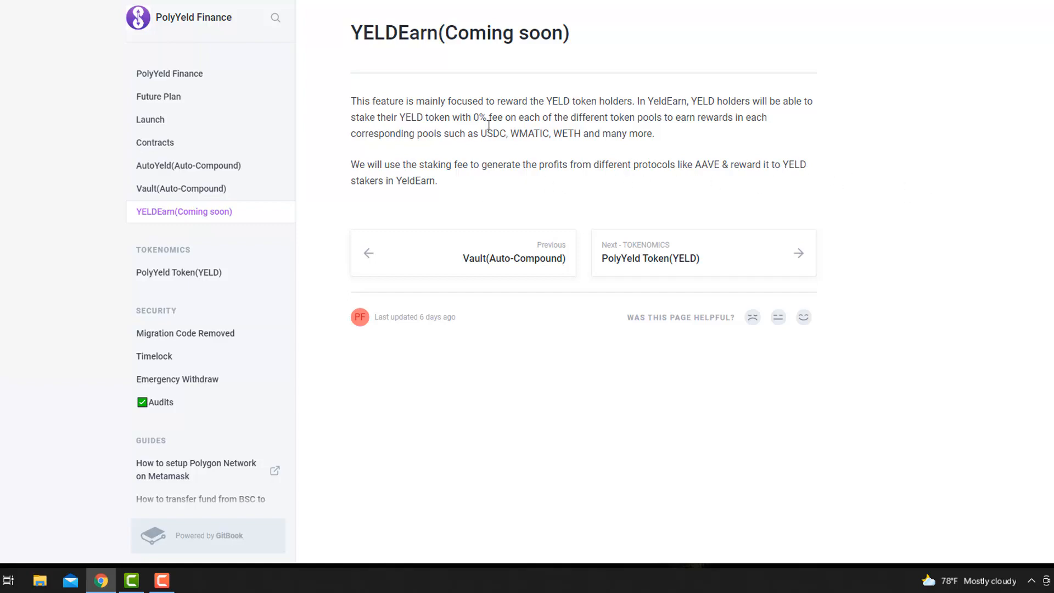
Read the Future Plan roadmap, highlighting the Yield Aggregator launch item and closing paragraph.
left_click(158, 96)
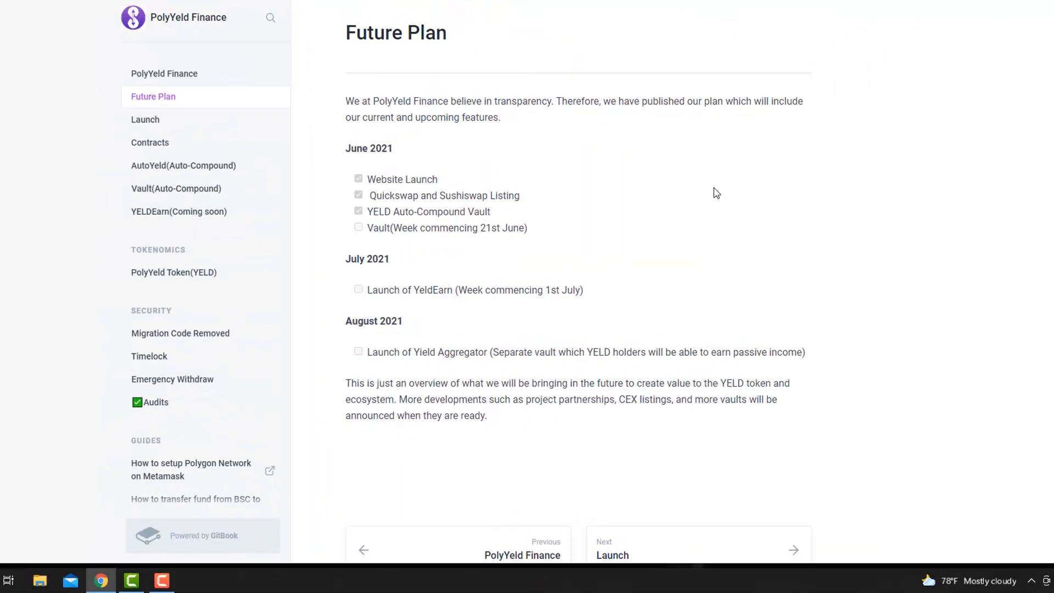
mouse_move(363, 175)
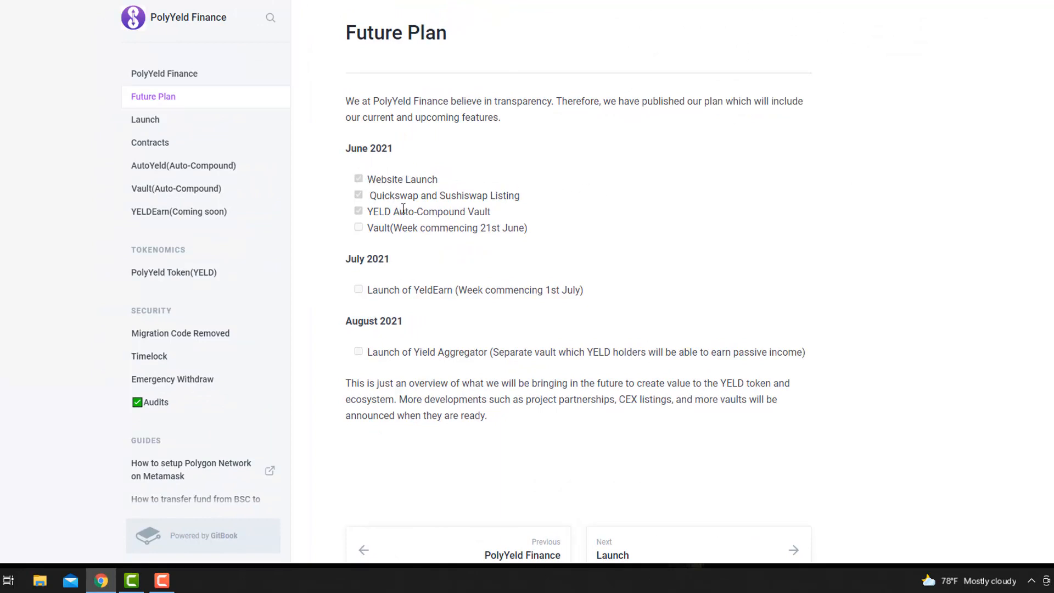
left_click_drag(367, 179, 527, 227)
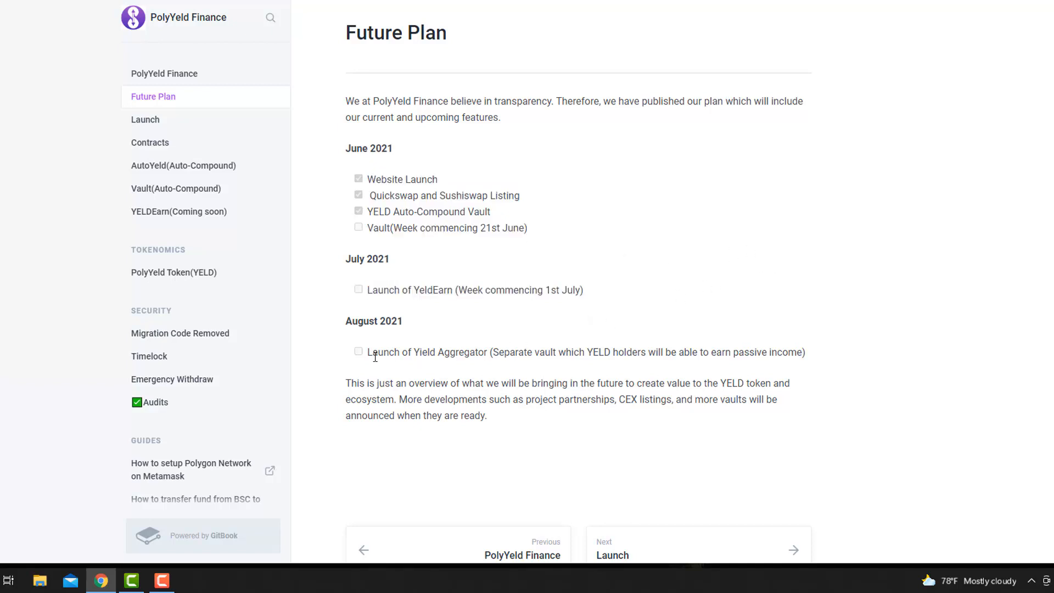
left_click_drag(369, 352, 534, 351)
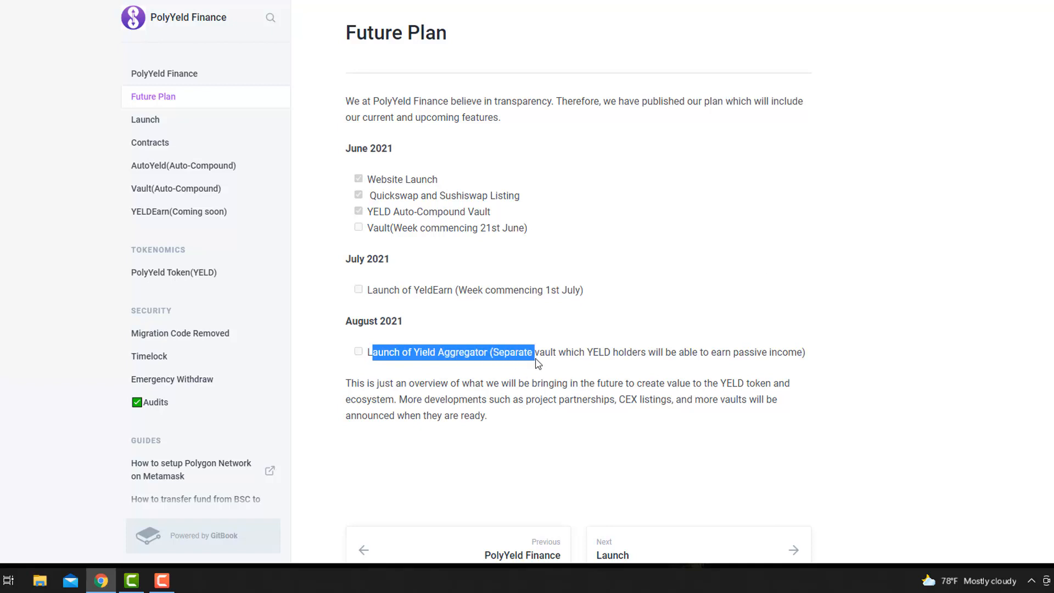
left_click_drag(535, 351, 643, 351)
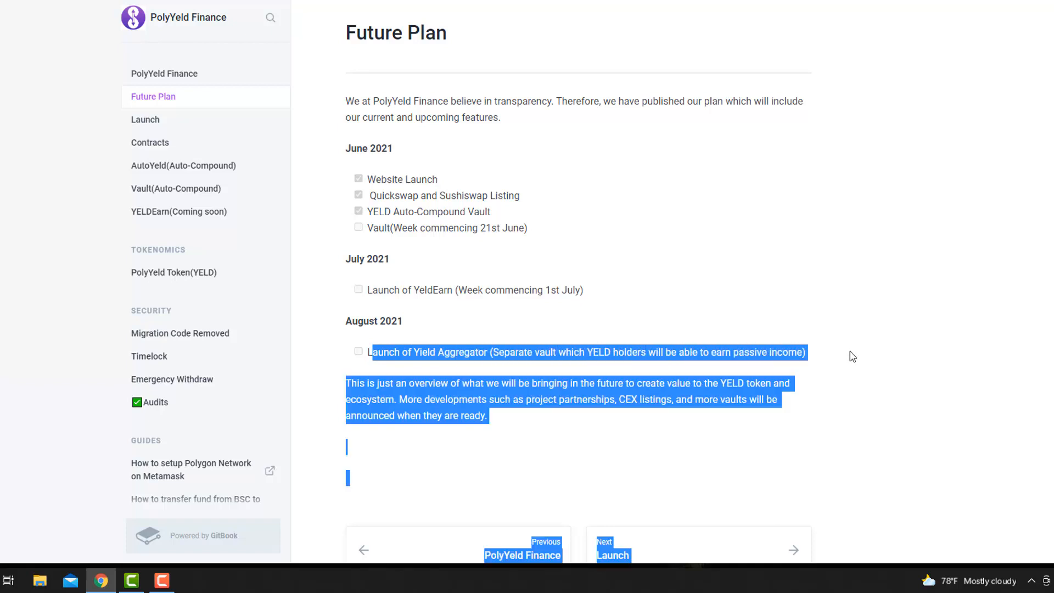
scroll("down", 3)
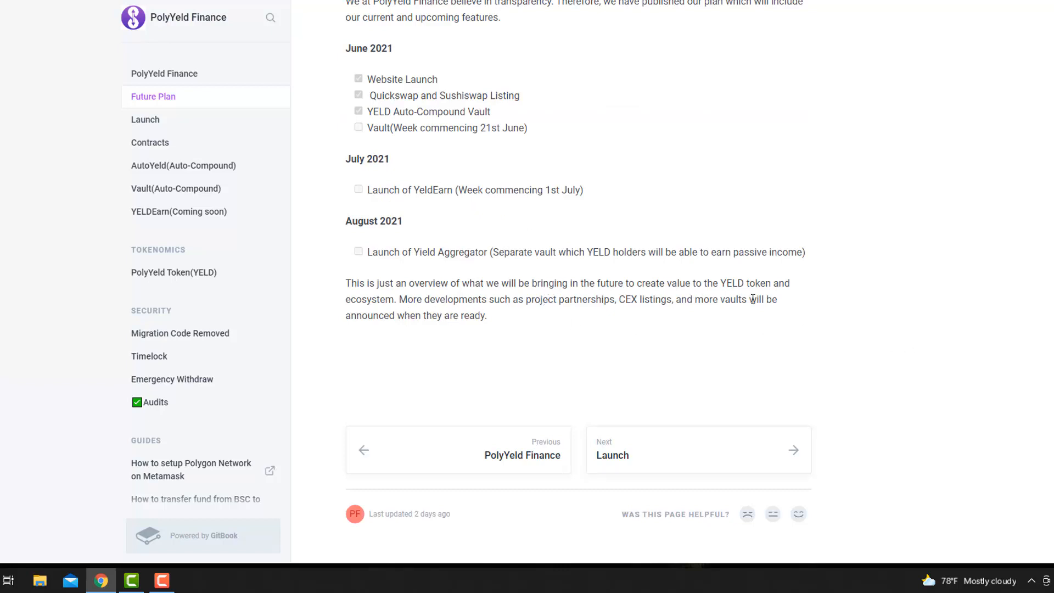
mouse_move(1030, 325)
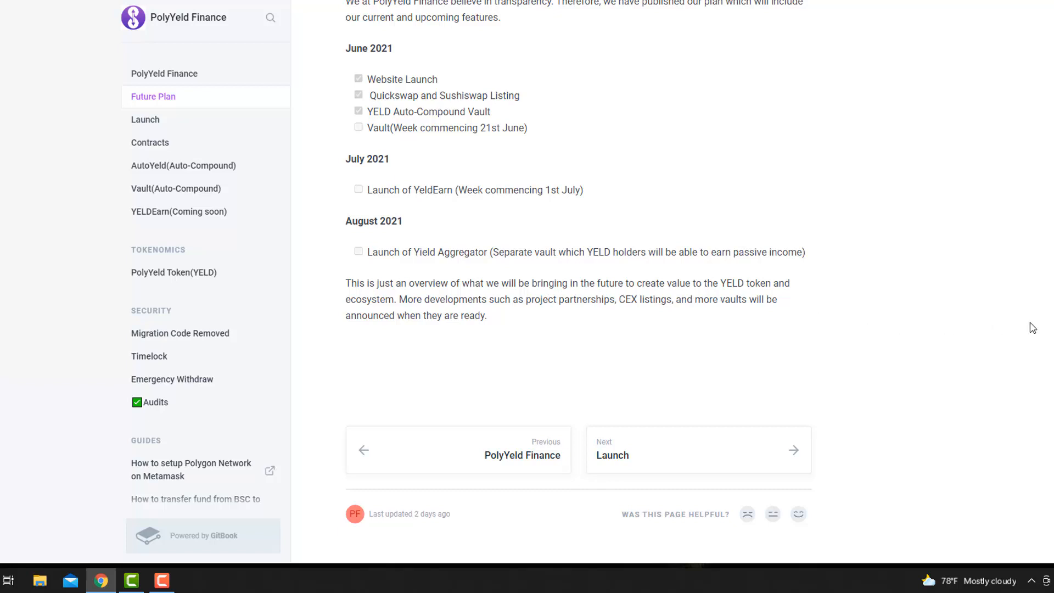
mouse_move(942, 342)
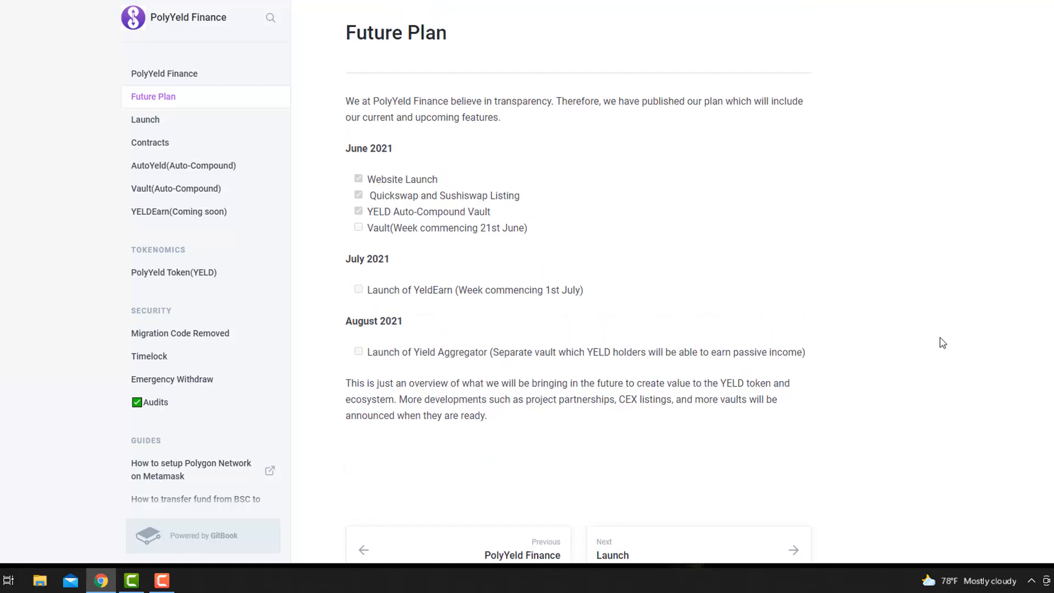
mouse_move(930, 341)
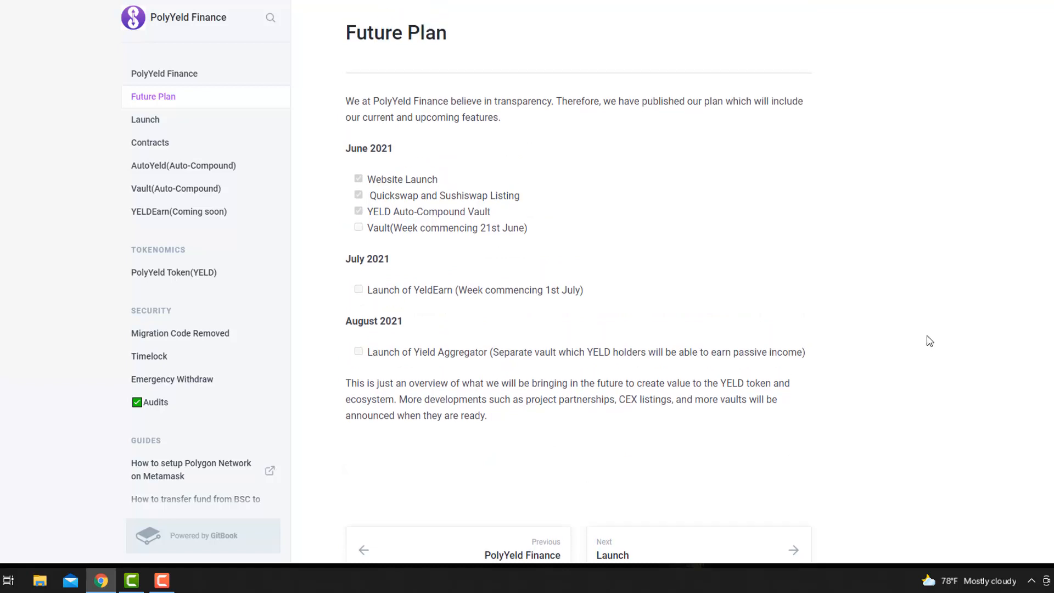
mouse_move(202, 24)
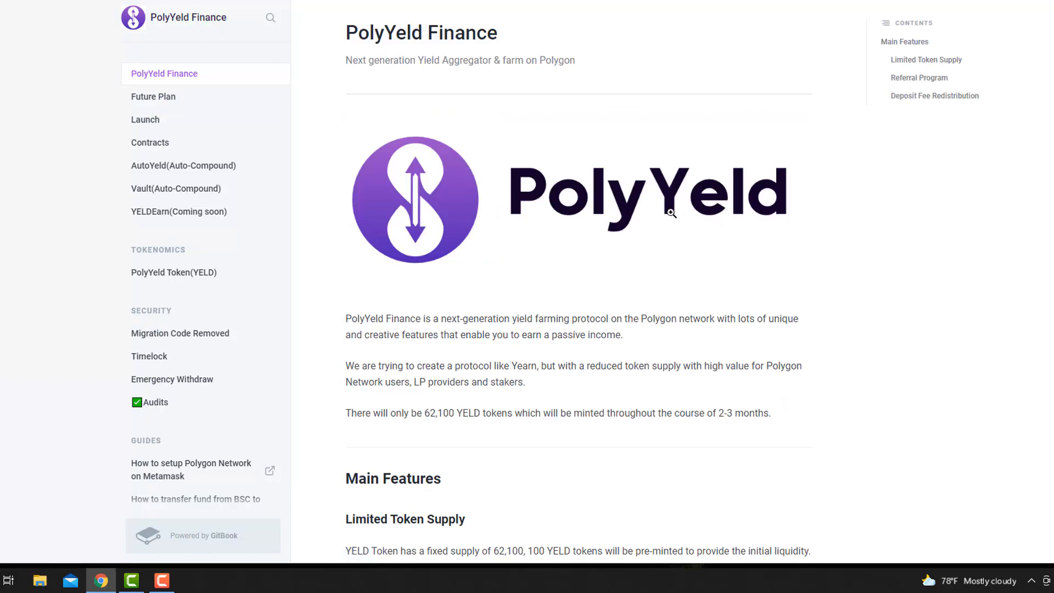
mouse_move(528, 57)
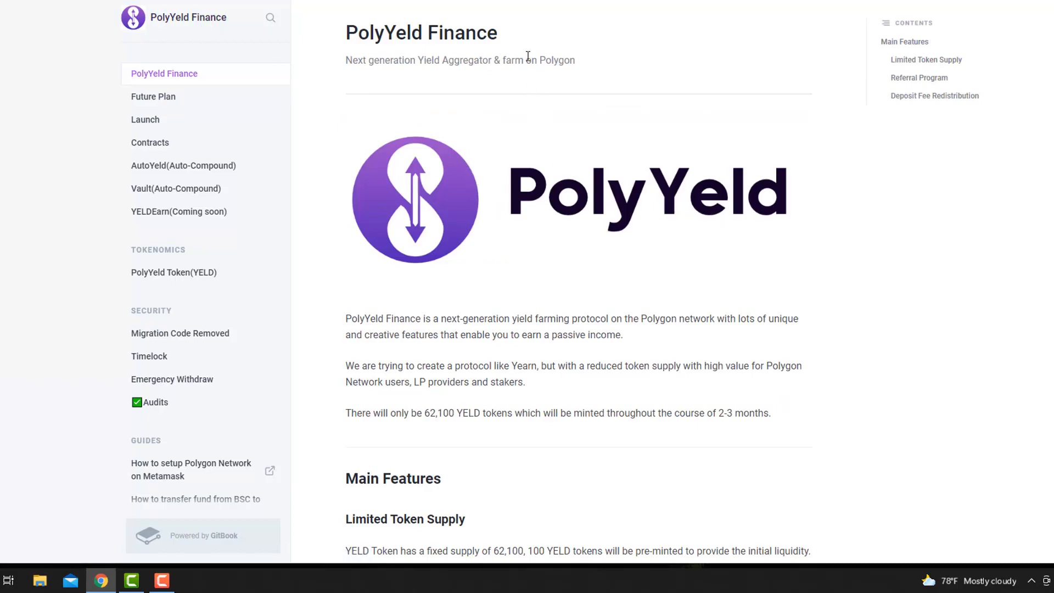
Scroll the docs introduction page down to Main Features and back up.
scroll("down", 3)
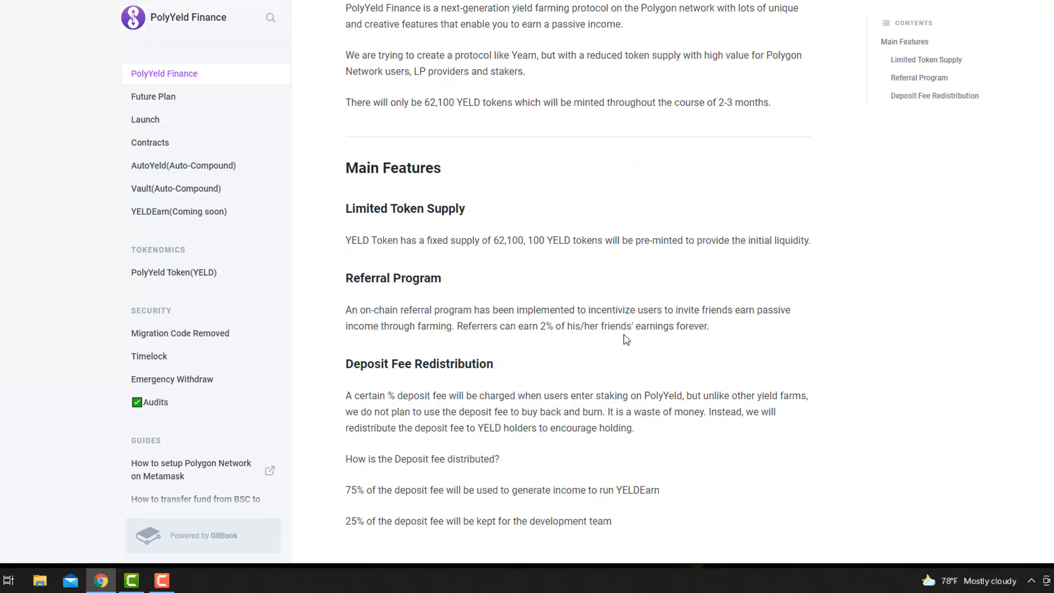
scroll("up", 3)
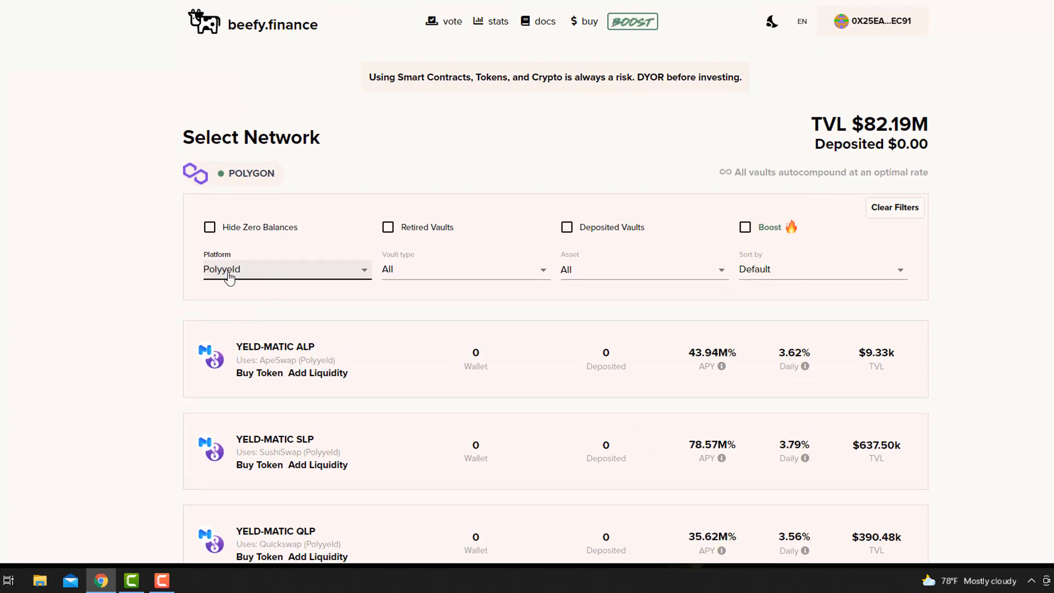
Scroll through the four YELD vaults listed for the Polyyeld platform on Beefy Finance.
scroll("down", 3)
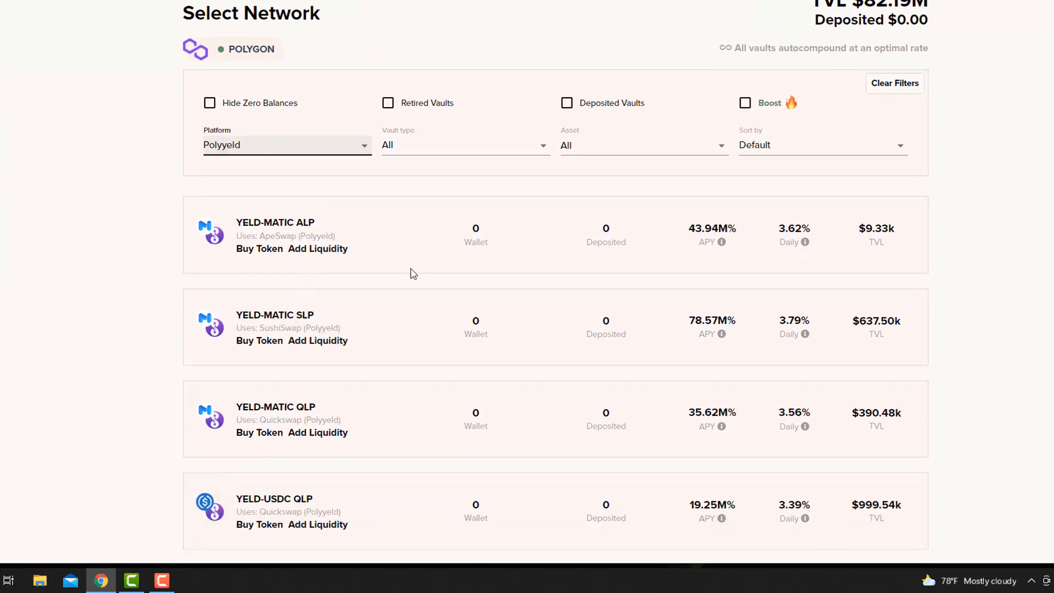
scroll("down", 3)
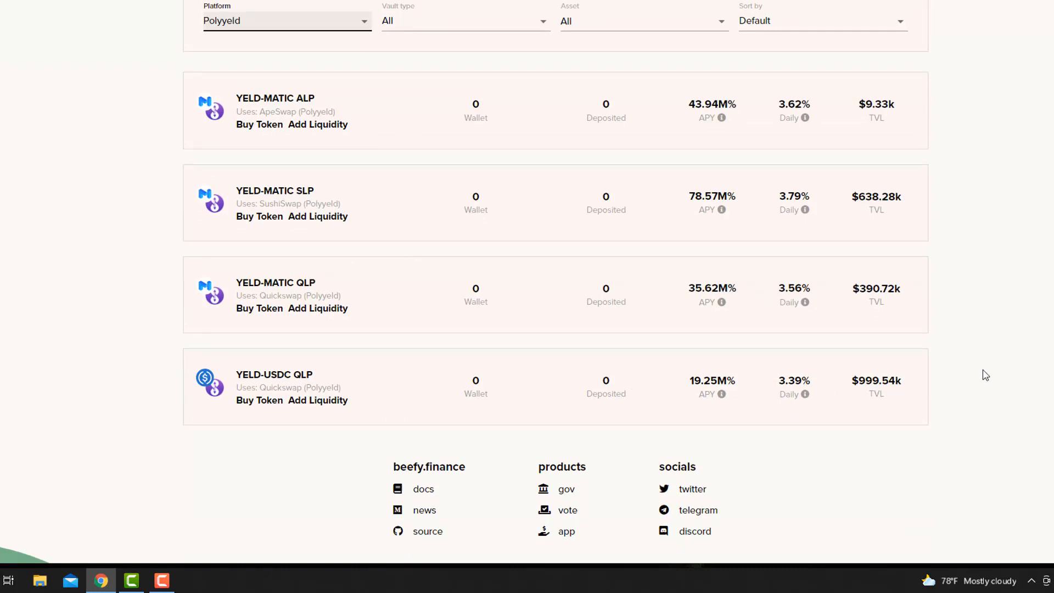
mouse_move(471, 404)
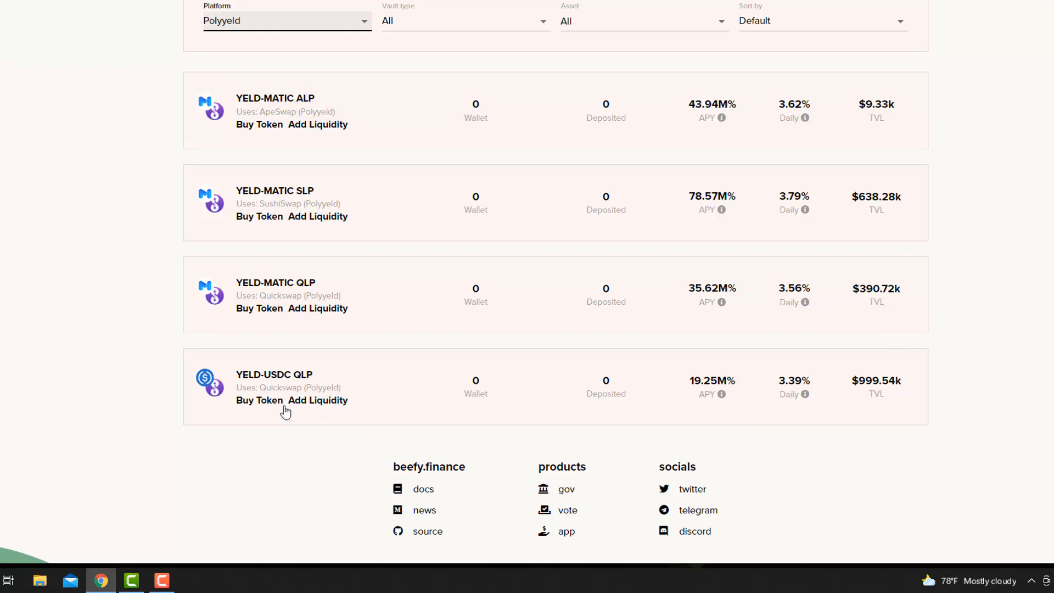
mouse_move(949, 319)
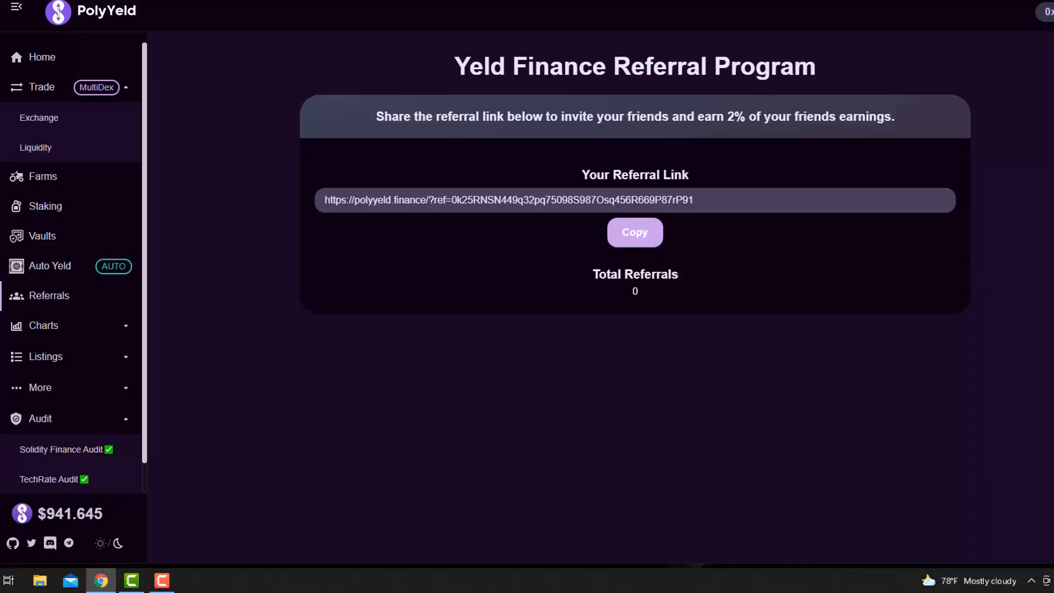
Return to the PolyYeld home dashboard and look over harvest totals, news, YELD stats and TVL.
left_click(39, 57)
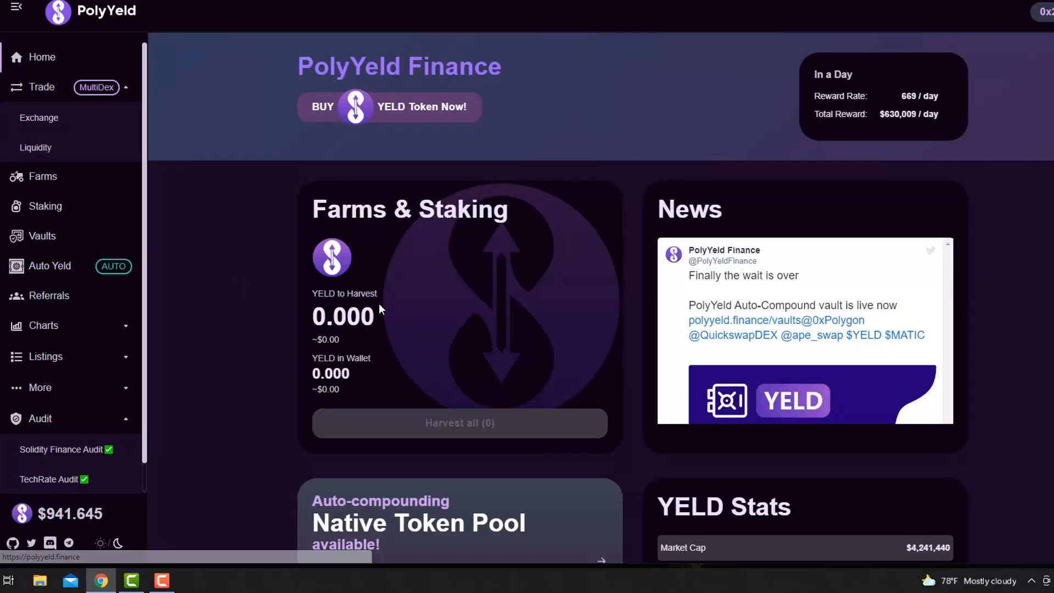
scroll("down", 3)
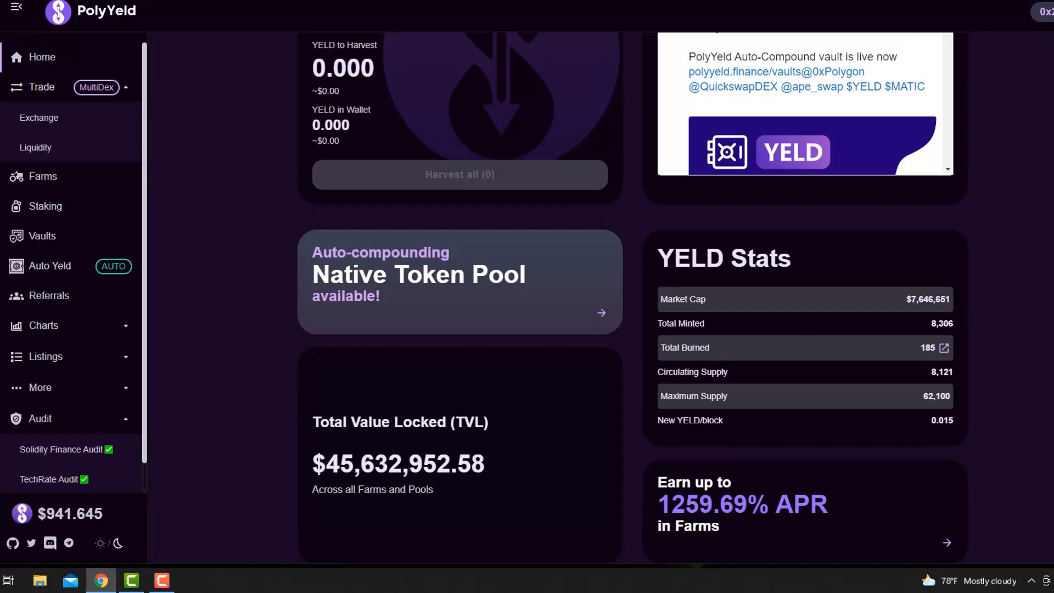
scroll("up", 3)
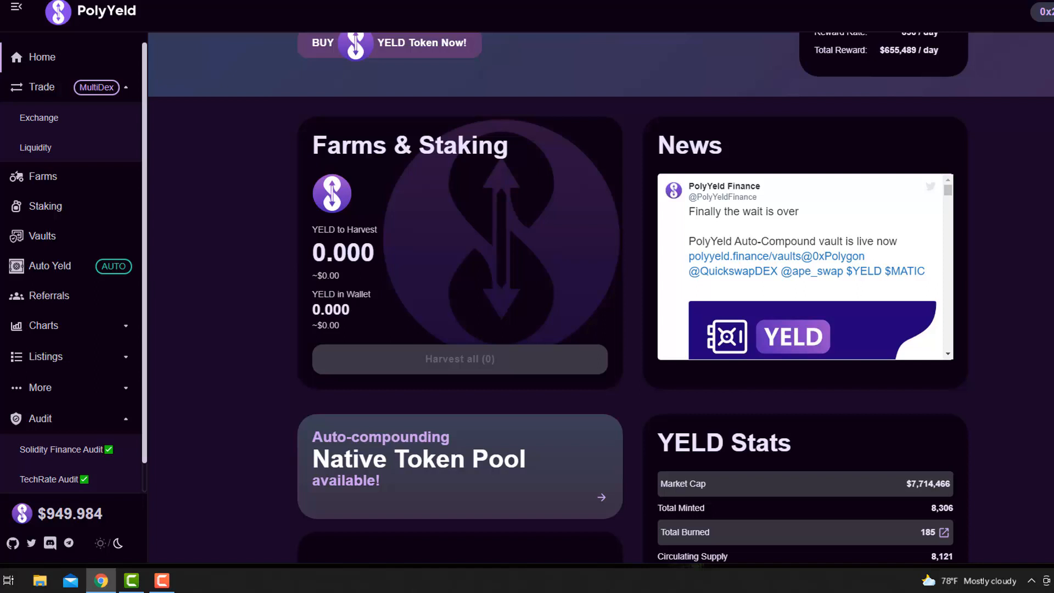
scroll("up", 3)
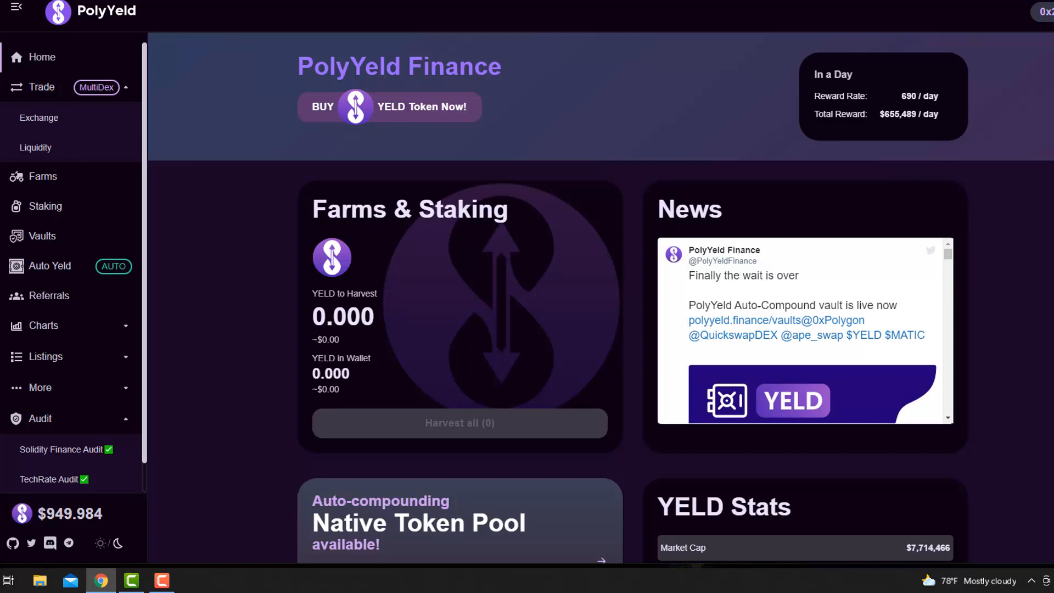
mouse_move(913, 282)
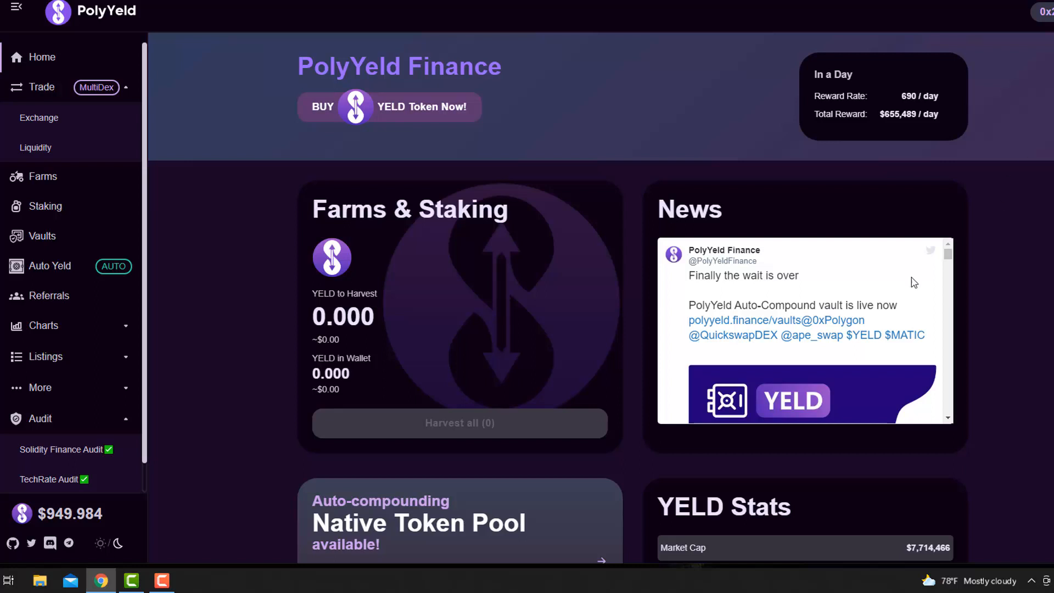
mouse_move(45, 189)
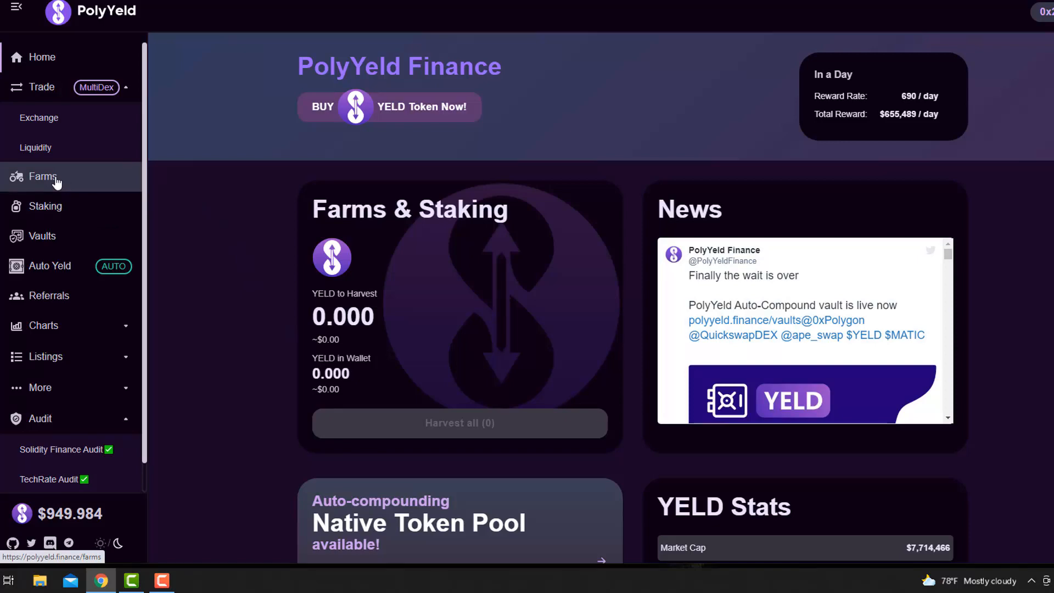
On the Farms page, check the YELD-MATIC QuickSwap farm's ROI estimates and collapse its details.
left_click(44, 177)
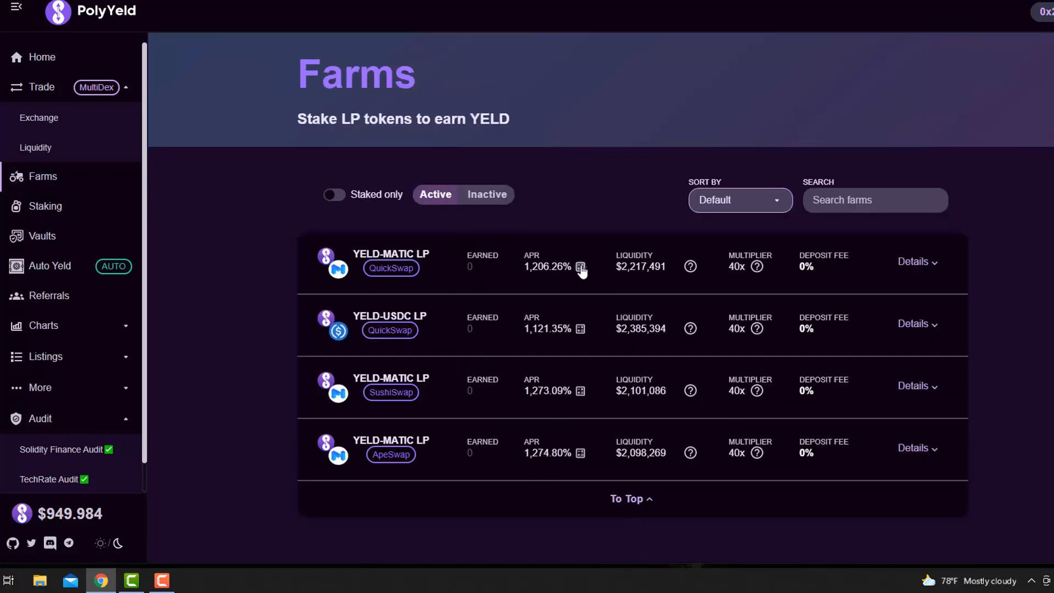
left_click(580, 265)
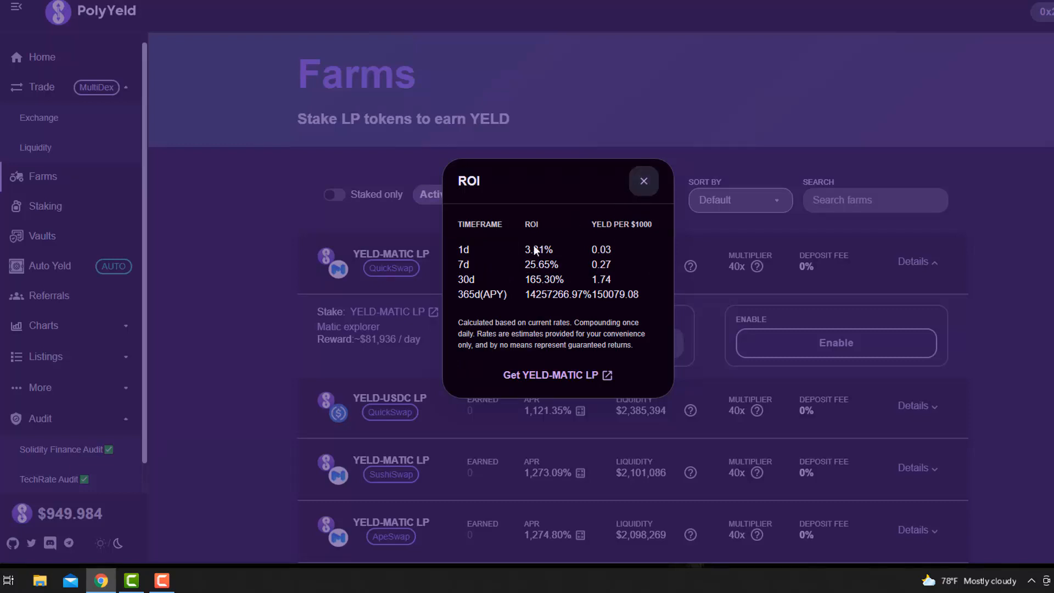
left_click(643, 180)
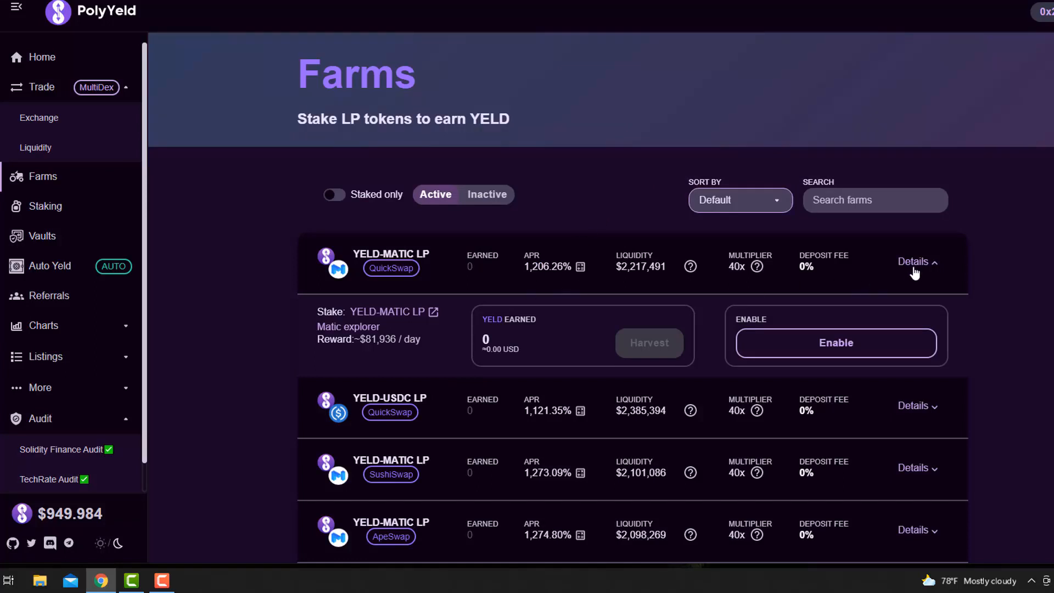
left_click(914, 262)
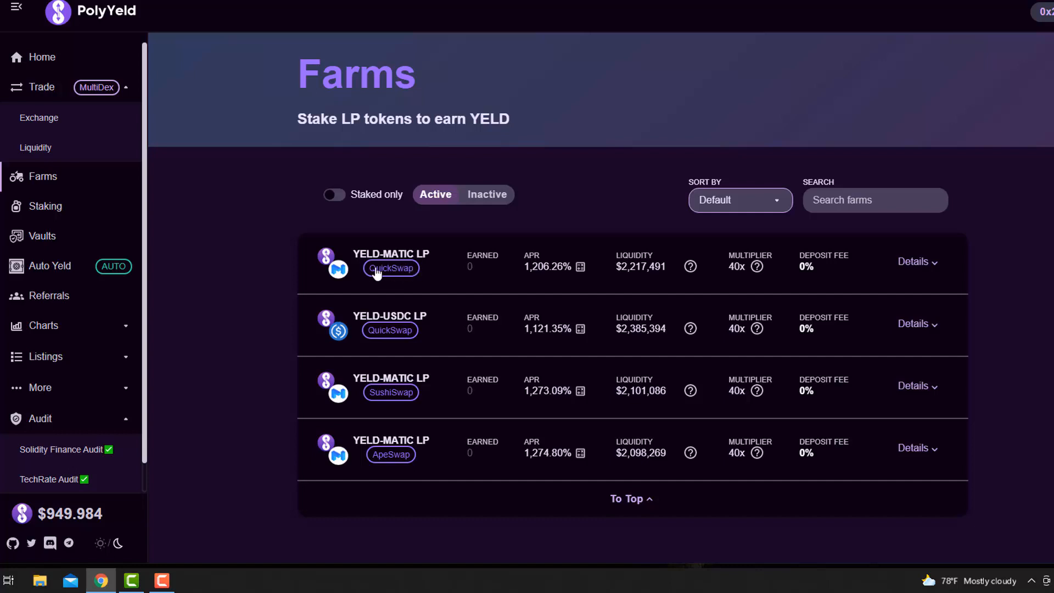
mouse_move(395, 435)
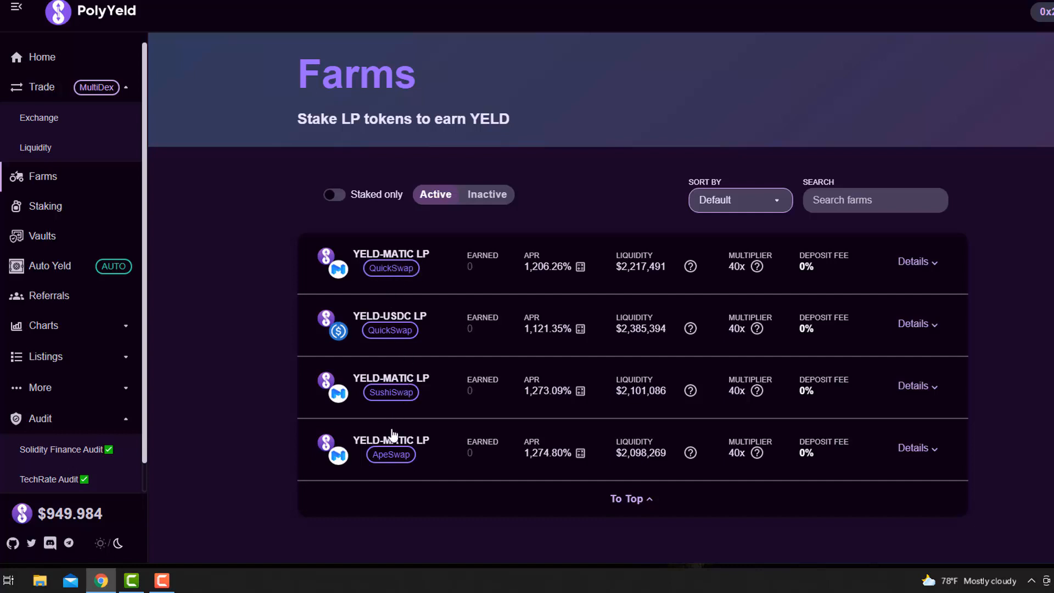
mouse_move(354, 261)
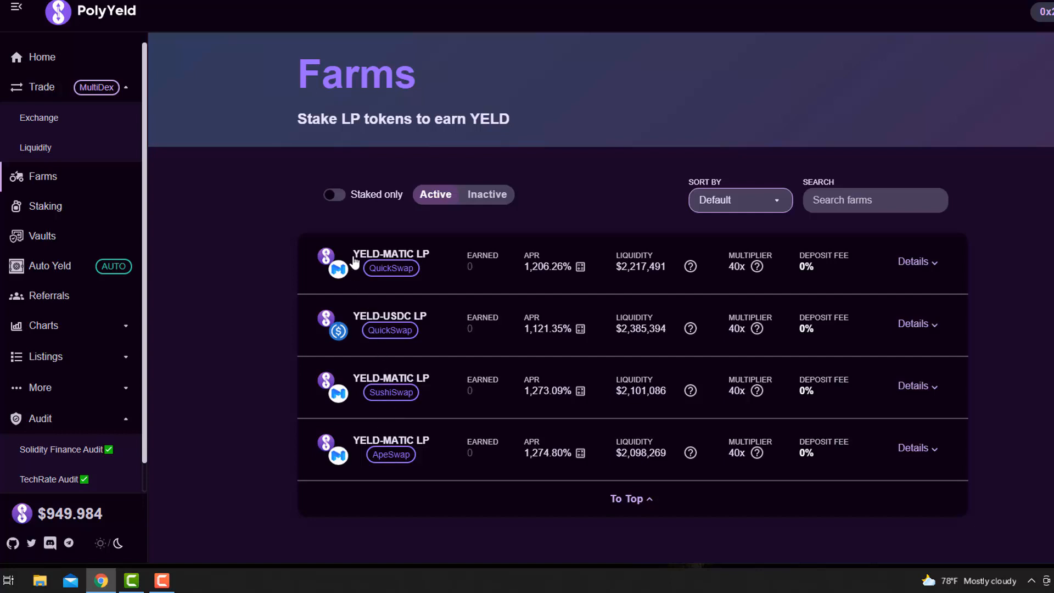
mouse_move(331, 448)
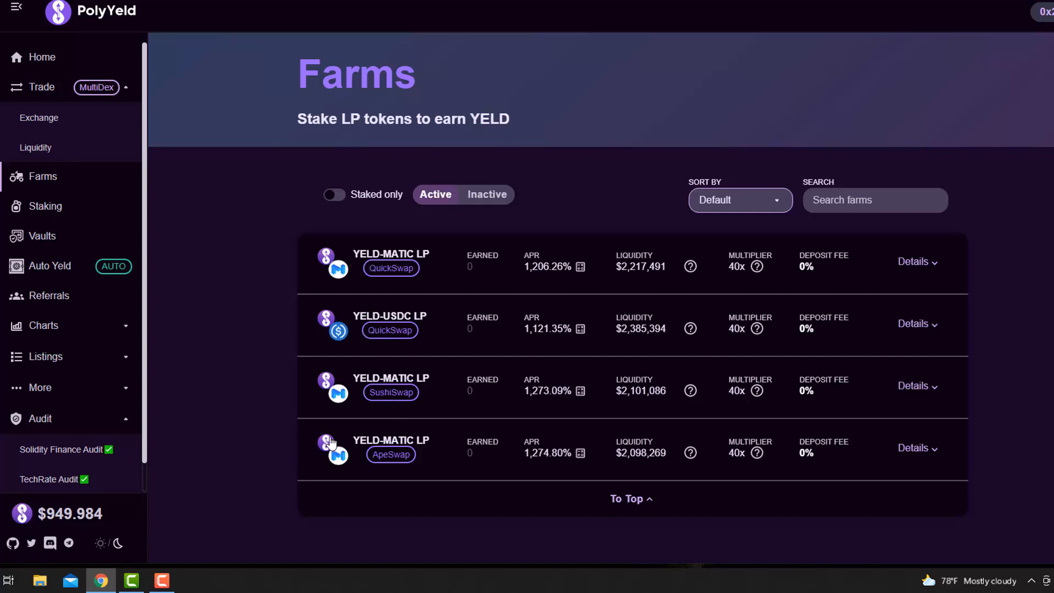
mouse_move(408, 393)
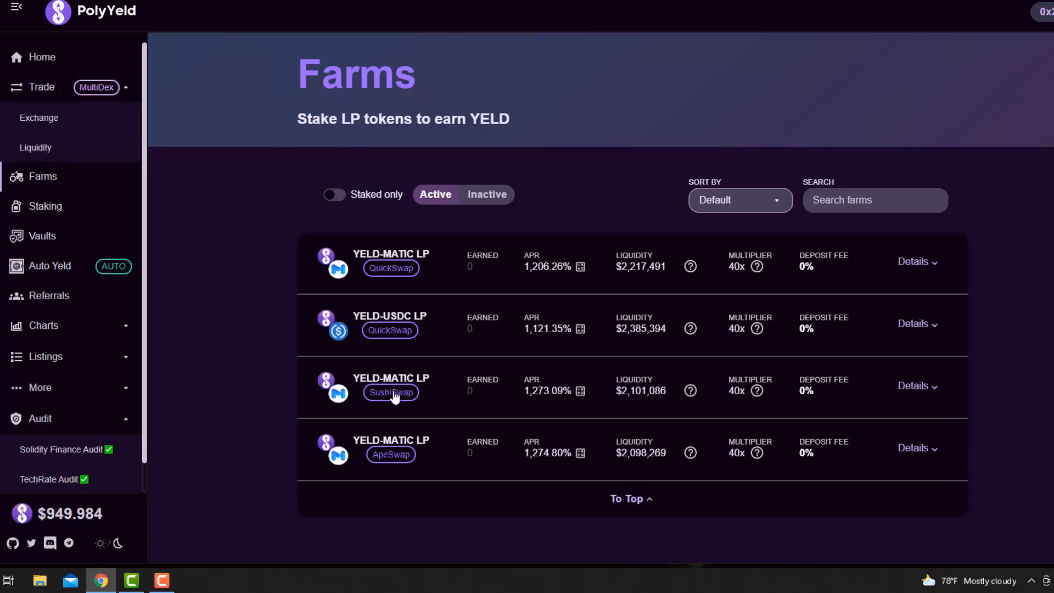
mouse_move(414, 399)
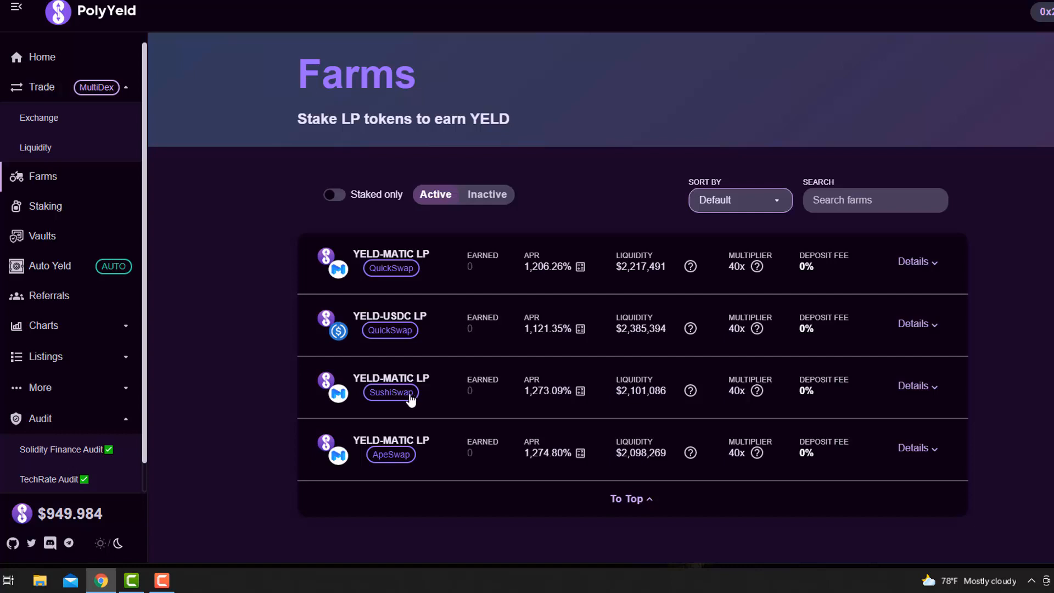
mouse_move(575, 396)
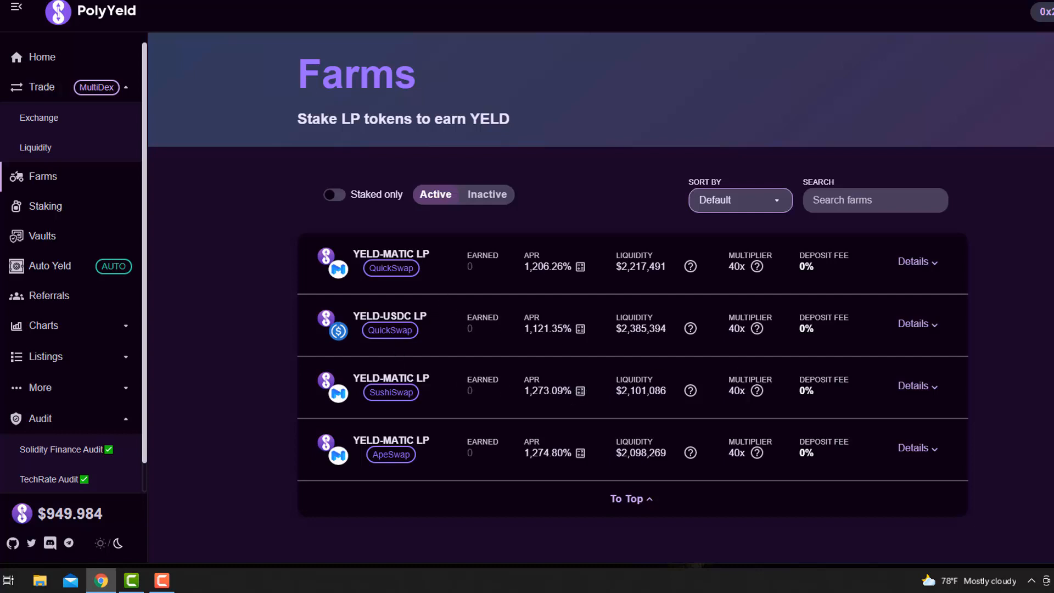
mouse_move(370, 392)
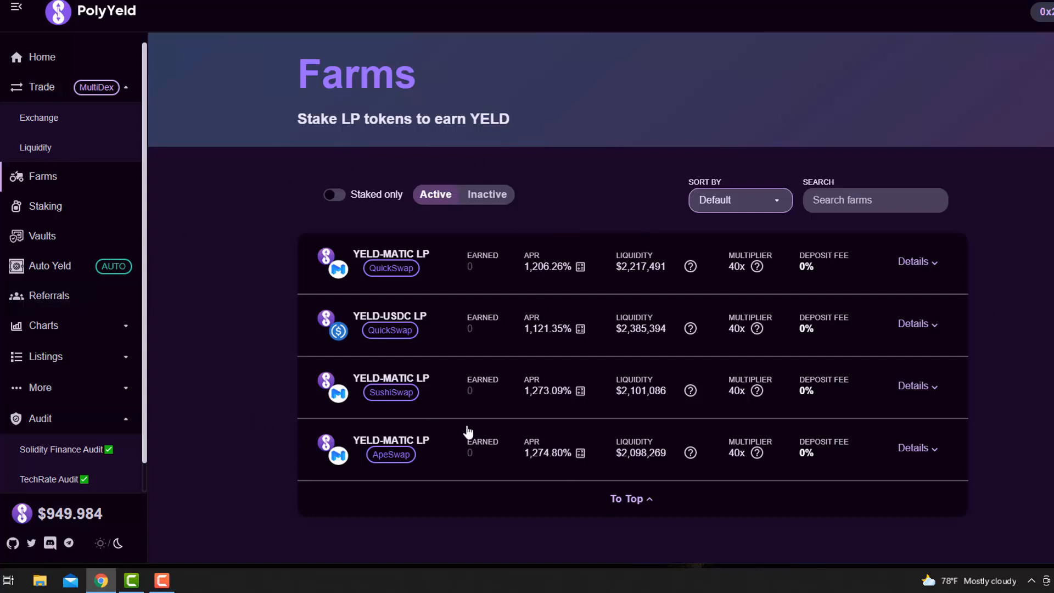
mouse_move(610, 296)
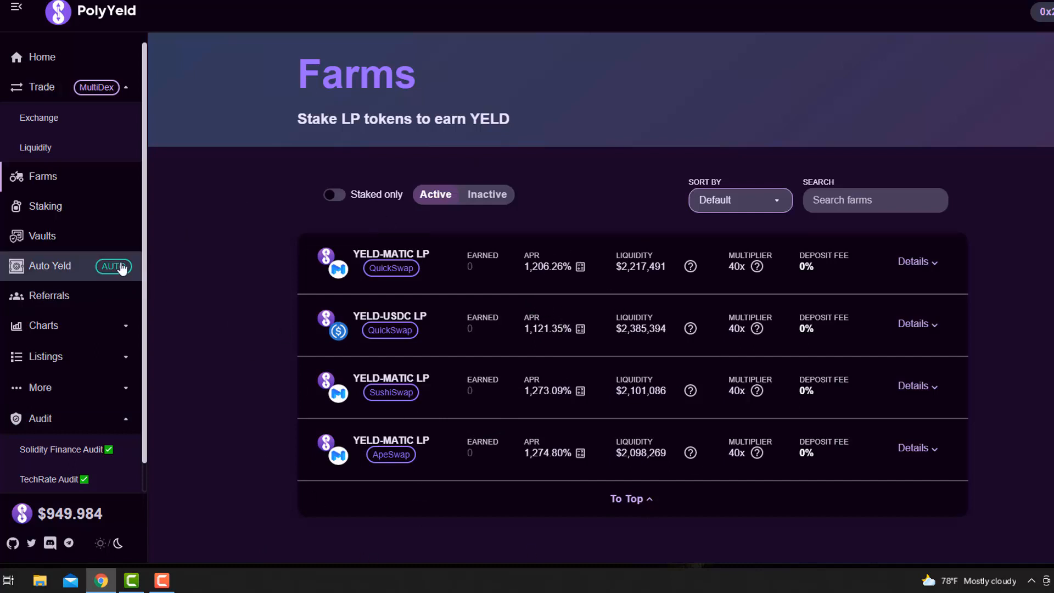
mouse_move(454, 301)
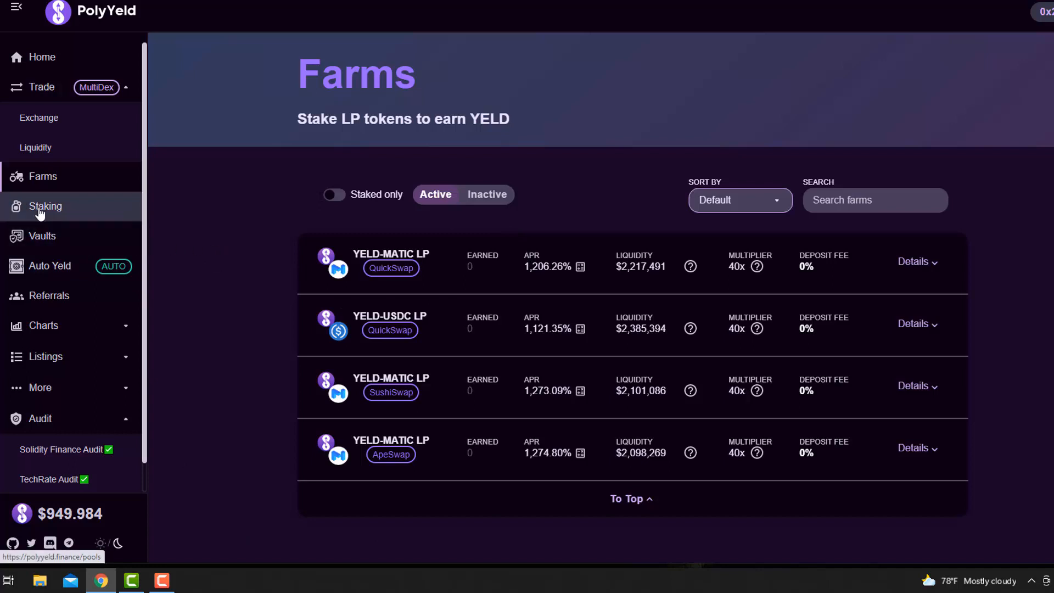
On the Staking pools page, check the BANANA pool's ROI estimates.
left_click(45, 206)
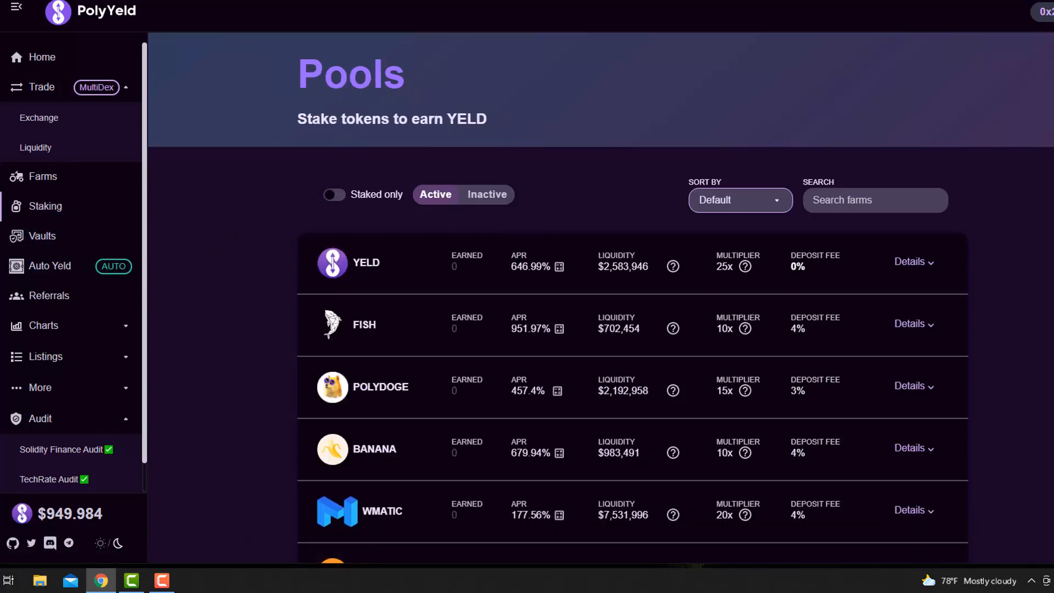
scroll("down", 3)
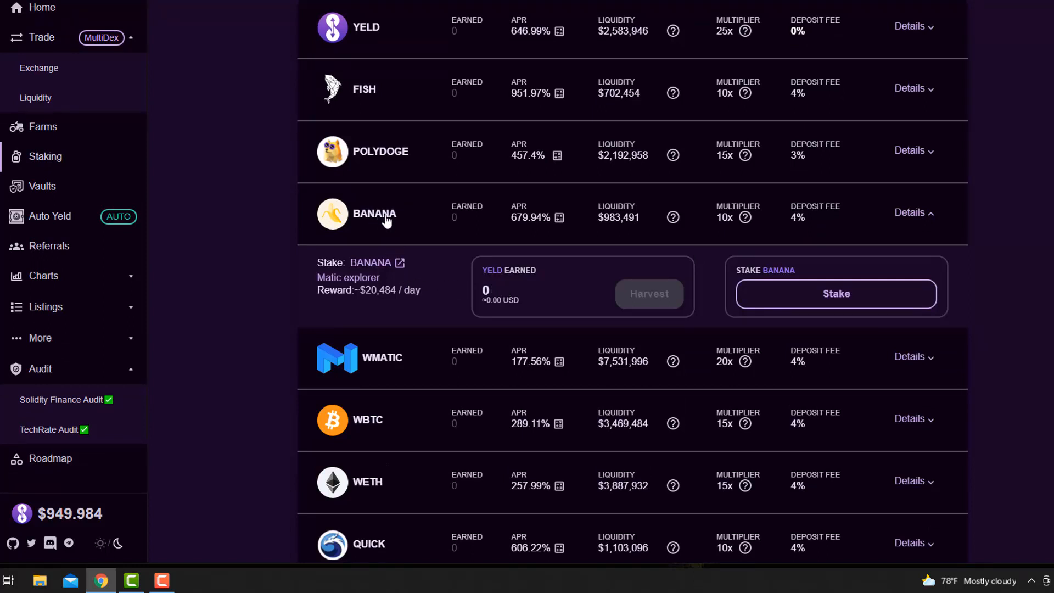
left_click(558, 218)
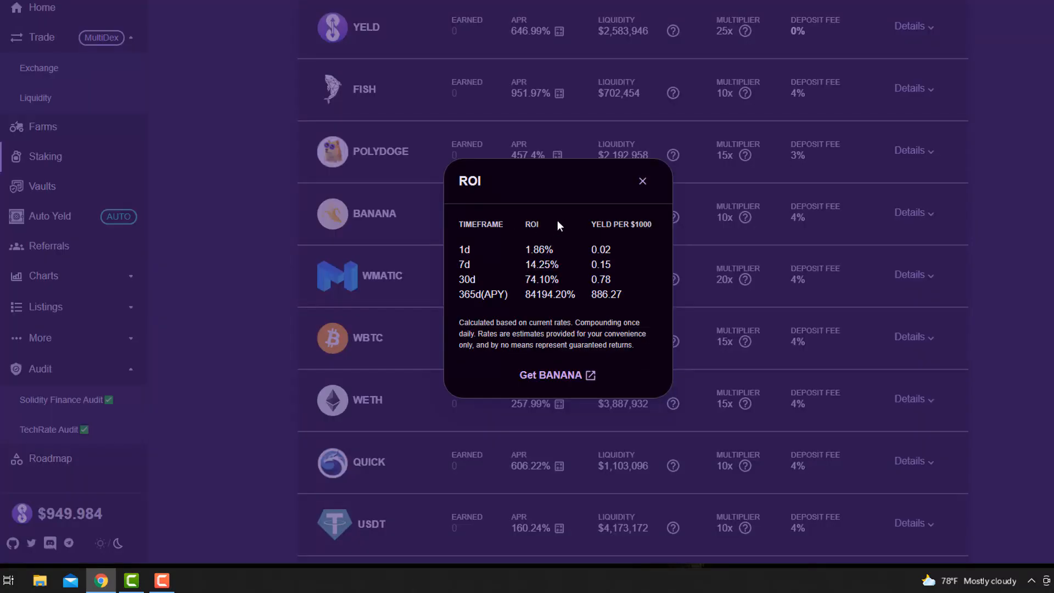
mouse_move(634, 209)
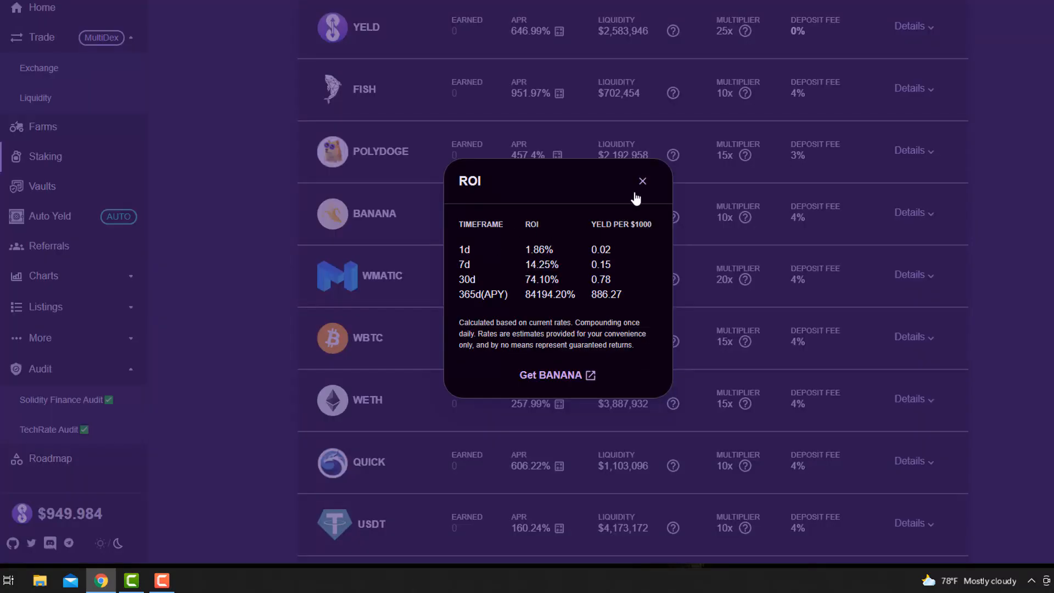
left_click(642, 180)
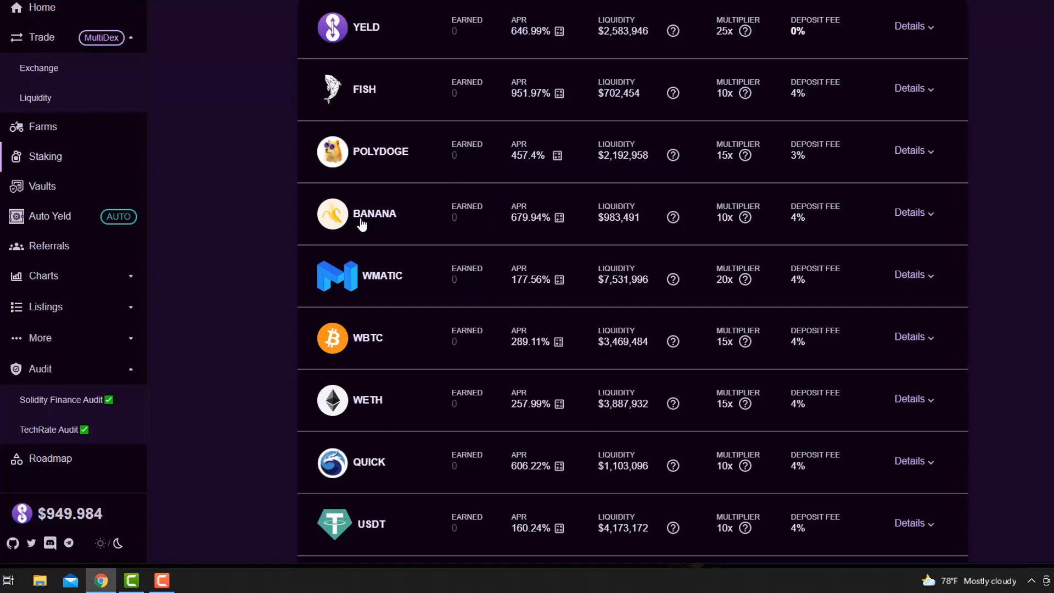
mouse_move(813, 220)
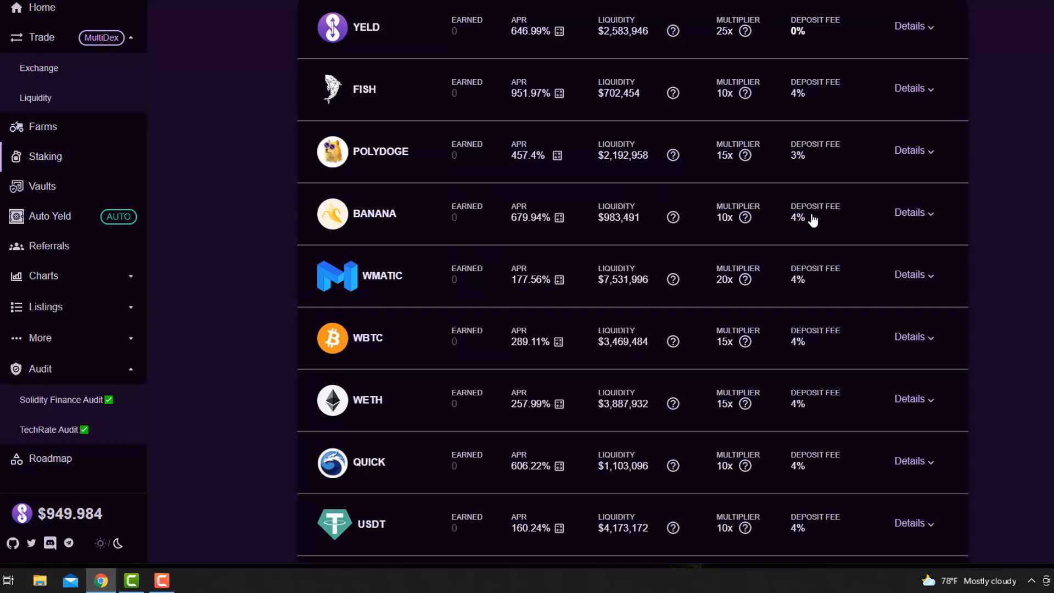
mouse_move(809, 225)
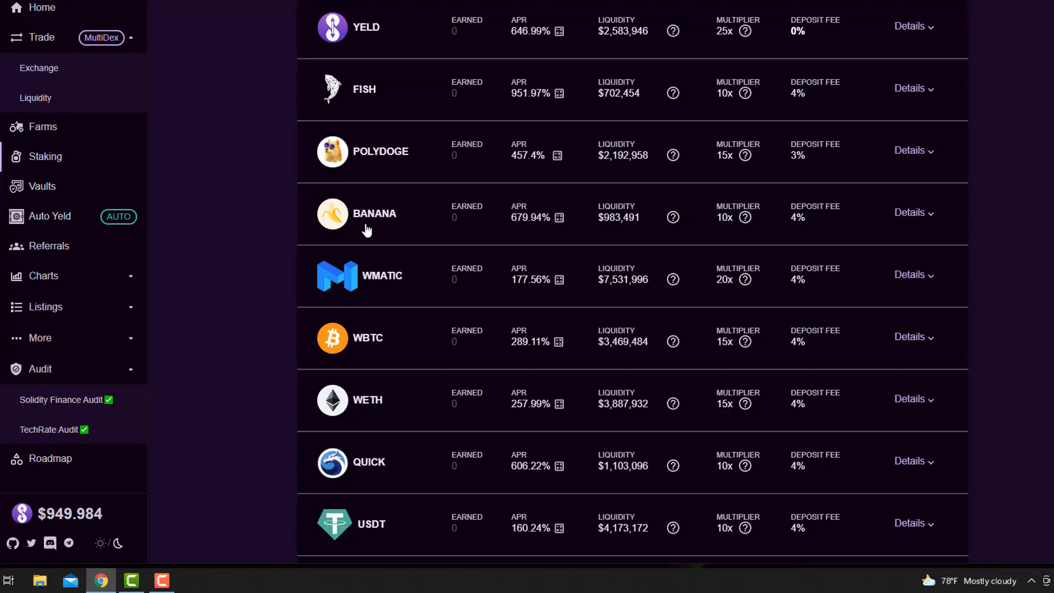
mouse_move(916, 222)
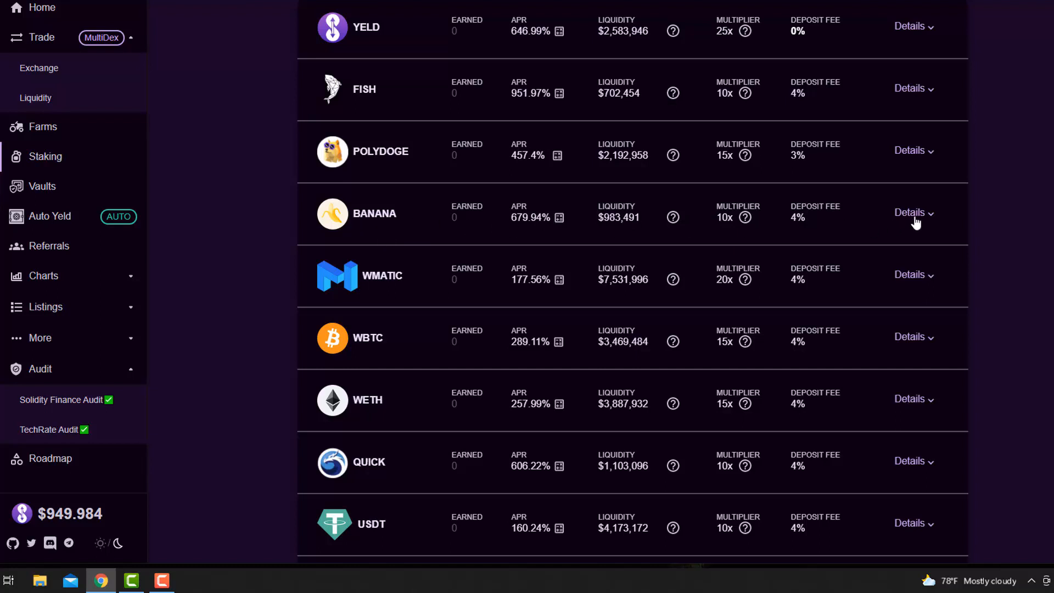
Expand and collapse the BANANA pool's stake and harvest details.
left_click(909, 213)
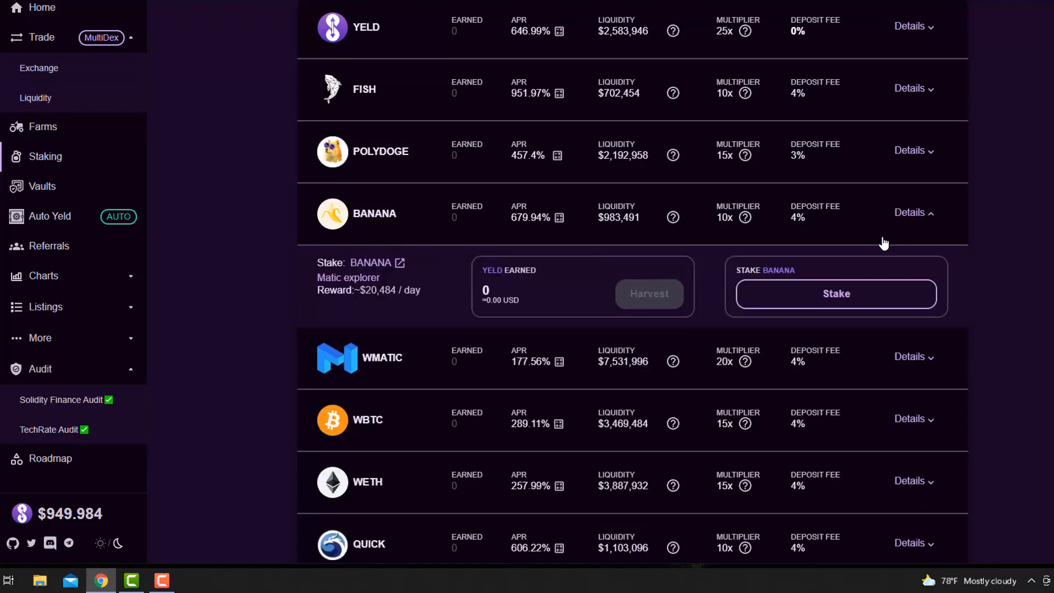
left_click(909, 213)
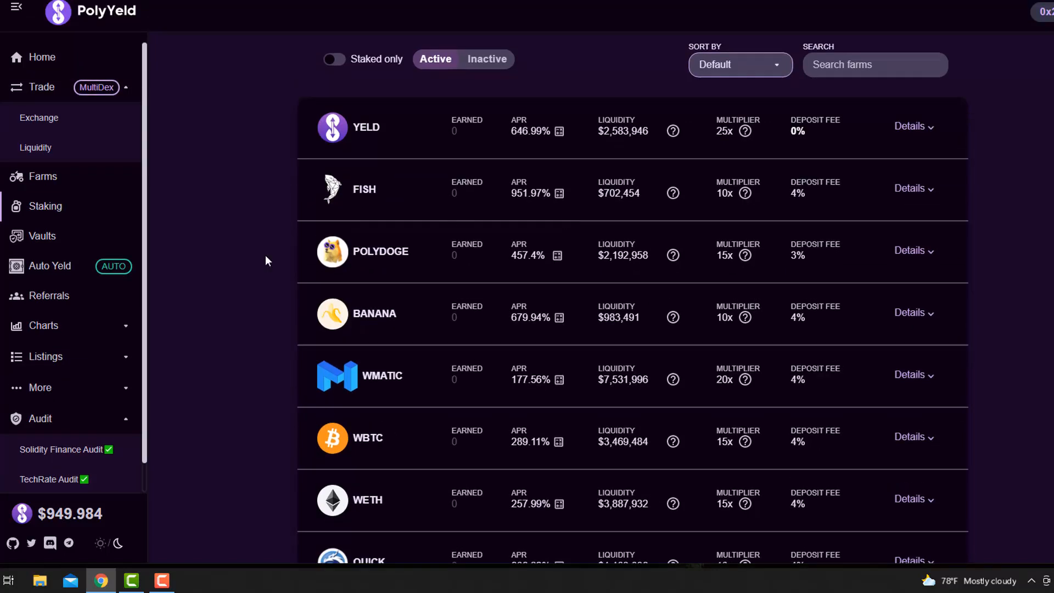
Check the Auto YELD restaking vault's ROI estimates and return to the pool list.
left_click(51, 265)
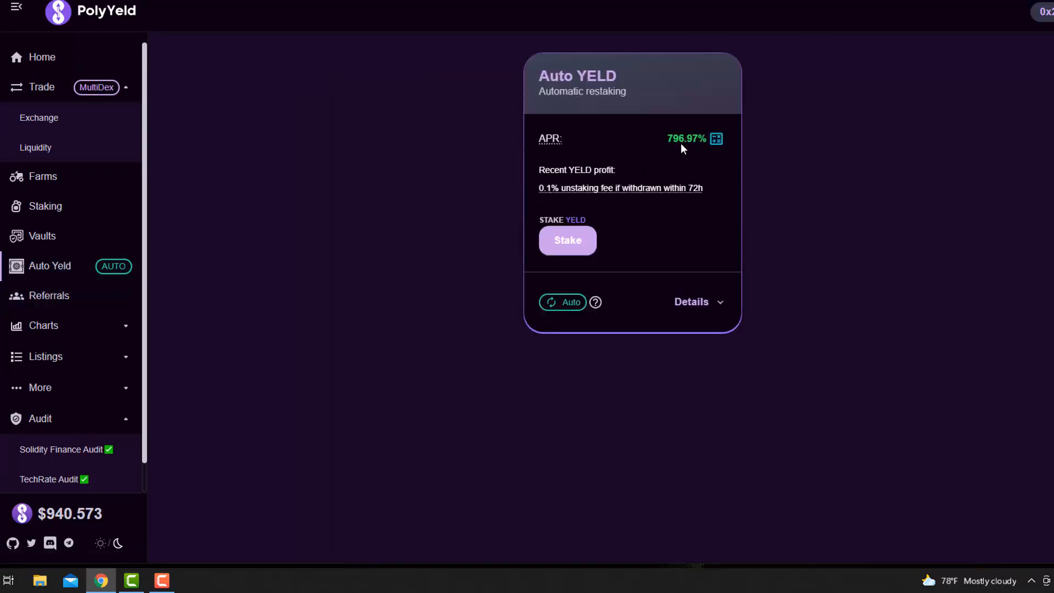
left_click(716, 138)
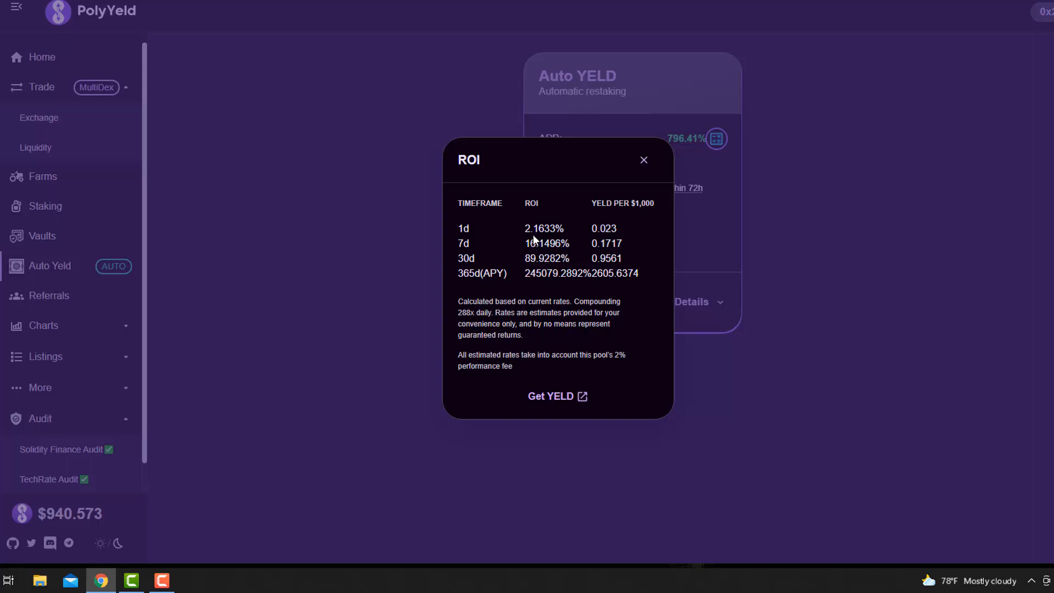
left_click(644, 161)
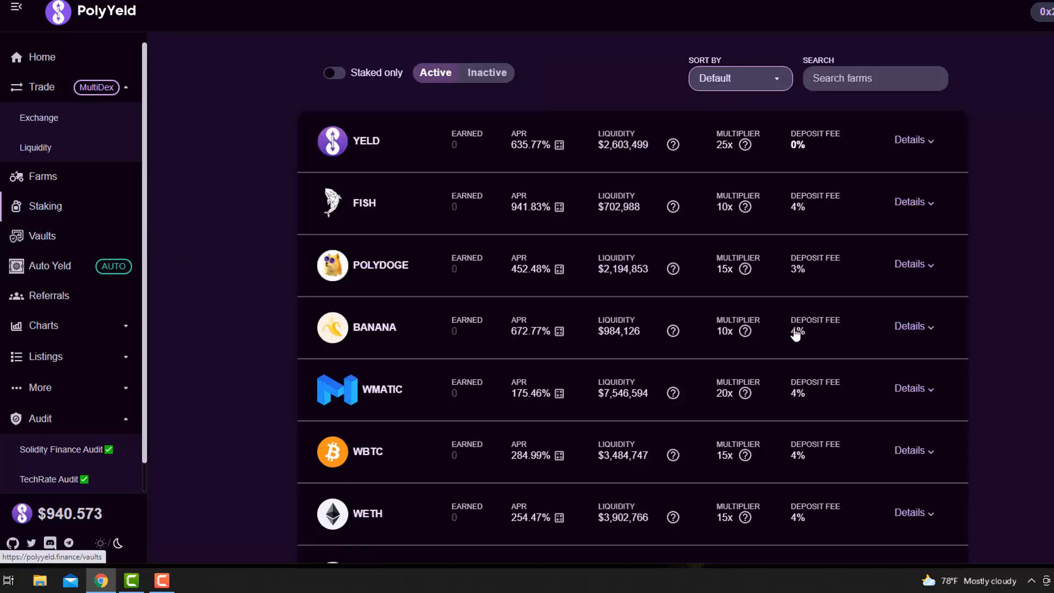
mouse_move(538, 363)
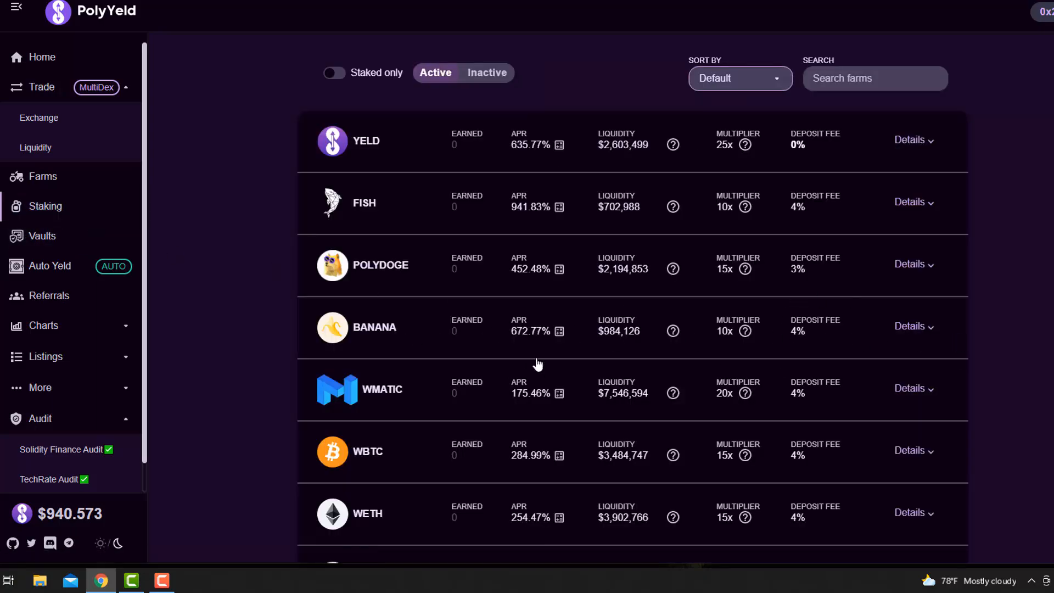
Scroll the staking pool list and expand the QUICK pool's details.
scroll("down", 3)
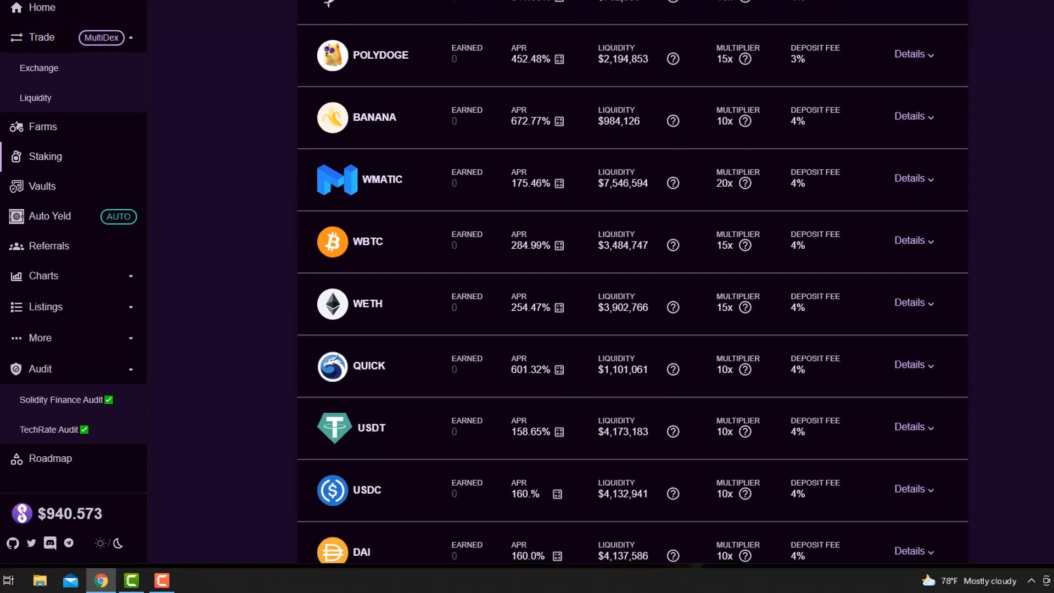
scroll("down", 3)
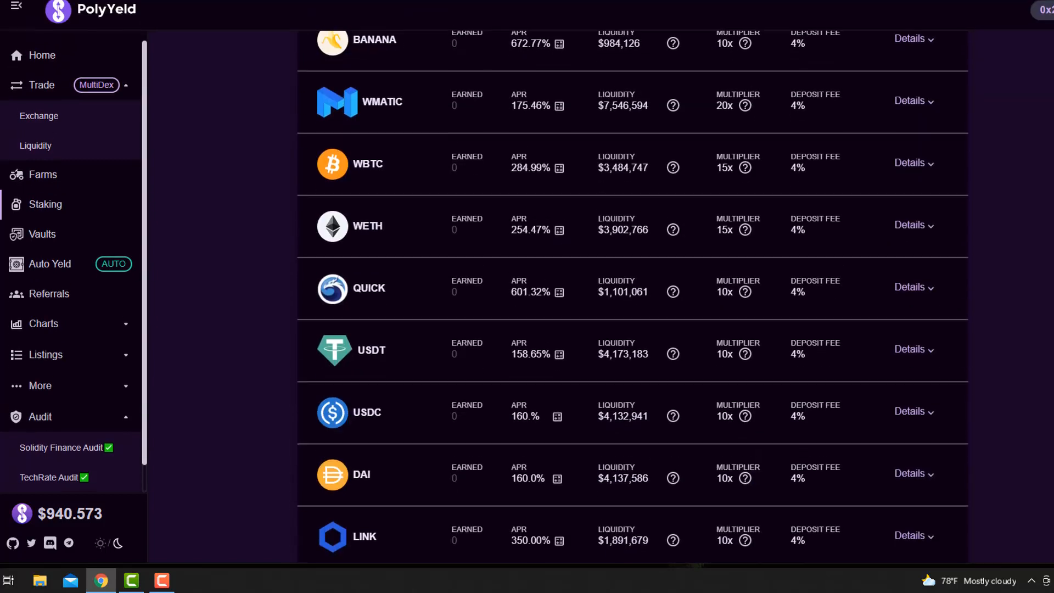
scroll("down", 3)
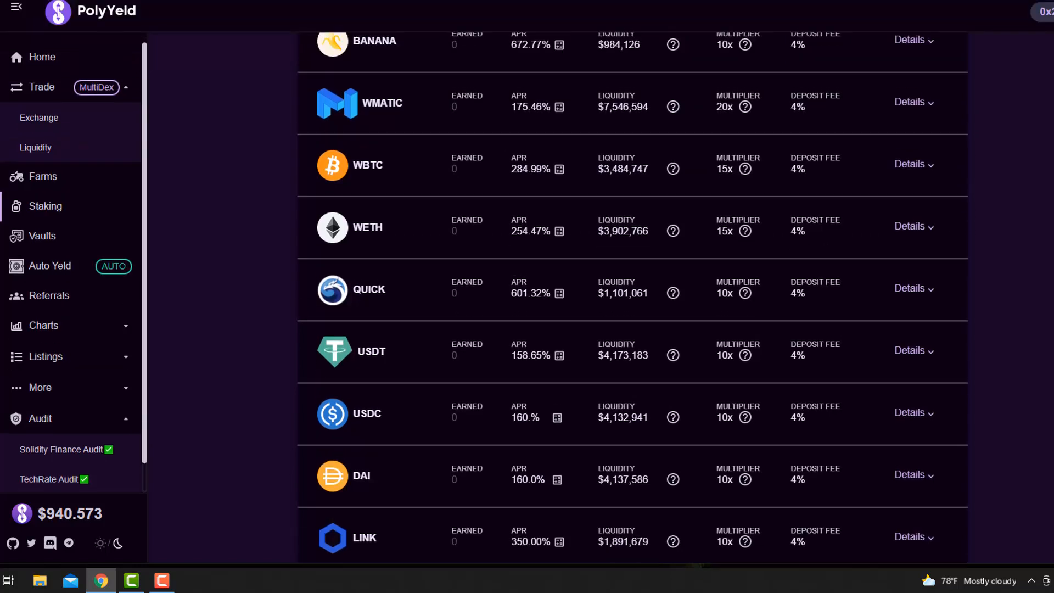
left_click(914, 288)
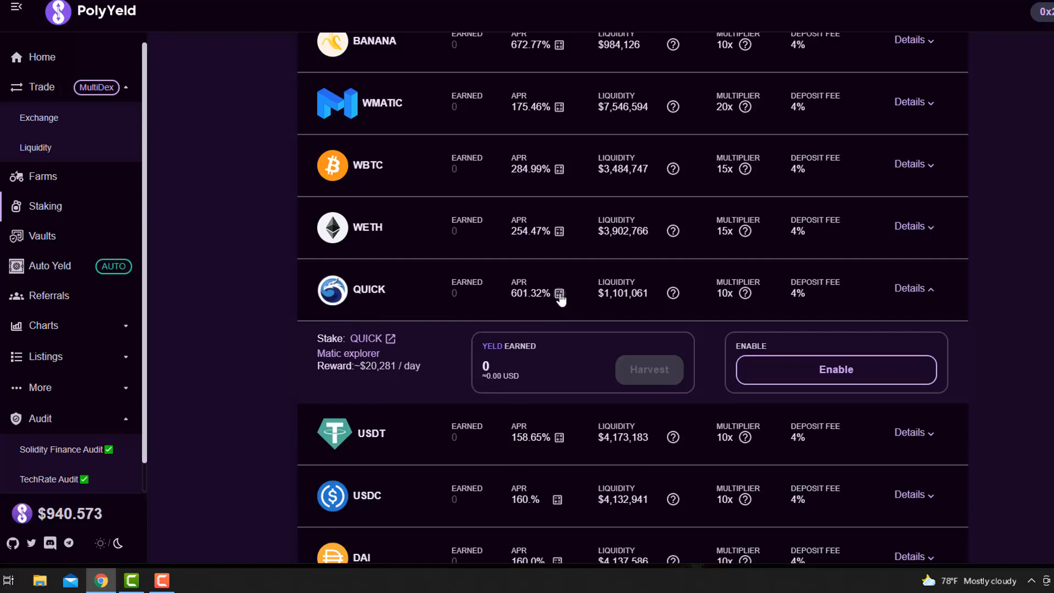
Check the QUICK pool's ROI estimate, close it, and collapse the pool's details.
left_click(559, 292)
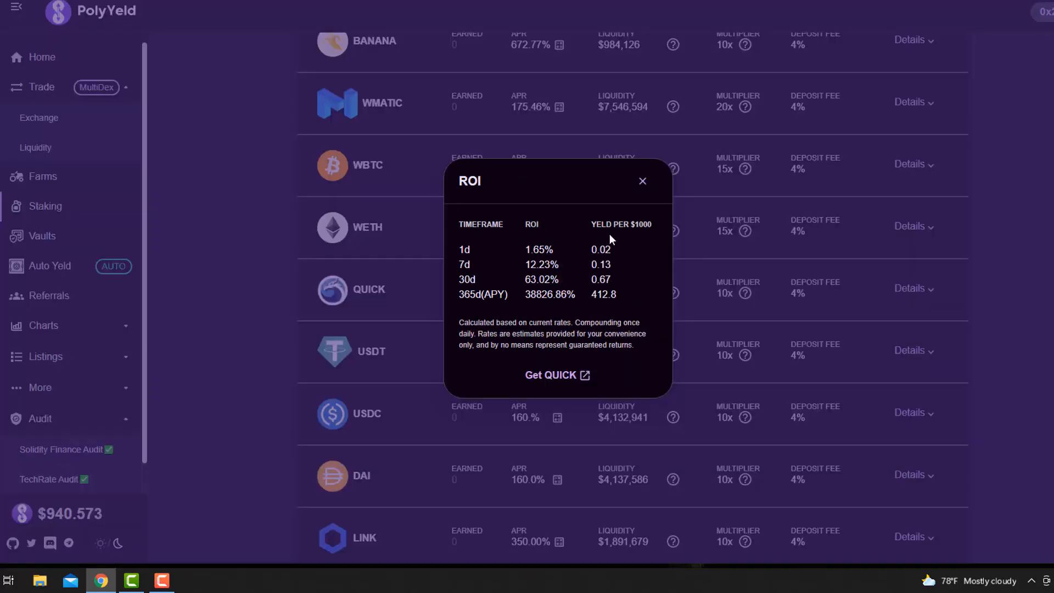
left_click(642, 181)
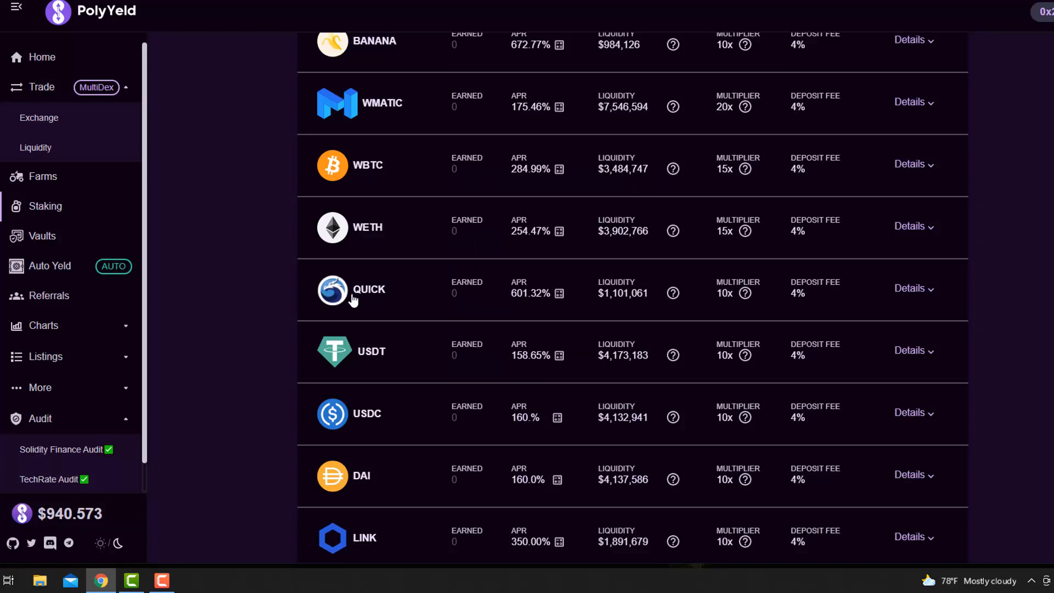
mouse_move(741, 307)
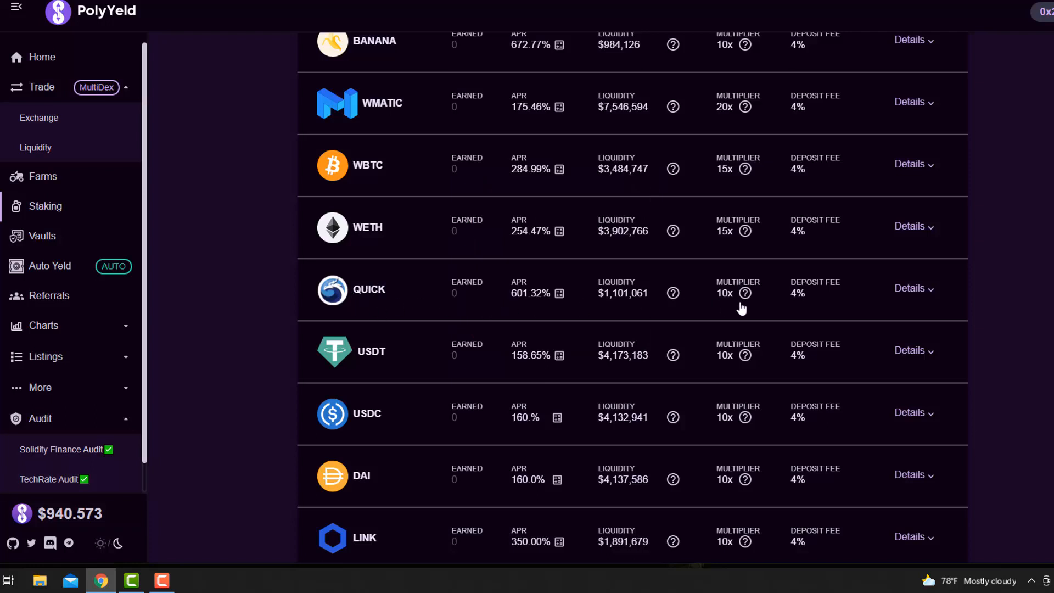
mouse_move(1013, 308)
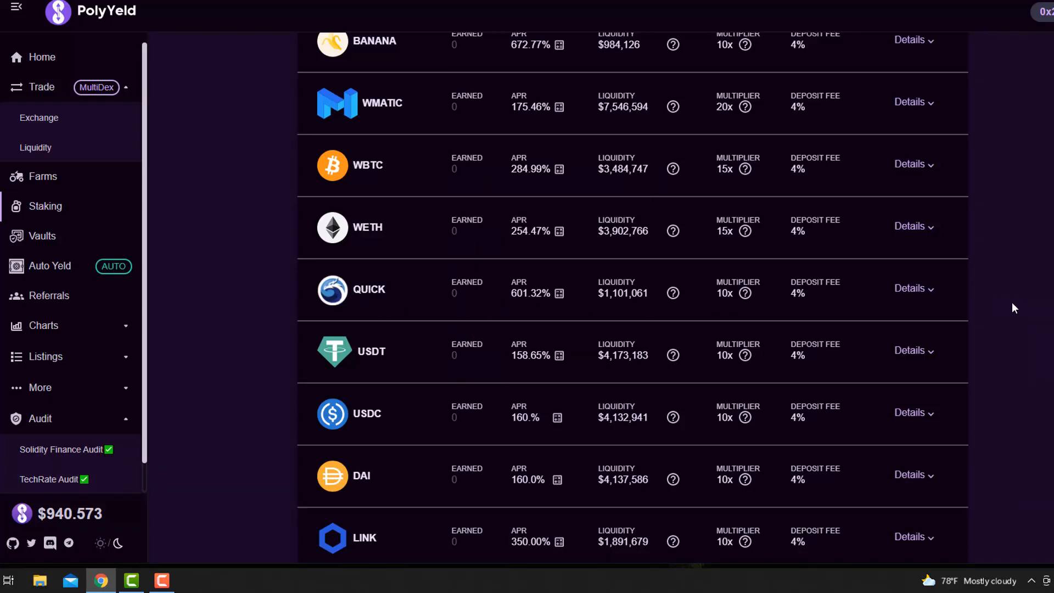
mouse_move(1001, 307)
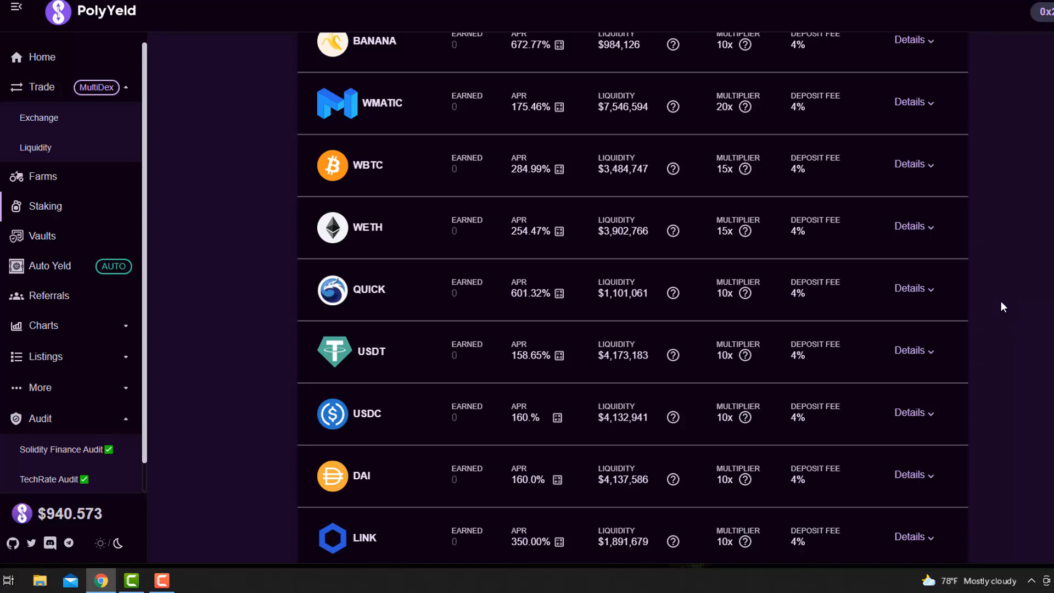
mouse_move(923, 296)
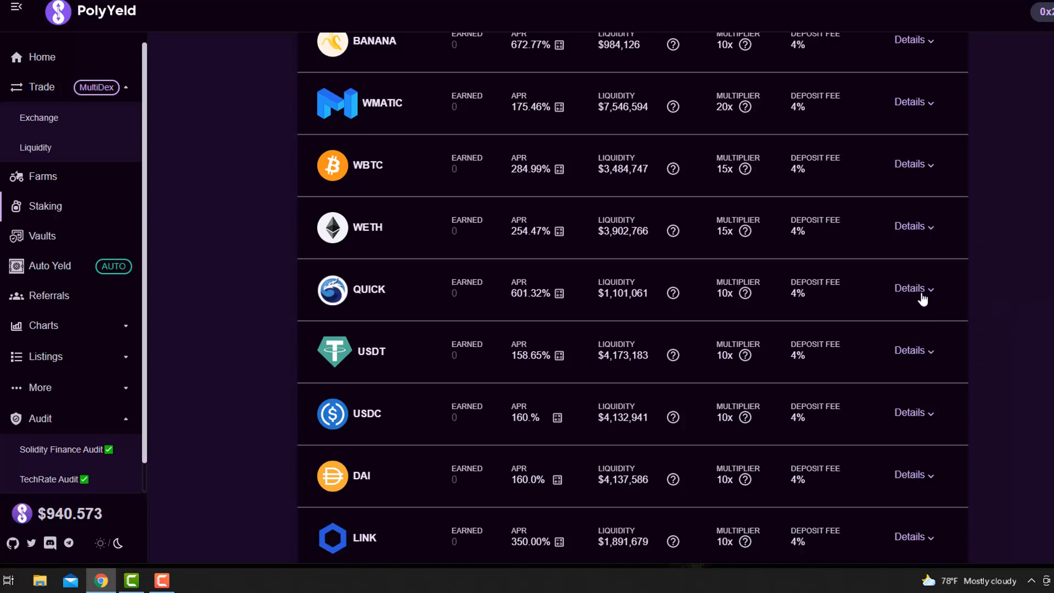
mouse_move(799, 299)
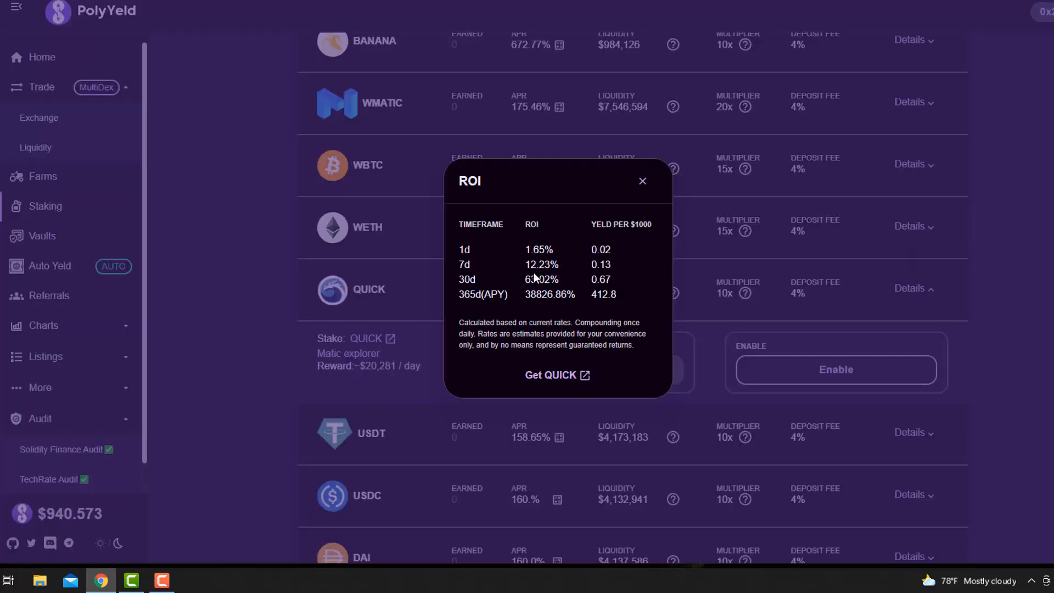
left_click(642, 180)
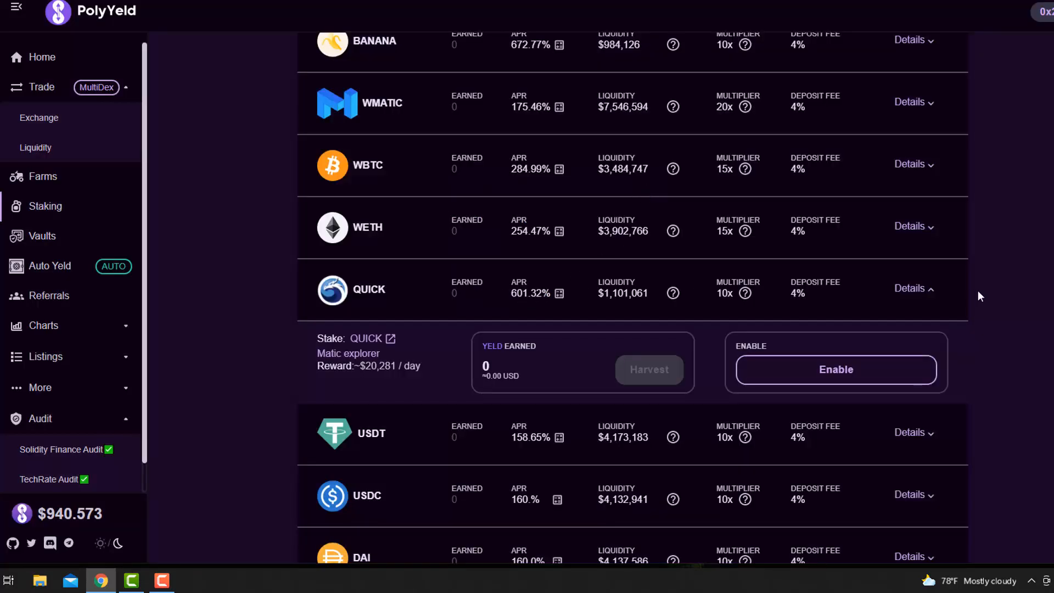
left_click(909, 288)
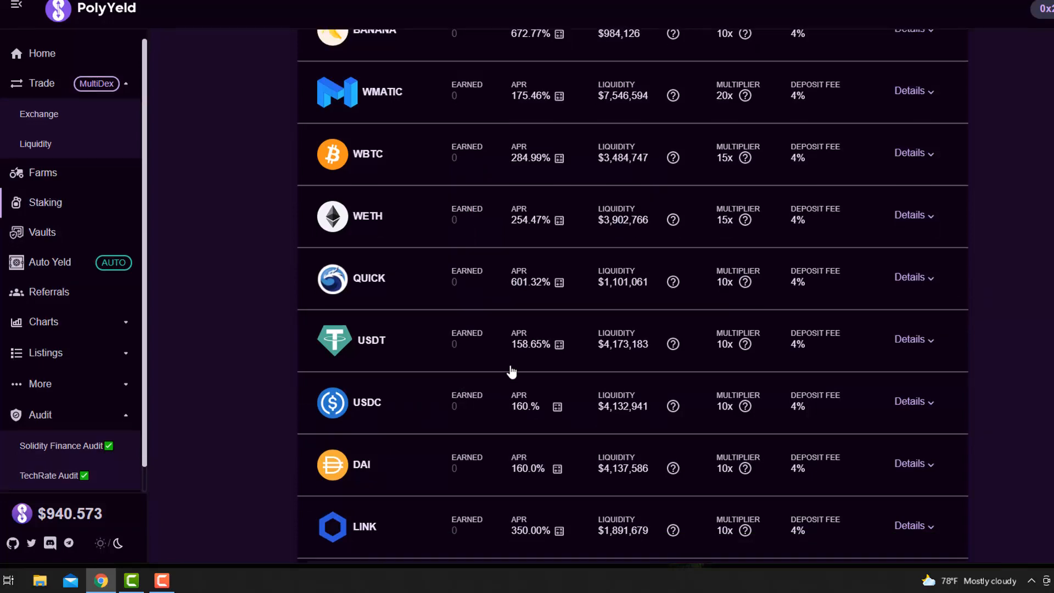
scroll("down", 3)
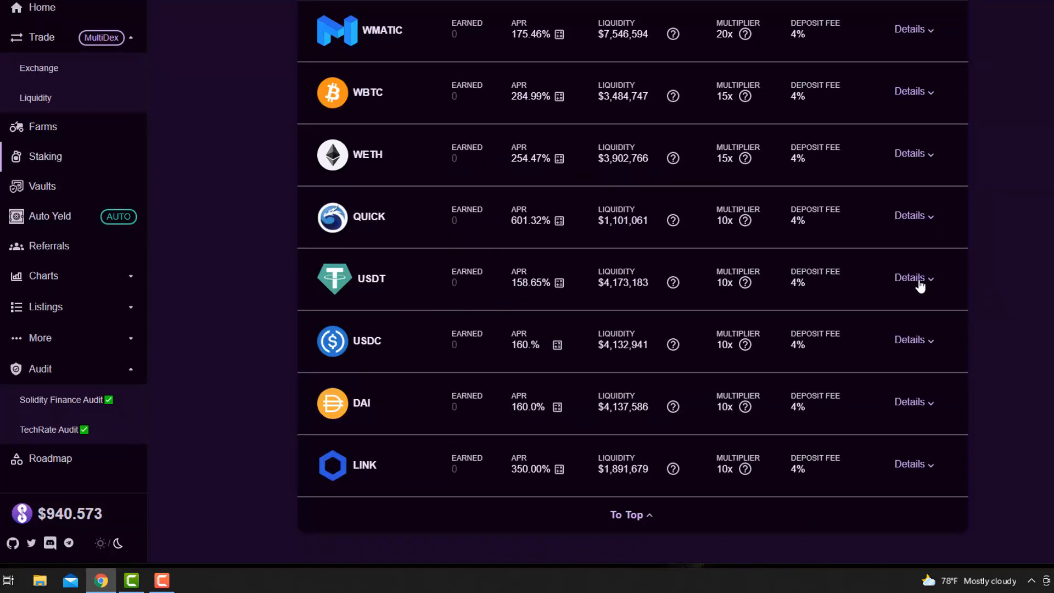
left_click(909, 278)
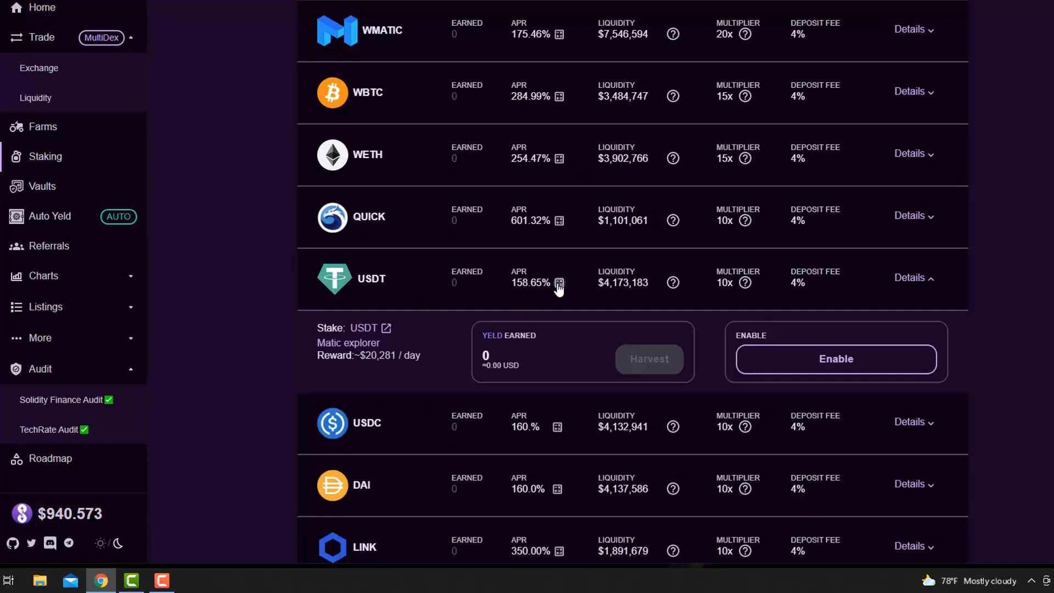
left_click(557, 283)
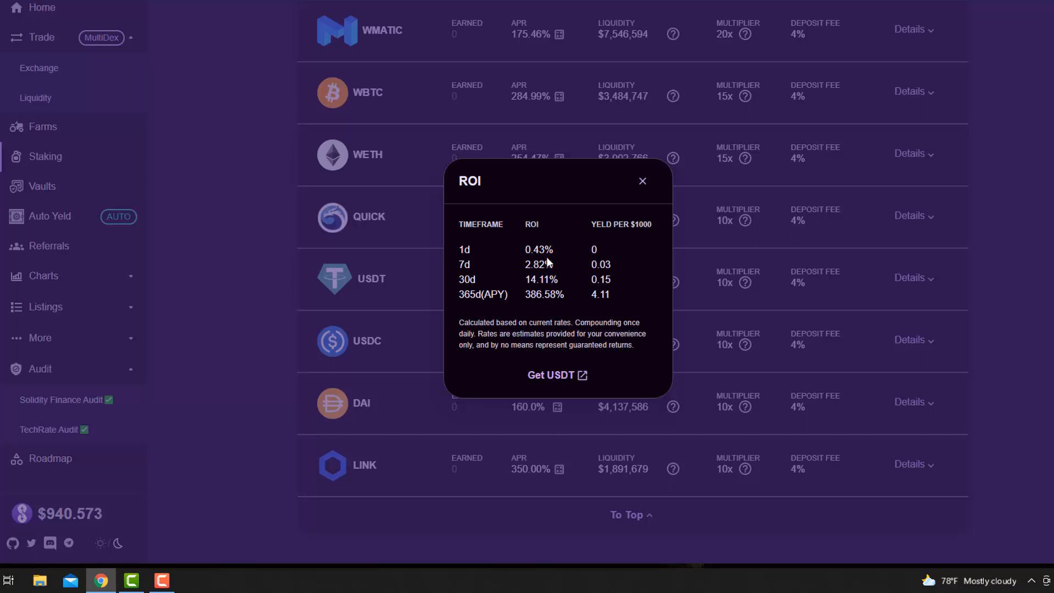
left_click(642, 181)
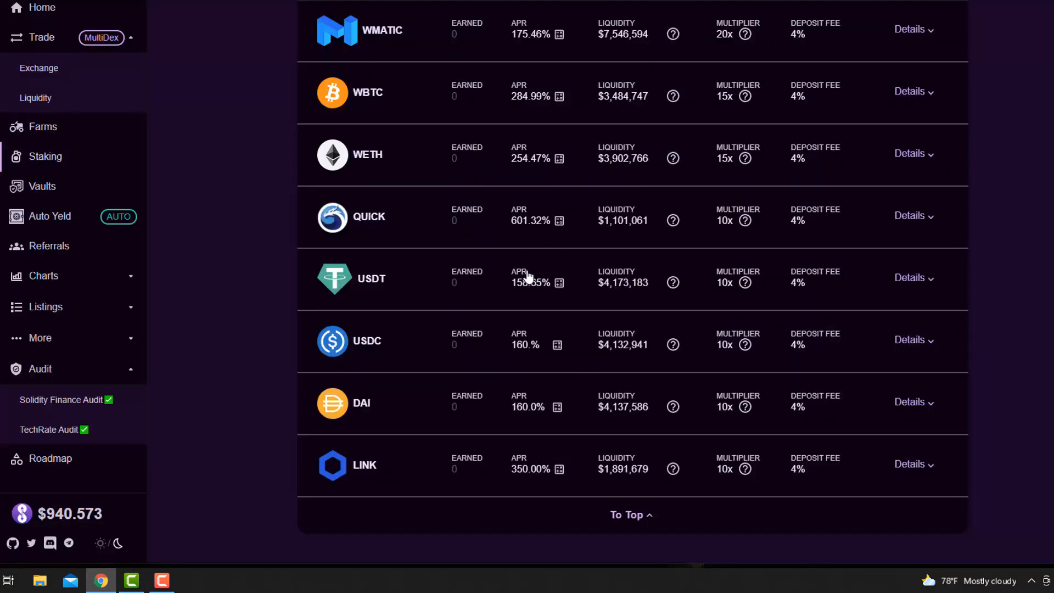
mouse_move(352, 359)
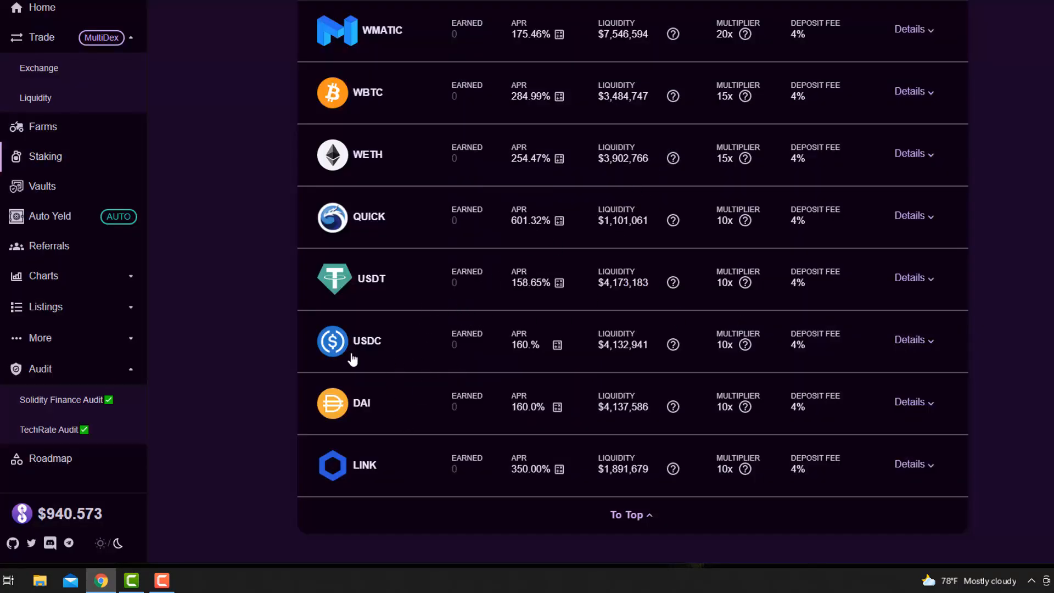
mouse_move(422, 429)
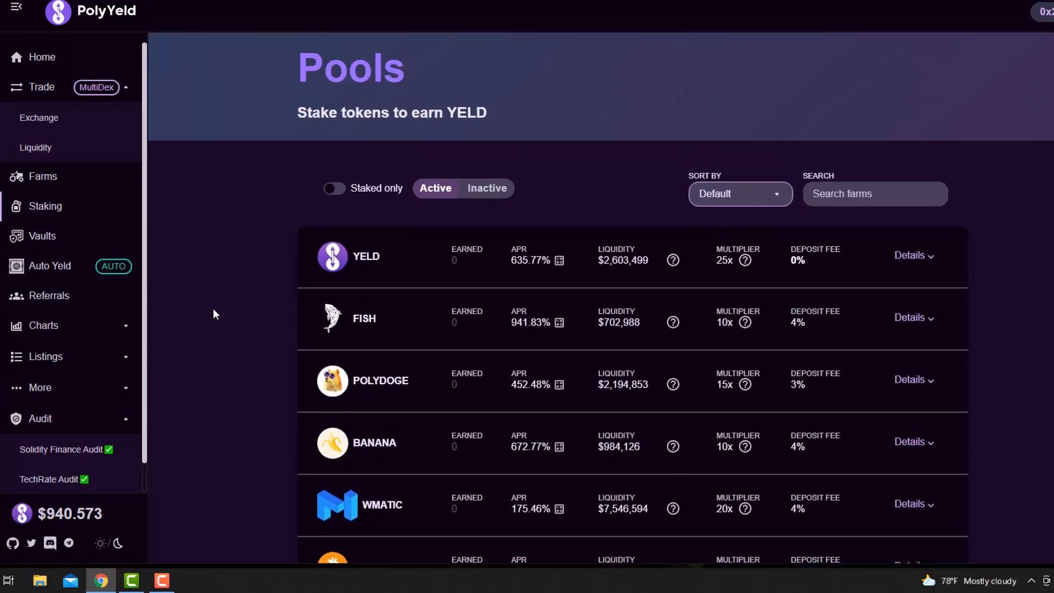
Return from the Pools page to the home dashboard via the sidebar.
scroll("down", 3)
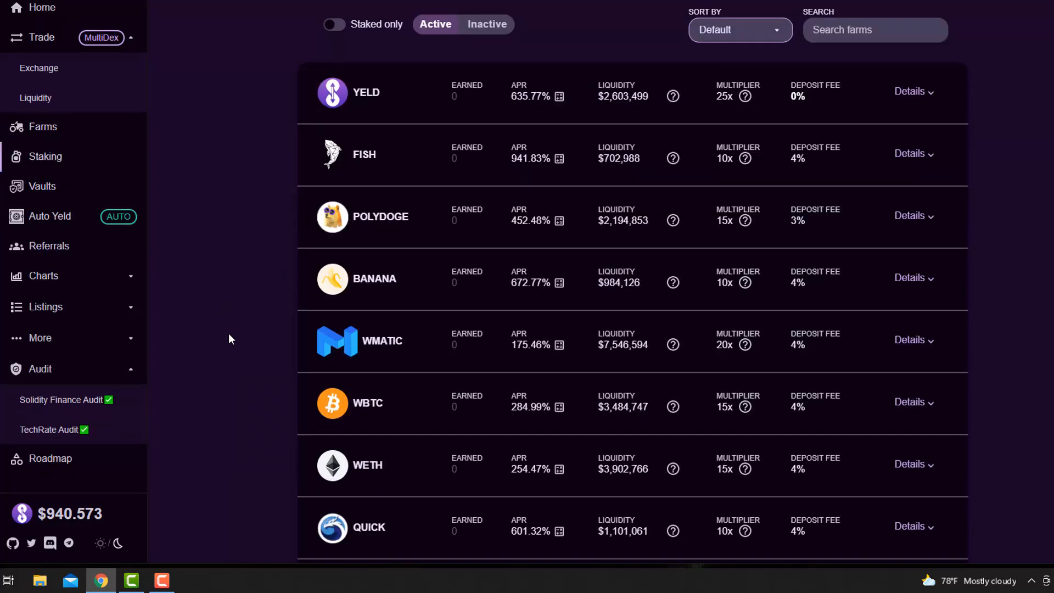
left_click(36, 8)
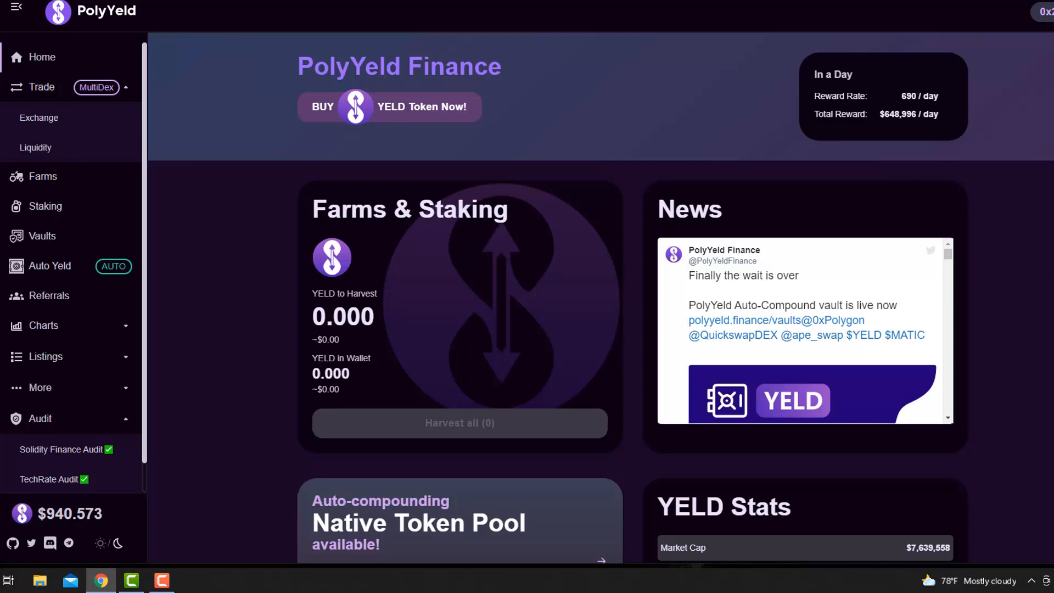
mouse_move(1025, 305)
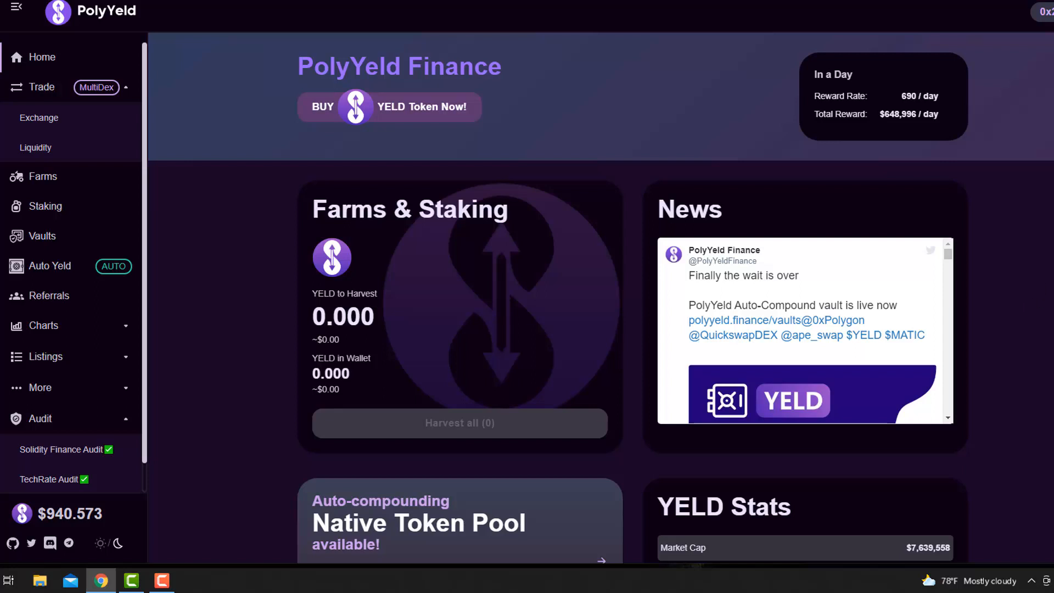
scroll("down", 3)
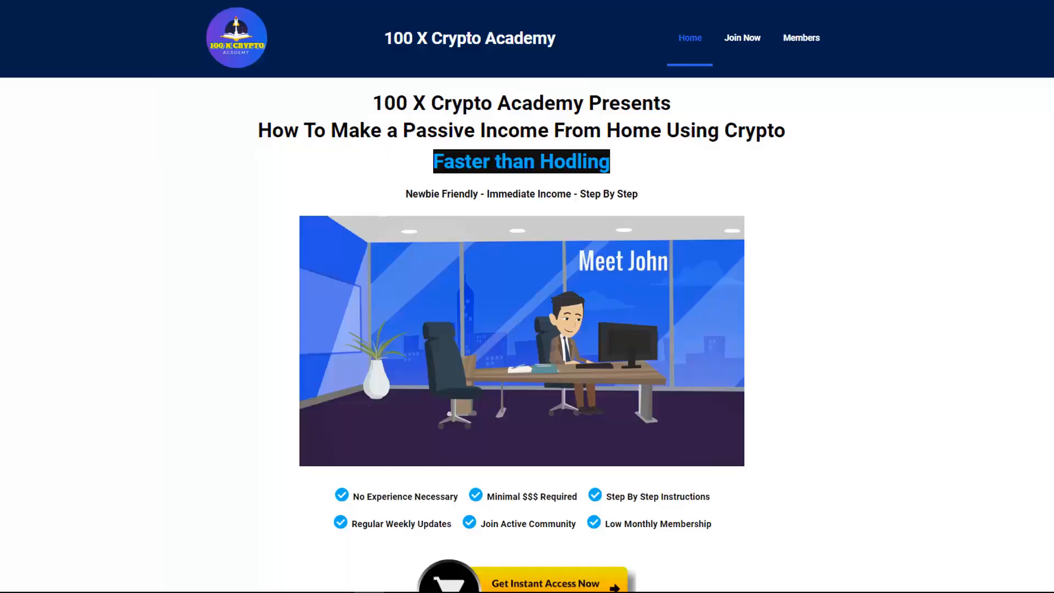
Scroll through the Three Simple Steps and course sections of the promo page.
scroll("down", 3)
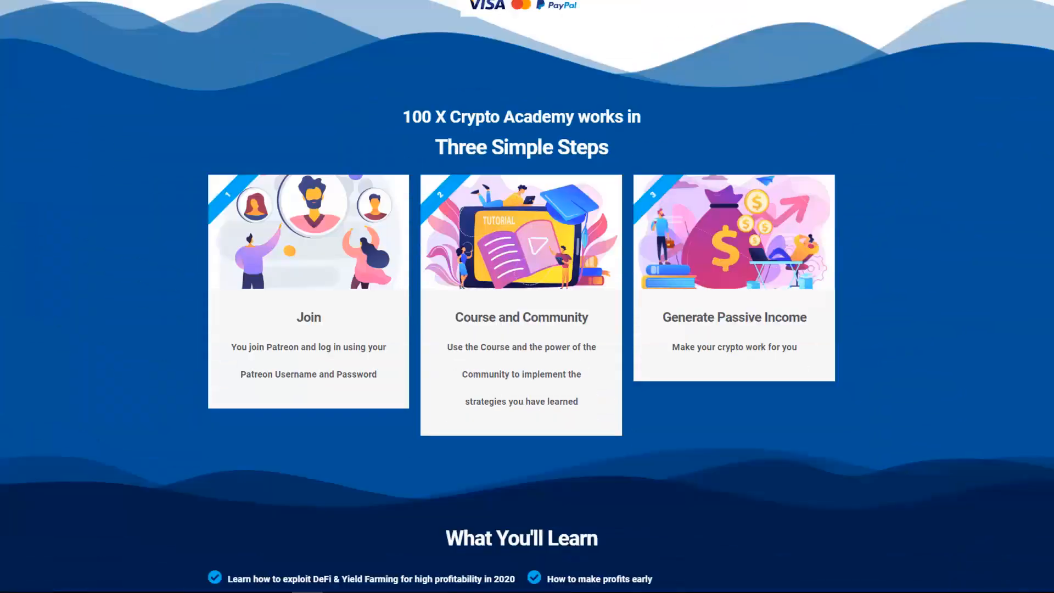
scroll("down", 3)
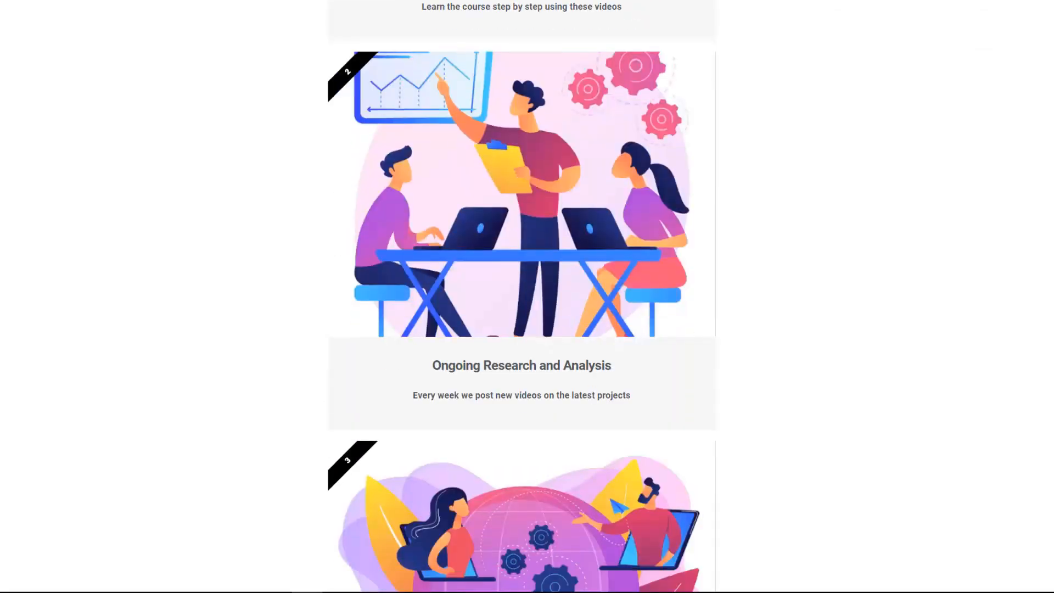